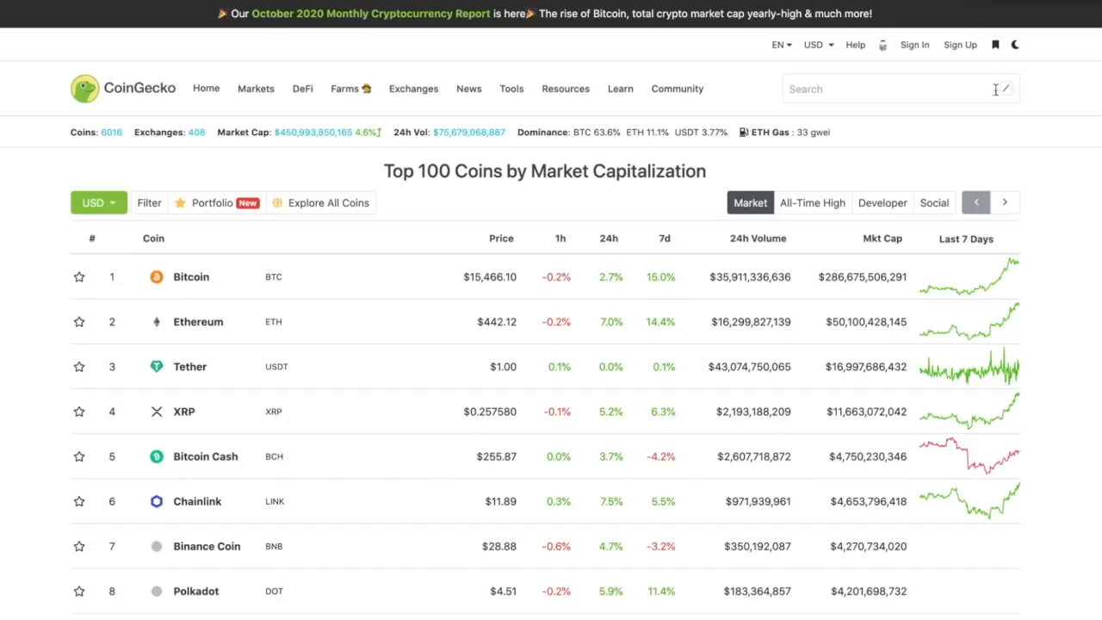
Step: Scroll the CryptoGlobe article down to the CryptoCompare CEO's quotes
{"action": "scroll", "scroll_direction": "down", "scroll_amount": 3}
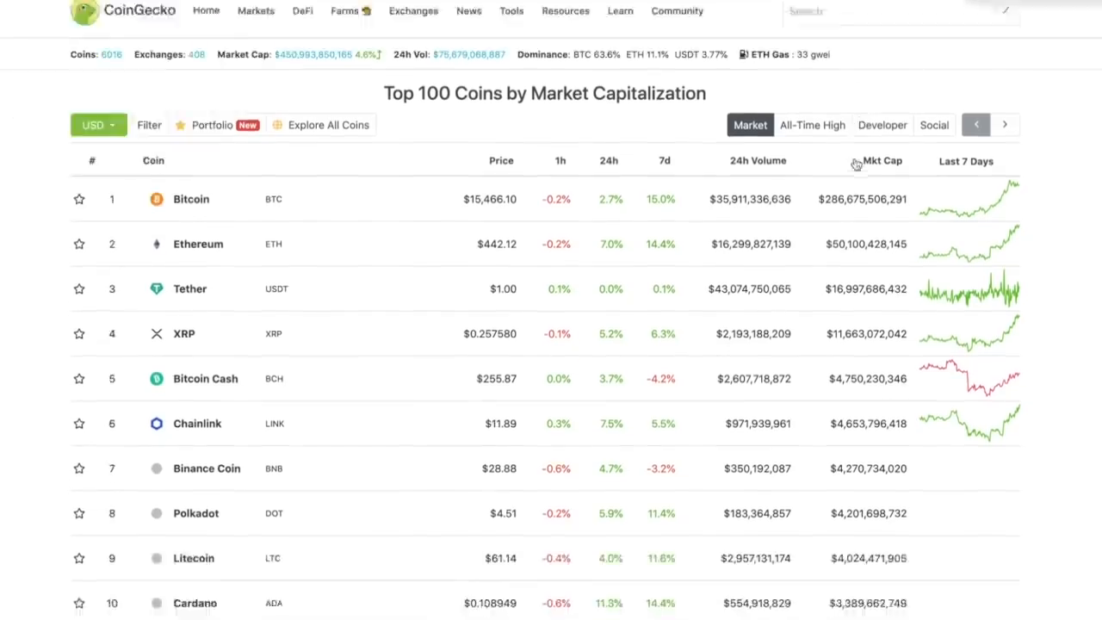
{"action": "scroll", "scroll_direction": "down", "scroll_amount": 3}
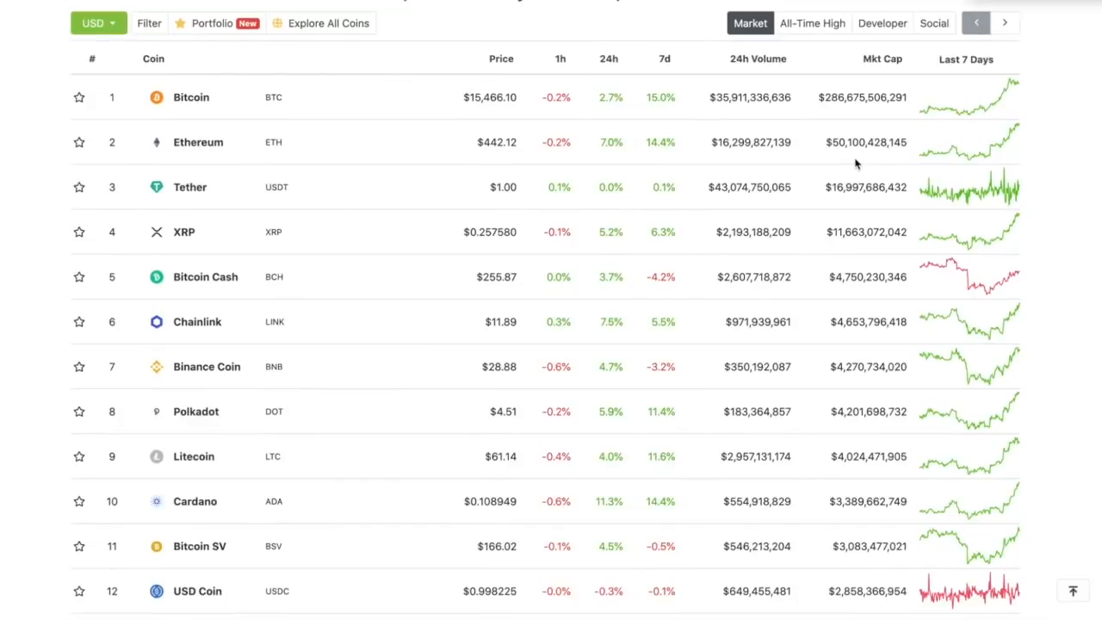
{"action": "scroll", "scroll_direction": "up", "scroll_amount": 3}
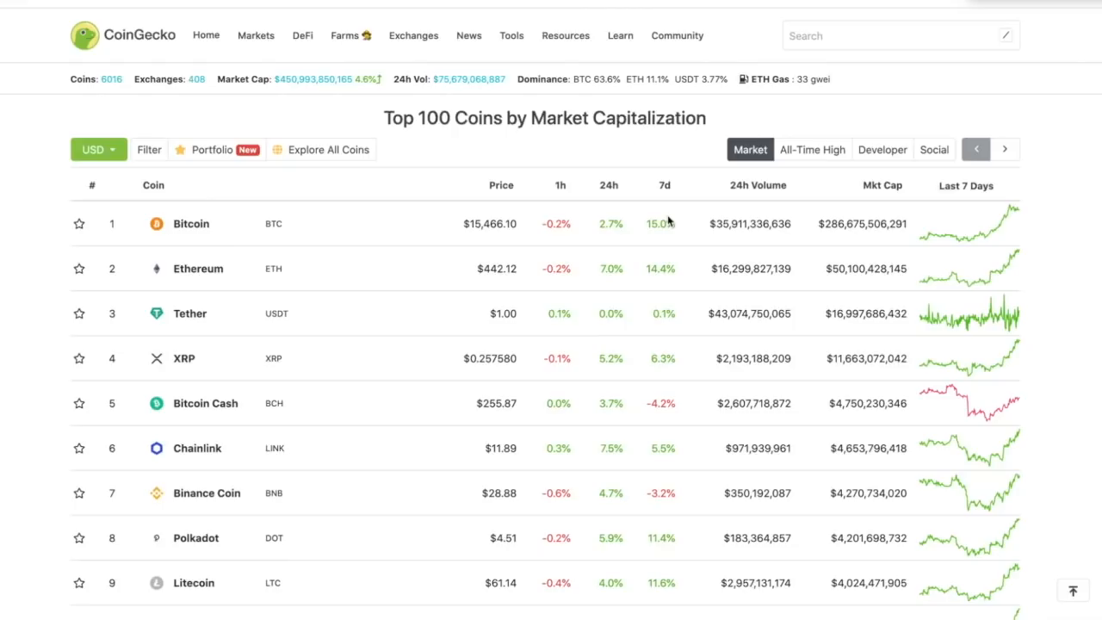
{"action": "mouse_move", "coordinate": [669, 222]}
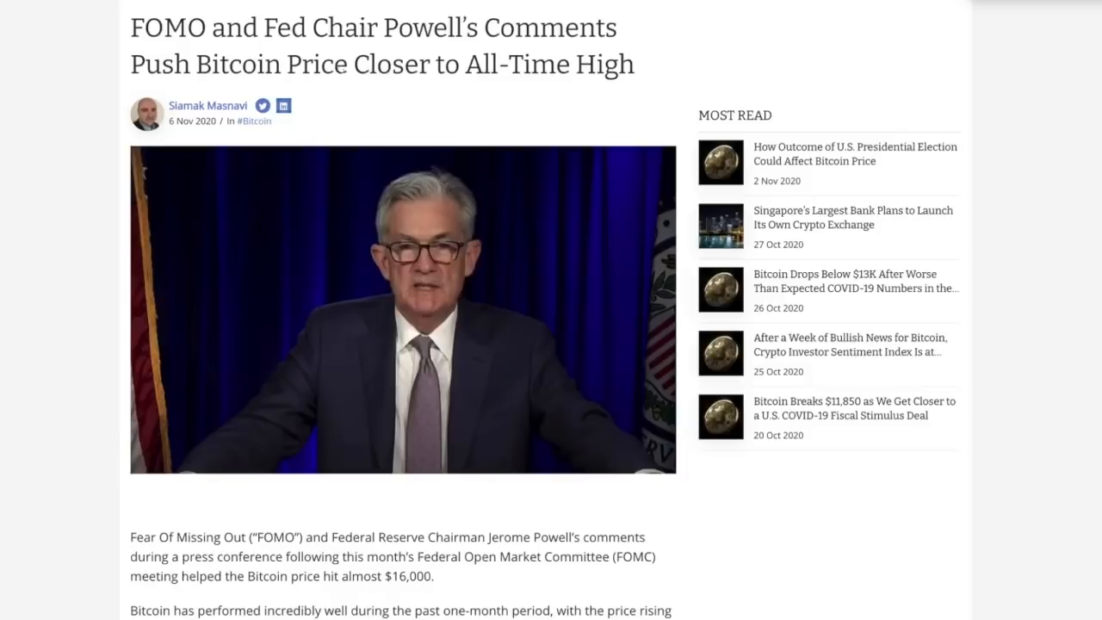
{"action": "scroll", "scroll_direction": "down", "scroll_amount": 3}
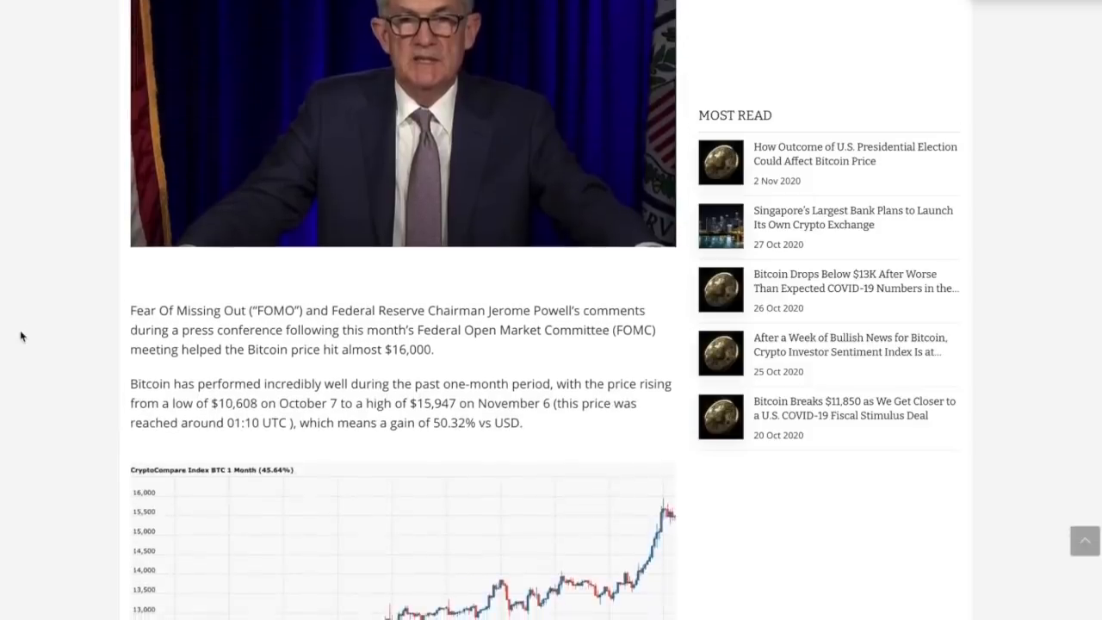
{"action": "scroll", "scroll_direction": "down", "scroll_amount": 3}
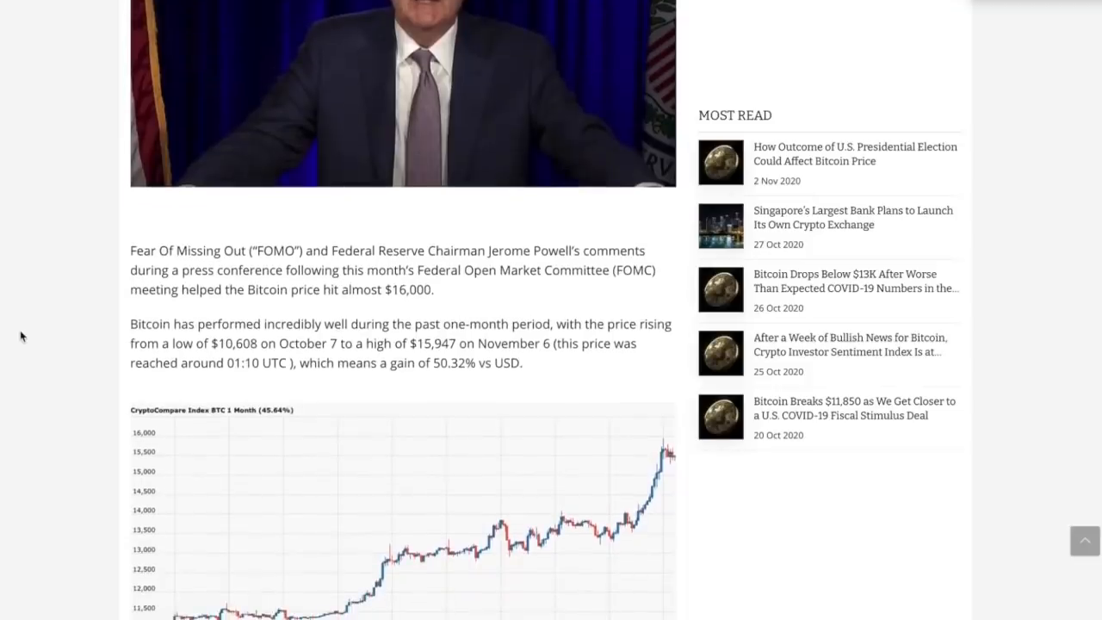
{"action": "scroll", "scroll_direction": "down", "scroll_amount": 3}
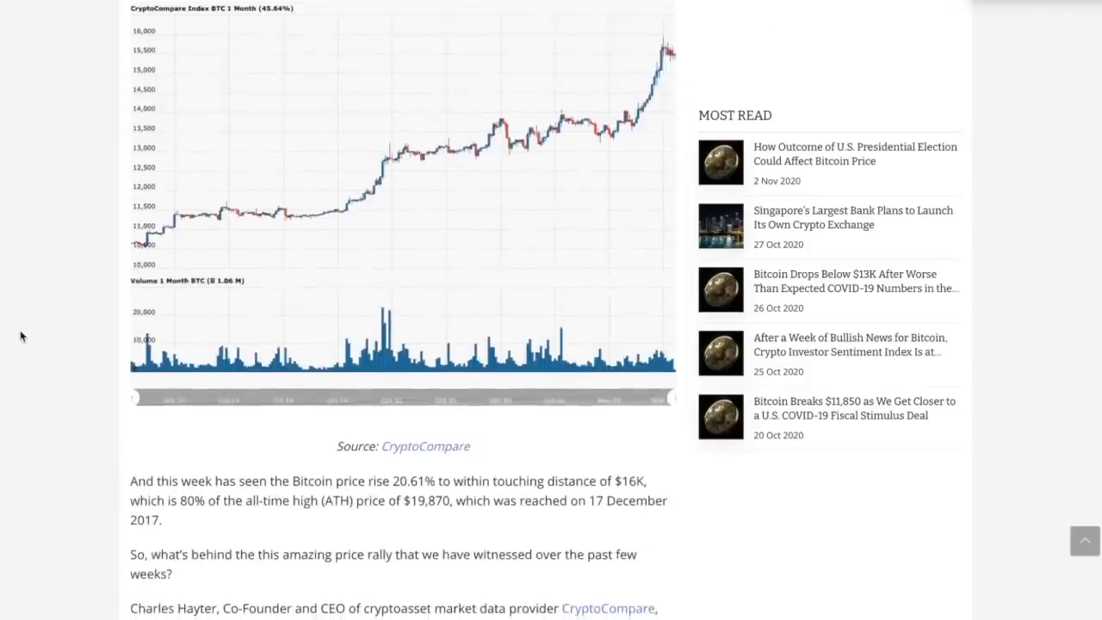
{"action": "scroll", "scroll_direction": "down", "scroll_amount": 3}
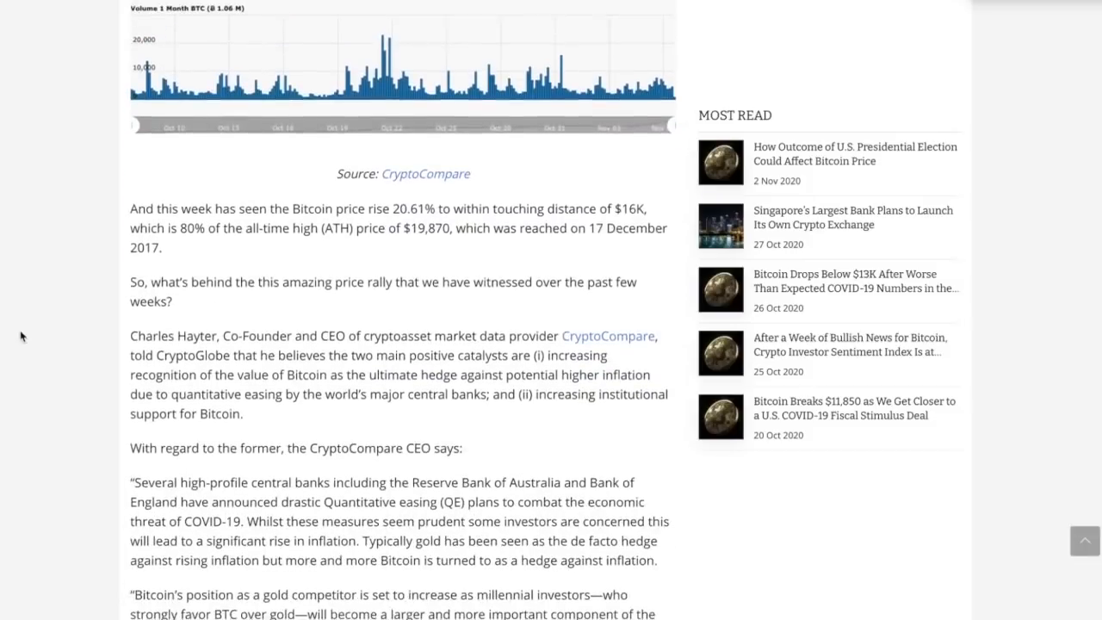
{"action": "scroll", "scroll_direction": "down", "scroll_amount": 3}
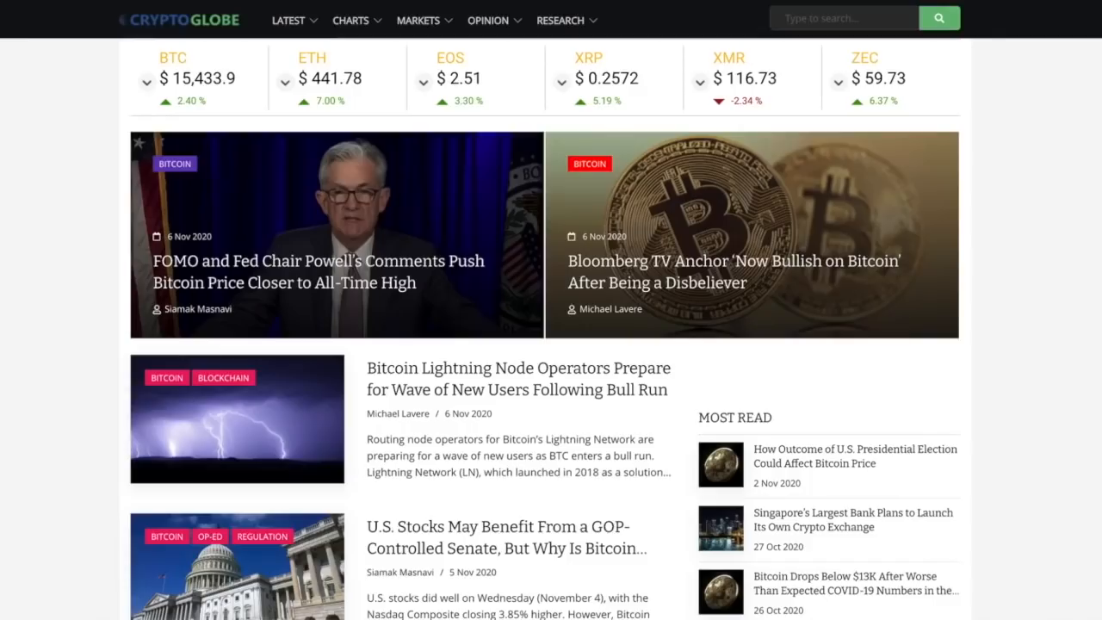
{"action": "mouse_move", "coordinate": [503, 211]}
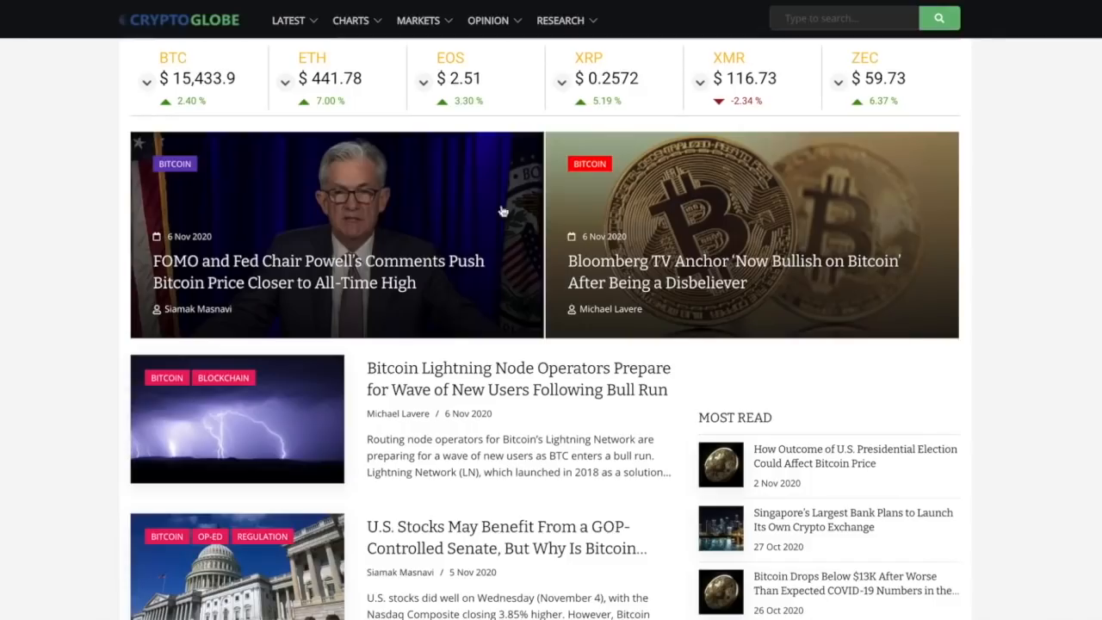
{"action": "mouse_move", "coordinate": [663, 320]}
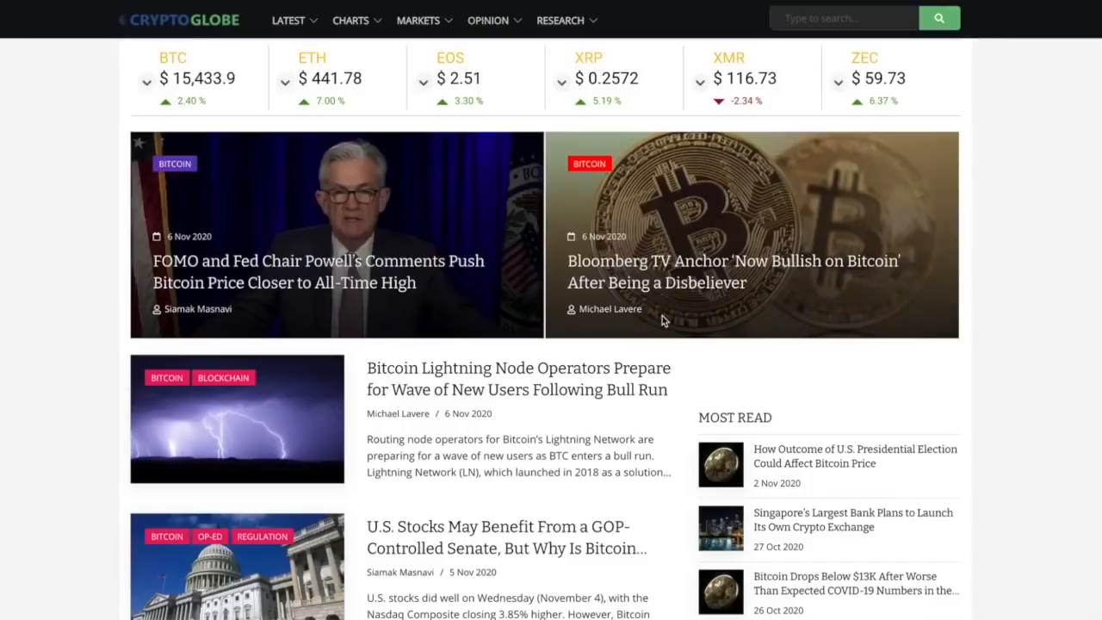
{"action": "mouse_move", "coordinate": [687, 297]}
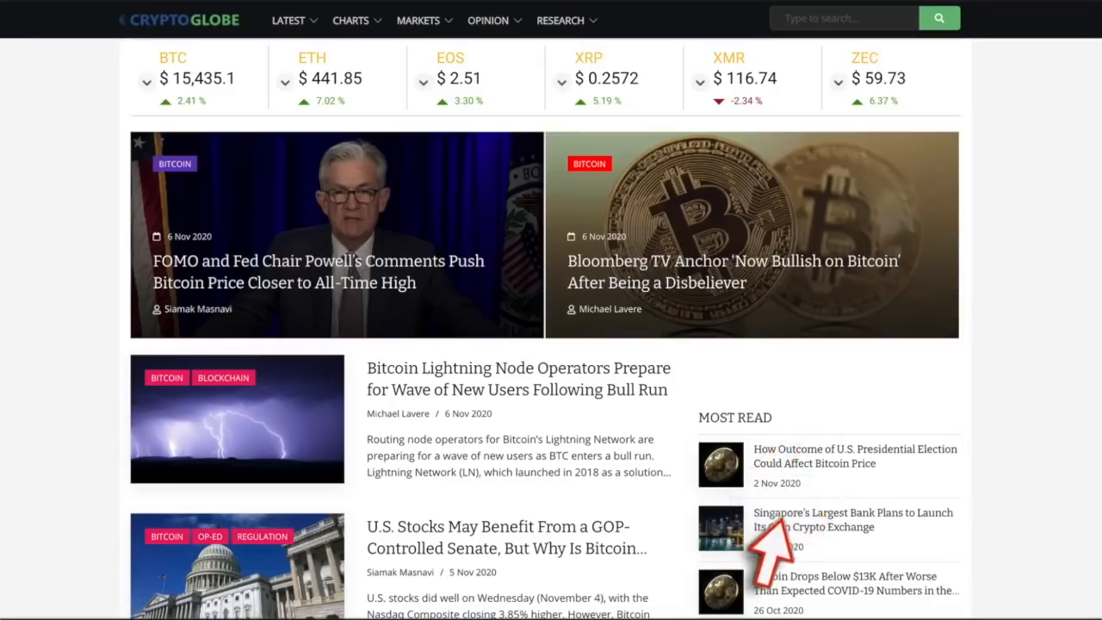
{"action": "mouse_move", "coordinate": [771, 552]}
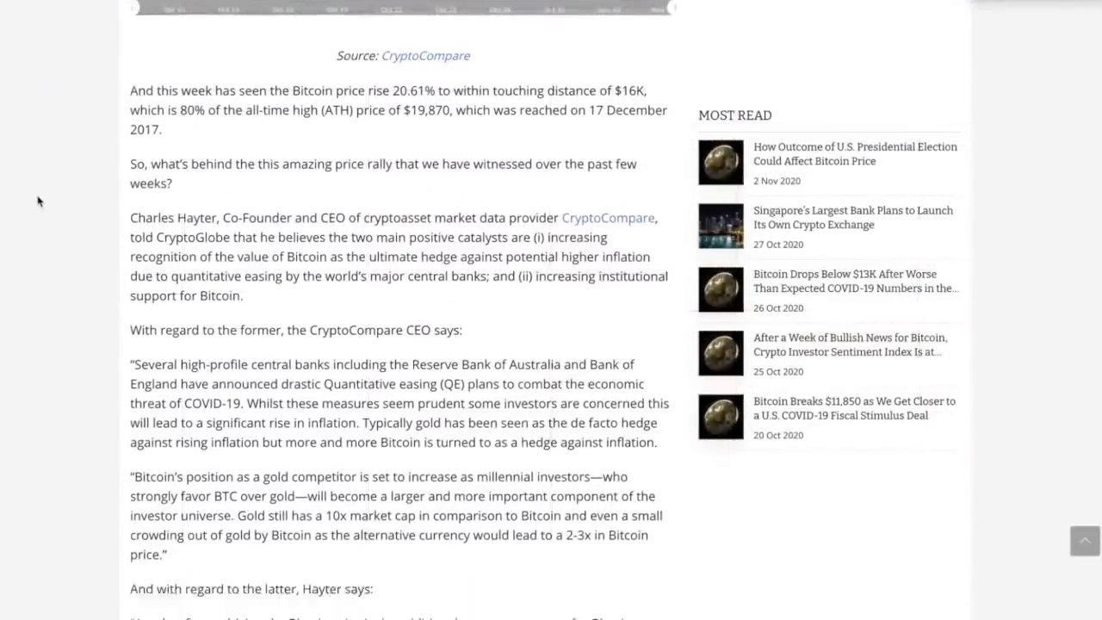
{"action": "scroll", "scroll_direction": "down", "scroll_amount": 3}
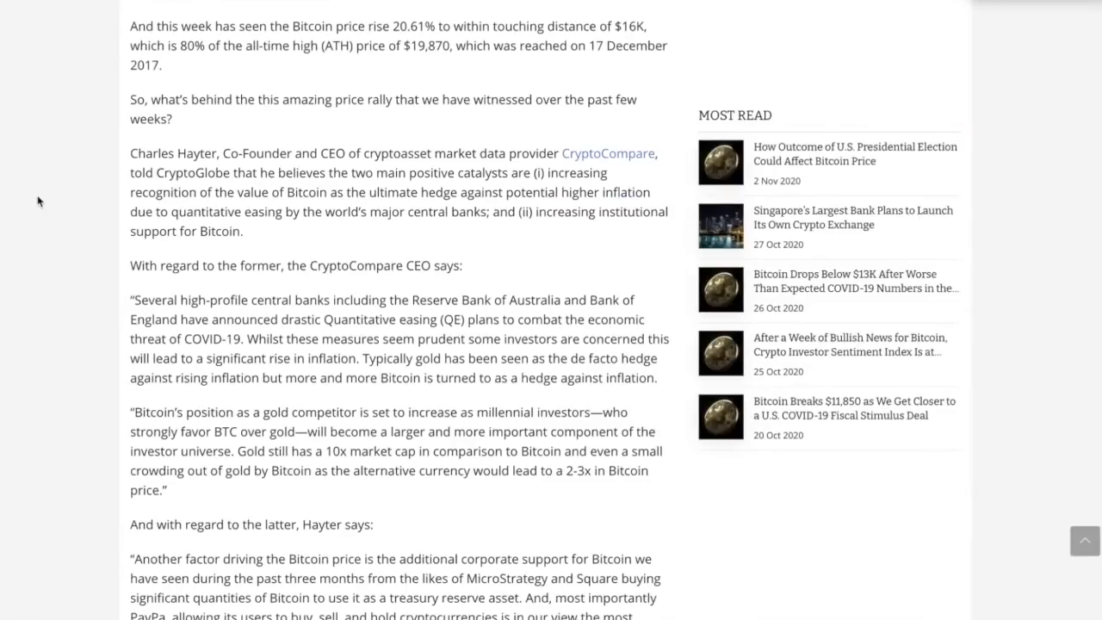
{"action": "mouse_move", "coordinate": [145, 302]}
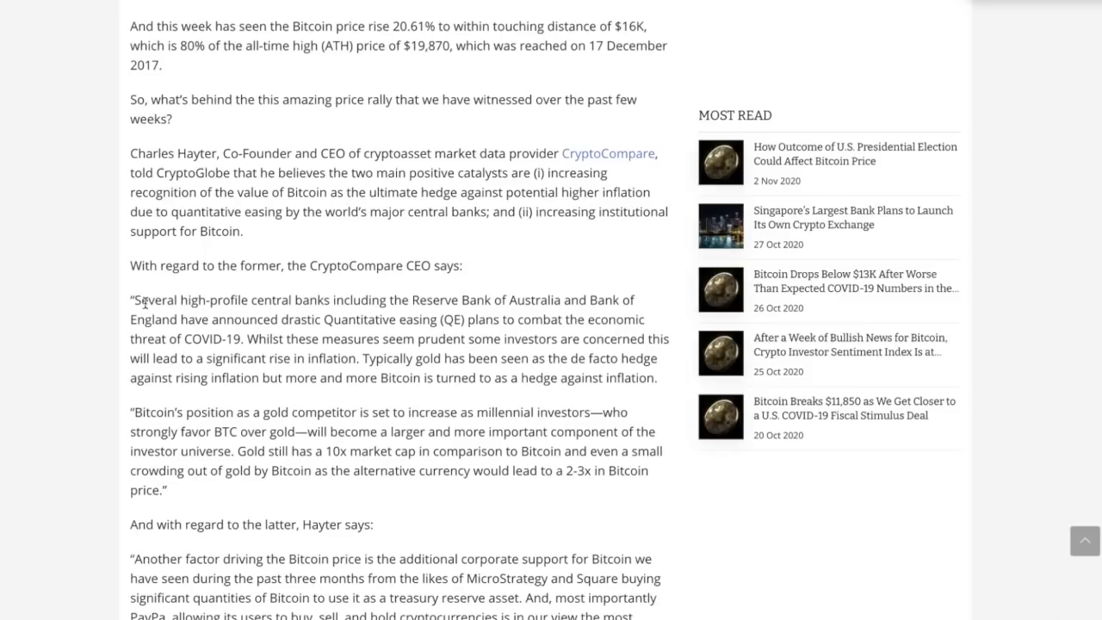
Step: Highlight the central banks quantitative easing COVID-19 sentence, then scroll to the Fear & Greed Index
{"action": "left_click_drag", "start_coordinate": [133, 300], "coordinate": [405, 299]}
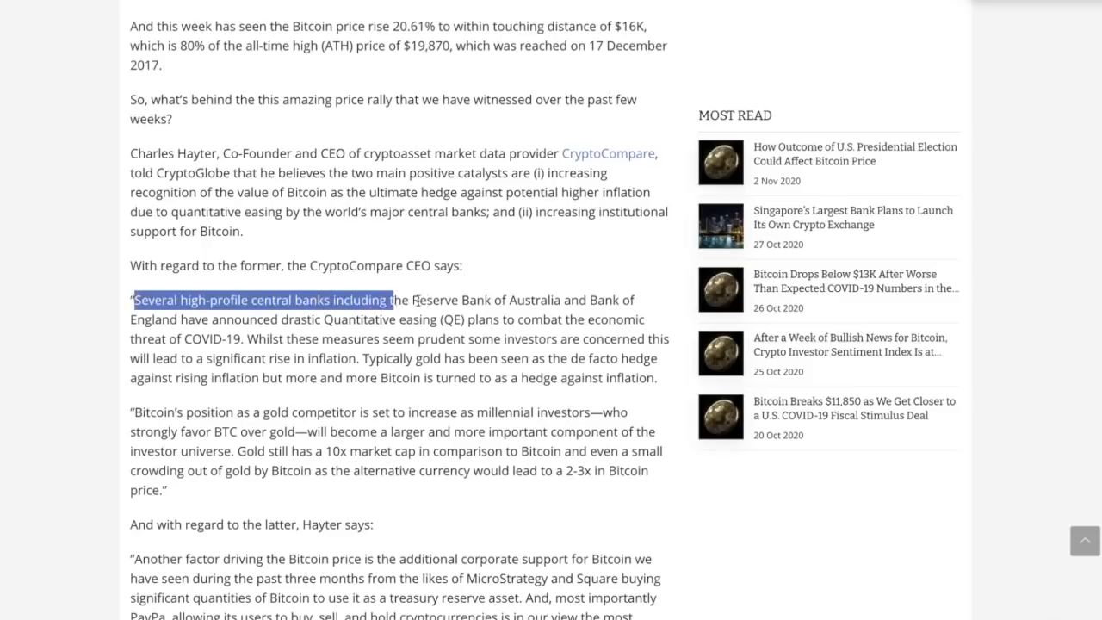
{"action": "left_click_drag", "start_coordinate": [390, 300], "coordinate": [523, 318]}
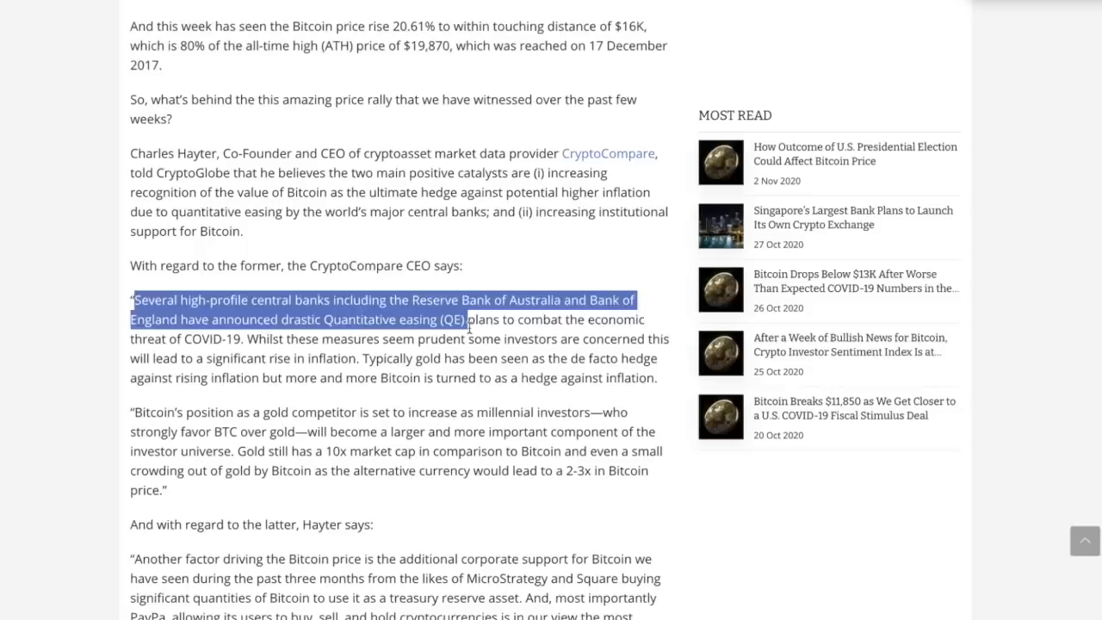
{"action": "left_click_drag", "start_coordinate": [469, 319], "coordinate": [244, 339]}
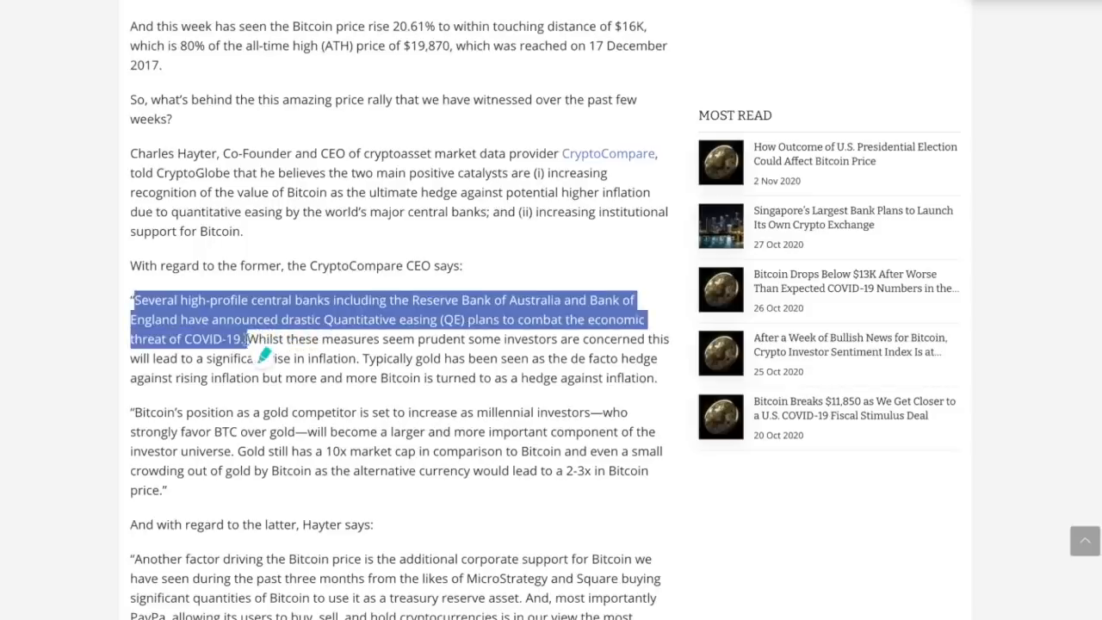
{"action": "scroll", "scroll_direction": "down", "scroll_amount": 3}
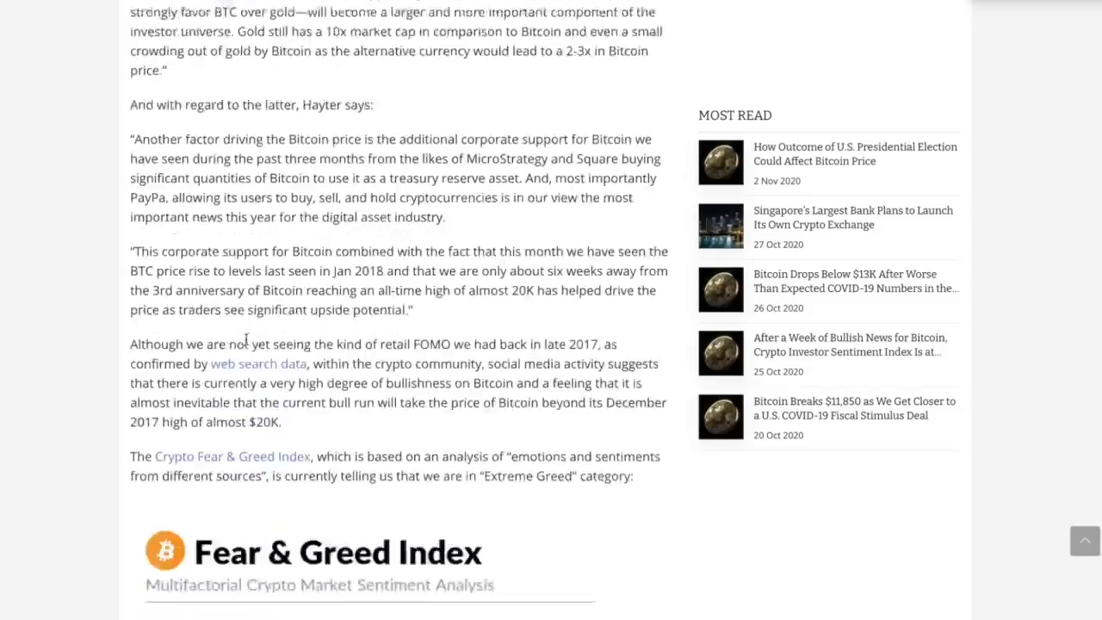
{"action": "scroll", "scroll_direction": "down", "scroll_amount": 3}
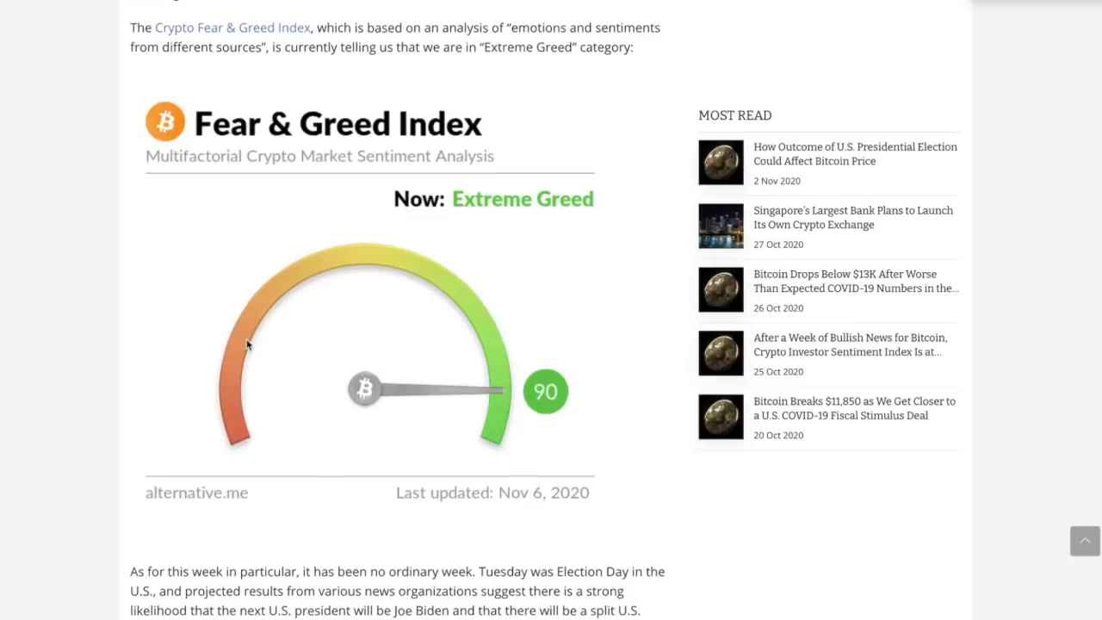
Step: Highlight Lindsey Bell's 'told CNBC' attribution and her split-Congress stock-market preference quote
{"action": "scroll", "scroll_direction": "down", "scroll_amount": 3}
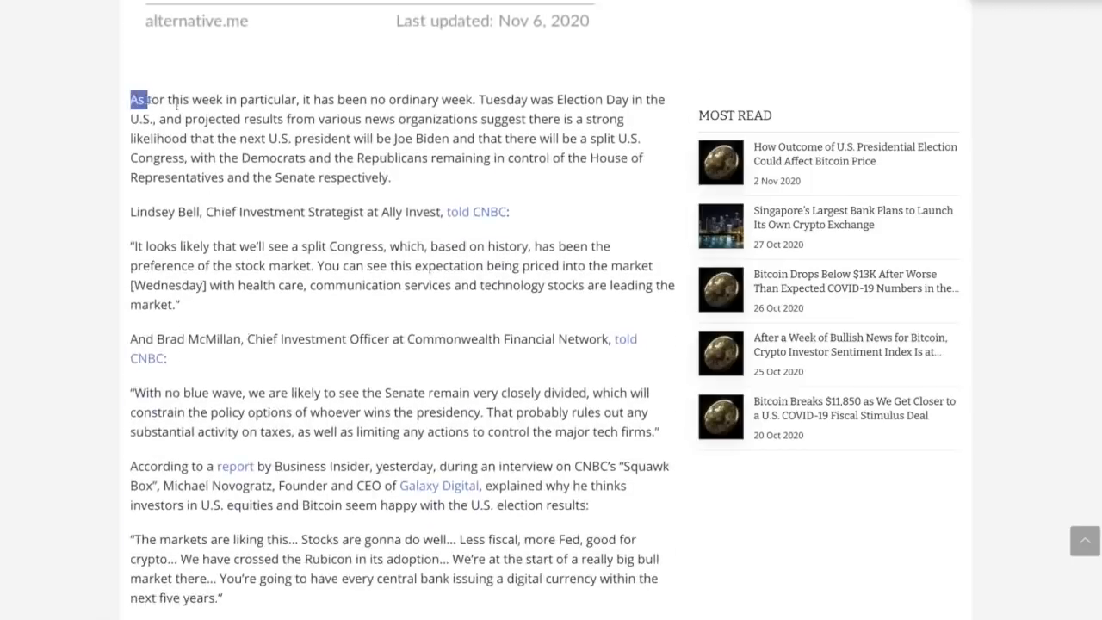
{"action": "left_click_drag", "start_coordinate": [142, 98], "coordinate": [425, 98]}
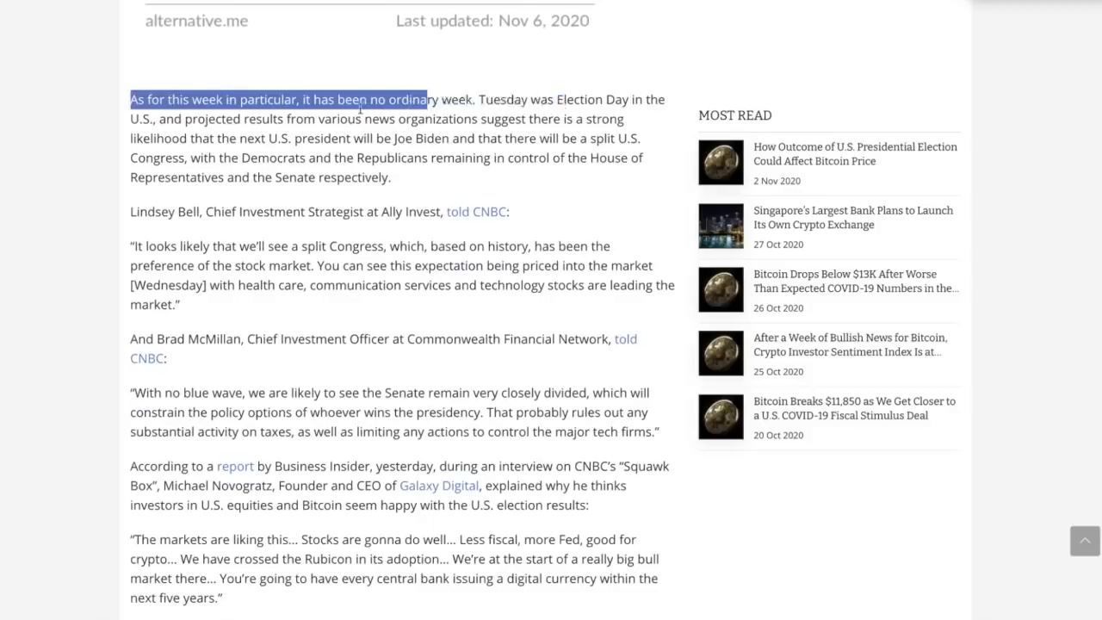
{"action": "left_click_drag", "start_coordinate": [423, 98], "coordinate": [339, 119]}
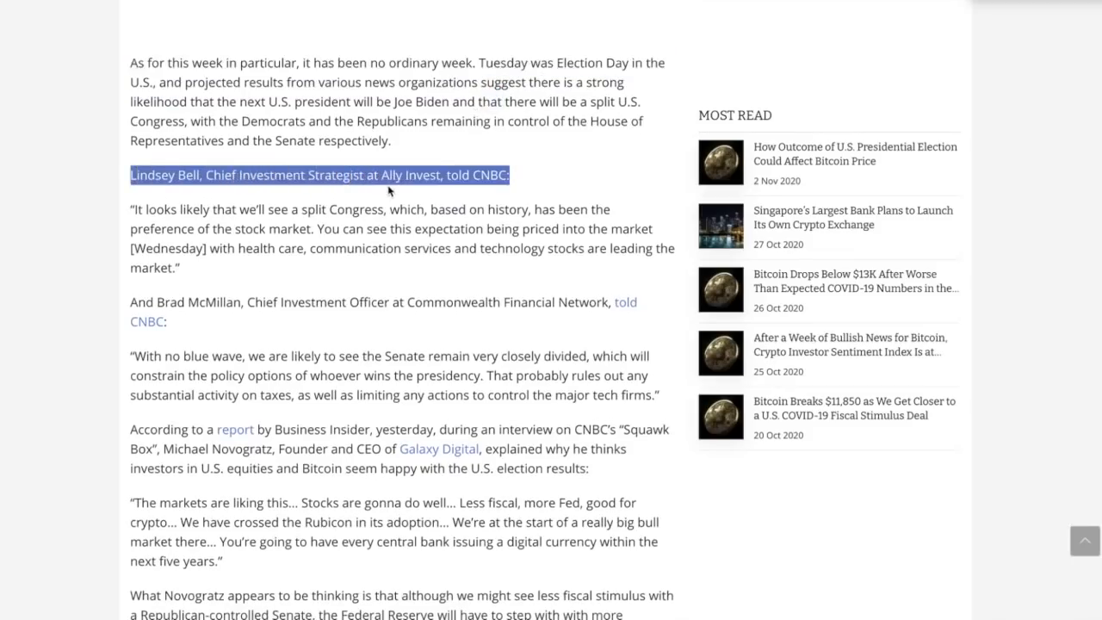
{"action": "mouse_move", "coordinate": [253, 220]}
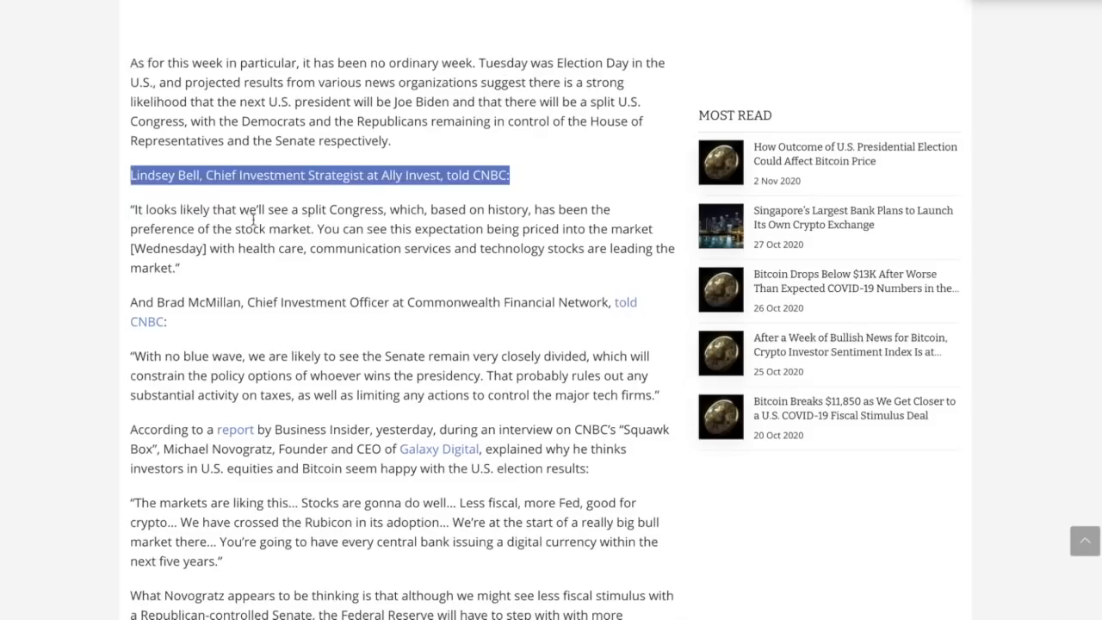
{"action": "left_click_drag", "start_coordinate": [509, 174], "coordinate": [403, 210]}
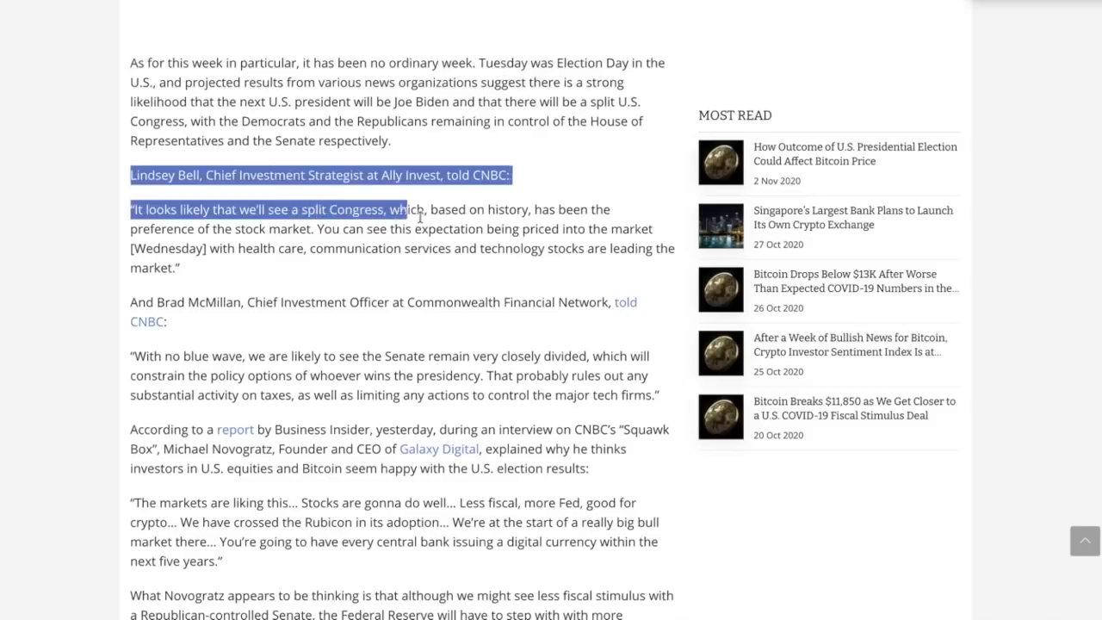
{"action": "left_click_drag", "start_coordinate": [403, 209], "coordinate": [295, 228]}
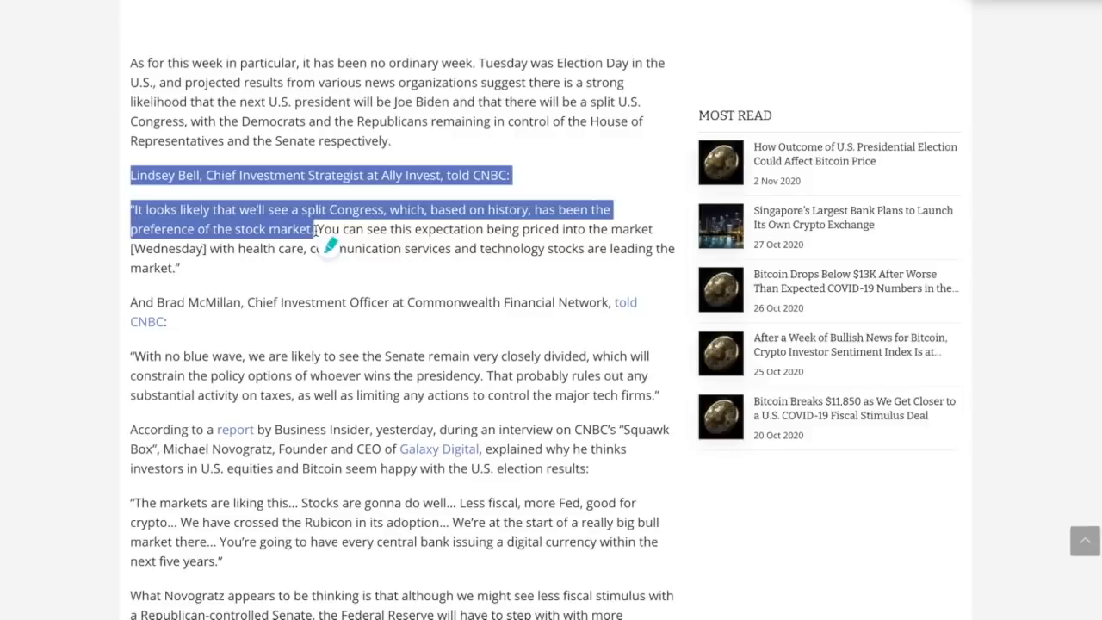
{"action": "scroll", "scroll_direction": "down", "scroll_amount": 3}
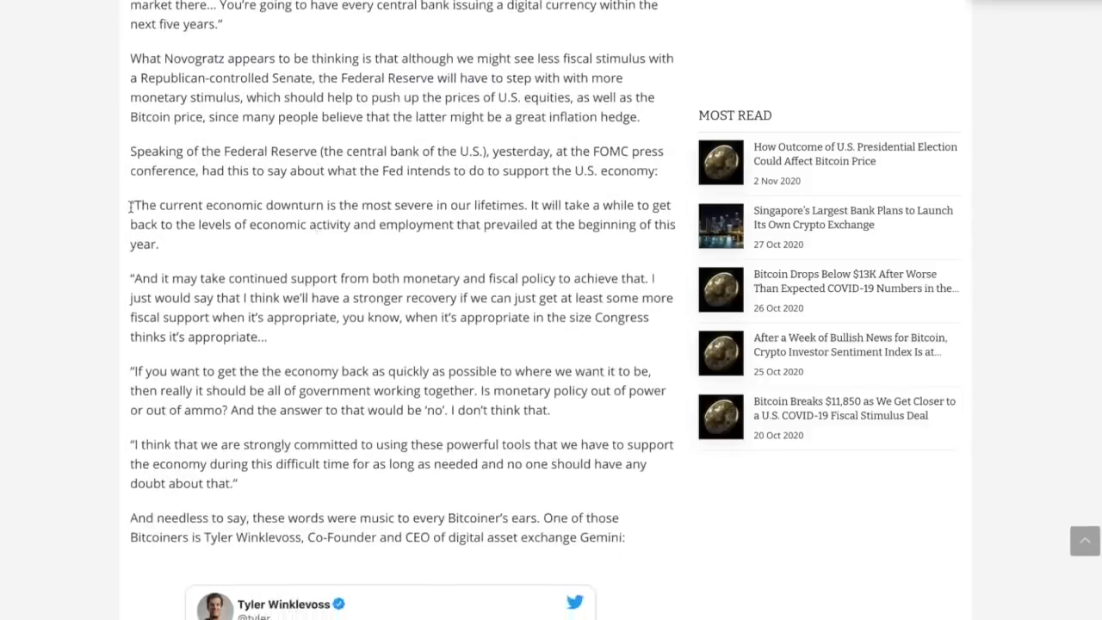
{"action": "left_click_drag", "start_coordinate": [129, 205], "coordinate": [411, 205]}
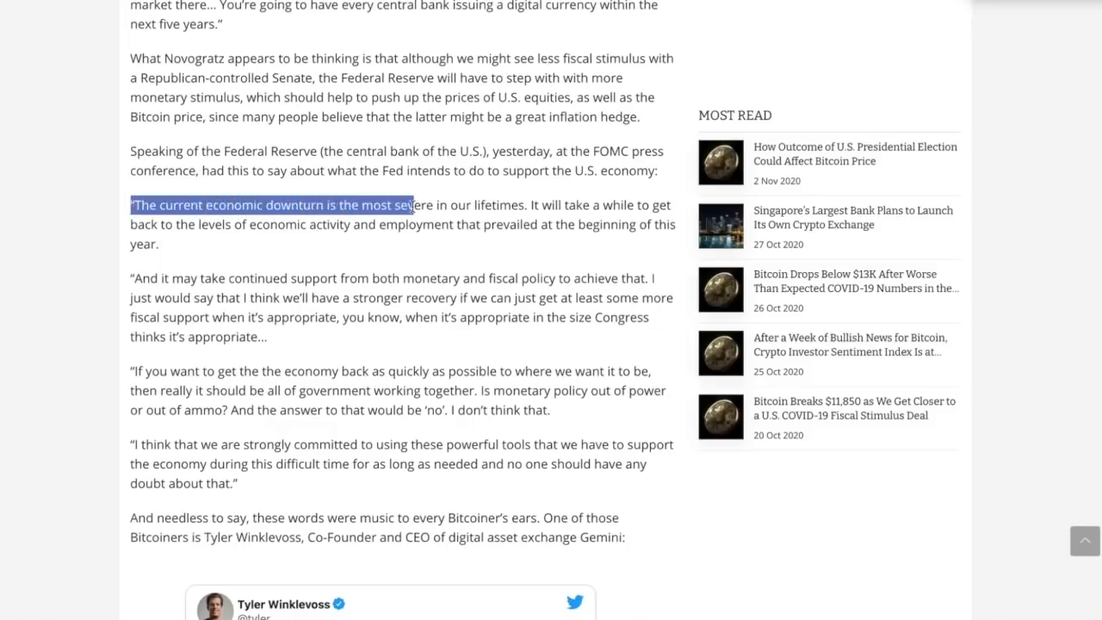
{"action": "left_click_drag", "start_coordinate": [412, 205], "coordinate": [547, 205]}
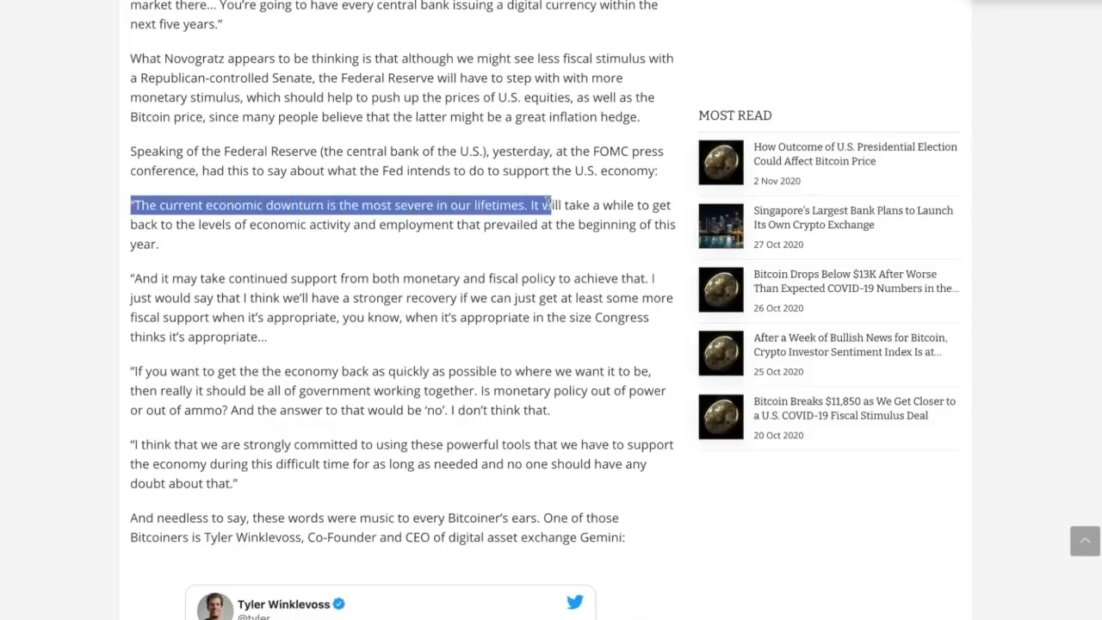
{"action": "left_click_drag", "start_coordinate": [549, 205], "coordinate": [286, 224]}
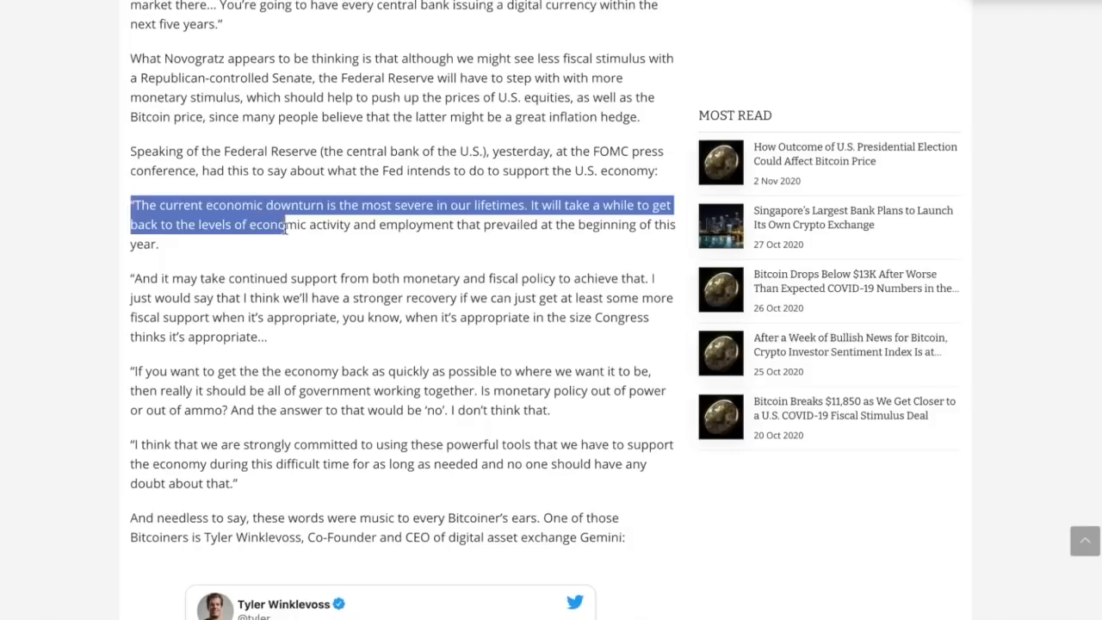
{"action": "left_click_drag", "start_coordinate": [284, 224], "coordinate": [155, 244]}
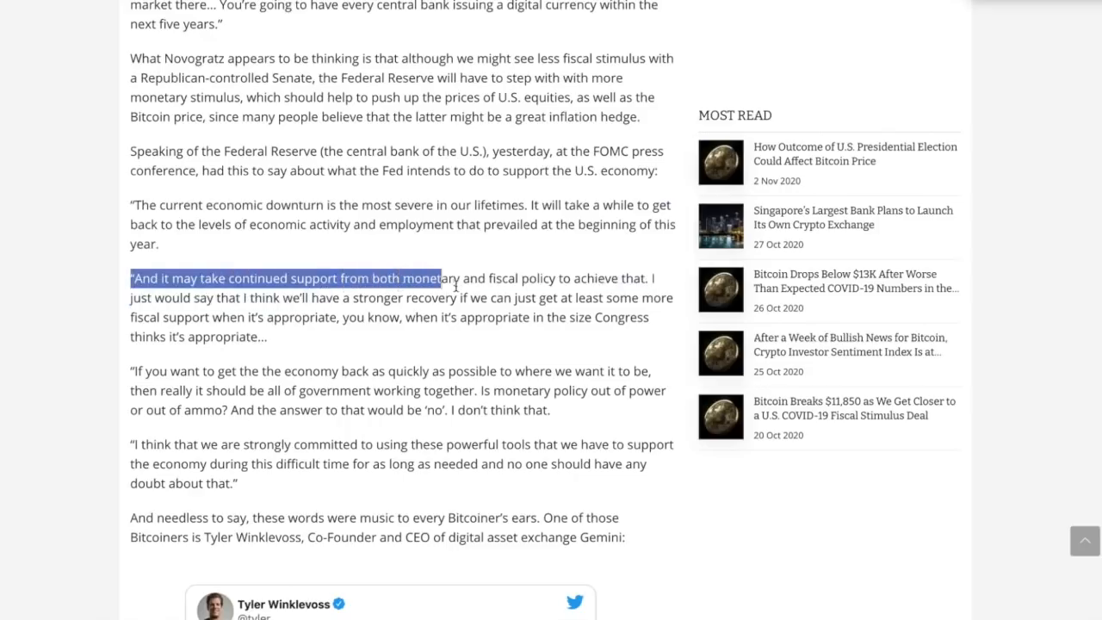
{"action": "left_click_drag", "start_coordinate": [439, 278], "coordinate": [654, 278]}
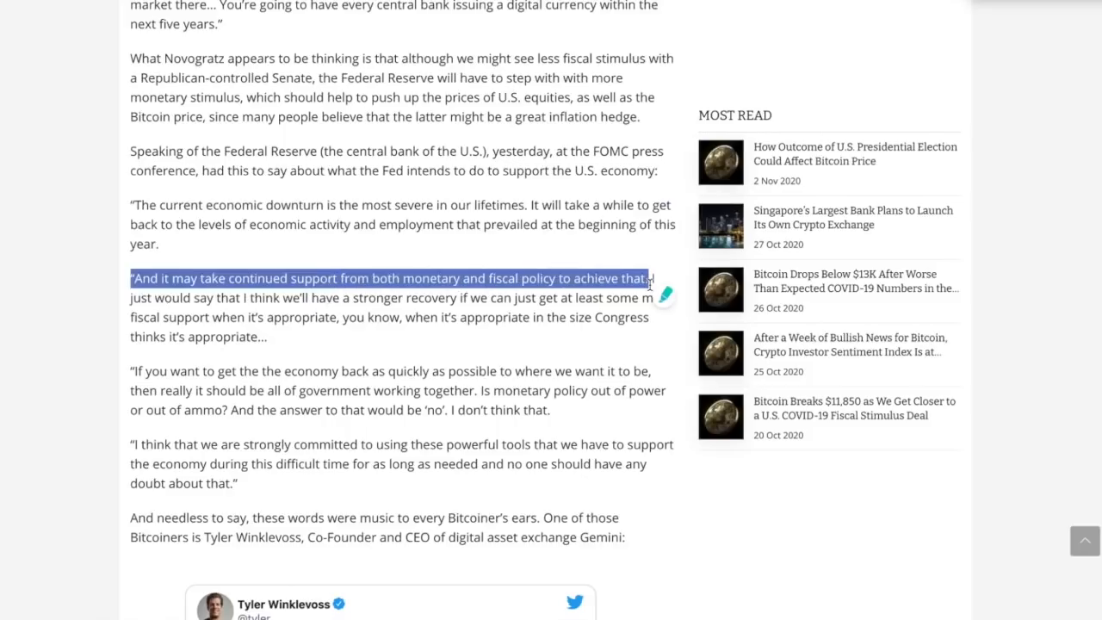
{"action": "left_click_drag", "start_coordinate": [648, 277], "coordinate": [347, 297]}
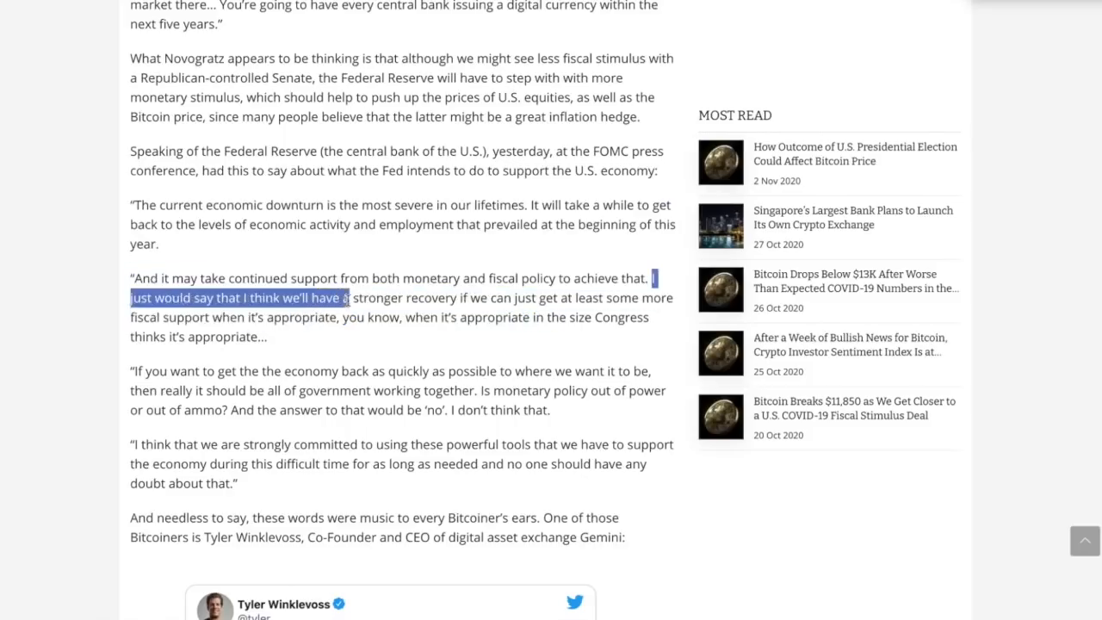
{"action": "left_click_drag", "start_coordinate": [349, 298], "coordinate": [530, 298]}
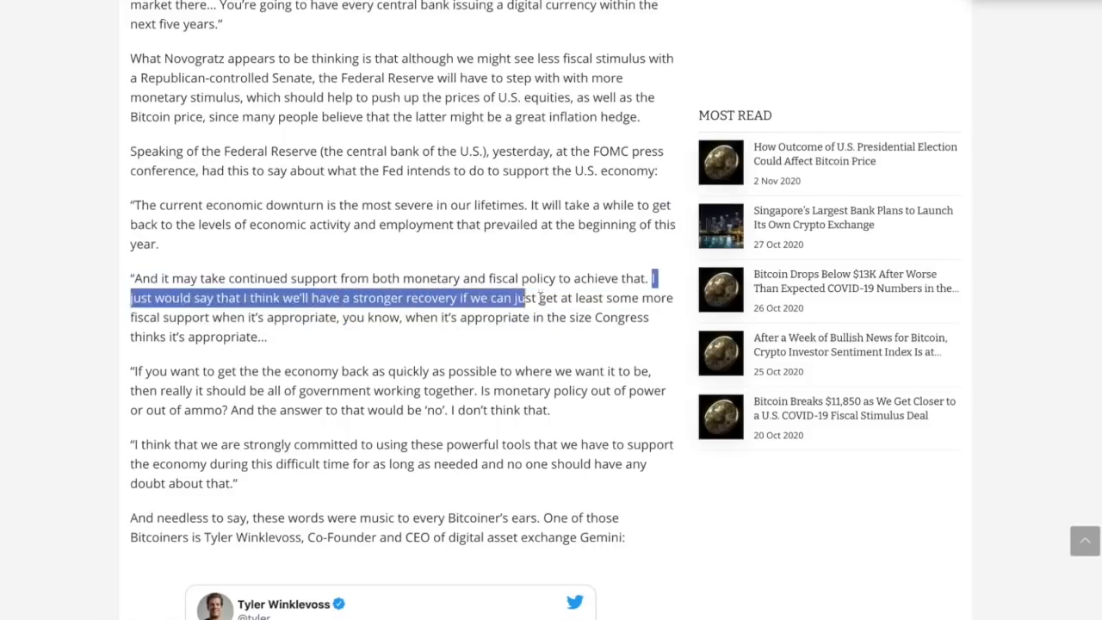
{"action": "left_click_drag", "start_coordinate": [523, 297], "coordinate": [220, 317]}
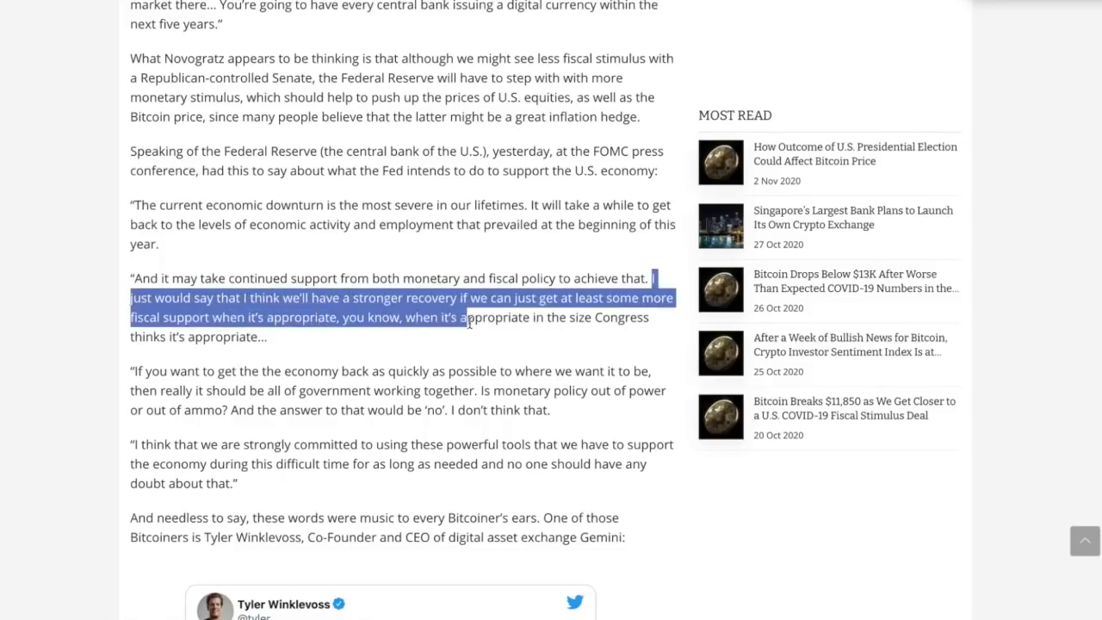
{"action": "left_click_drag", "start_coordinate": [469, 327], "coordinate": [267, 336]}
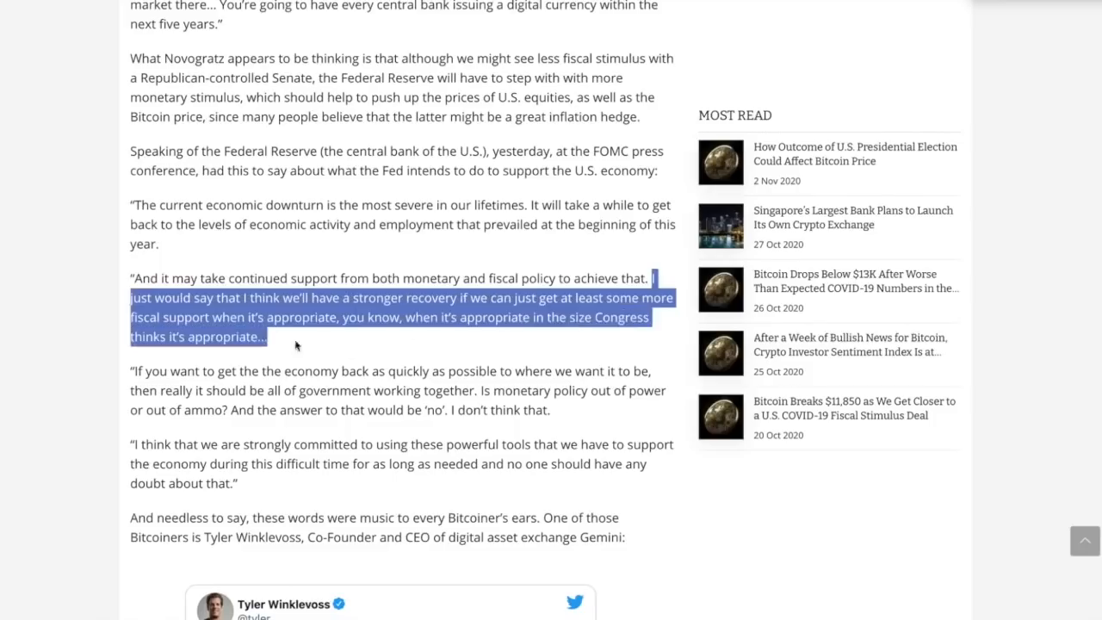
{"action": "mouse_move", "coordinate": [282, 352]}
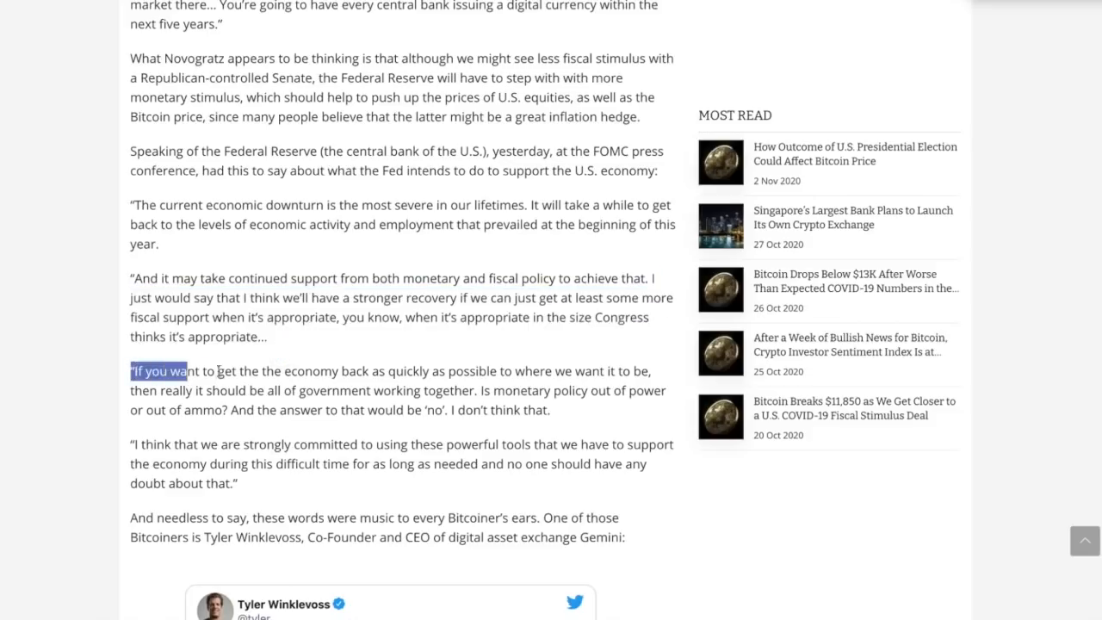
{"action": "left_click_drag", "start_coordinate": [183, 371], "coordinate": [429, 371]}
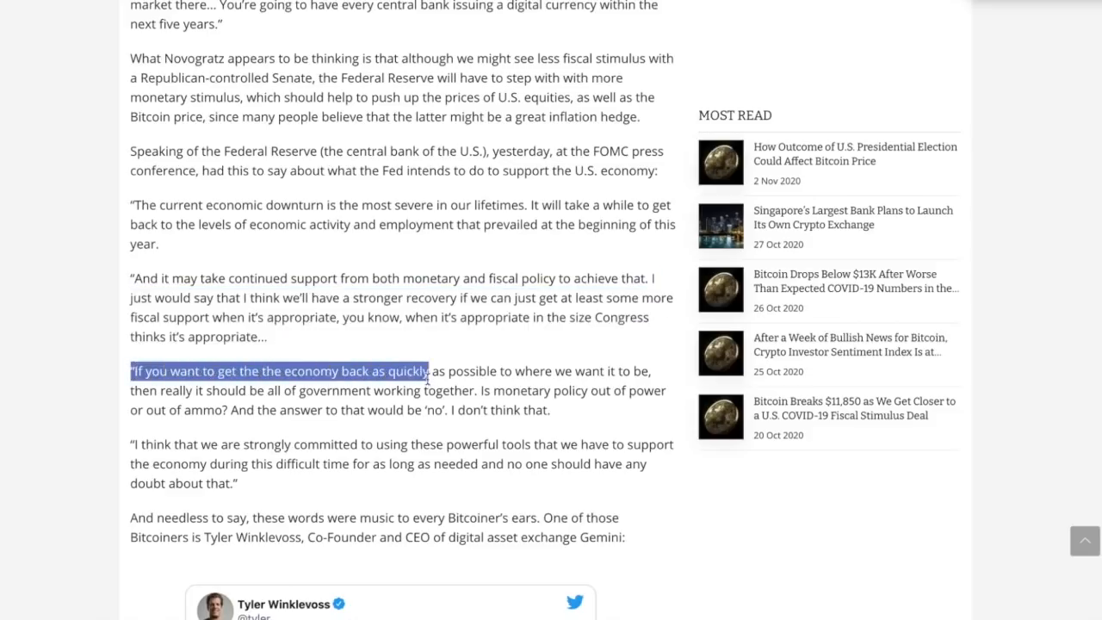
{"action": "left_click_drag", "start_coordinate": [429, 371], "coordinate": [254, 390]}
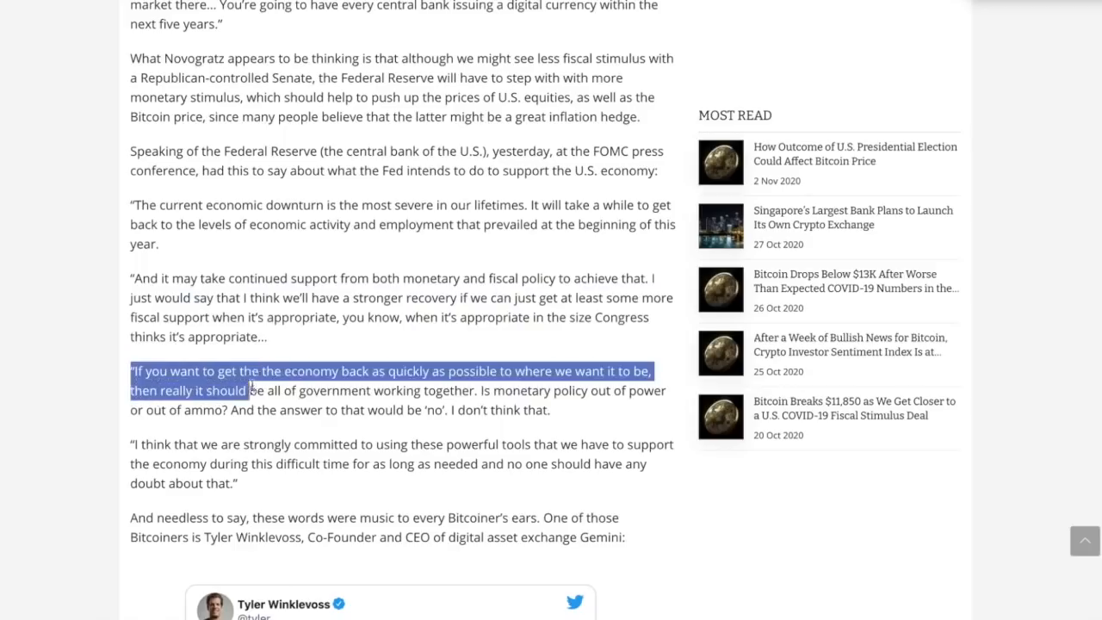
{"action": "left_click_drag", "start_coordinate": [250, 390], "coordinate": [448, 392]}
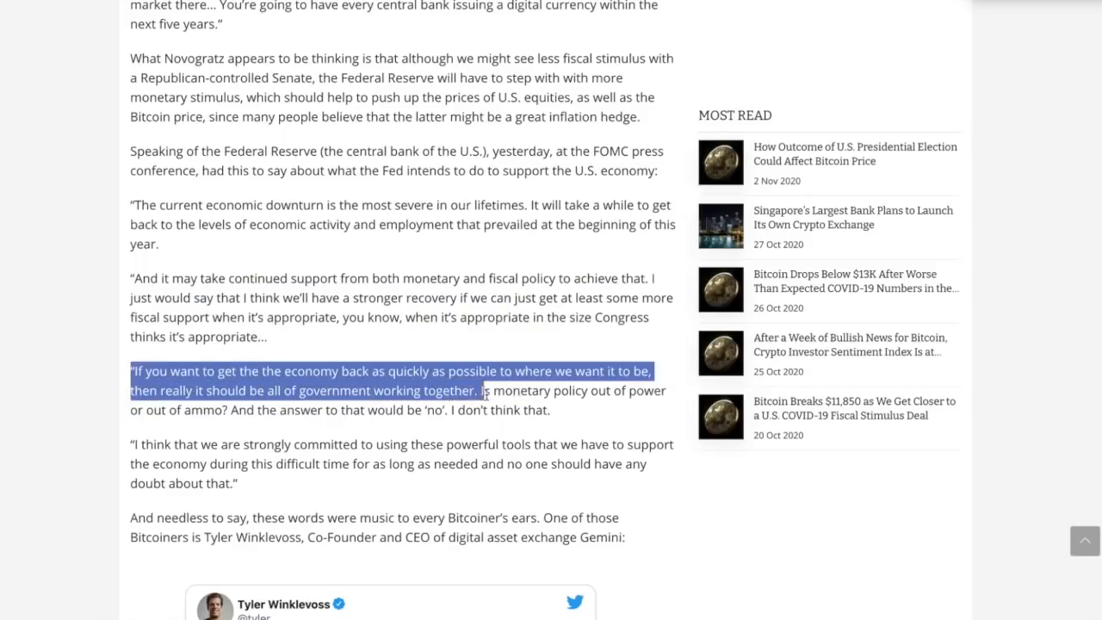
{"action": "left_click_drag", "start_coordinate": [481, 391], "coordinate": [246, 410]}
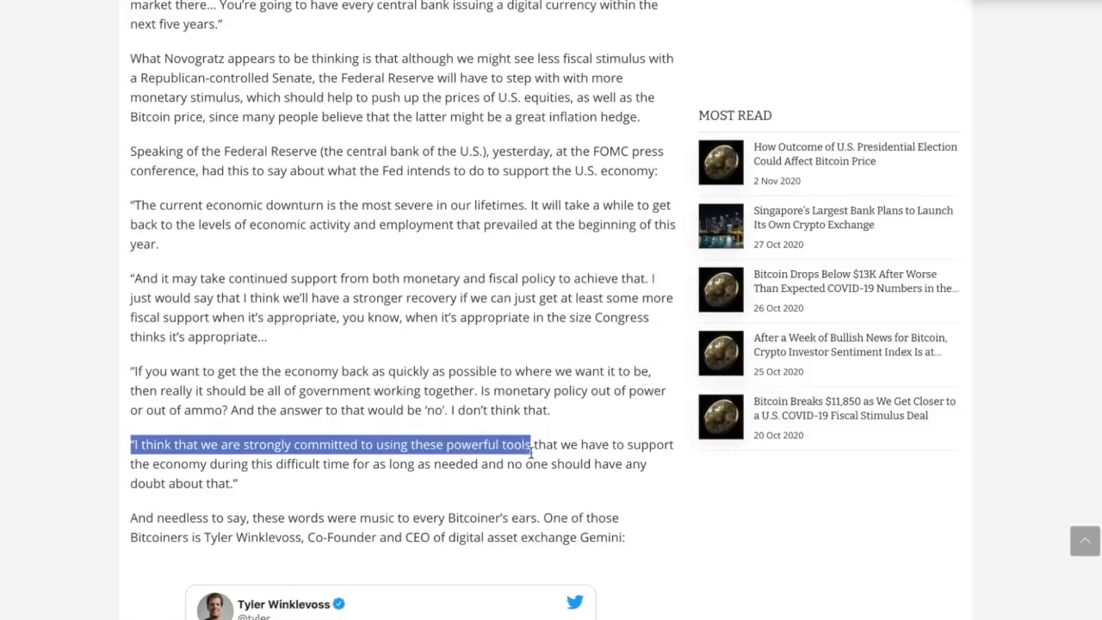
{"action": "left_click_drag", "start_coordinate": [529, 444], "coordinate": [415, 463]}
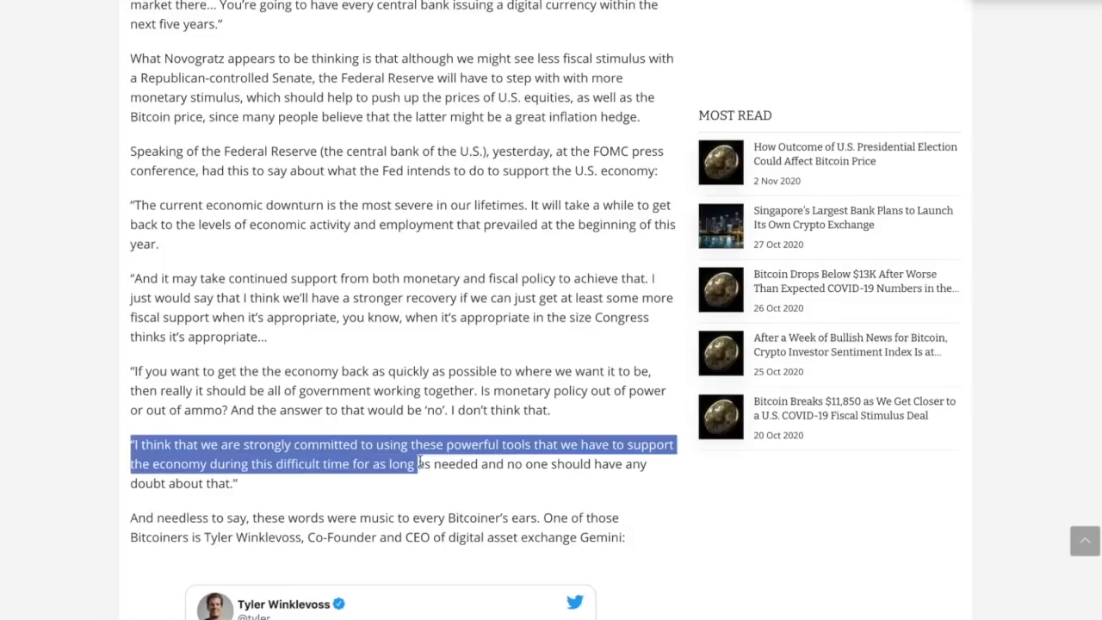
{"action": "left_click_drag", "start_coordinate": [413, 464], "coordinate": [237, 483]}
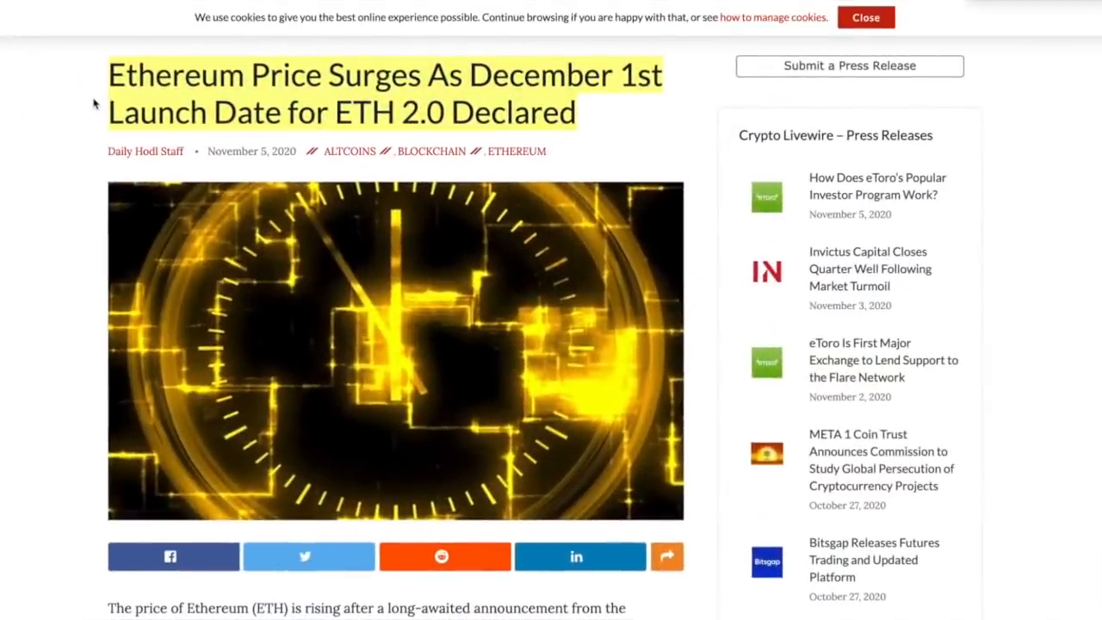
{"action": "scroll", "scroll_direction": "down", "scroll_amount": 3}
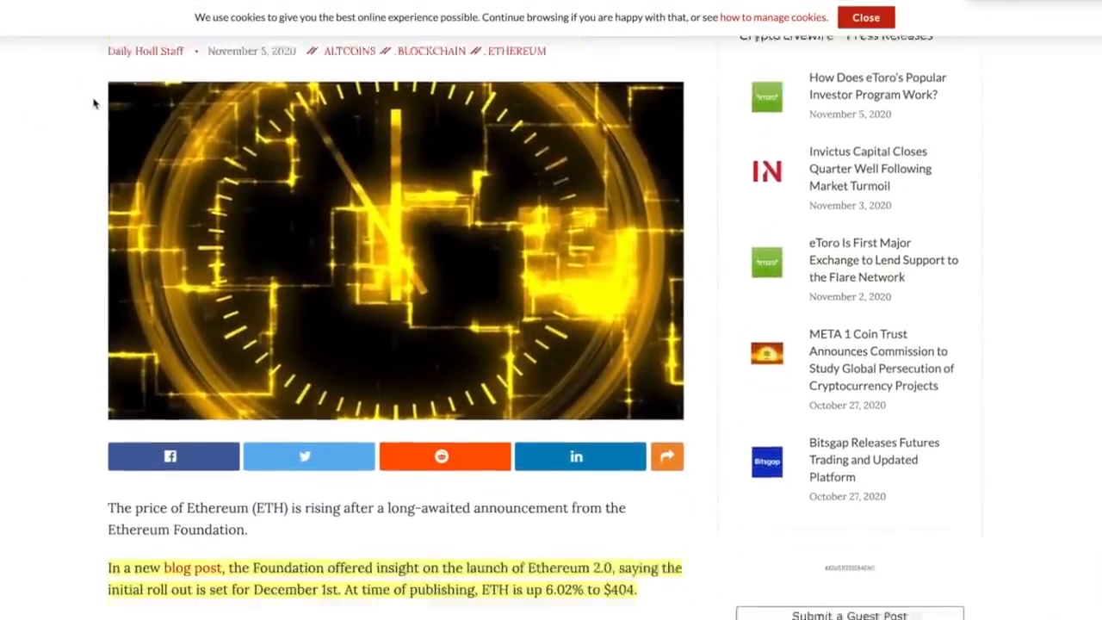
{"action": "scroll", "scroll_direction": "down", "scroll_amount": 3}
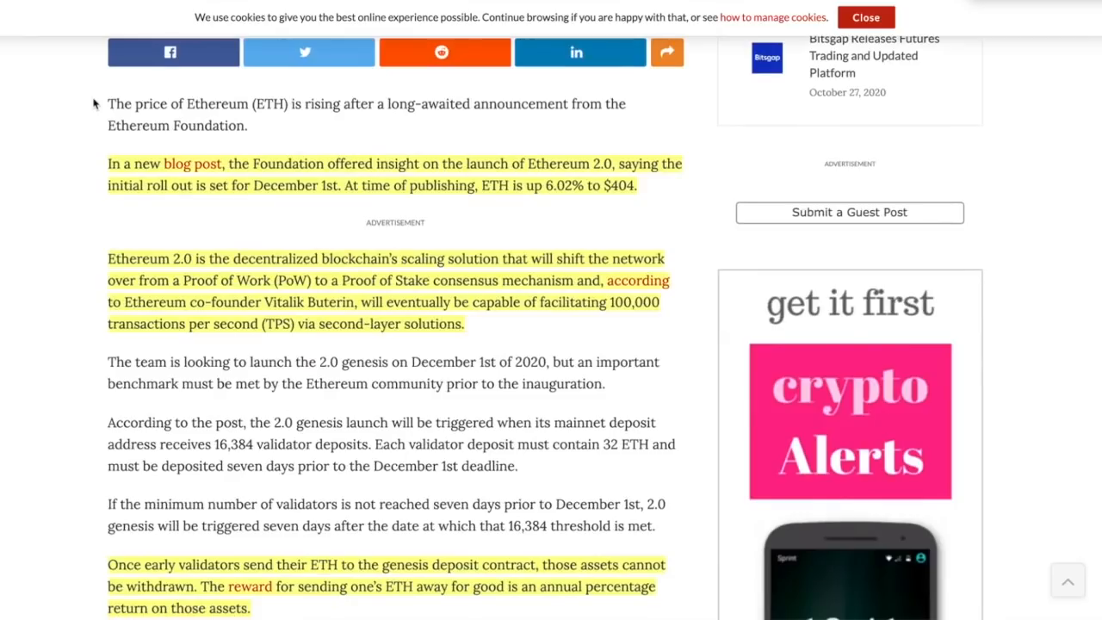
{"action": "mouse_move", "coordinate": [128, 142]}
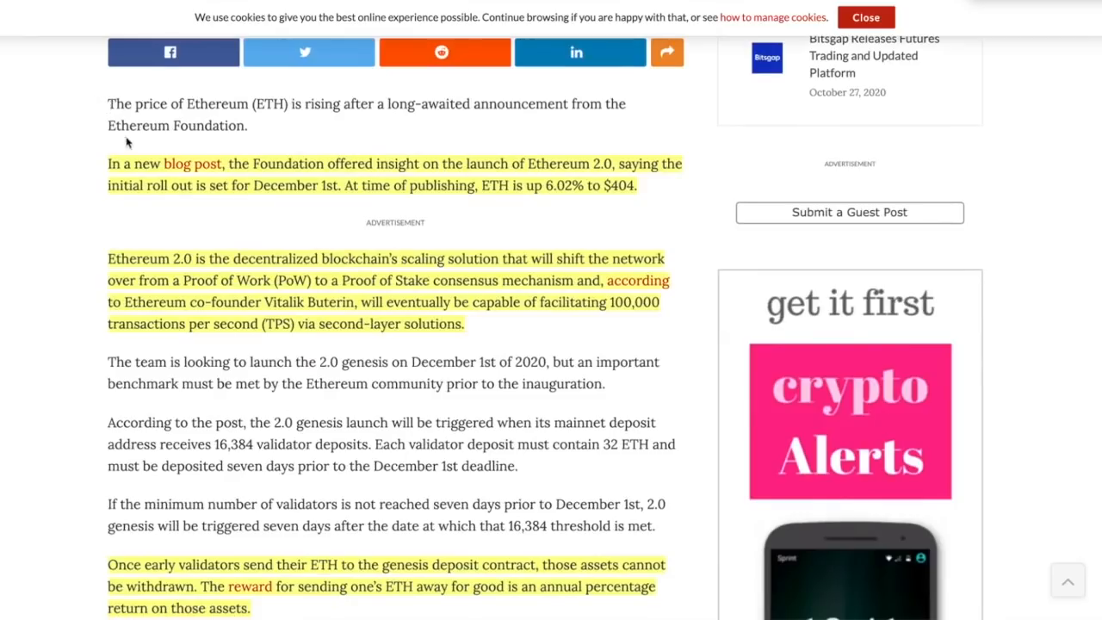
{"action": "mouse_move", "coordinate": [162, 163]}
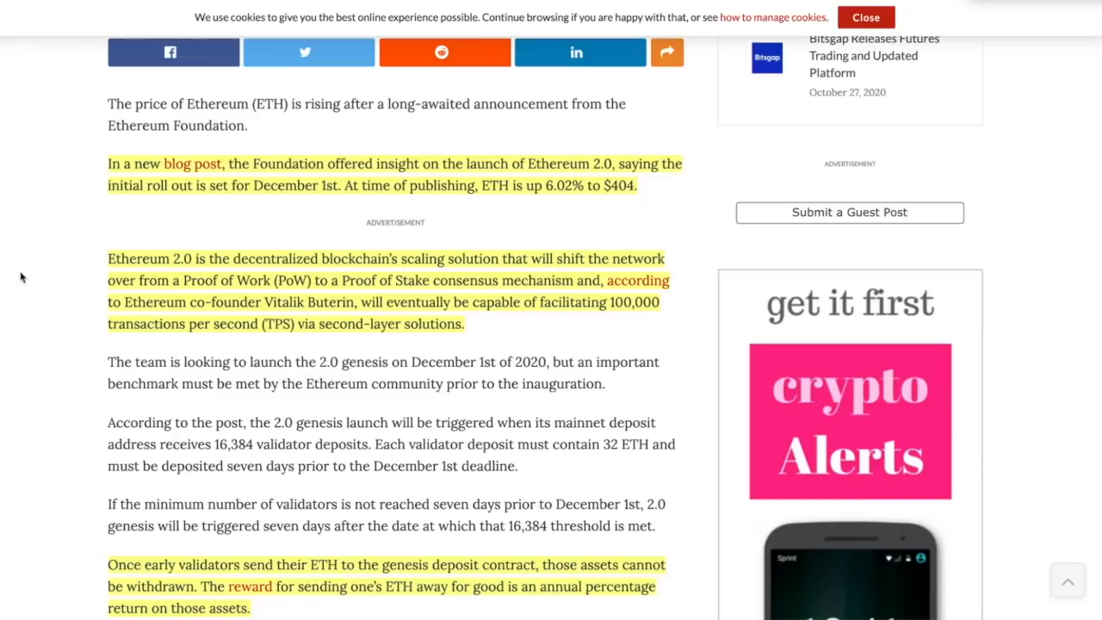
{"action": "scroll", "scroll_direction": "down", "scroll_amount": 3}
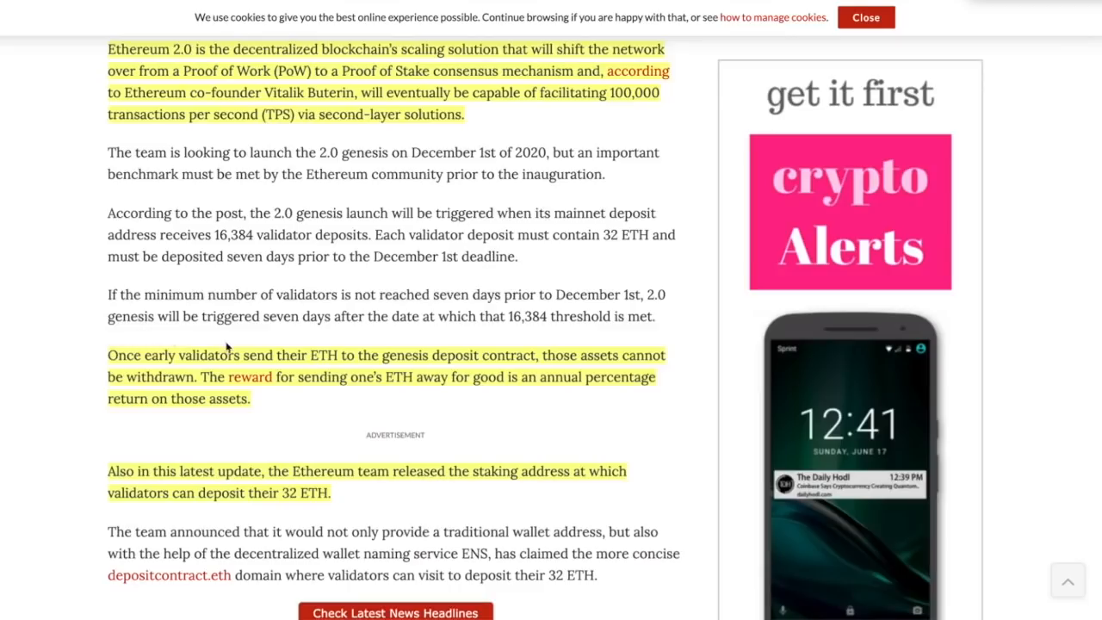
{"action": "mouse_move", "coordinate": [386, 361]}
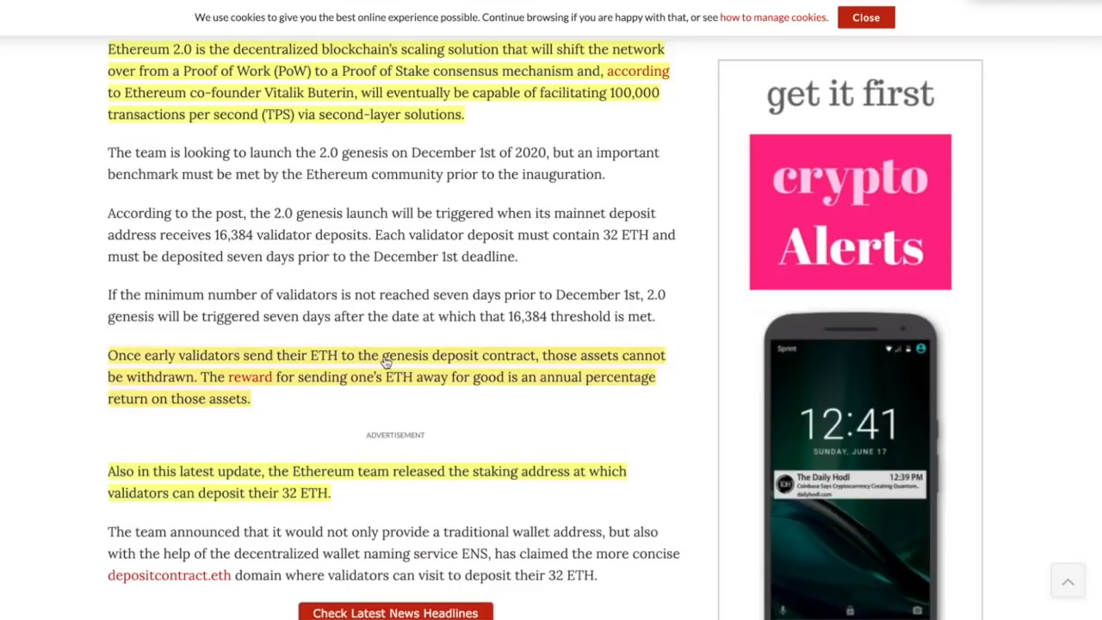
{"action": "mouse_move", "coordinate": [286, 408]}
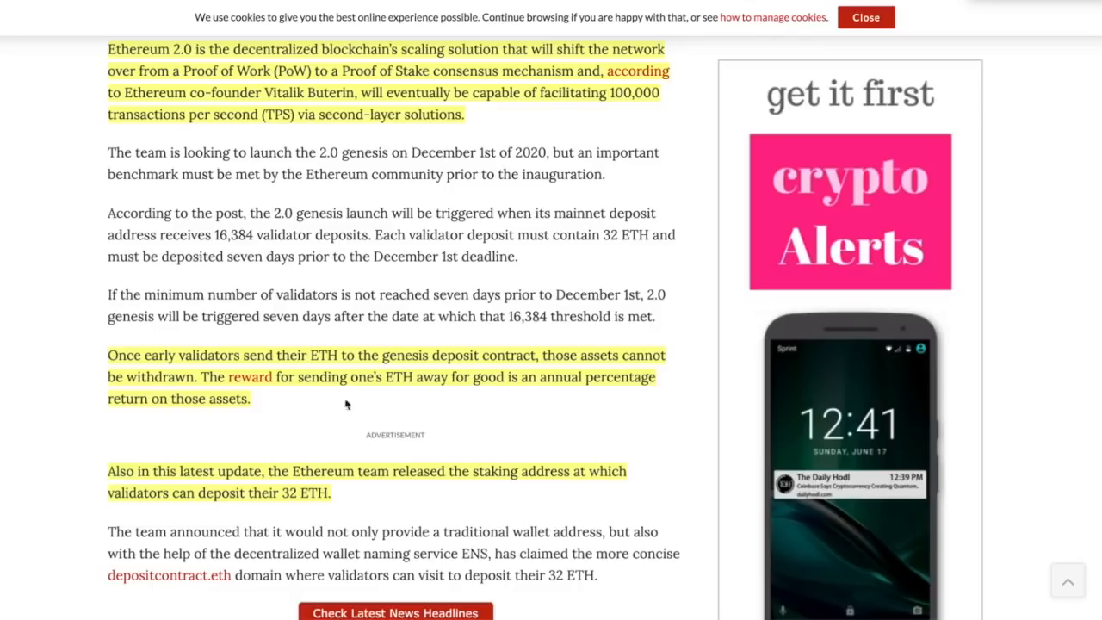
{"action": "scroll", "scroll_direction": "down", "scroll_amount": 3}
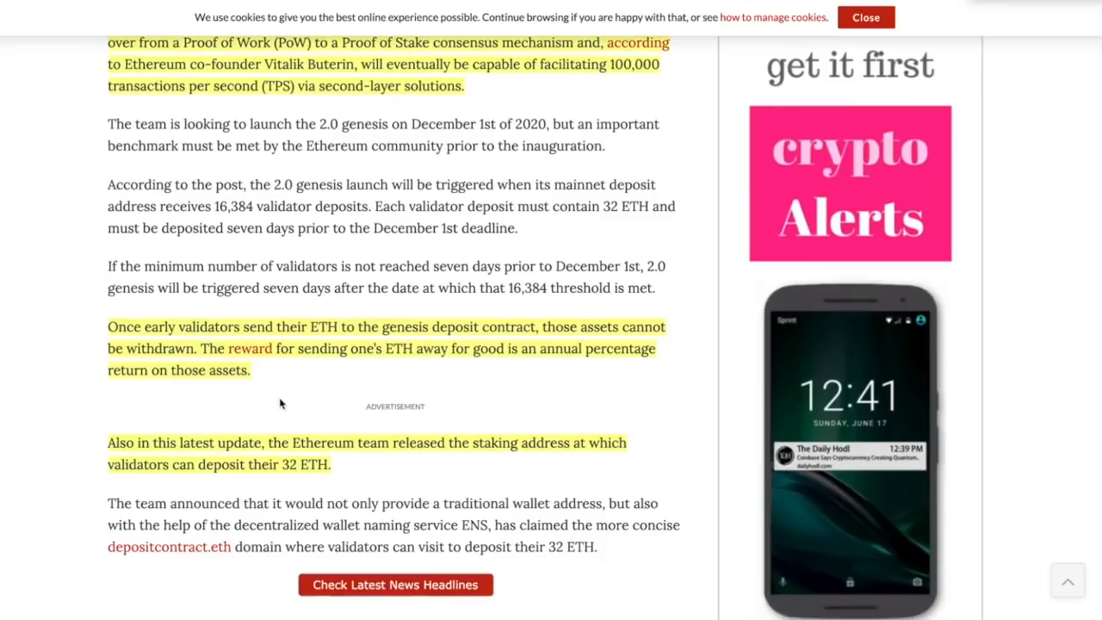
{"action": "scroll", "scroll_direction": "down", "scroll_amount": 3}
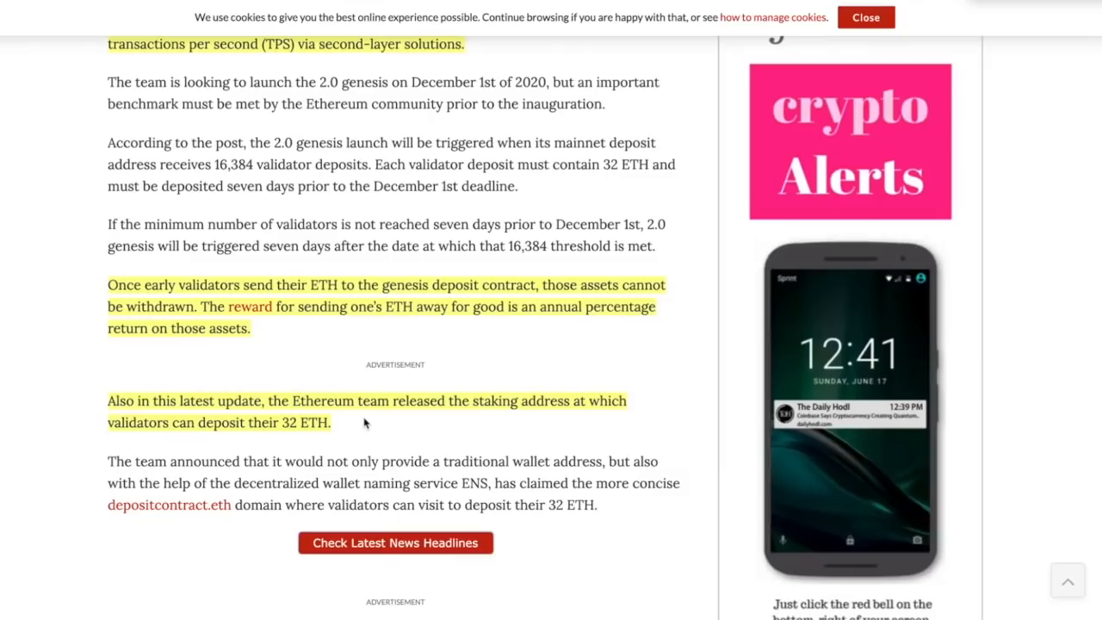
{"action": "mouse_move", "coordinate": [343, 362]}
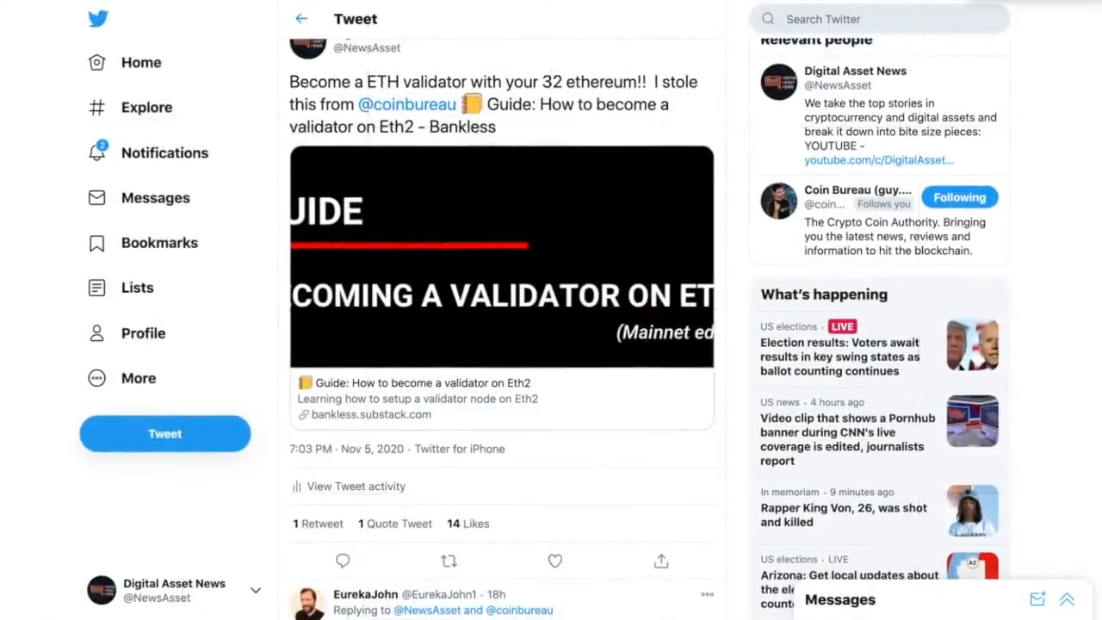
{"action": "scroll", "scroll_direction": "up", "scroll_amount": 3}
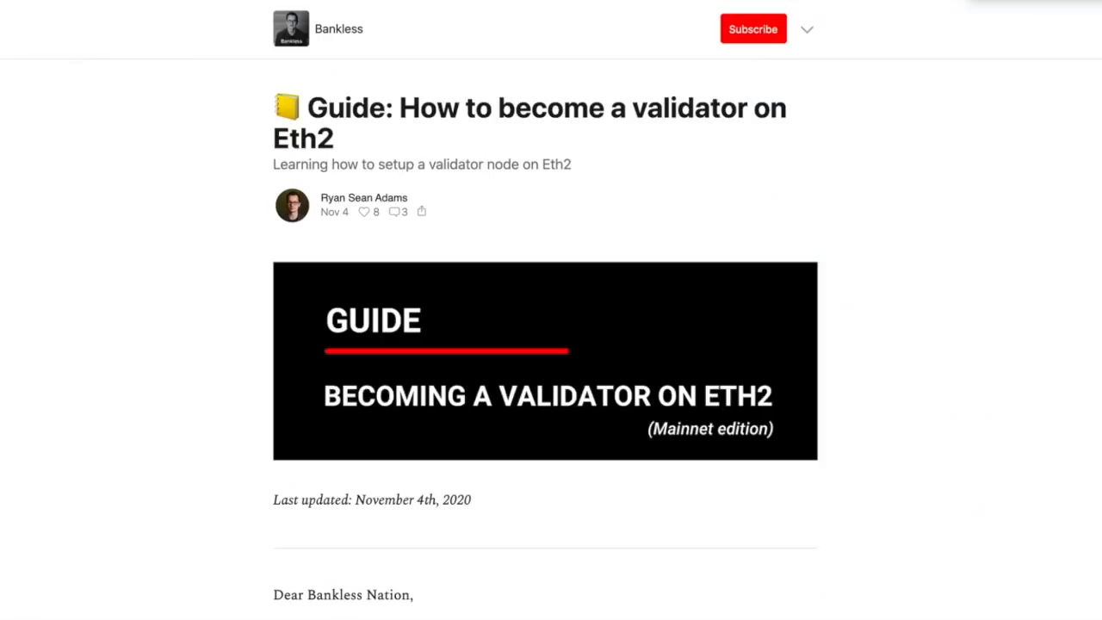
{"action": "mouse_move", "coordinate": [129, 157]}
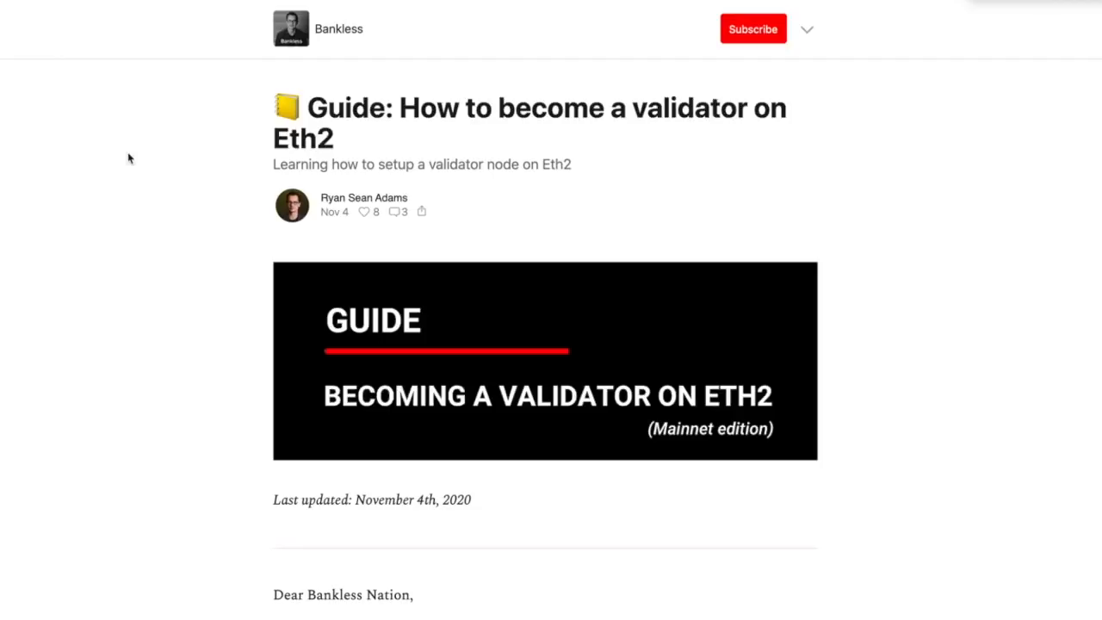
Step: Scroll through Hardware Requirements and its specs to '2. Choosing & Installing Your Client'
{"action": "scroll", "scroll_direction": "down", "scroll_amount": 3}
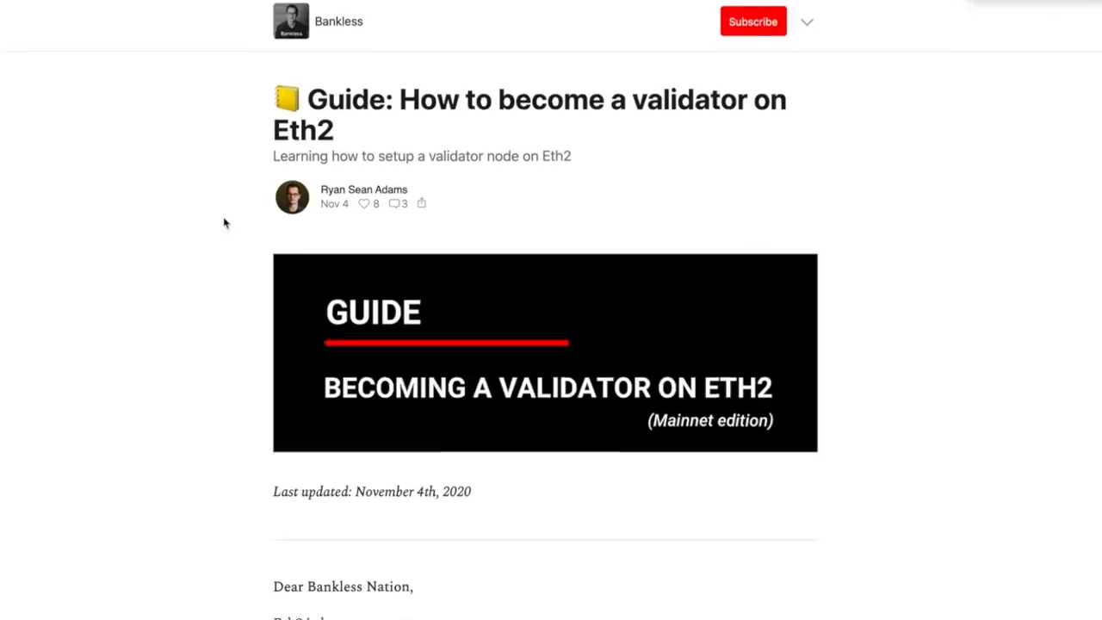
{"action": "scroll", "scroll_direction": "down", "scroll_amount": 3}
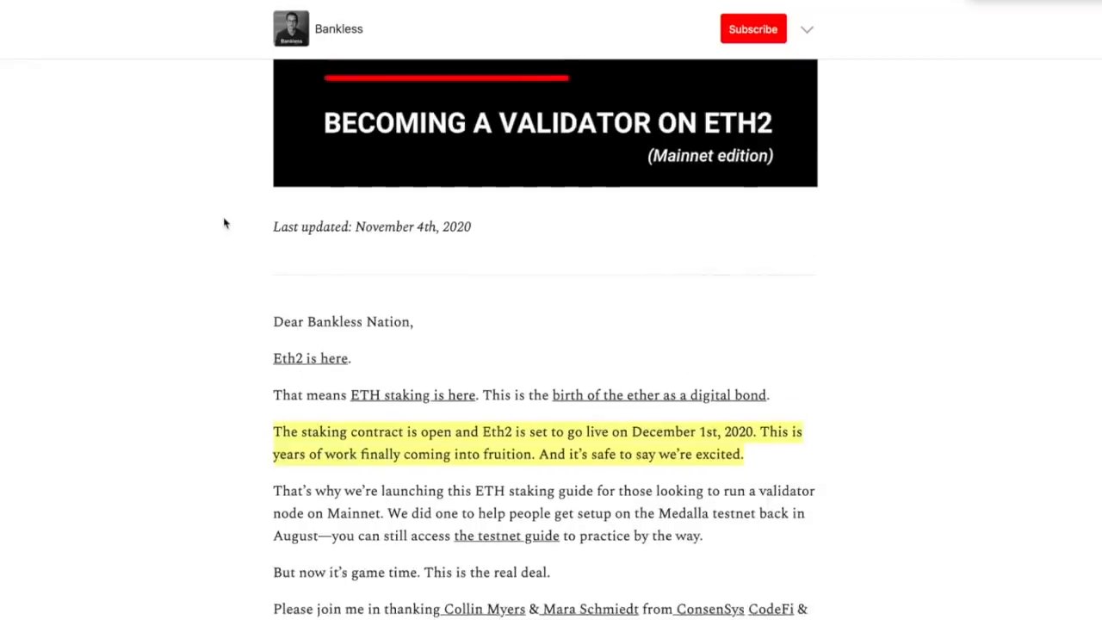
{"action": "scroll", "scroll_direction": "down", "scroll_amount": 3}
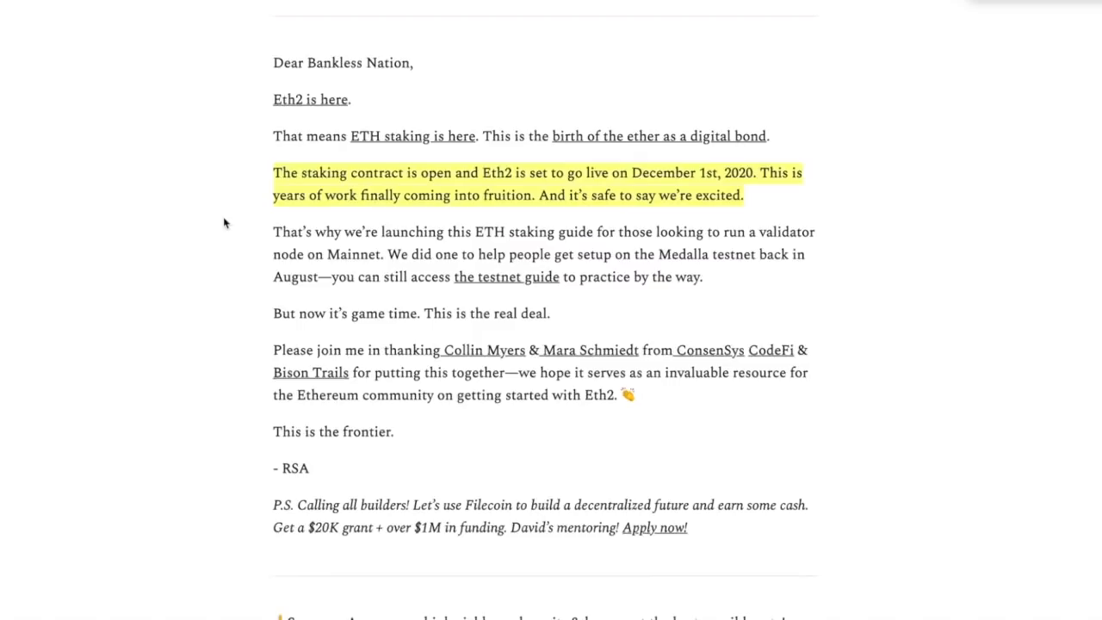
{"action": "mouse_move", "coordinate": [254, 201]}
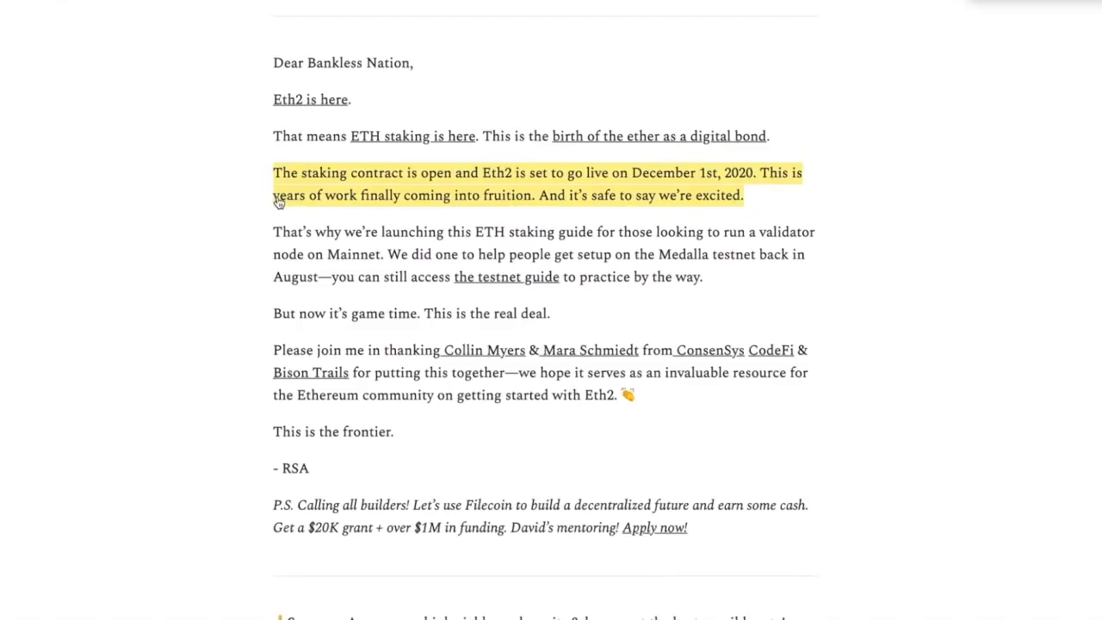
{"action": "scroll", "scroll_direction": "down", "scroll_amount": 3}
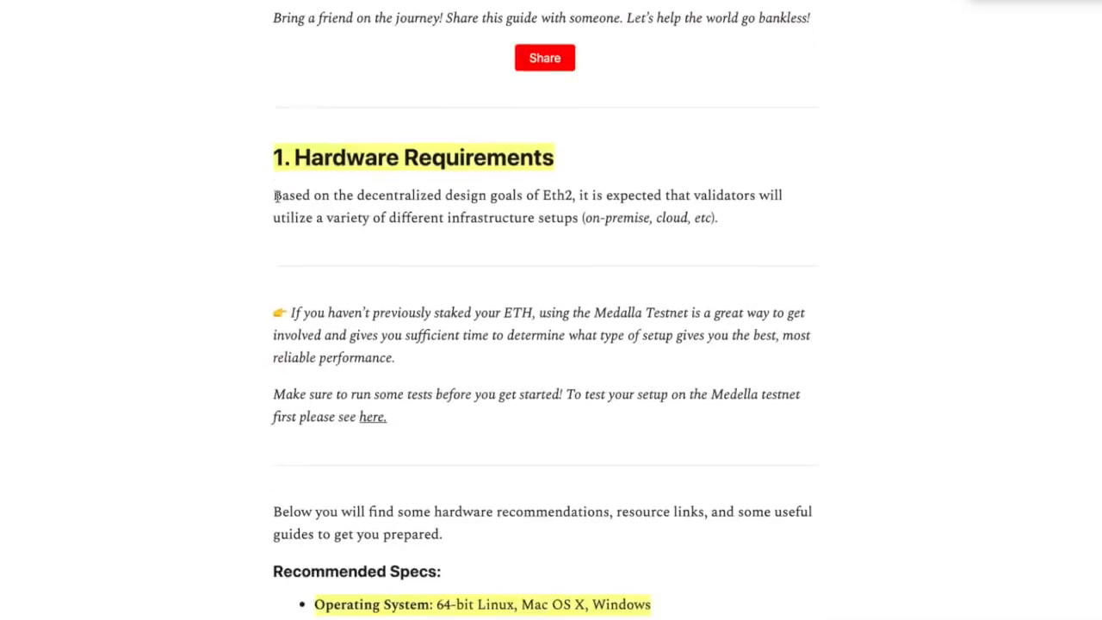
{"action": "mouse_move", "coordinate": [125, 180]}
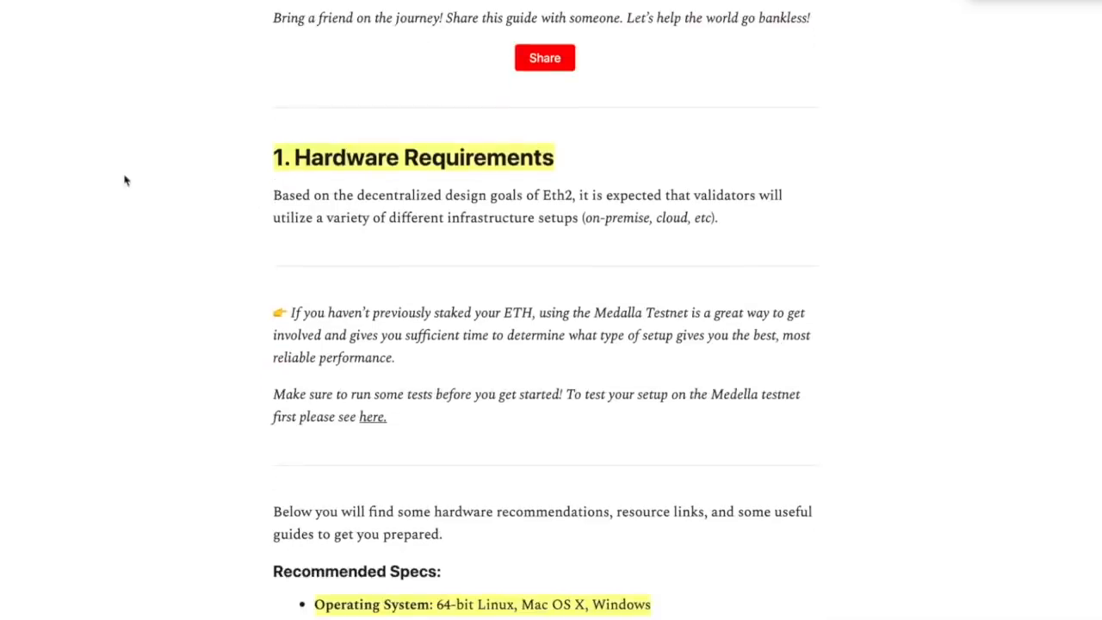
{"action": "scroll", "scroll_direction": "down", "scroll_amount": 3}
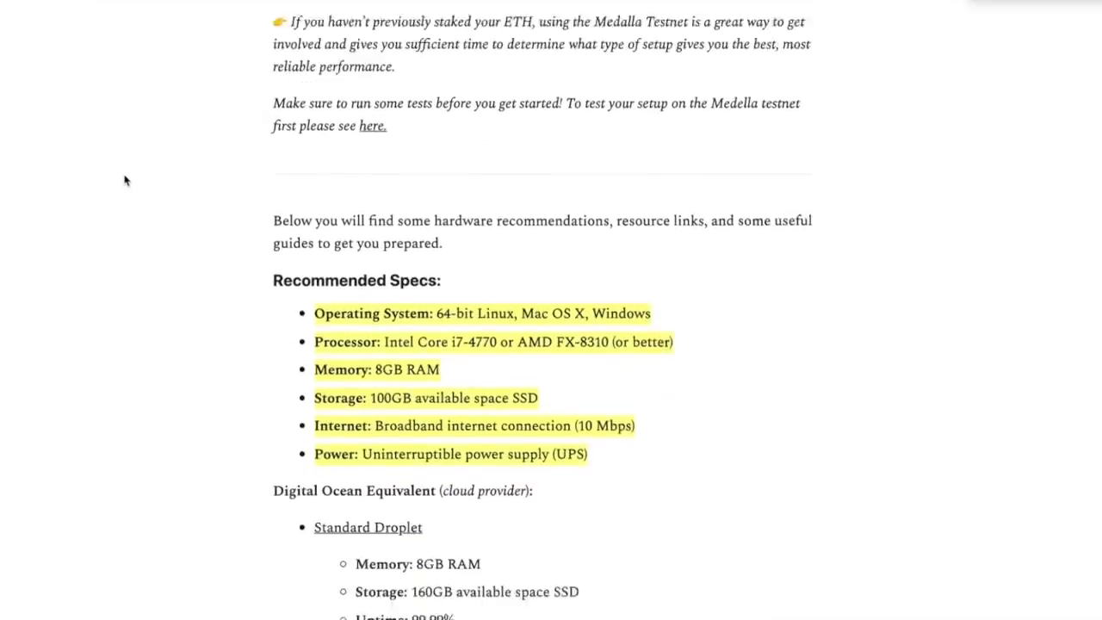
{"action": "scroll", "scroll_direction": "down", "scroll_amount": 3}
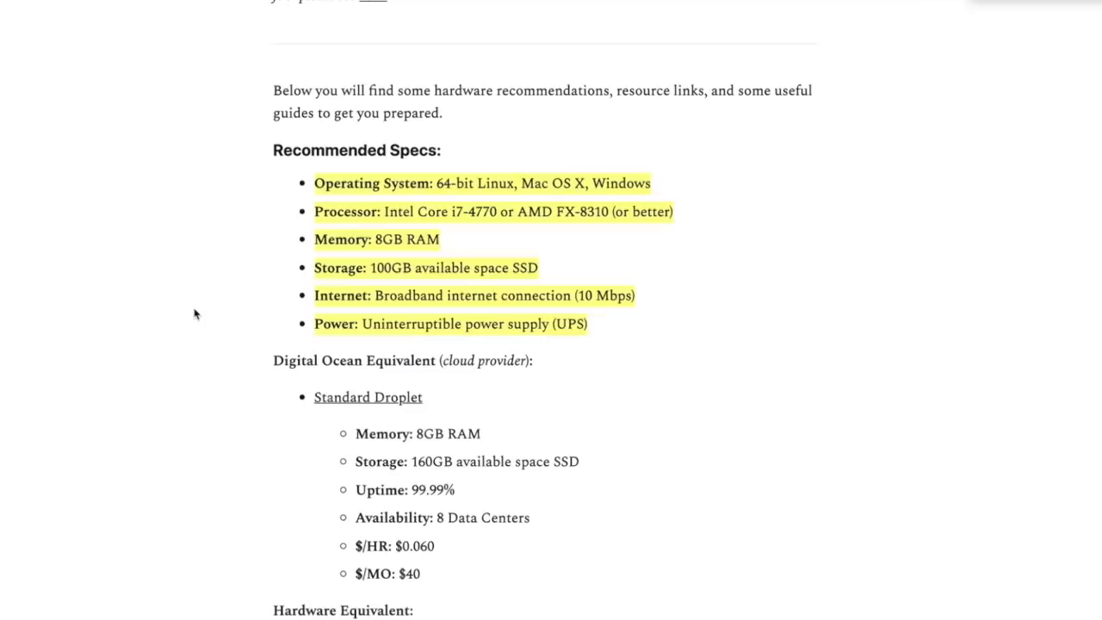
{"action": "scroll", "scroll_direction": "up", "scroll_amount": 3}
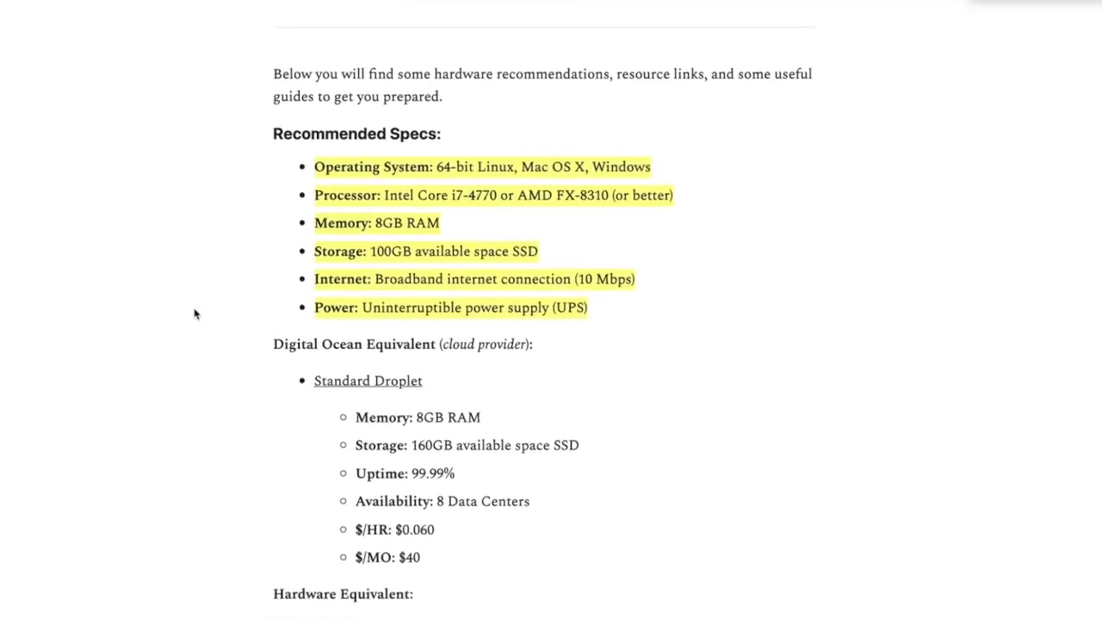
{"action": "scroll", "scroll_direction": "down", "scroll_amount": 3}
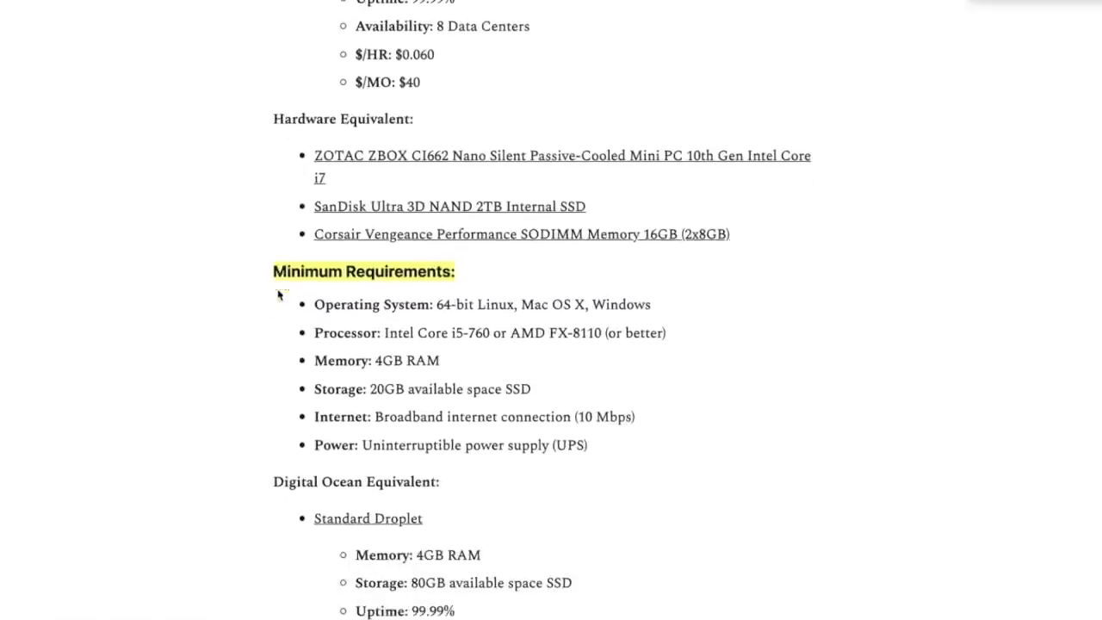
{"action": "scroll", "scroll_direction": "down", "scroll_amount": 3}
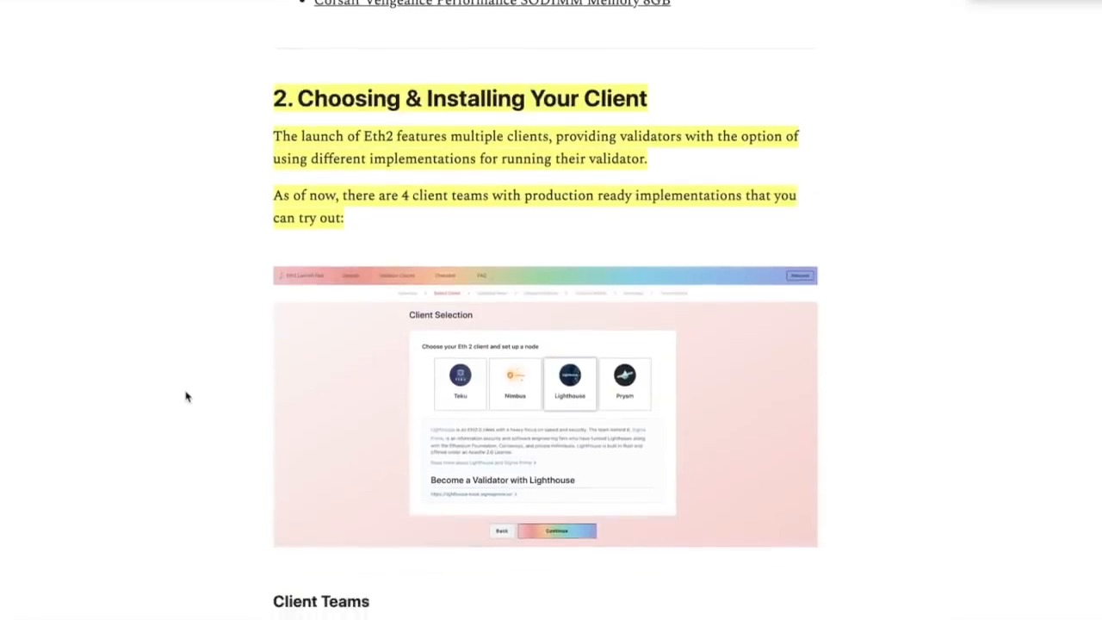
{"action": "mouse_move", "coordinate": [335, 198]}
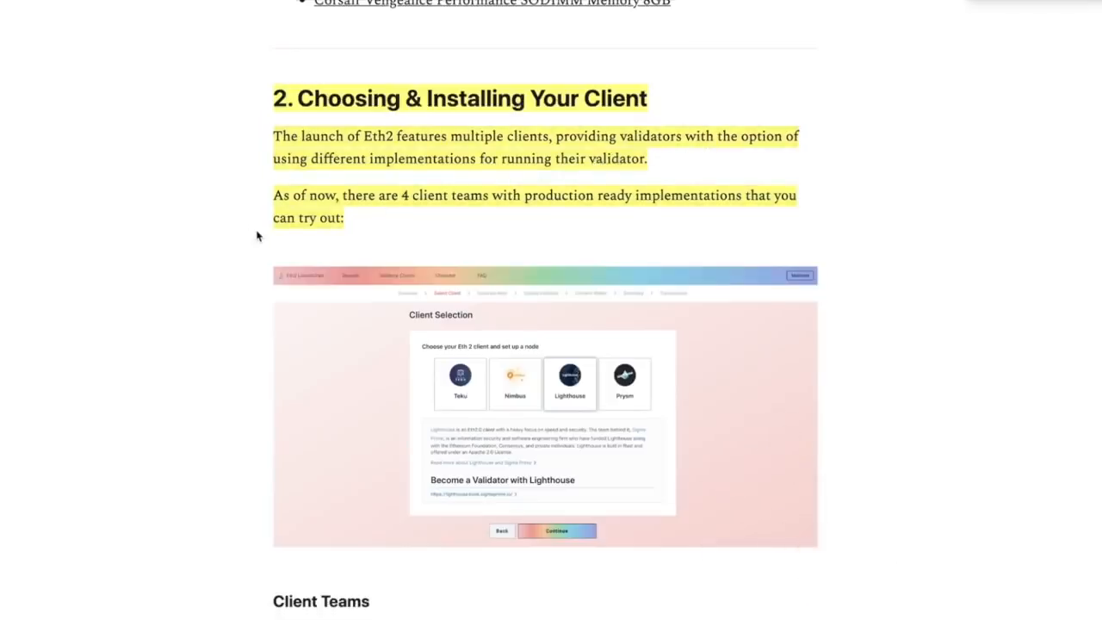
Step: Scroll past '3. Install an ETH1 Node' to '4. Running an Eth2 Validator'
{"action": "scroll", "scroll_direction": "down", "scroll_amount": 3}
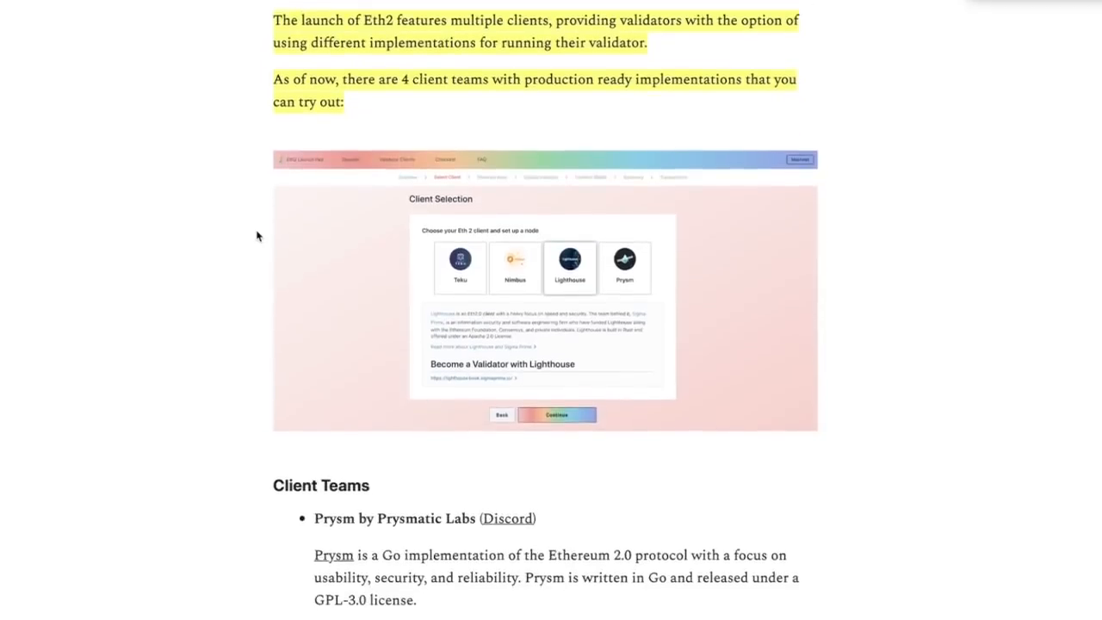
{"action": "scroll", "scroll_direction": "down", "scroll_amount": 3}
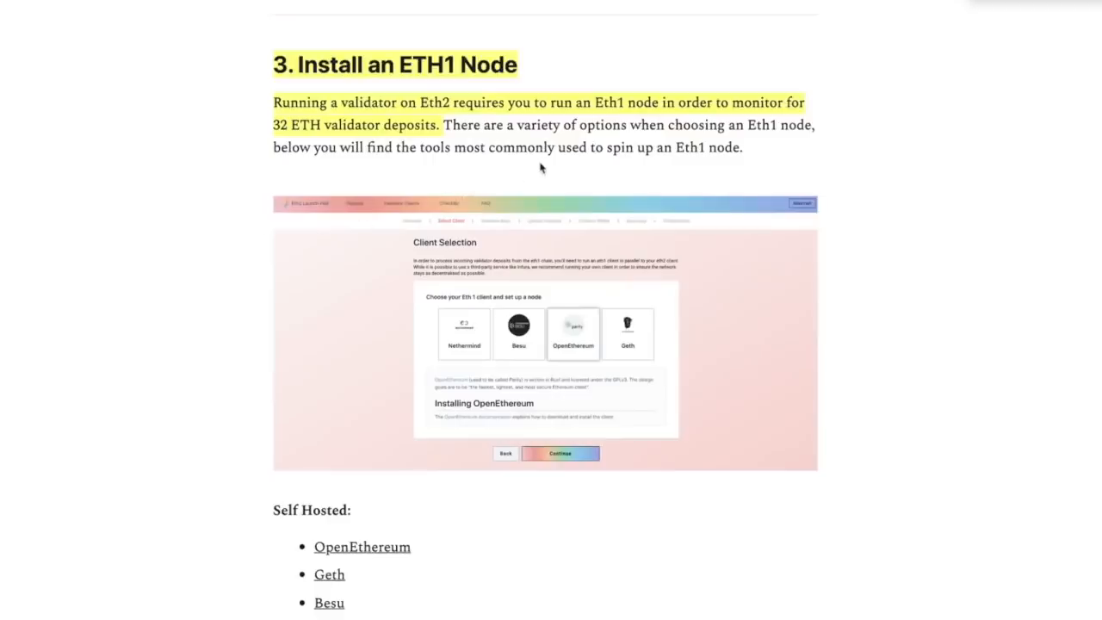
{"action": "mouse_move", "coordinate": [230, 143]}
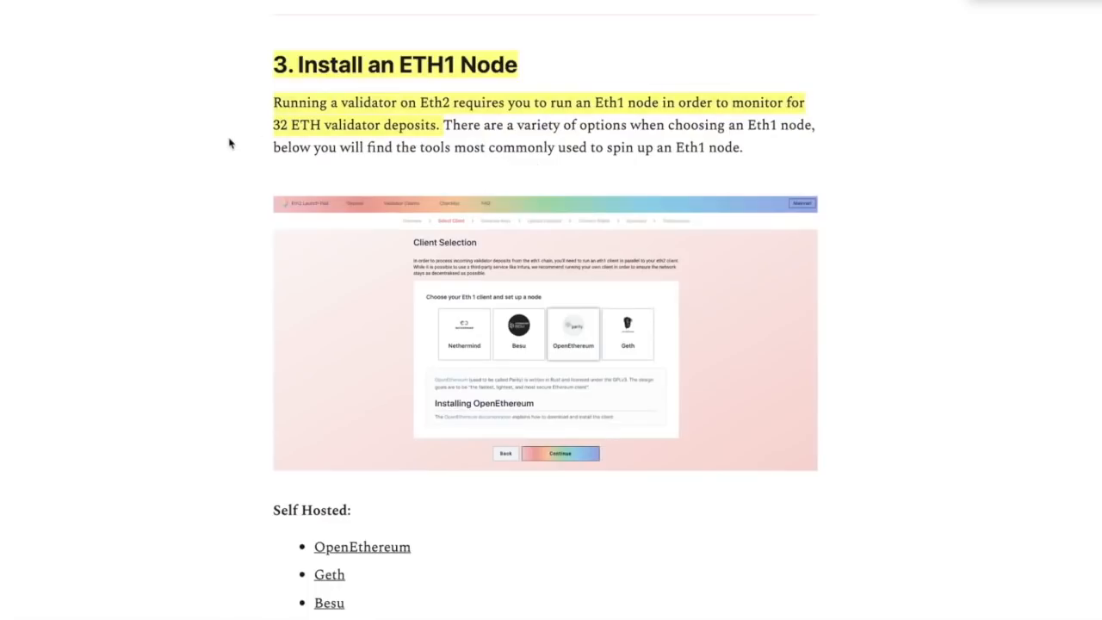
{"action": "scroll", "scroll_direction": "down", "scroll_amount": 3}
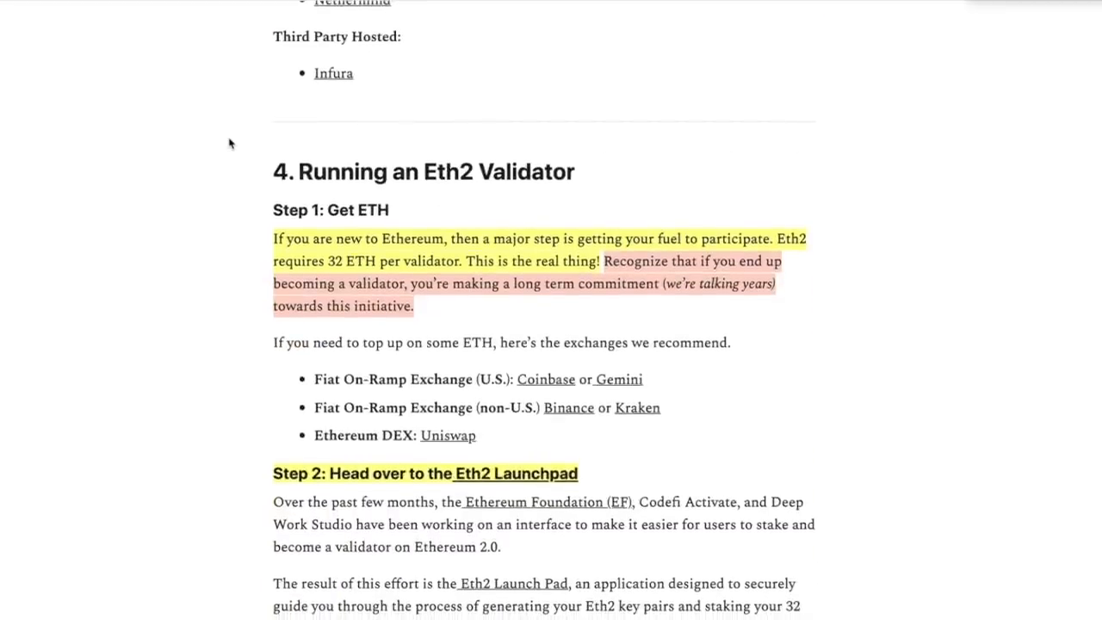
Step: Scroll past Step 1: Get ETH to Step 2's Eth2 Launchpad screenshot
{"action": "scroll", "scroll_direction": "down", "scroll_amount": 3}
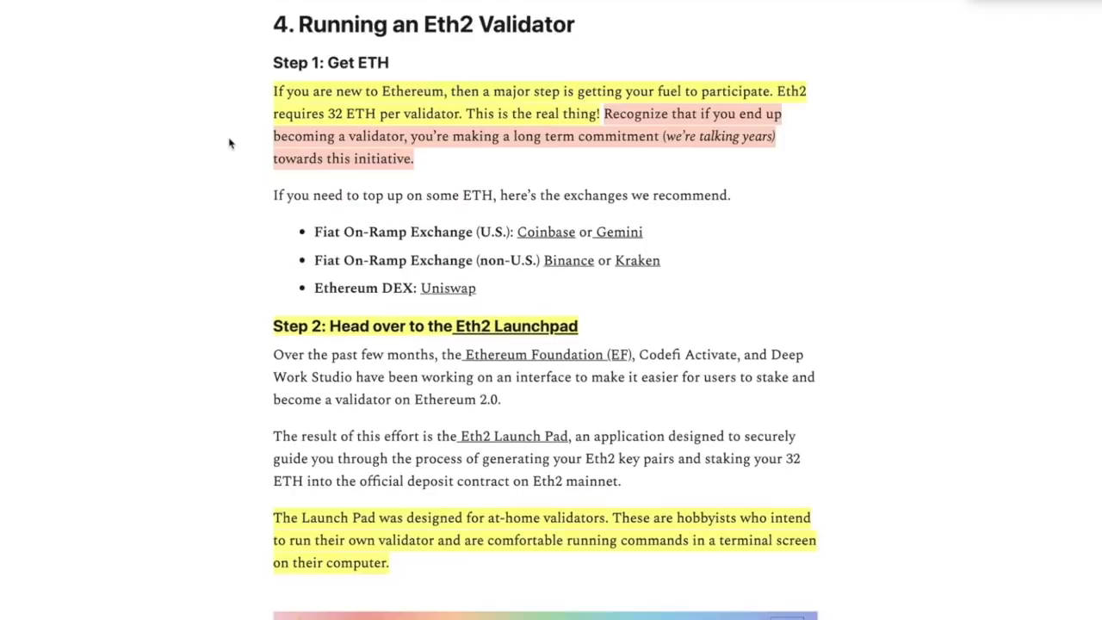
{"action": "mouse_move", "coordinate": [533, 110]}
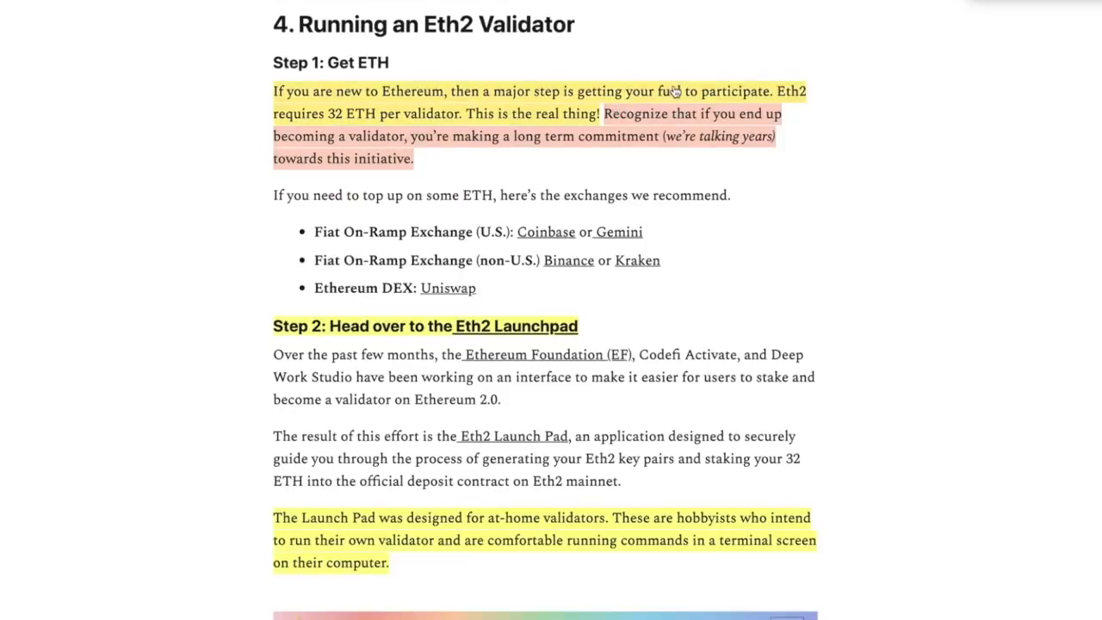
{"action": "mouse_move", "coordinate": [689, 95]}
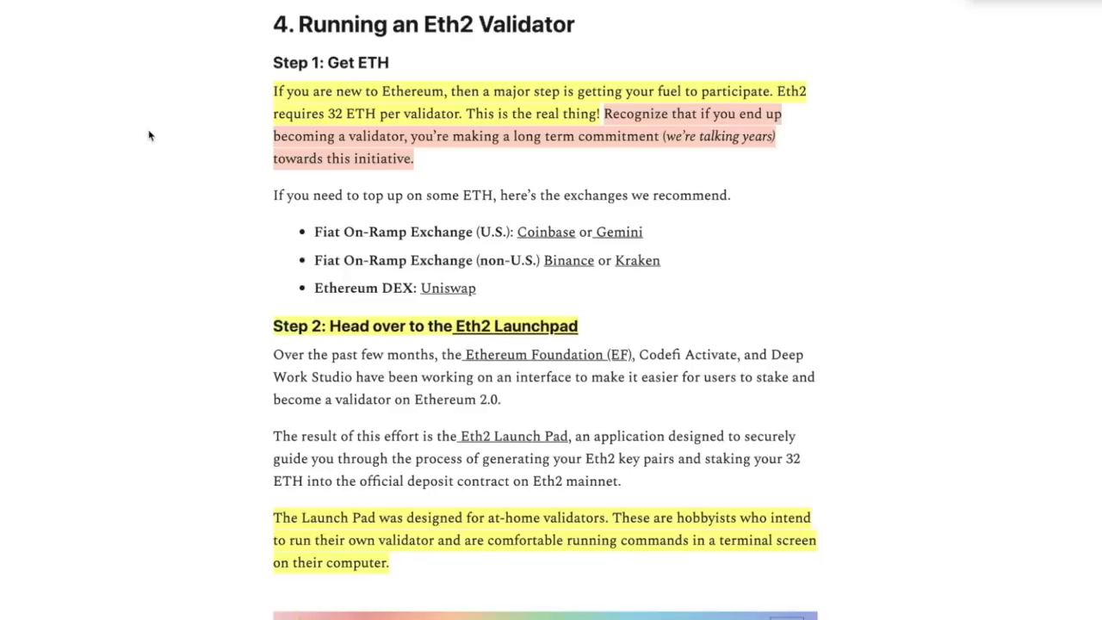
{"action": "scroll", "scroll_direction": "down", "scroll_amount": 3}
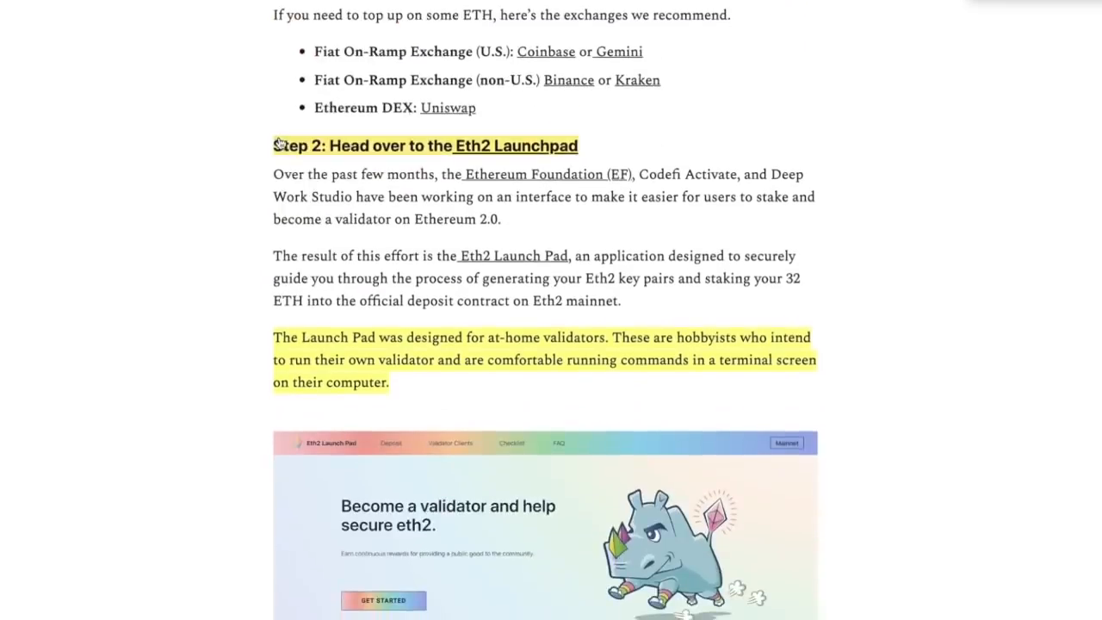
{"action": "scroll", "scroll_direction": "down", "scroll_amount": 3}
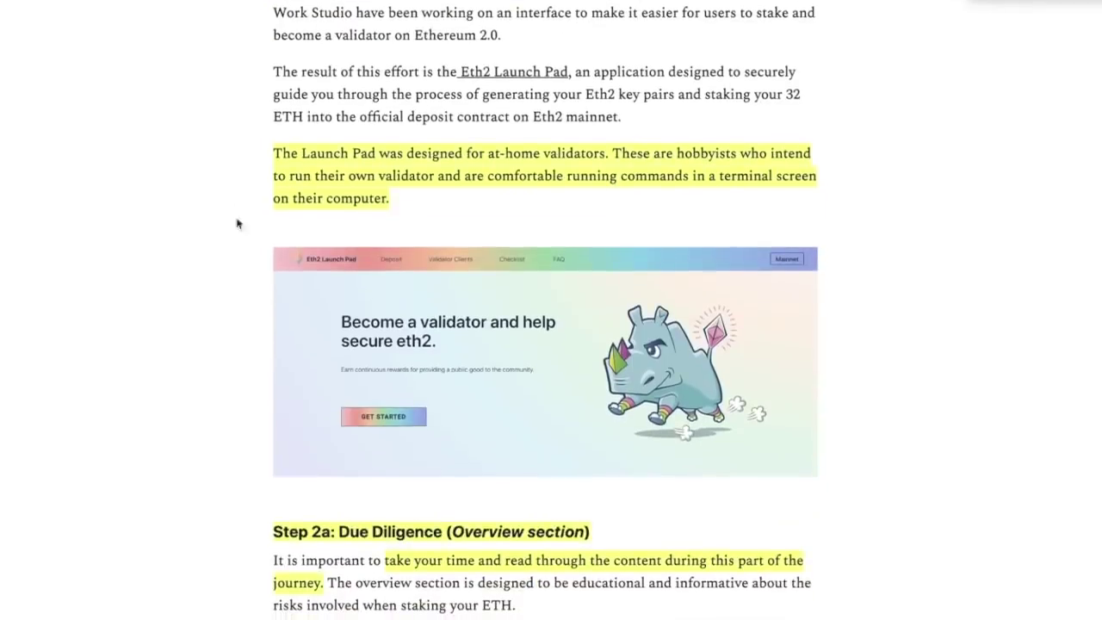
{"action": "scroll", "scroll_direction": "up", "scroll_amount": 3}
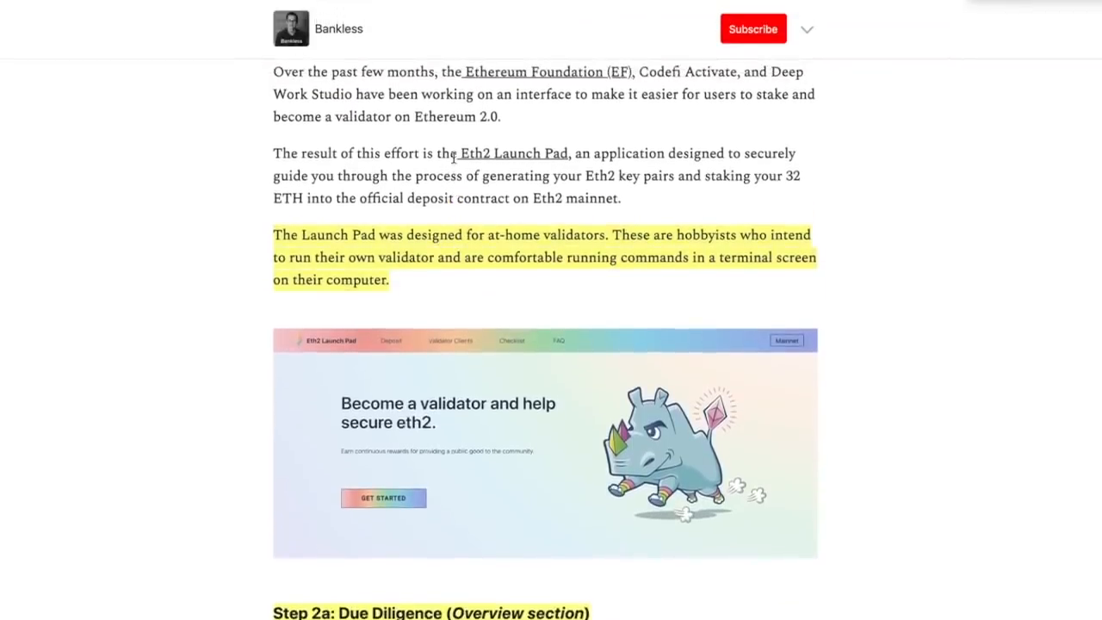
{"action": "mouse_move", "coordinate": [702, 254]}
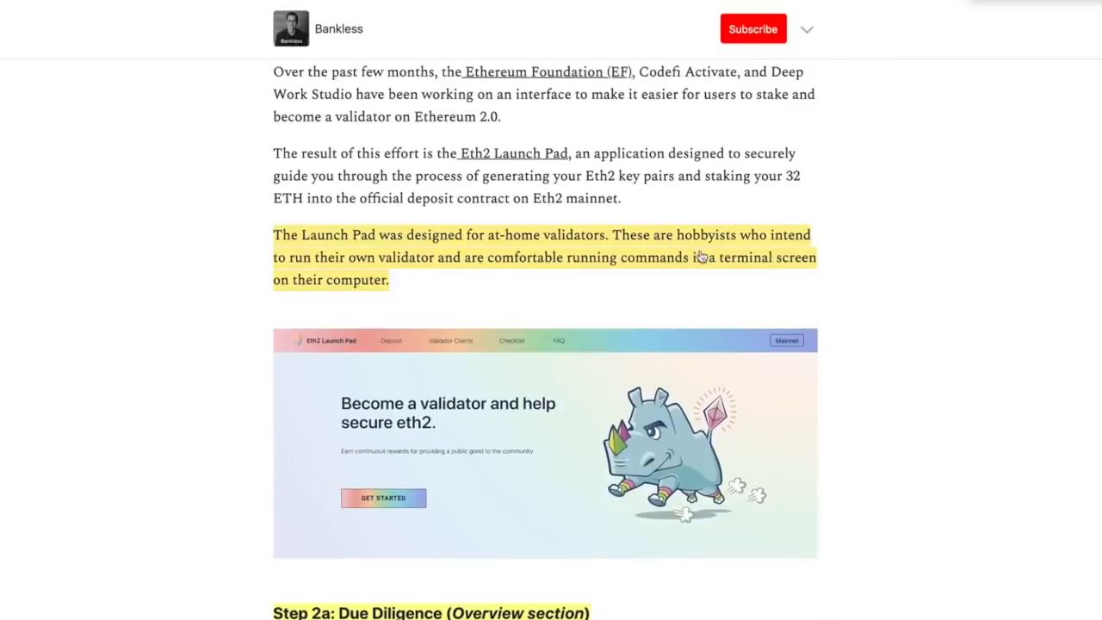
{"action": "mouse_move", "coordinate": [394, 279]}
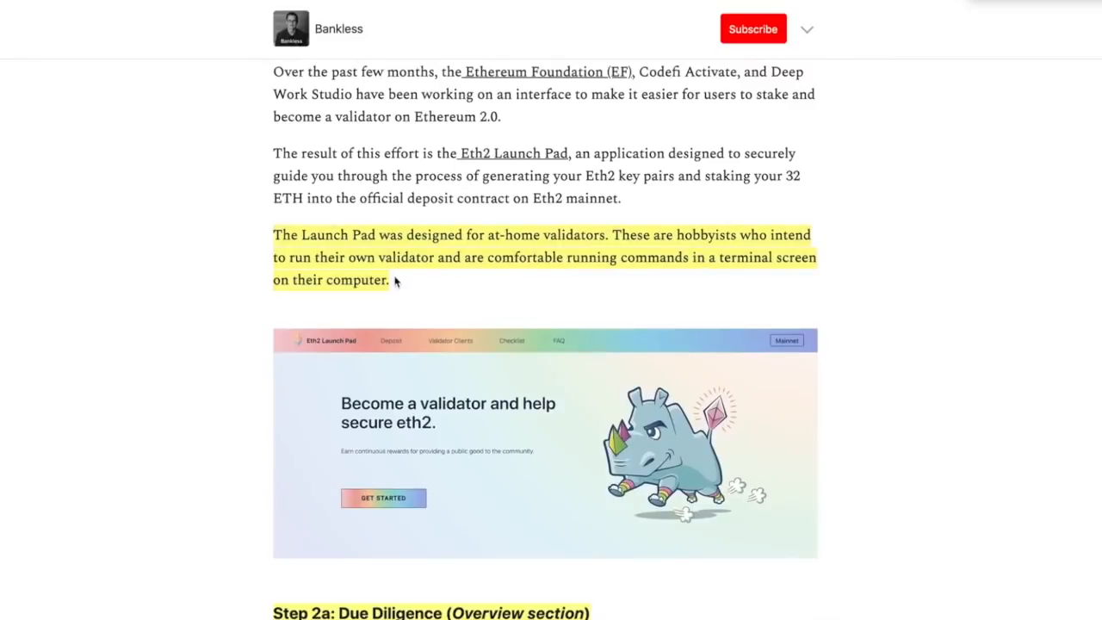
{"action": "mouse_move", "coordinate": [517, 272]}
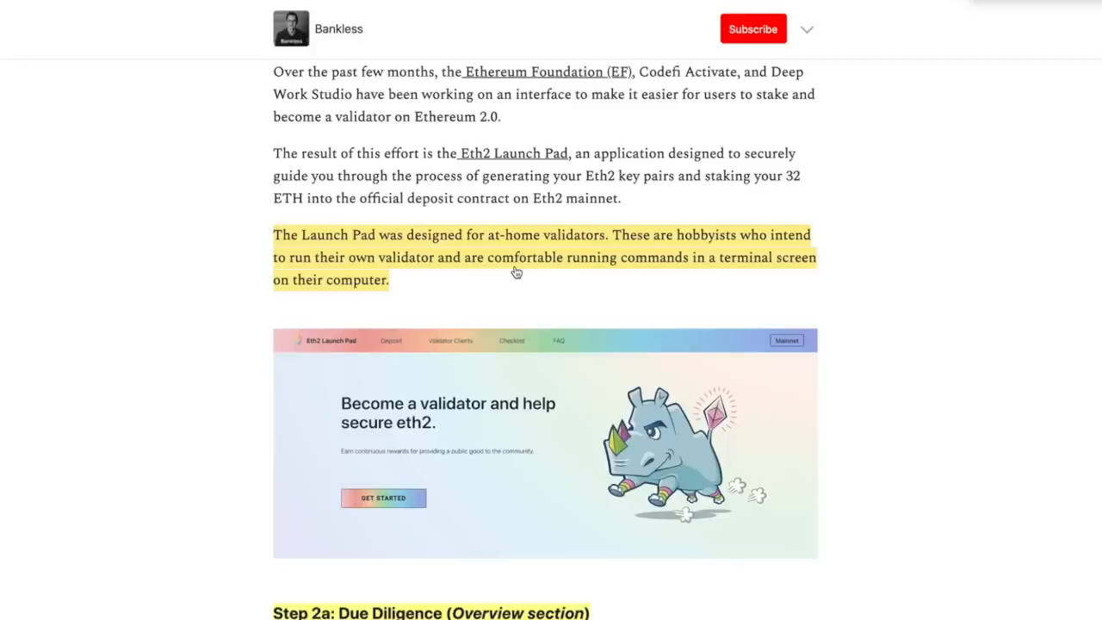
{"action": "mouse_move", "coordinate": [902, 209]}
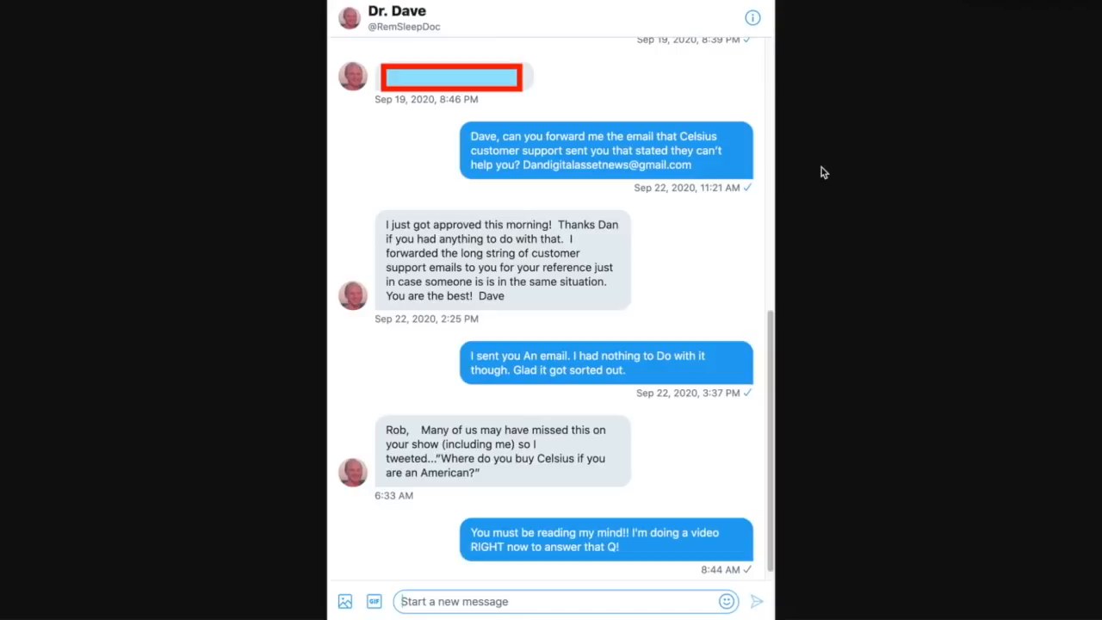
{"action": "mouse_move", "coordinate": [797, 305]}
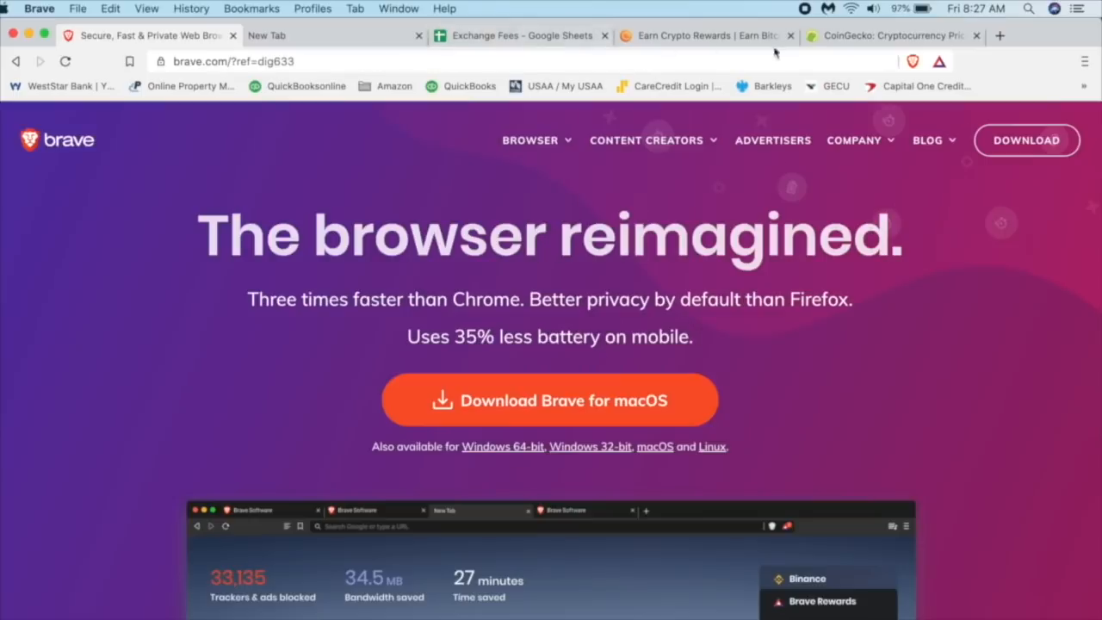
Step: Find Celsius Network in CoinGecko's price list and open its coin page
{"action": "left_click", "coordinate": [891, 35]}
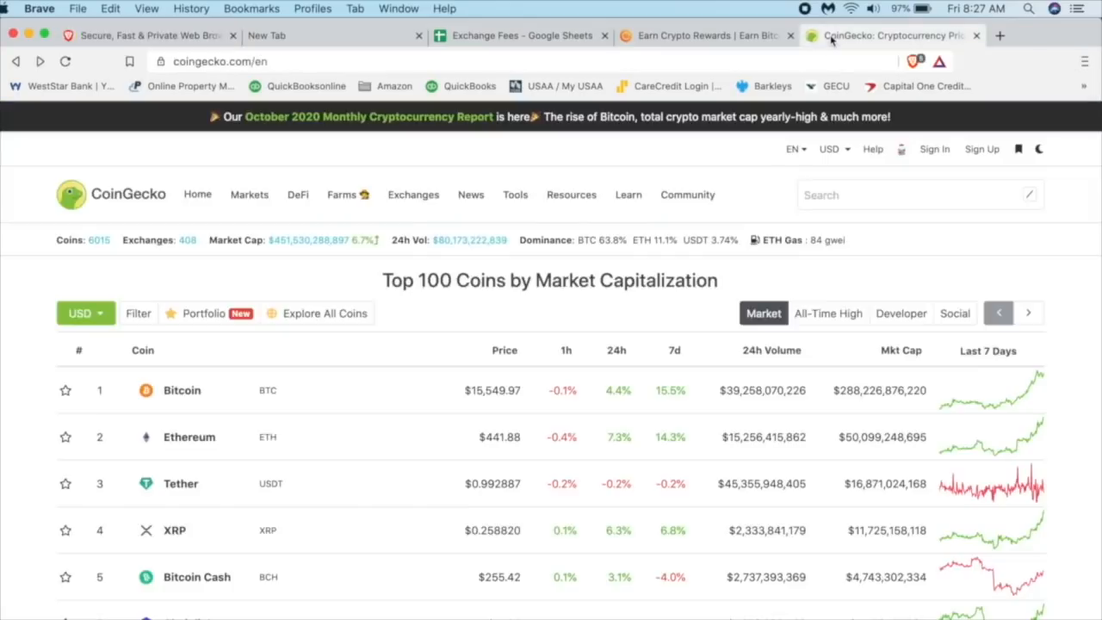
{"action": "mouse_move", "coordinate": [553, 297]}
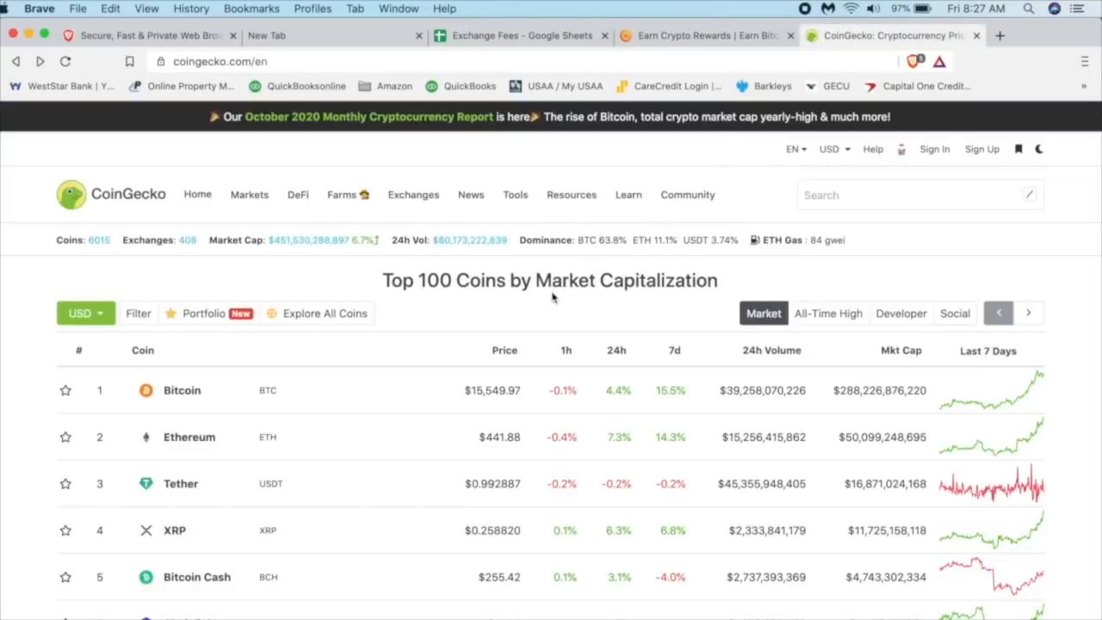
{"action": "scroll", "scroll_direction": "down", "scroll_amount": 3}
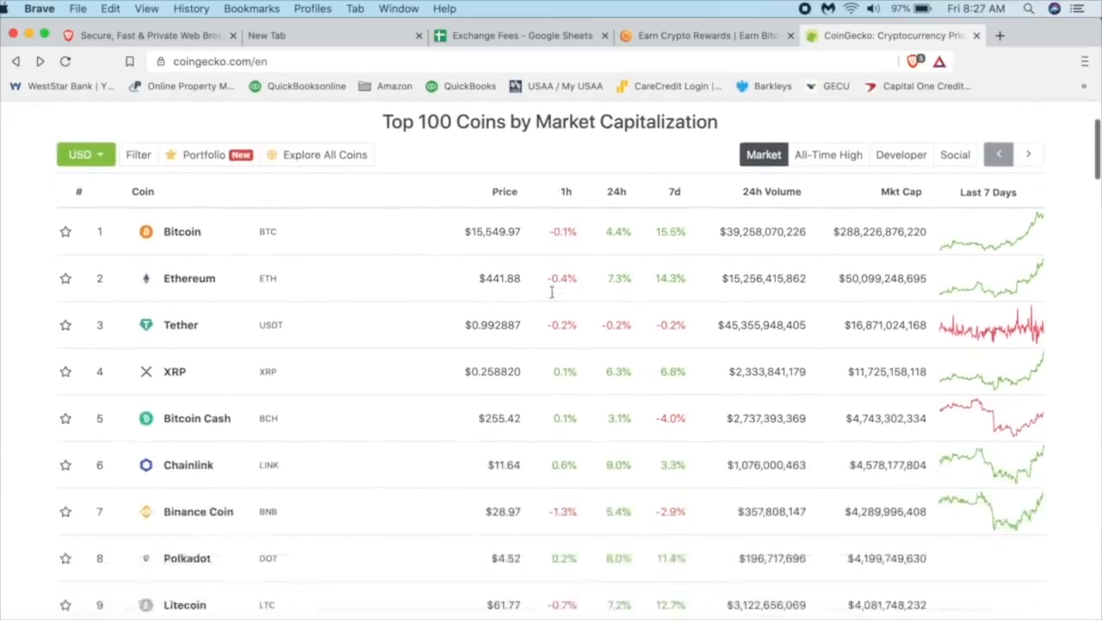
{"action": "scroll", "scroll_direction": "down", "scroll_amount": 3}
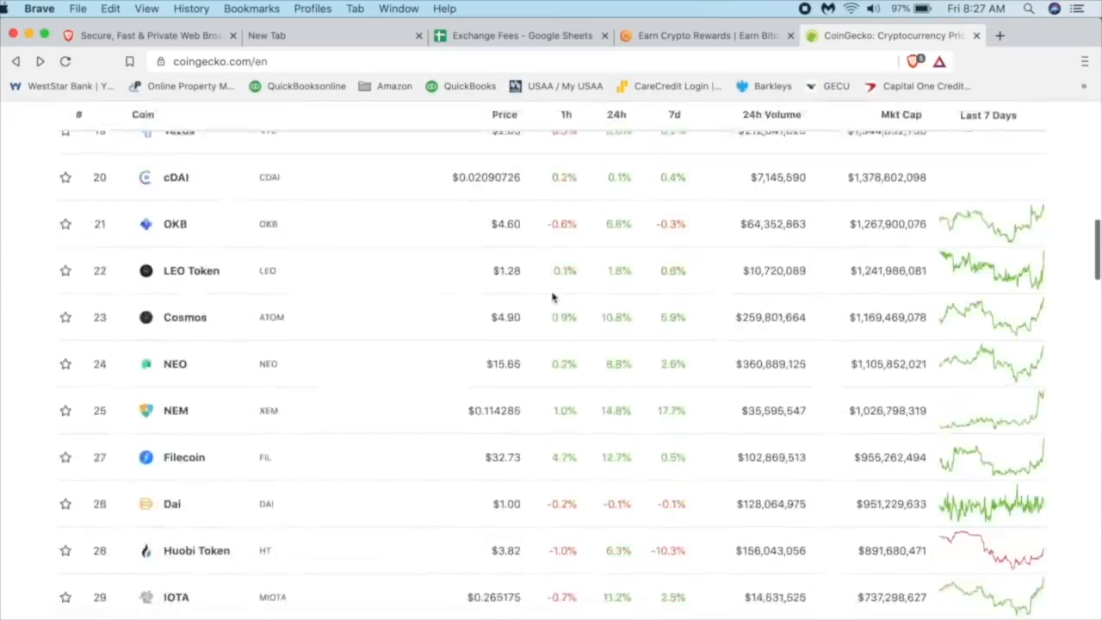
{"action": "scroll", "scroll_direction": "down", "scroll_amount": 3}
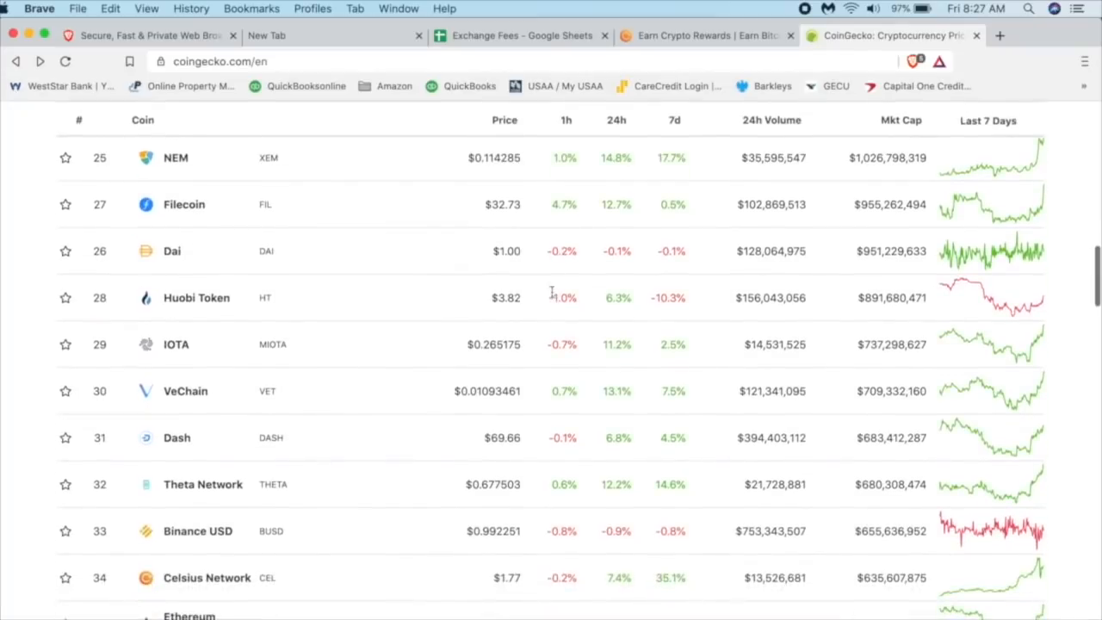
{"action": "mouse_move", "coordinate": [207, 578]}
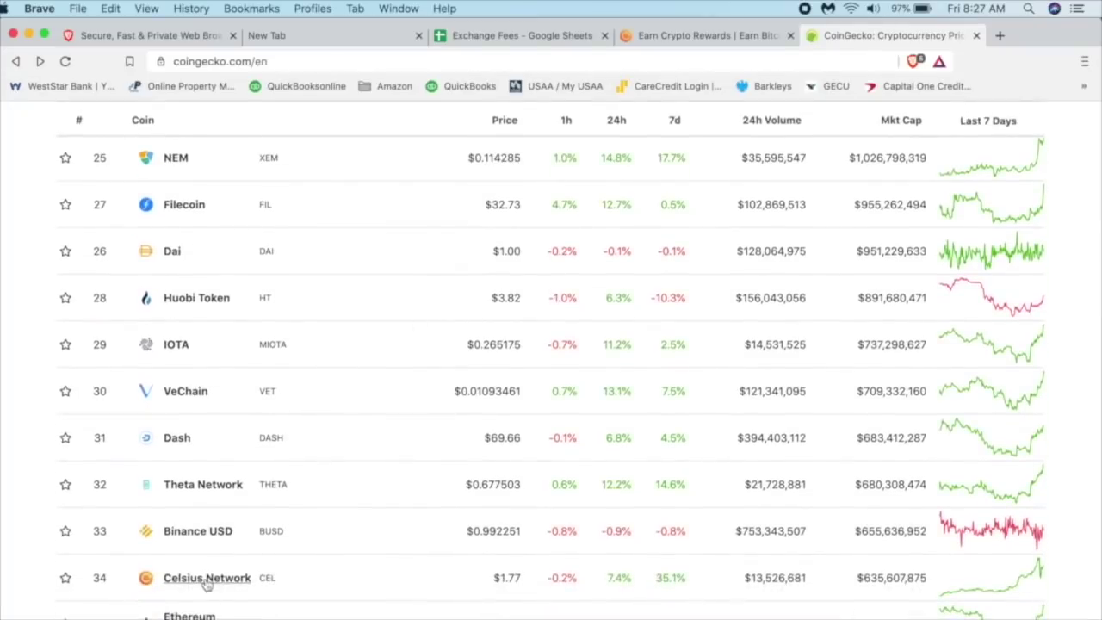
{"action": "left_click", "coordinate": [207, 577]}
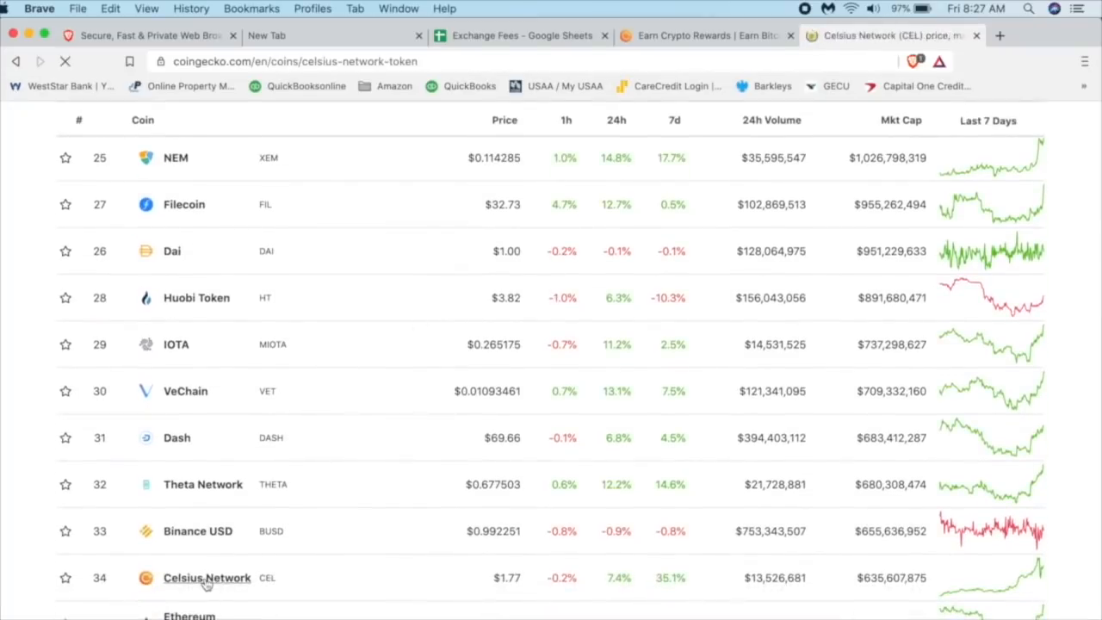
{"action": "left_click", "coordinate": [206, 578]}
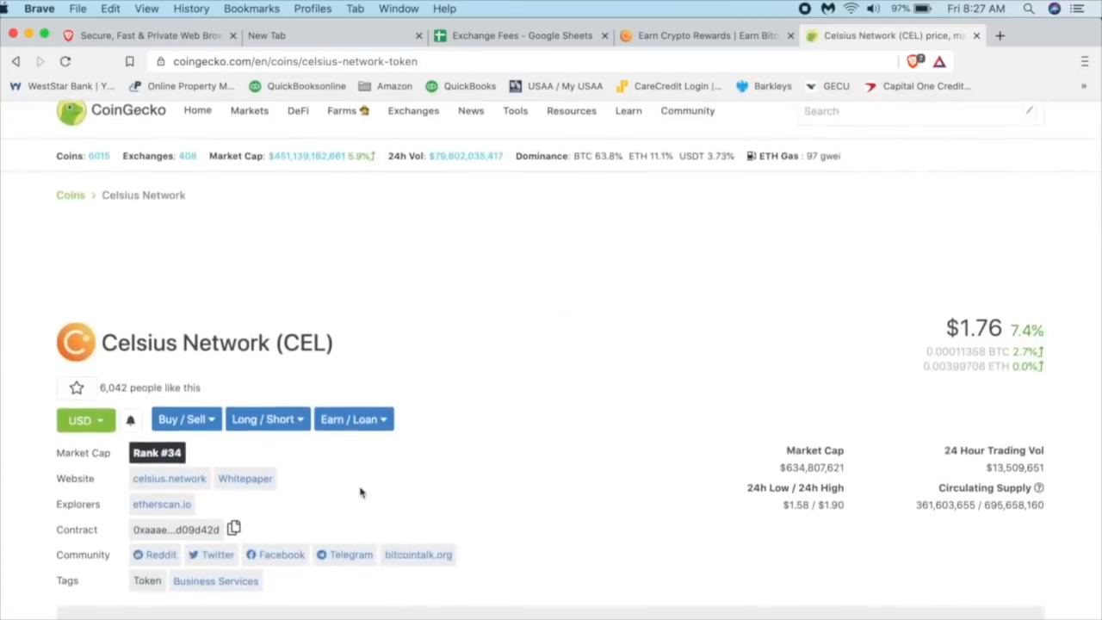
Step: Scroll the CEL page down to the spot markets table listing Uniswap (v2) CEL/ETH
{"action": "scroll", "scroll_direction": "down", "scroll_amount": 3}
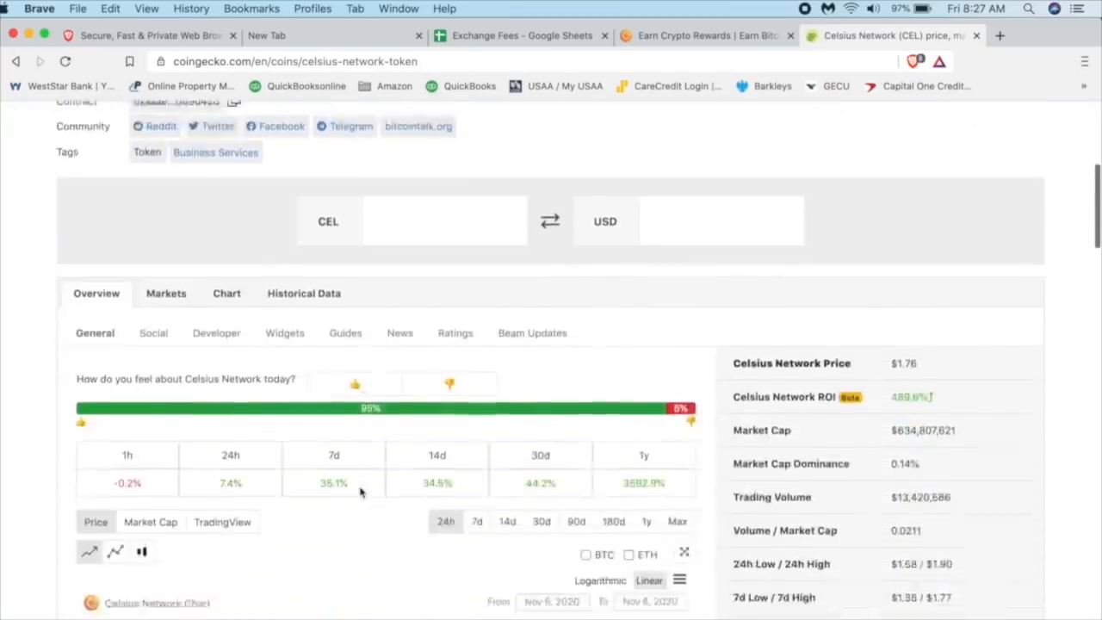
{"action": "scroll", "scroll_direction": "down", "scroll_amount": 3}
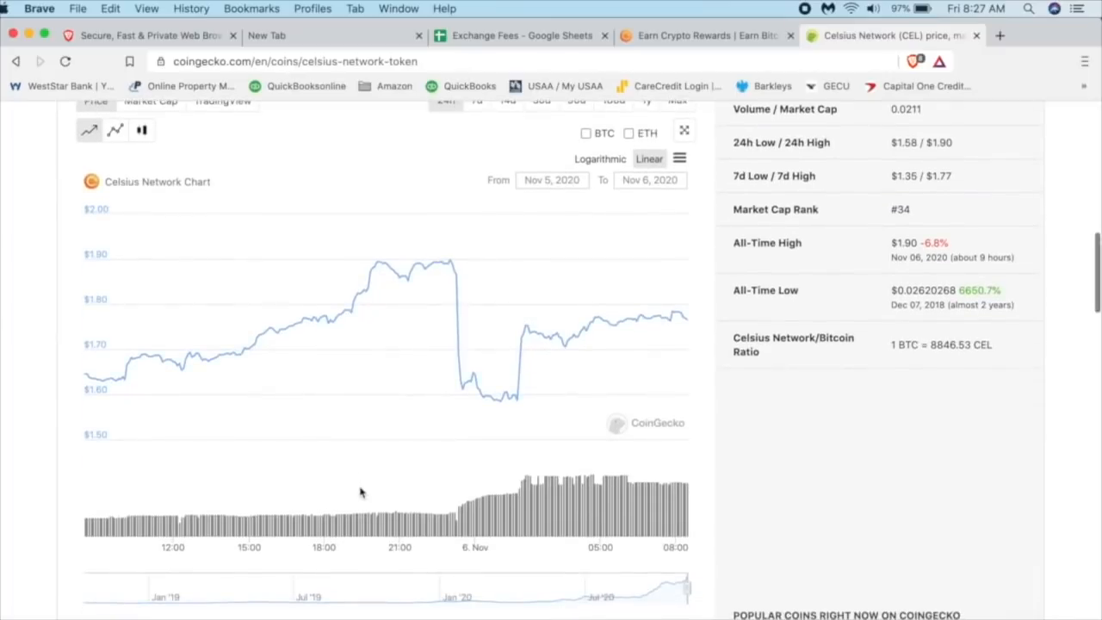
{"action": "scroll", "scroll_direction": "down", "scroll_amount": 3}
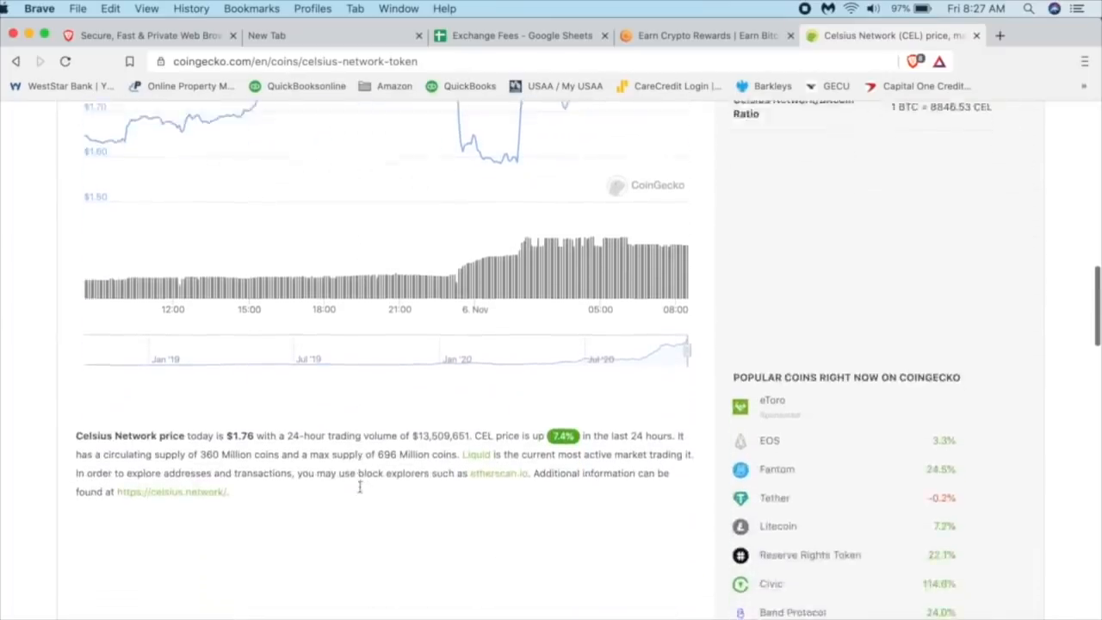
{"action": "scroll", "scroll_direction": "down", "scroll_amount": 3}
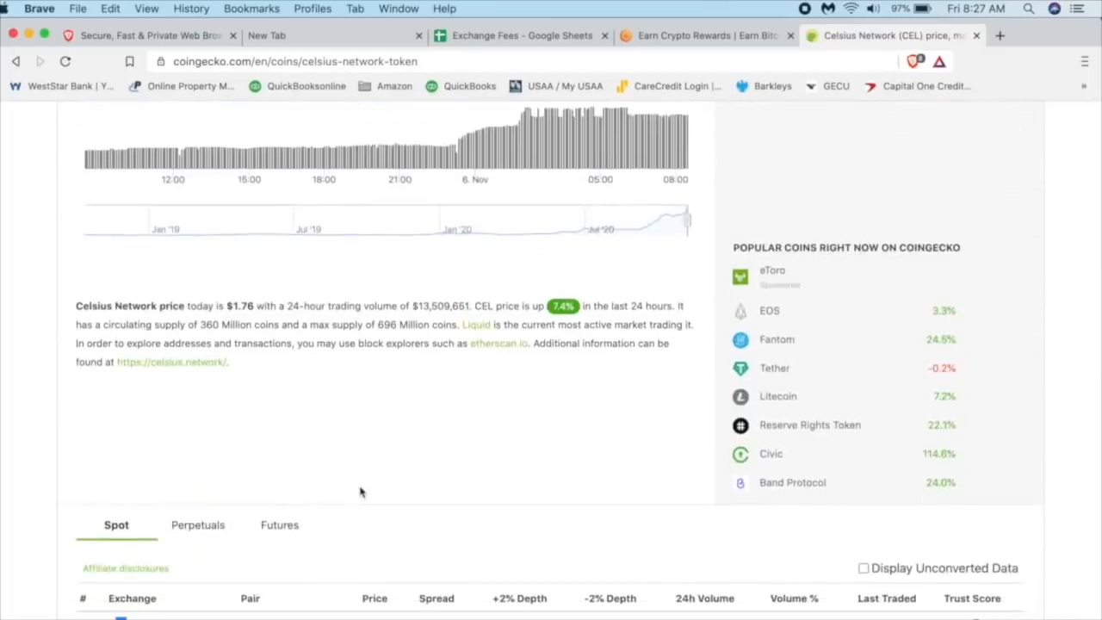
{"action": "scroll", "scroll_direction": "down", "scroll_amount": 3}
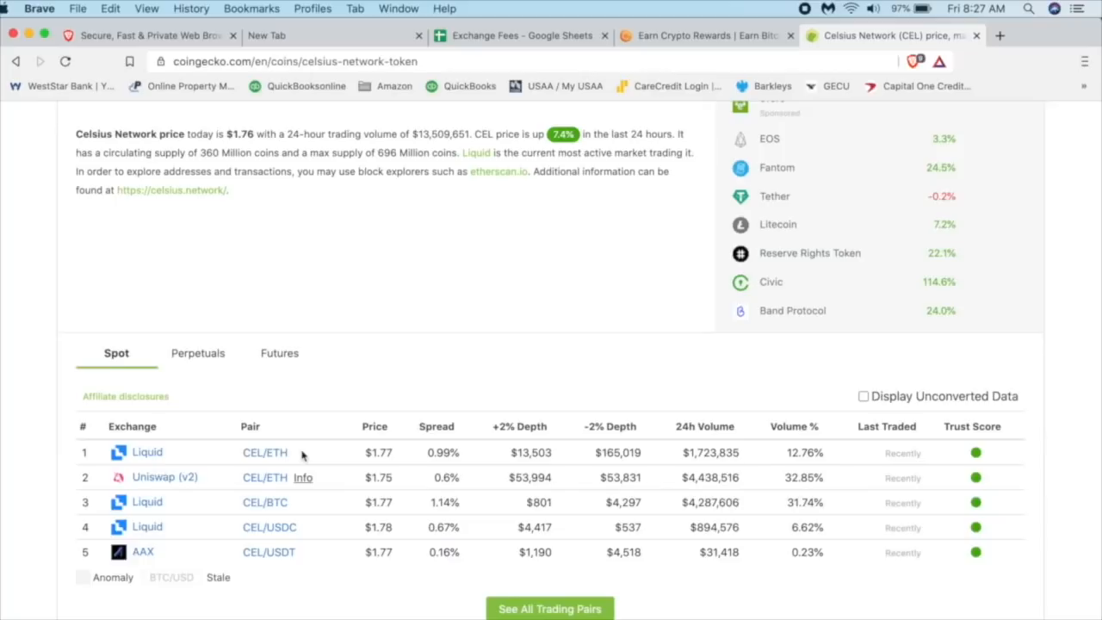
{"action": "mouse_move", "coordinate": [382, 372]}
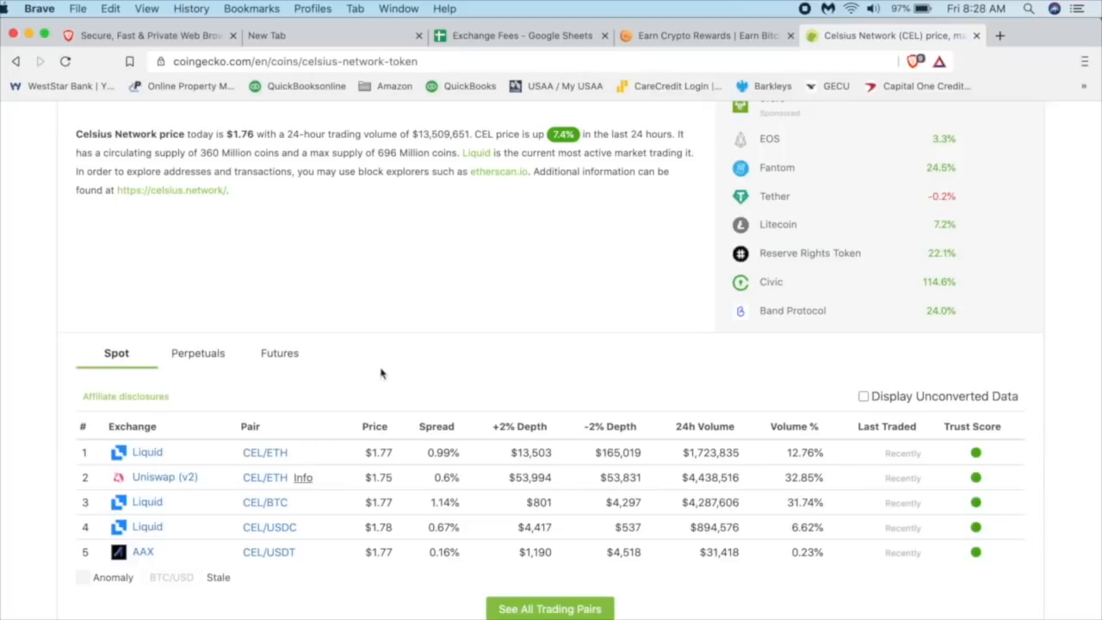
{"action": "mouse_move", "coordinate": [408, 335]}
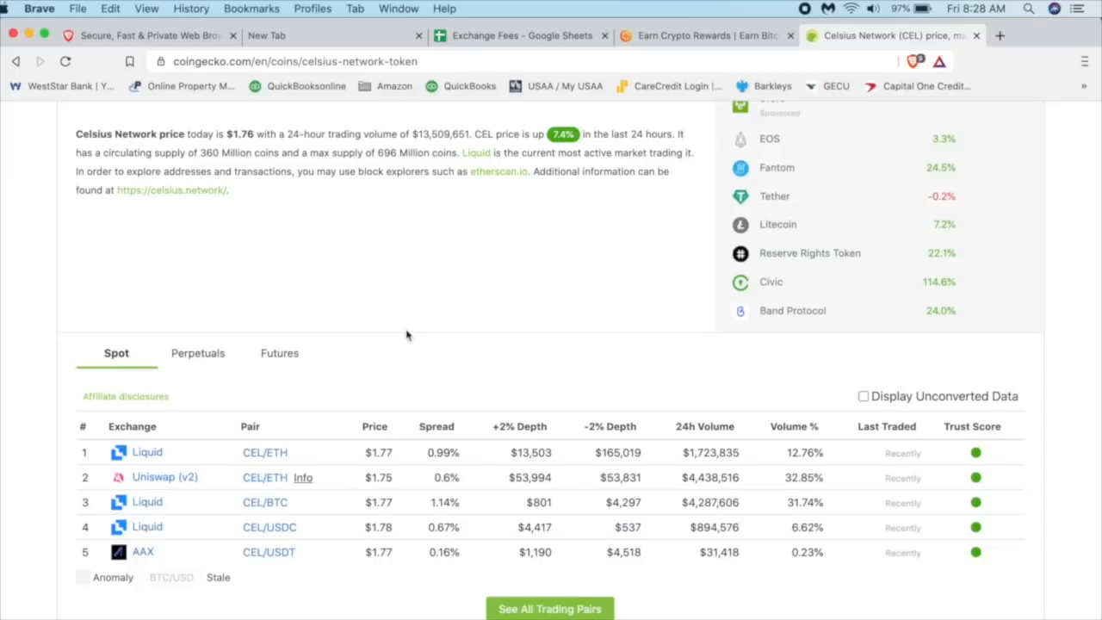
{"action": "mouse_move", "coordinate": [351, 271]}
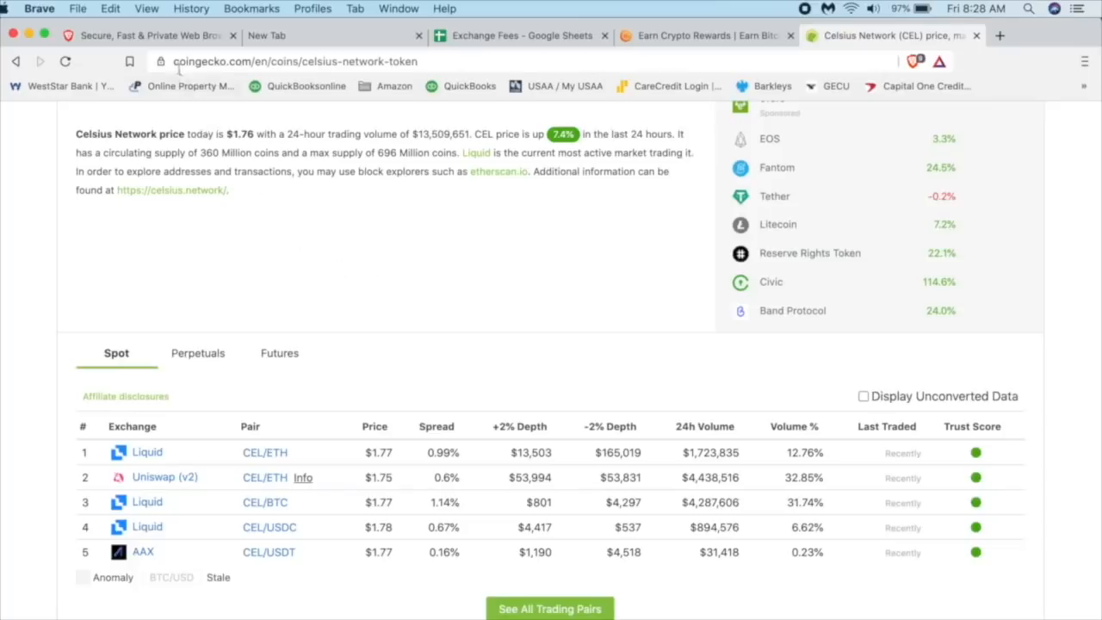
Step: View the new-tab Rewards panel and 'How Do I Buy Celsius?' page, then return to brave.com
{"action": "left_click", "coordinate": [146, 35]}
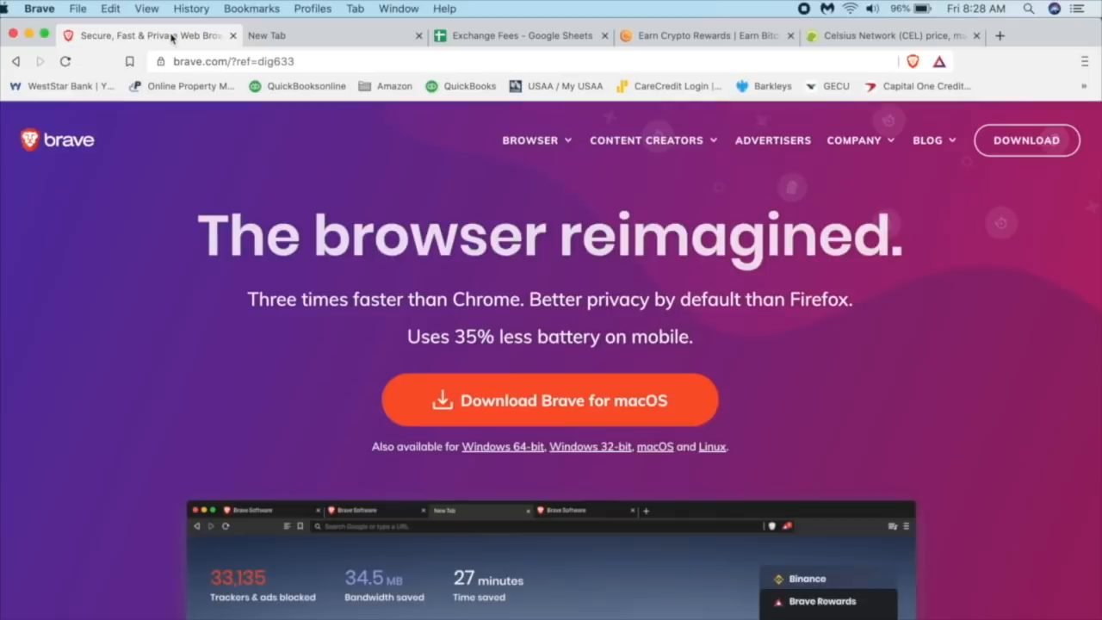
{"action": "left_click", "coordinate": [335, 35]}
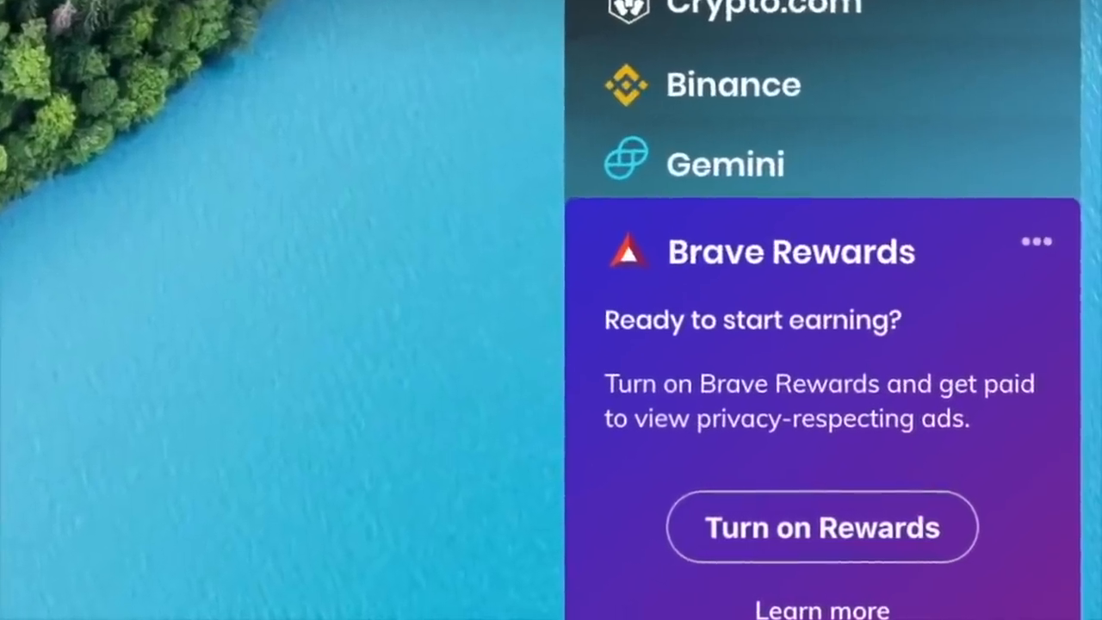
{"action": "scroll", "scroll_direction": "down", "scroll_amount": 3}
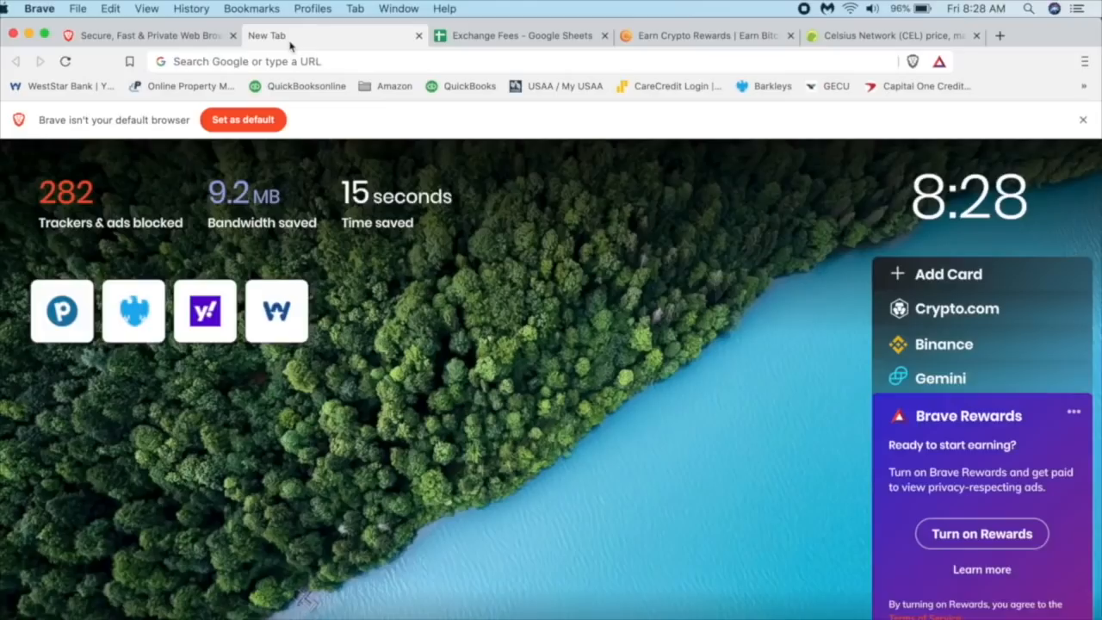
{"action": "mouse_move", "coordinate": [192, 45]}
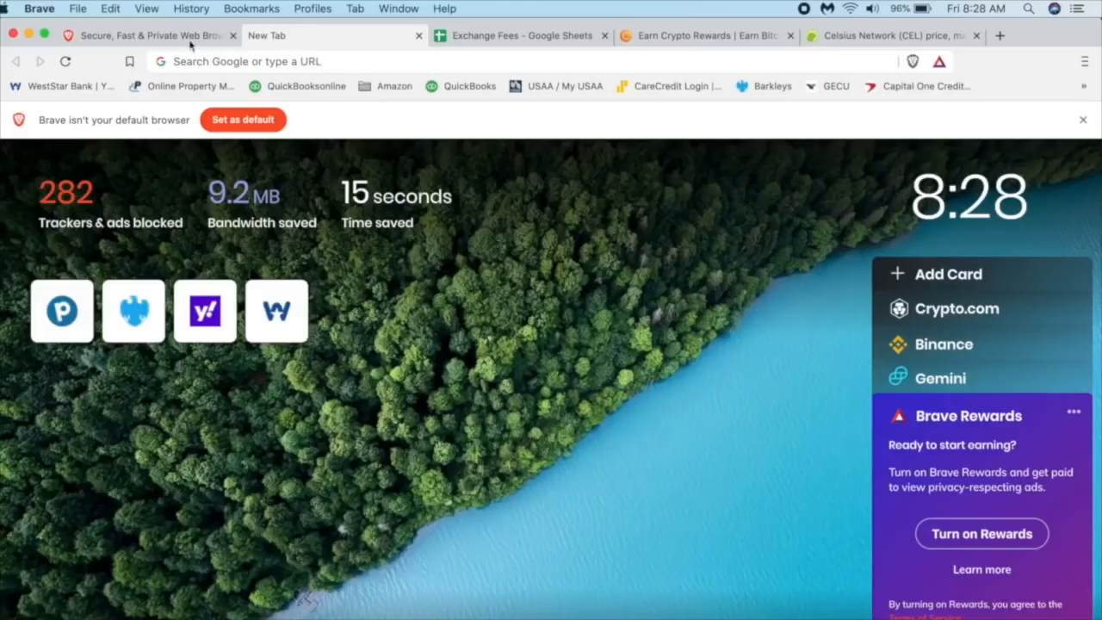
{"action": "mouse_move", "coordinate": [151, 36]}
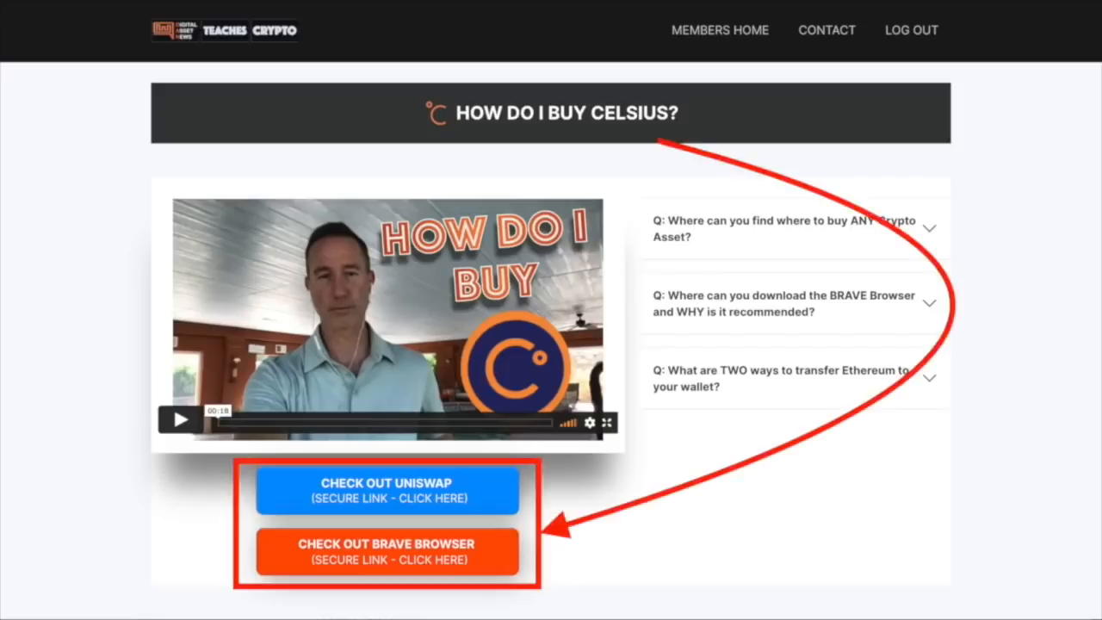
{"action": "left_click", "coordinate": [386, 552]}
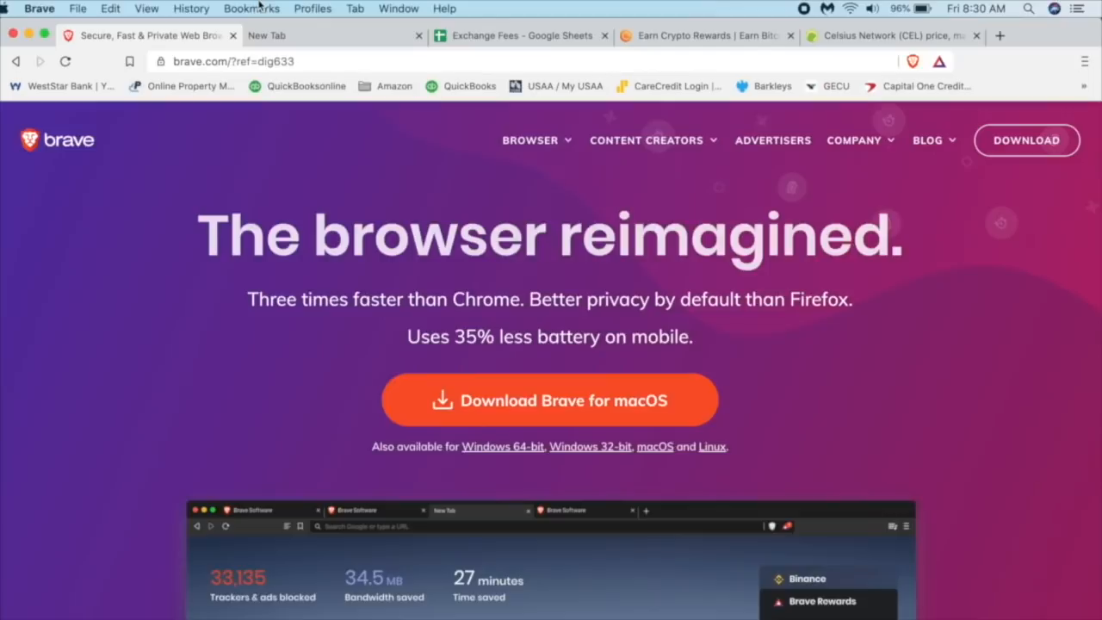
{"action": "mouse_move", "coordinate": [232, 99]}
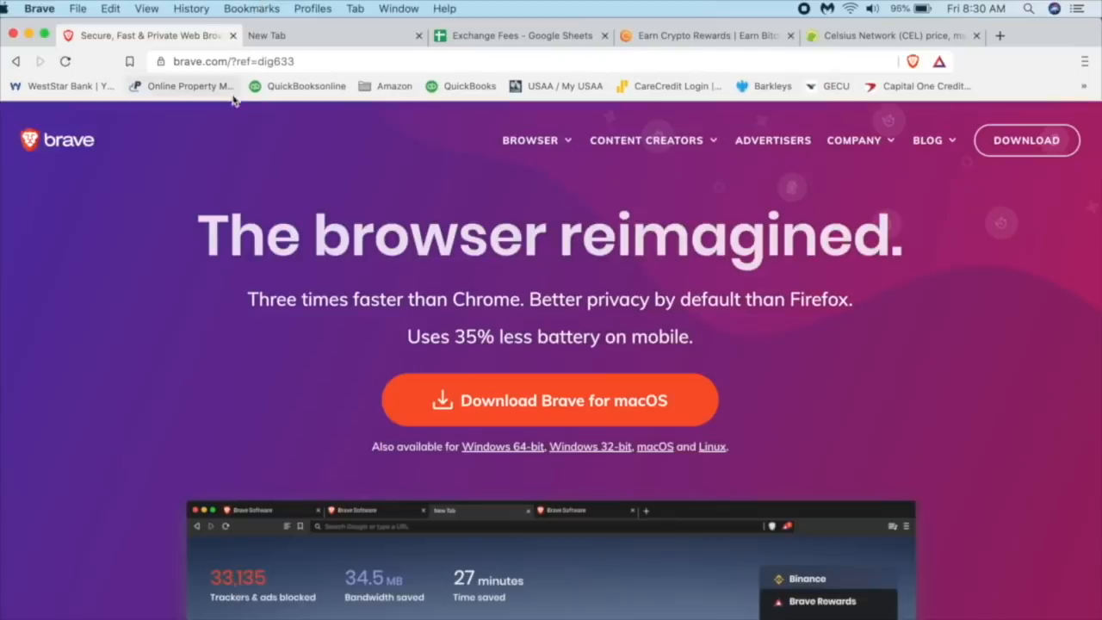
{"action": "mouse_move", "coordinate": [224, 142]}
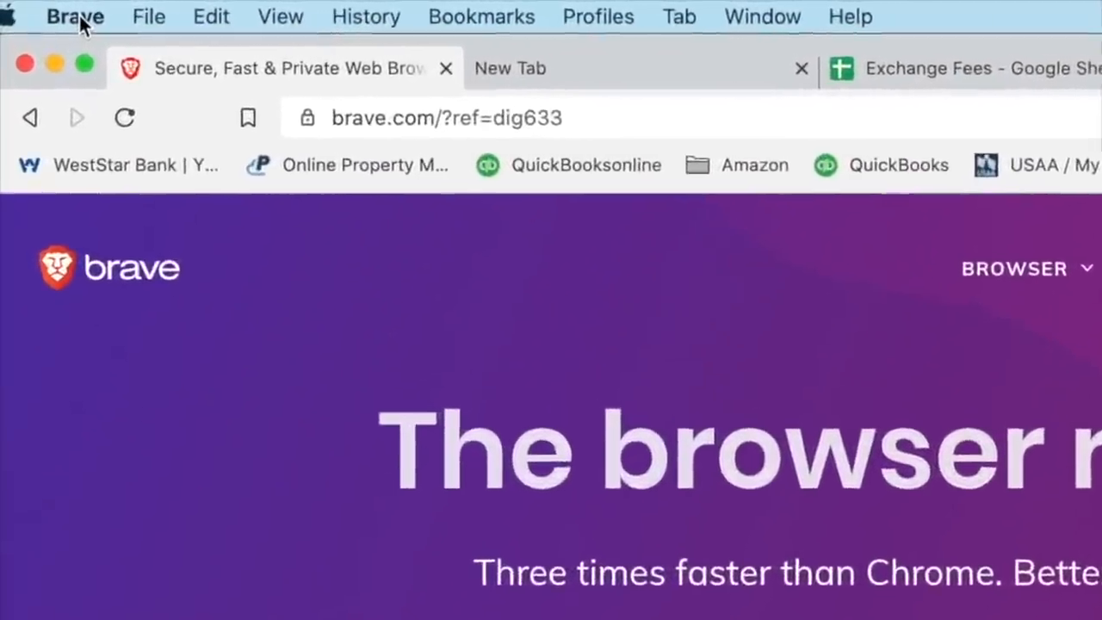
Step: Open Crypto Wallets from the Brave menu in a new tab
{"action": "left_click", "coordinate": [75, 16]}
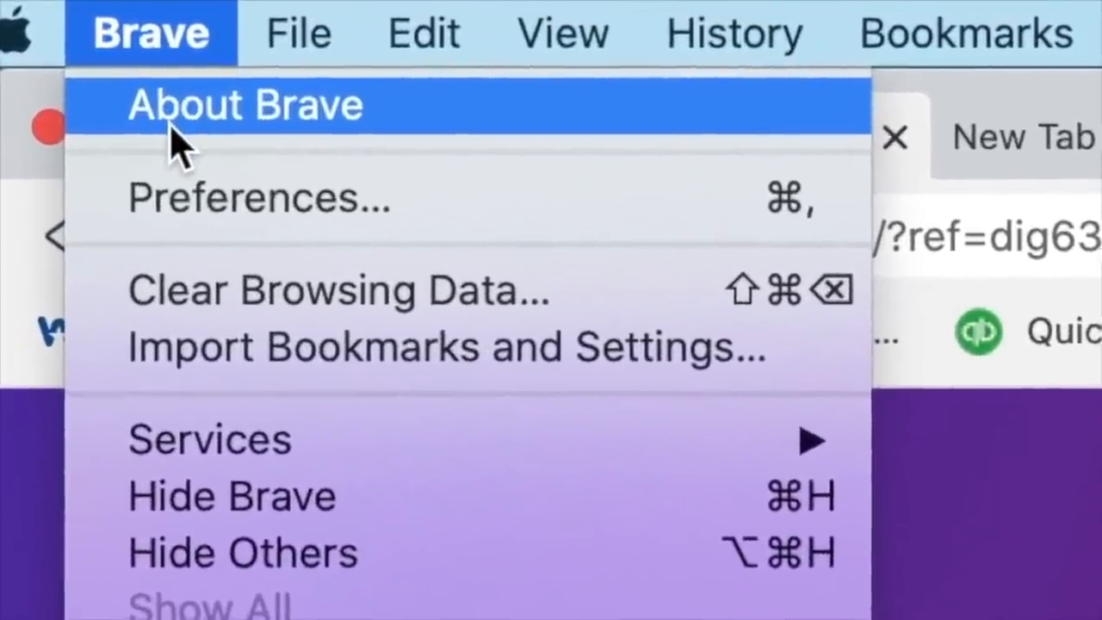
{"action": "left_click", "coordinate": [245, 103]}
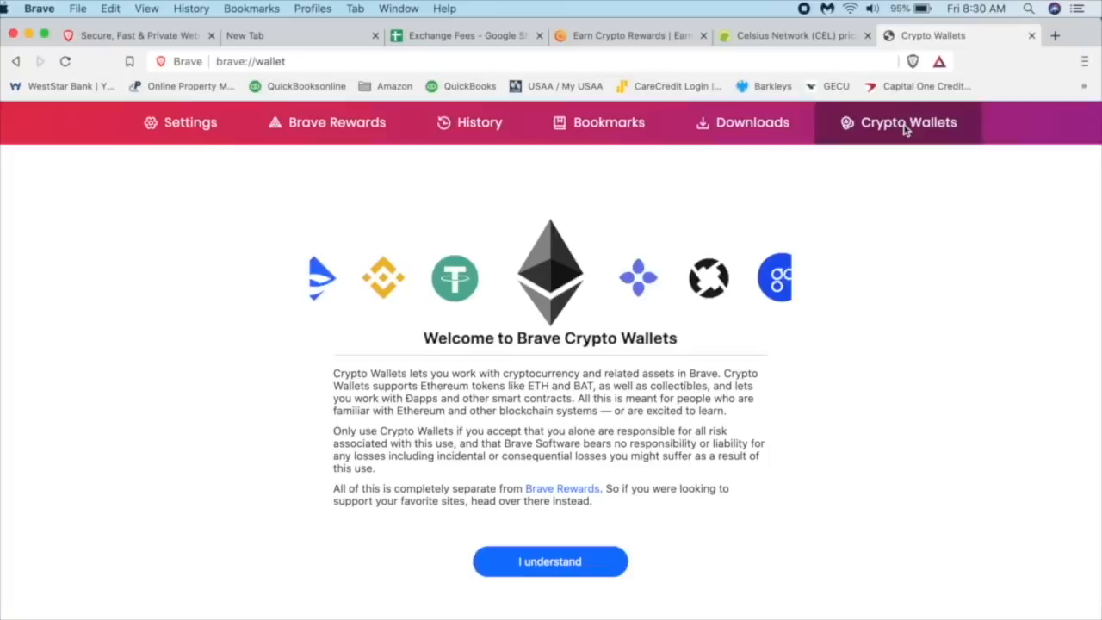
{"action": "mouse_move", "coordinate": [226, 312]}
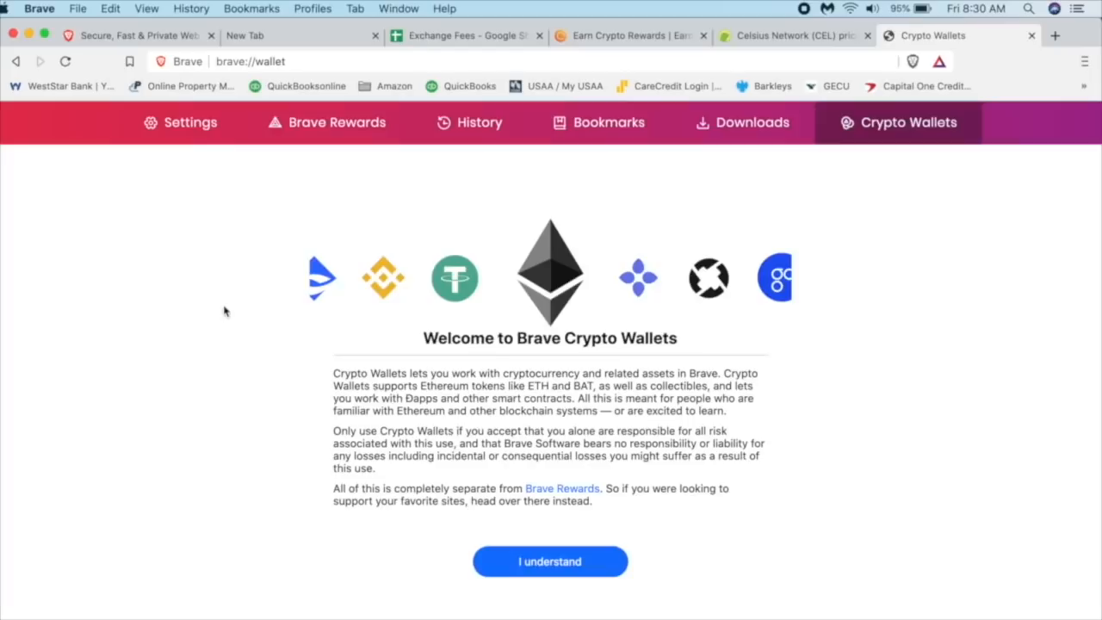
{"action": "mouse_move", "coordinate": [244, 464]}
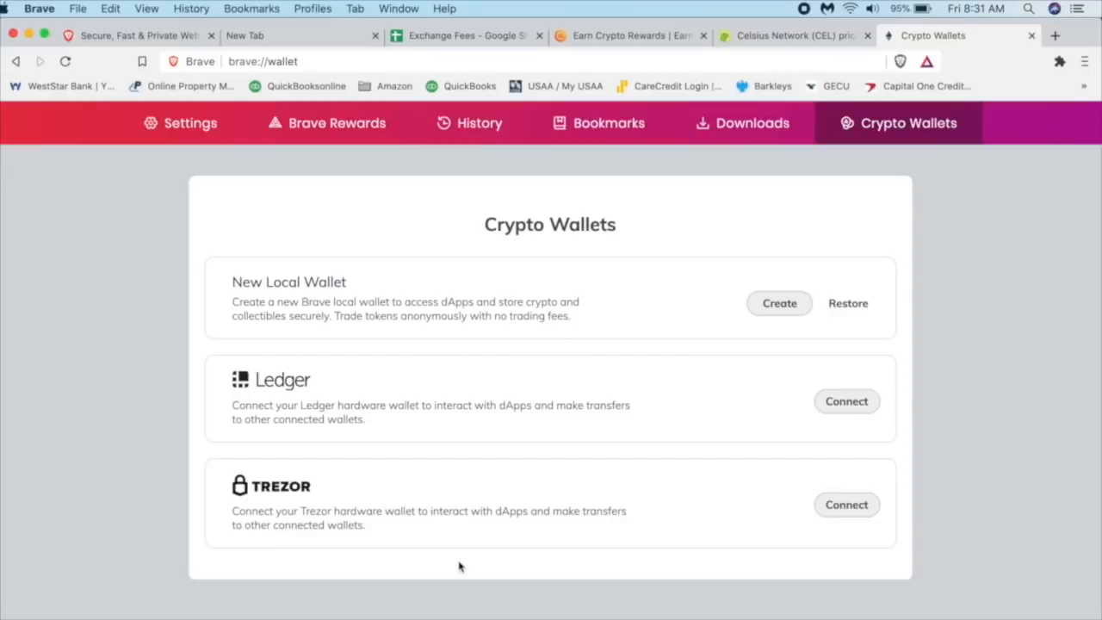
{"action": "mouse_move", "coordinate": [575, 305]}
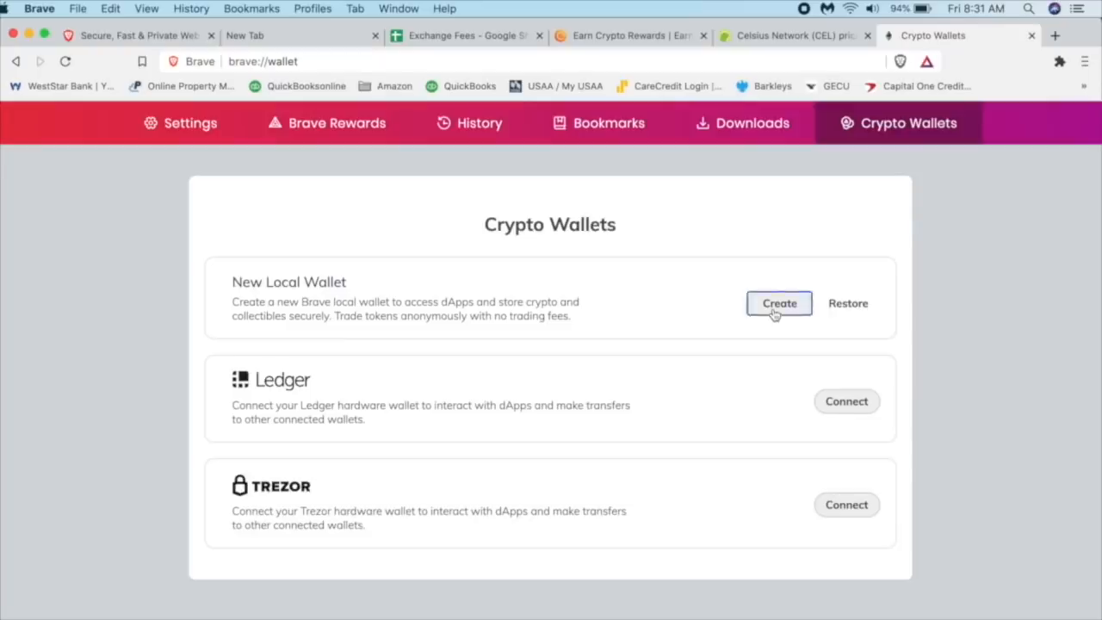
Step: Create a local wallet with a password and verified seed phrase, then show the new tab
{"action": "left_click", "coordinate": [778, 304]}
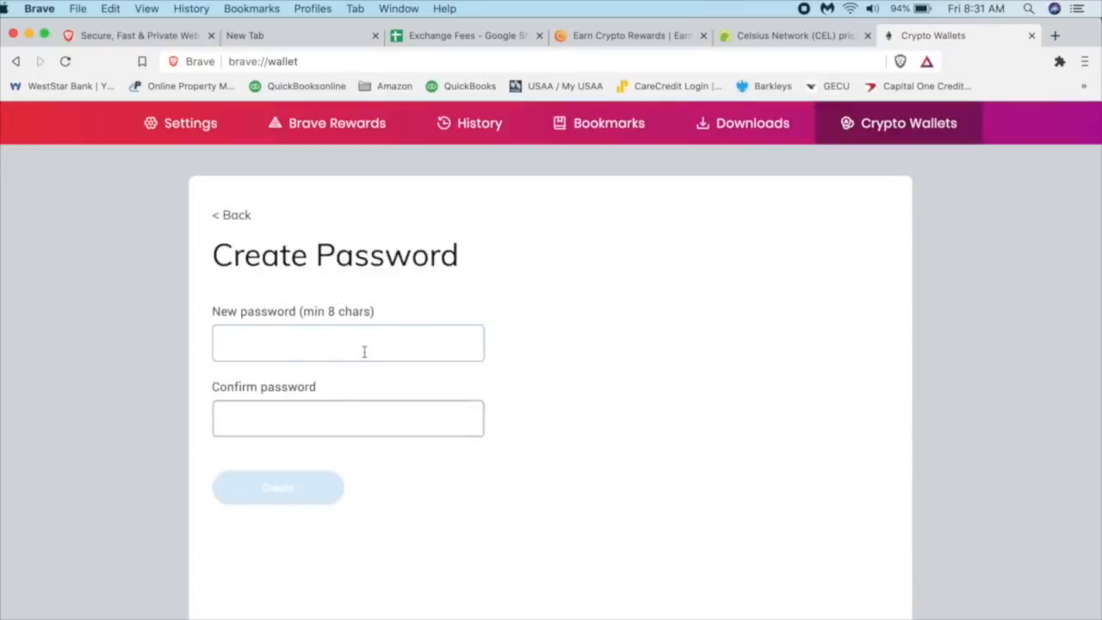
{"action": "left_click", "coordinate": [278, 488]}
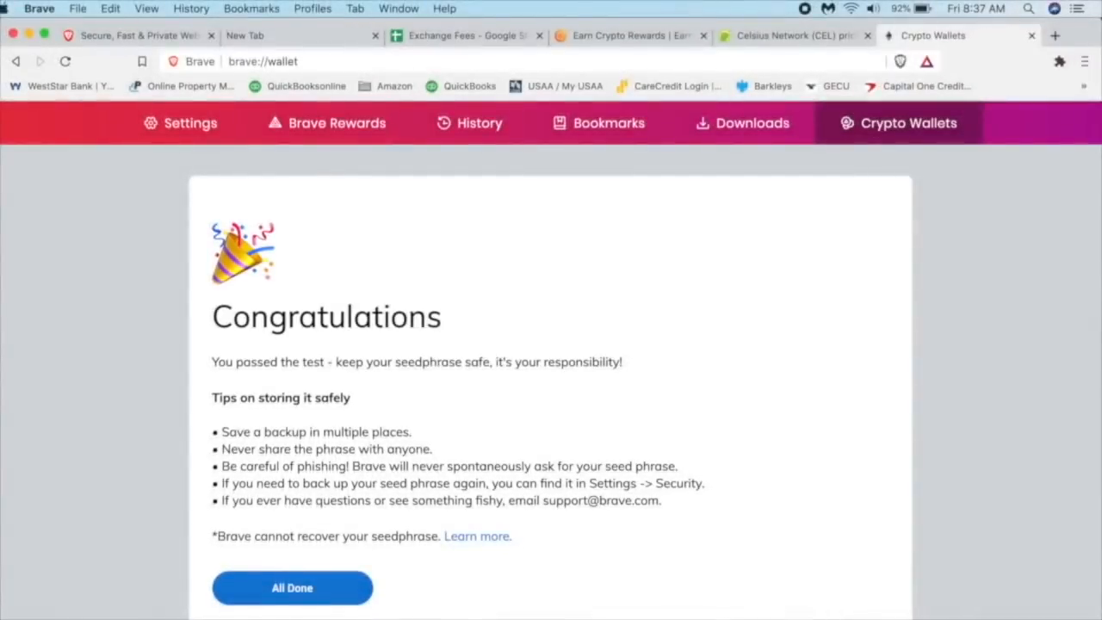
{"action": "left_click", "coordinate": [291, 587]}
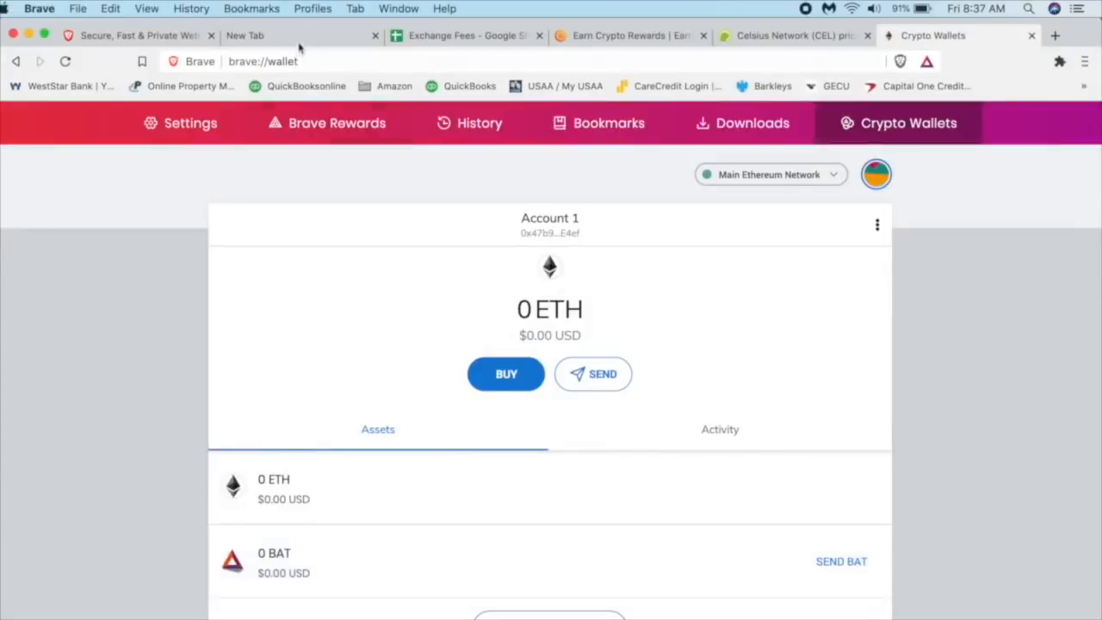
{"action": "left_click", "coordinate": [259, 35]}
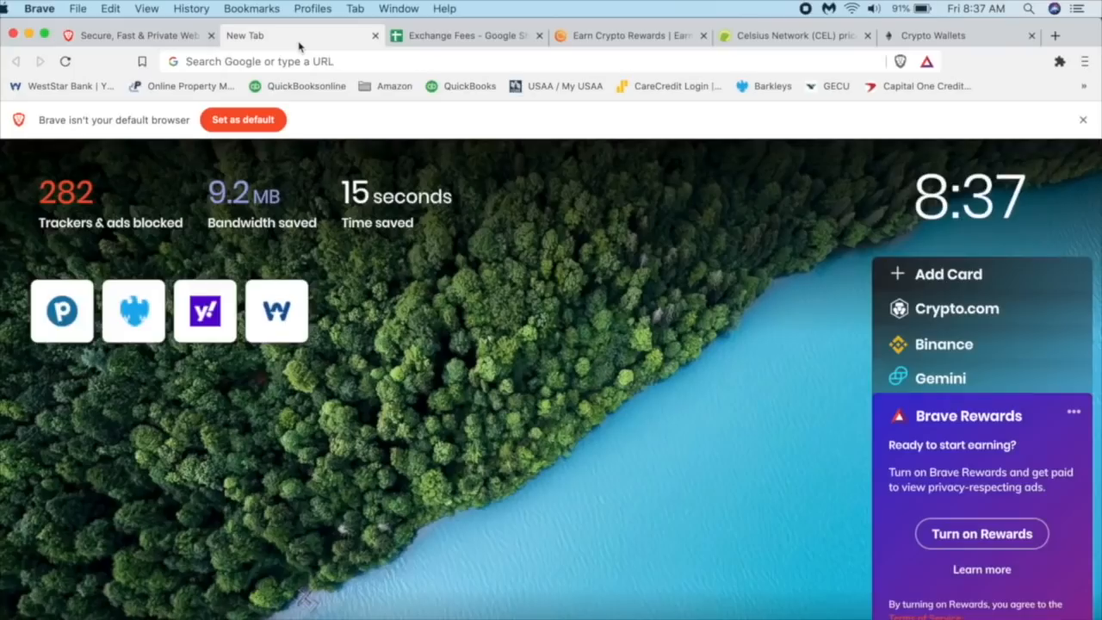
{"action": "mouse_move", "coordinate": [937, 465]}
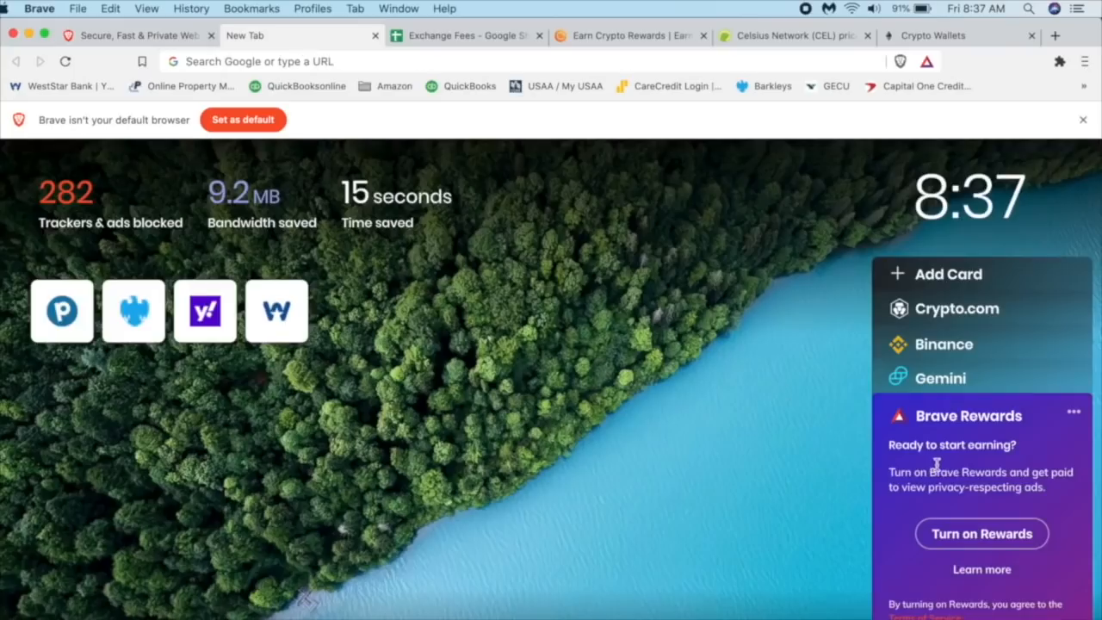
{"action": "mouse_move", "coordinate": [985, 533]}
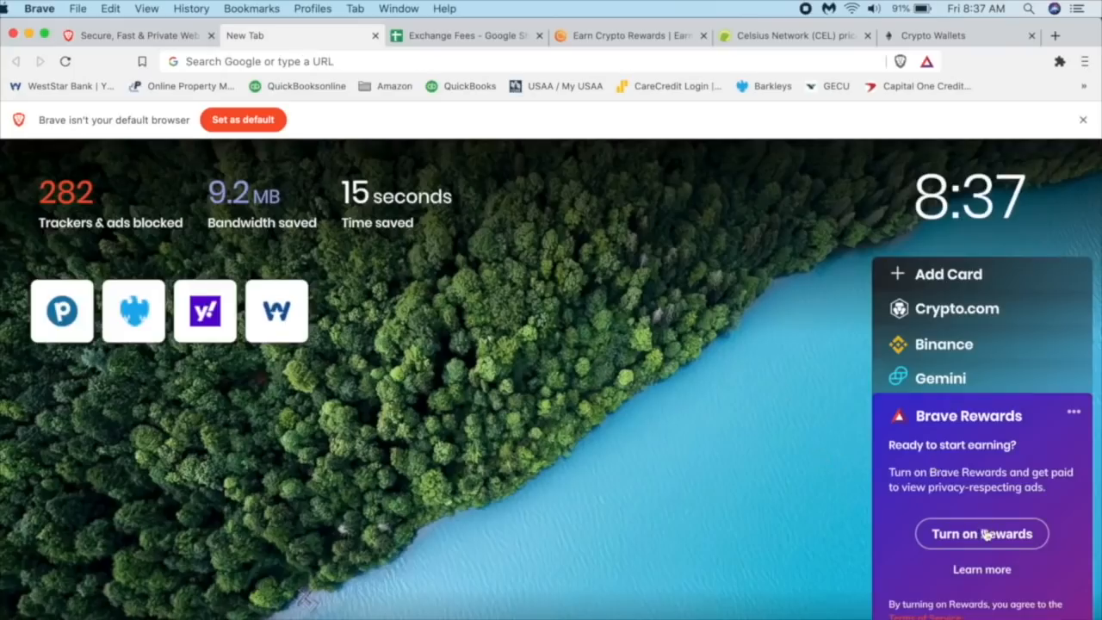
Step: Turn on Brave Rewards, then open Account 1's Deposit Ether dialog
{"action": "left_click", "coordinate": [932, 35]}
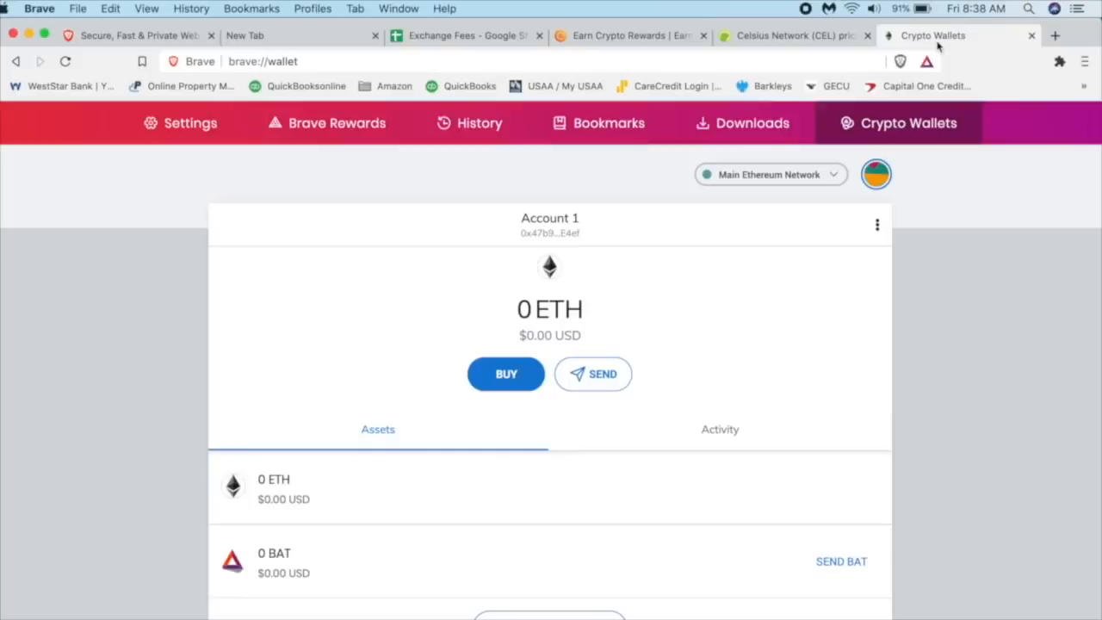
{"action": "mouse_move", "coordinate": [711, 184]}
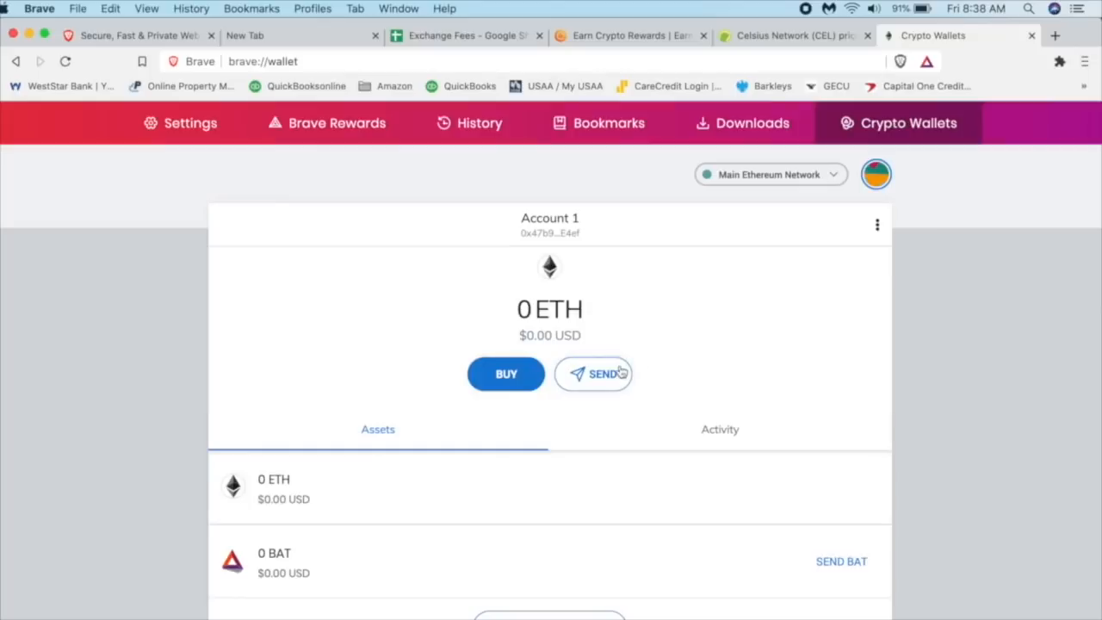
{"action": "left_click", "coordinate": [505, 374]}
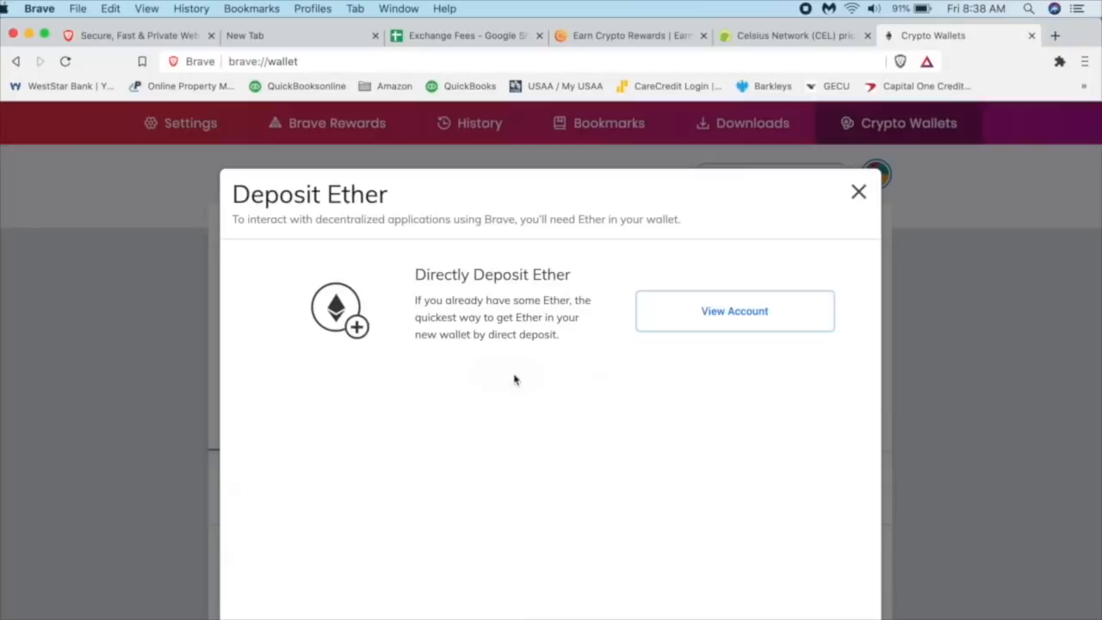
{"action": "mouse_move", "coordinate": [734, 311]}
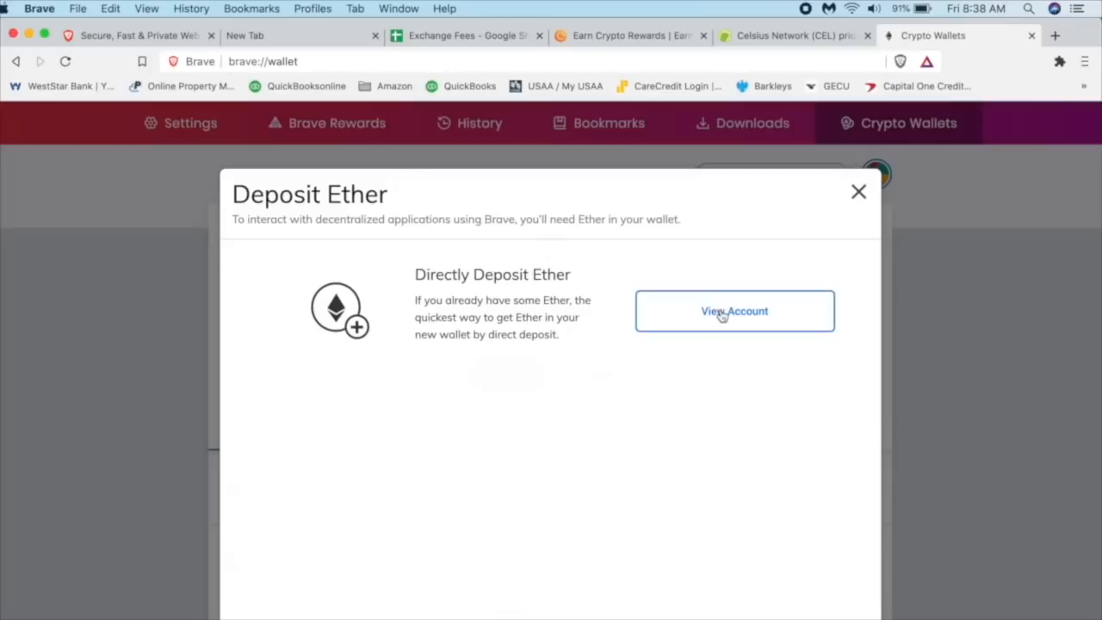
Step: View Account 1's Ethereum receiving address and QR code from the Deposit Ether dialog
{"action": "left_click", "coordinate": [735, 311]}
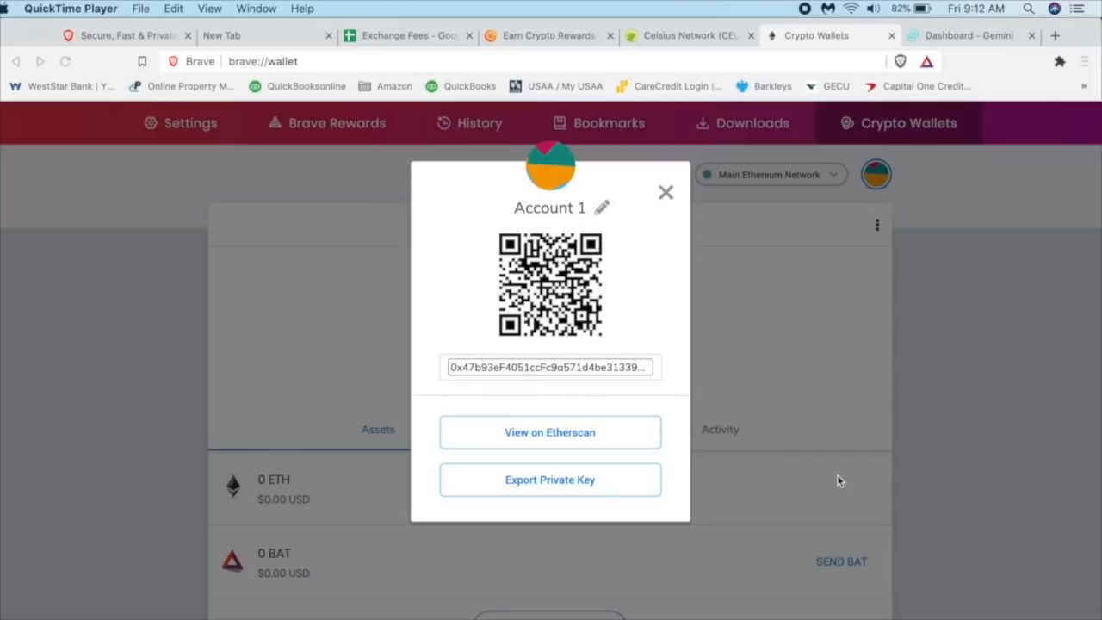
Step: On Gemini's Ether page, start a Withdraw from Gemini with ETH as the currency
{"action": "left_click", "coordinate": [967, 35]}
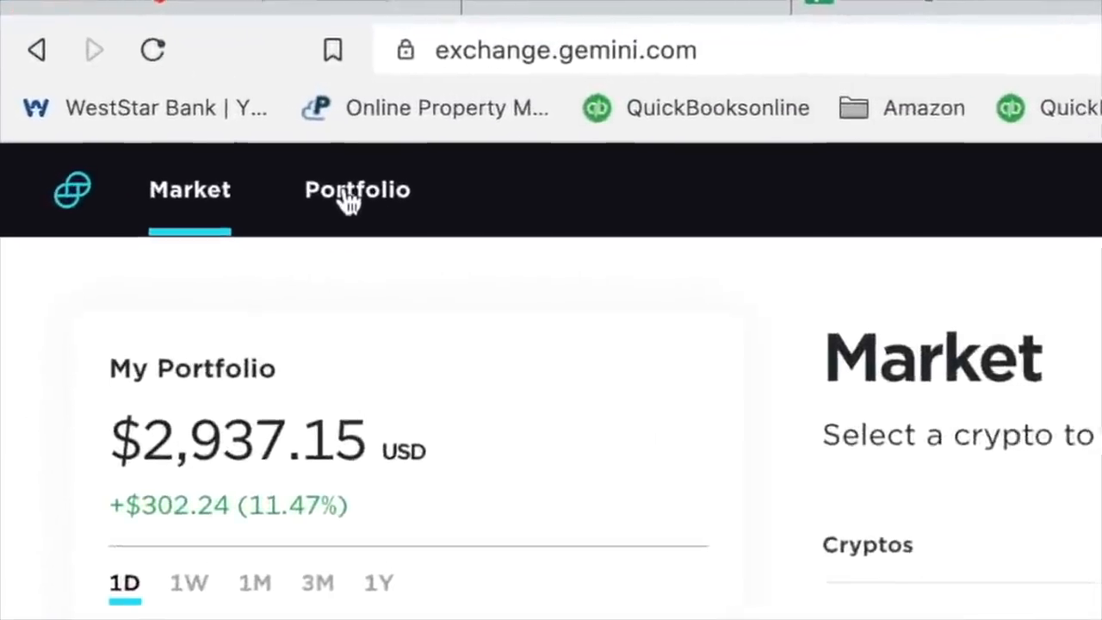
{"action": "left_click", "coordinate": [356, 189]}
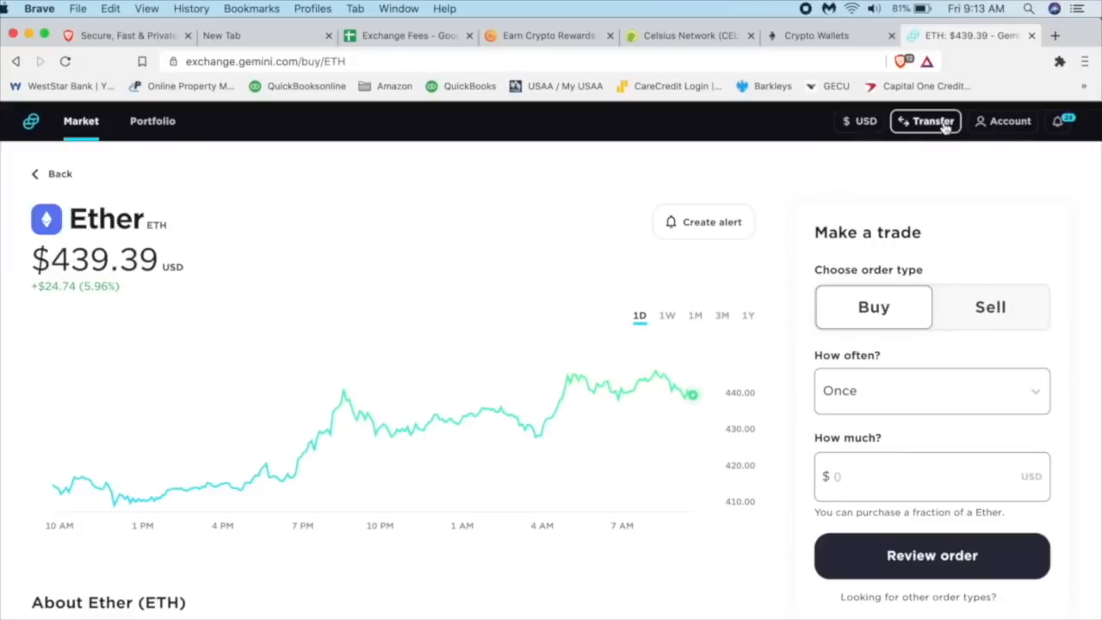
{"action": "left_click", "coordinate": [925, 121]}
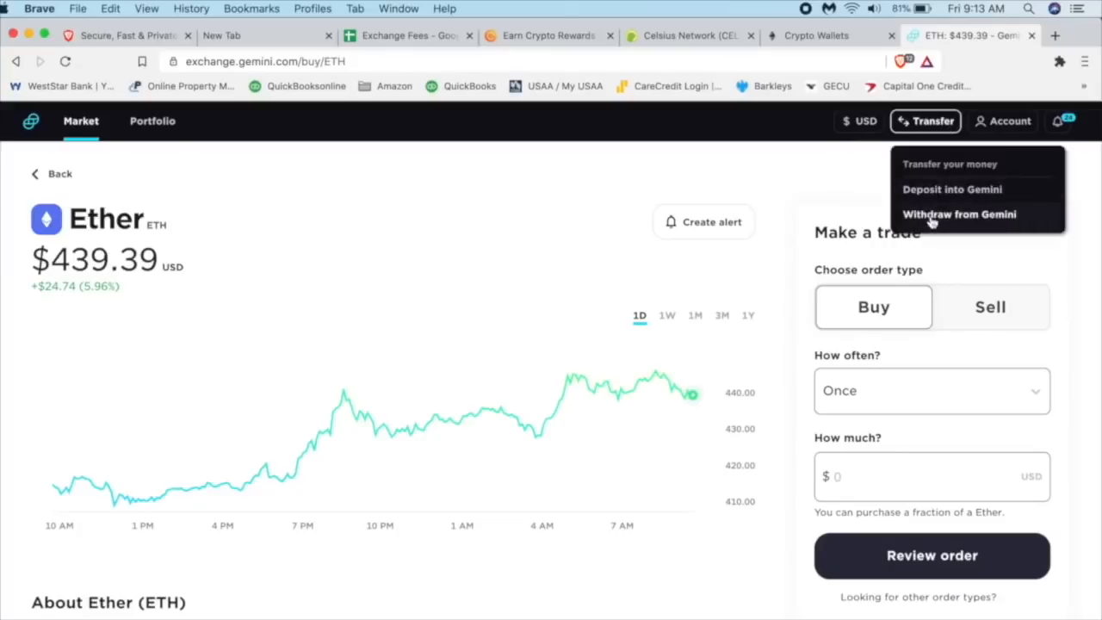
{"action": "left_click", "coordinate": [959, 215]}
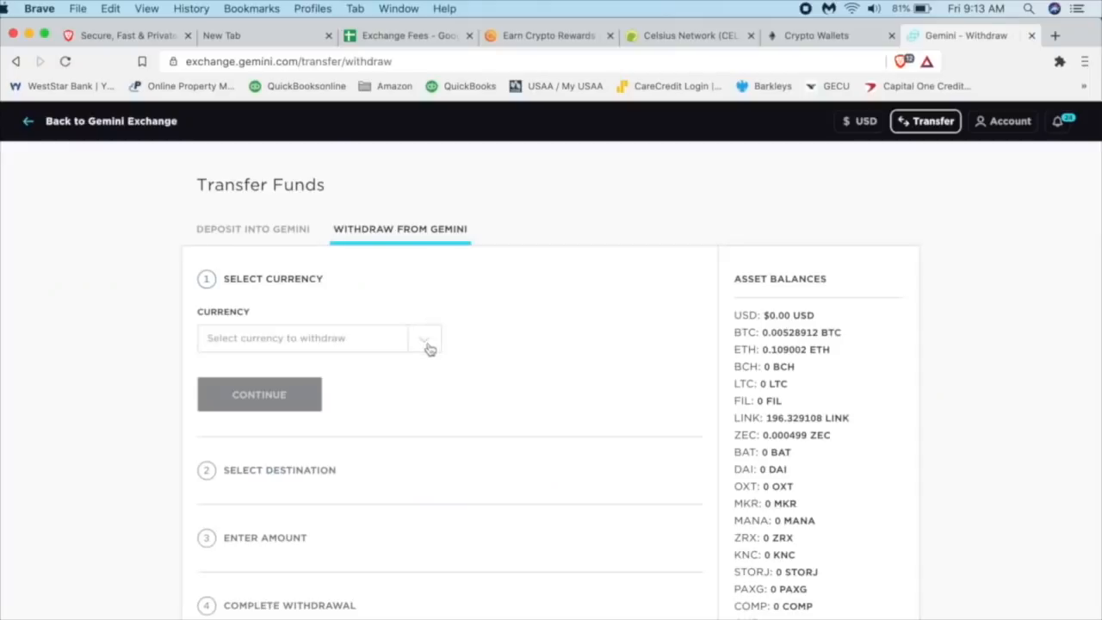
{"action": "left_click", "coordinate": [424, 337]}
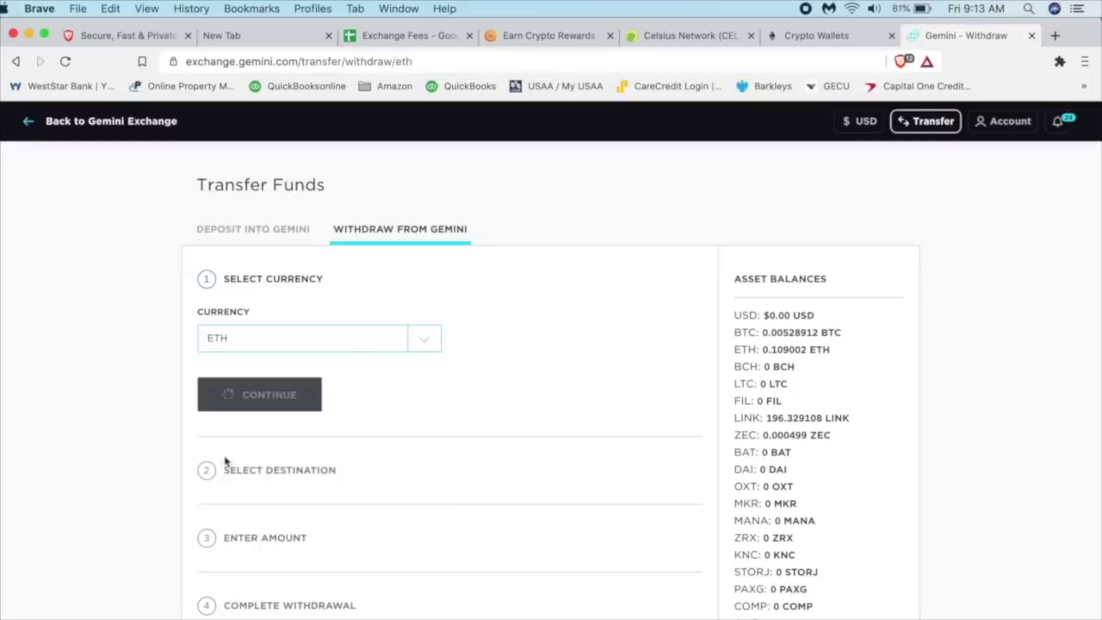
{"action": "left_click", "coordinate": [259, 395]}
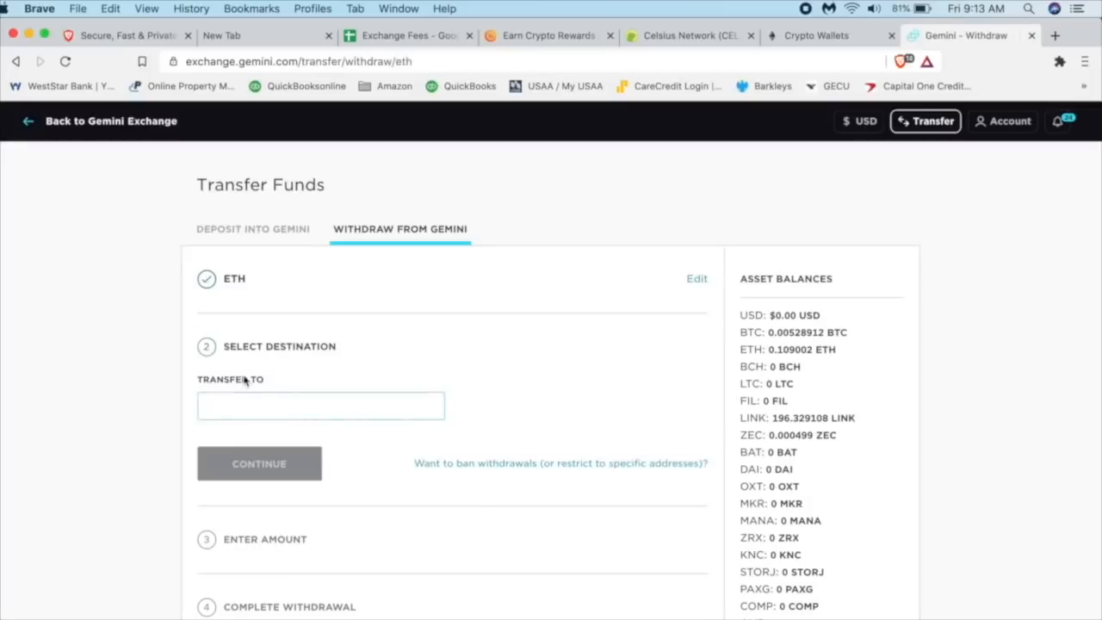
{"action": "mouse_move", "coordinate": [289, 379]}
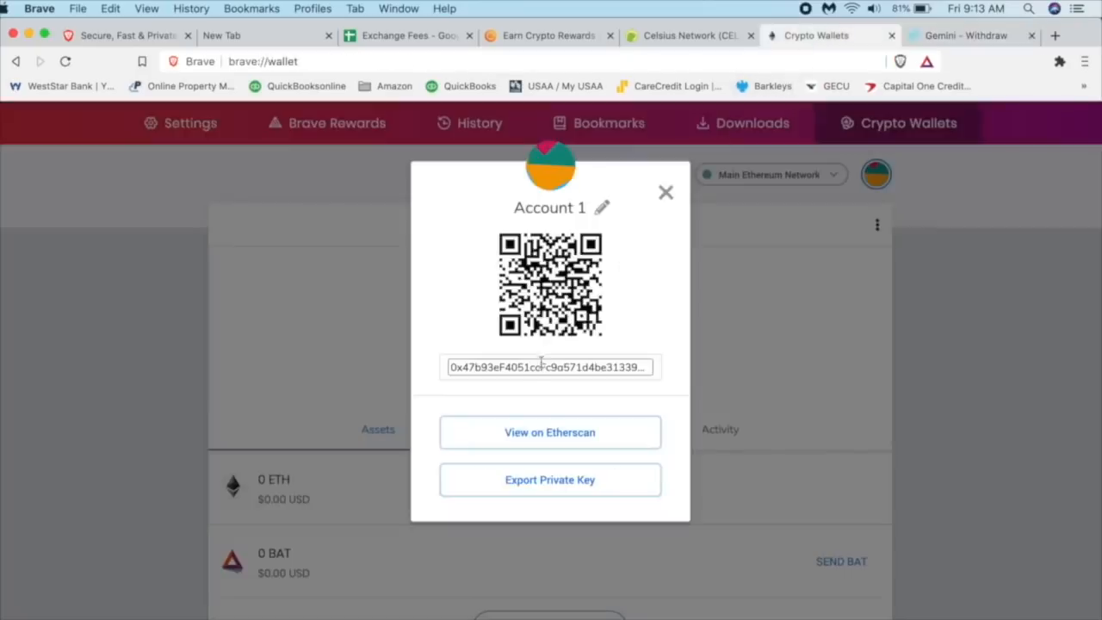
{"action": "triple_click", "coordinate": [550, 367]}
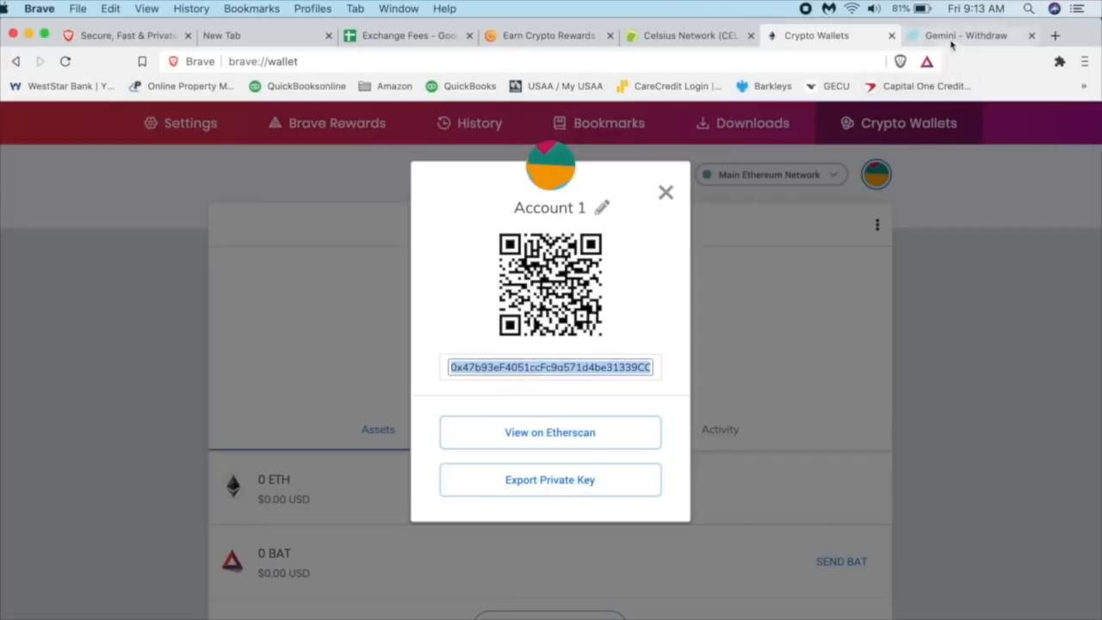
{"action": "left_click", "coordinate": [971, 35]}
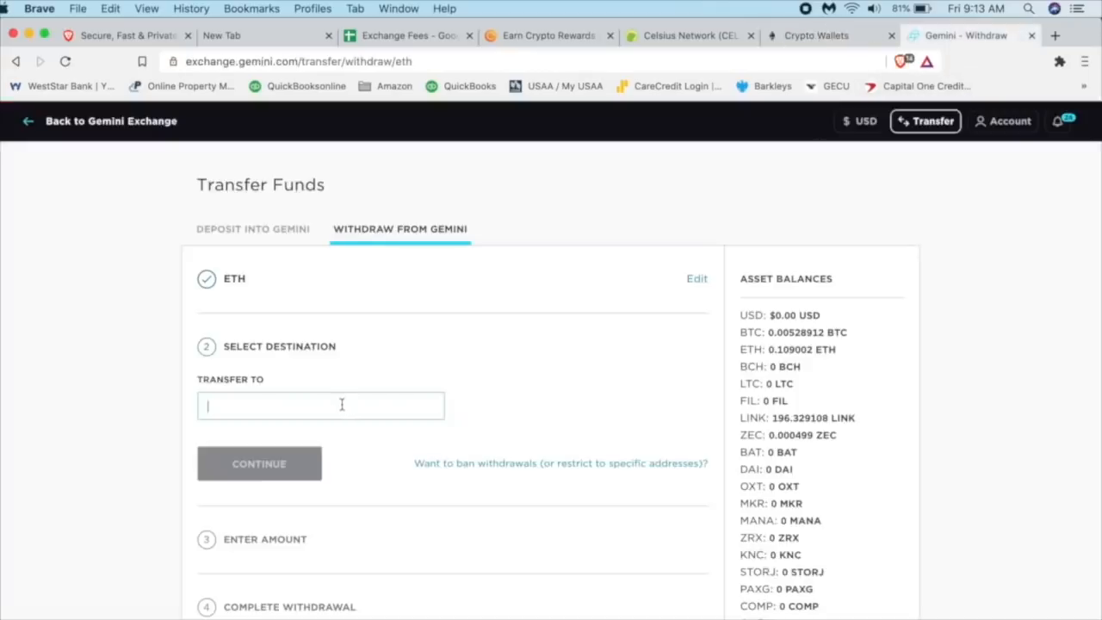
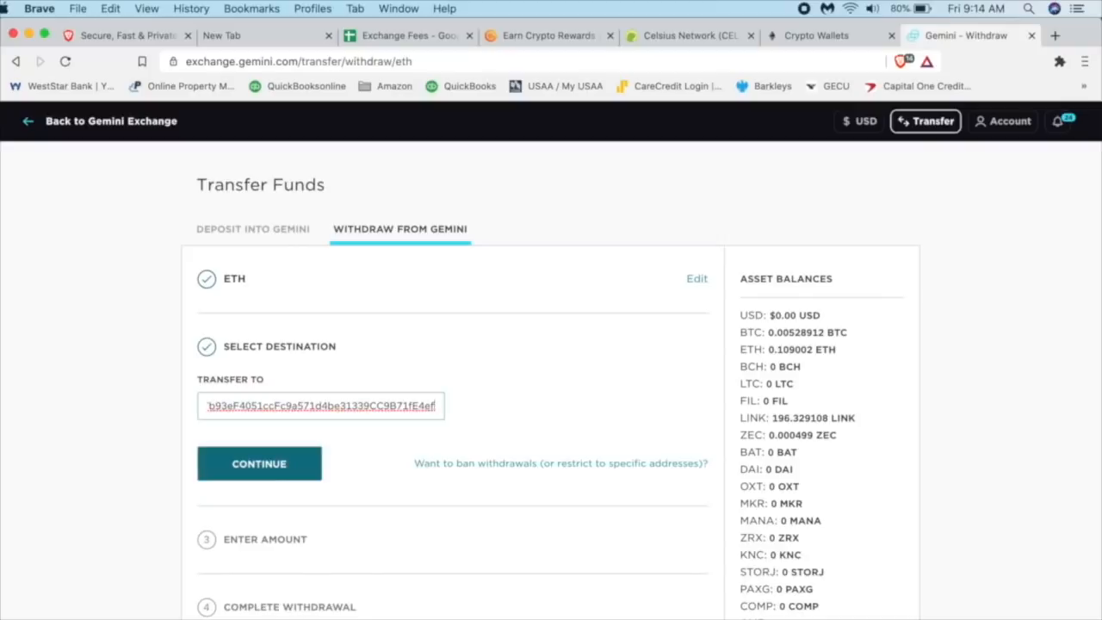
{"action": "mouse_move", "coordinate": [525, 370]}
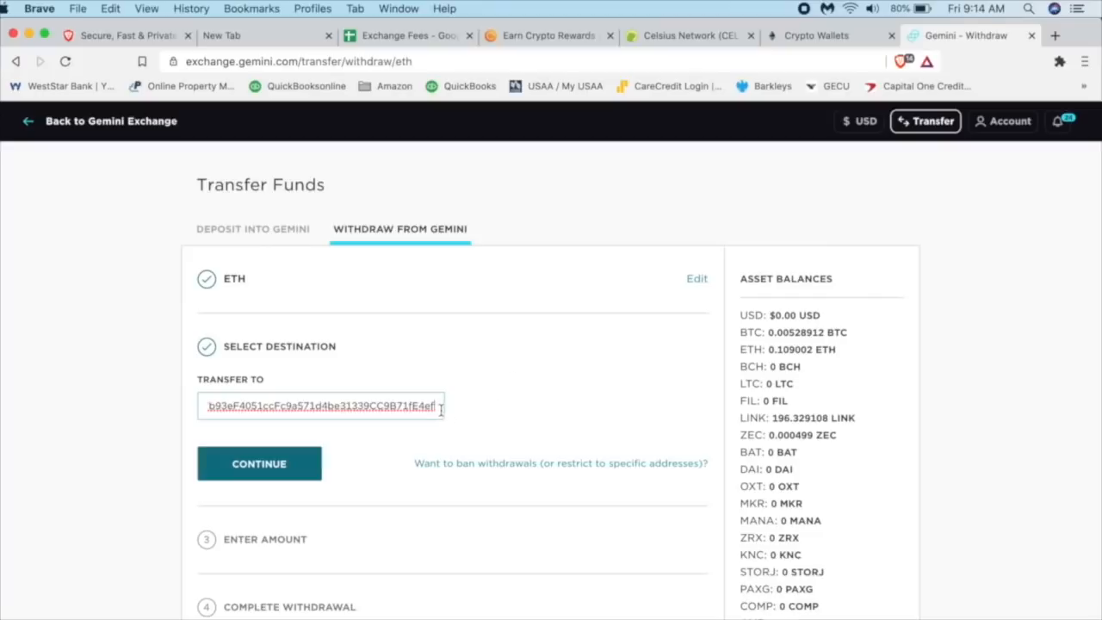
{"action": "mouse_move", "coordinate": [824, 45]}
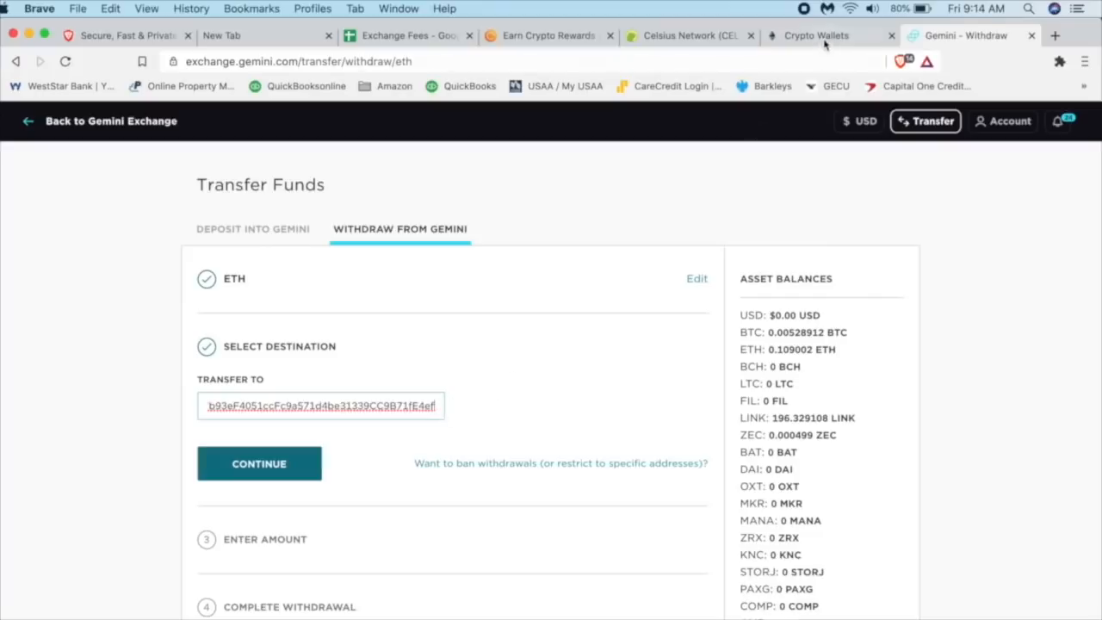
{"action": "left_click", "coordinate": [816, 35]}
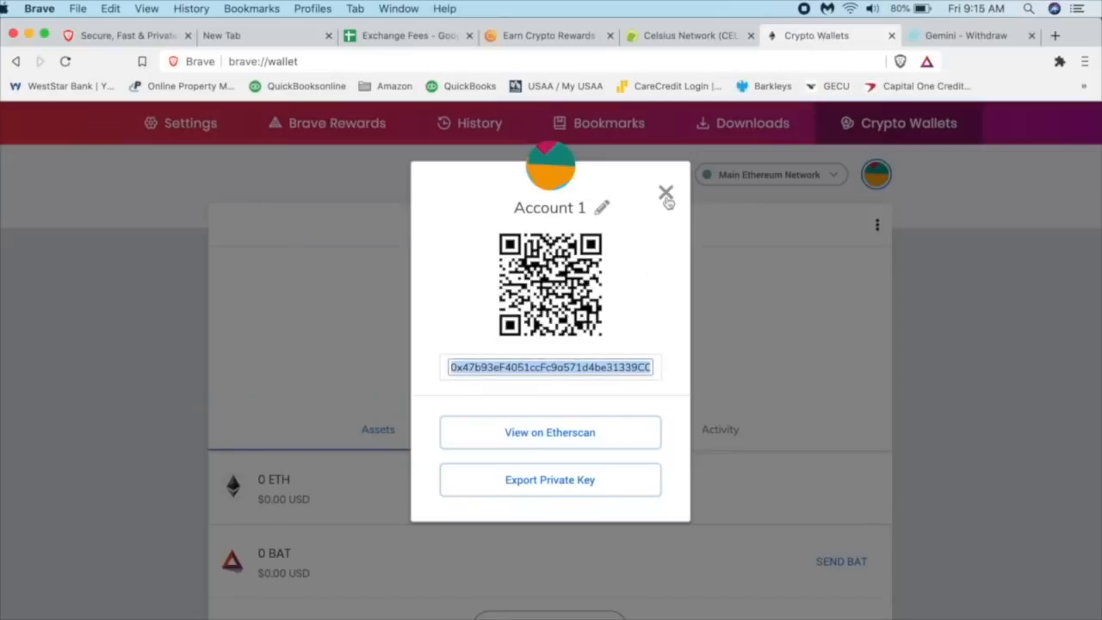
{"action": "left_click", "coordinate": [666, 192]}
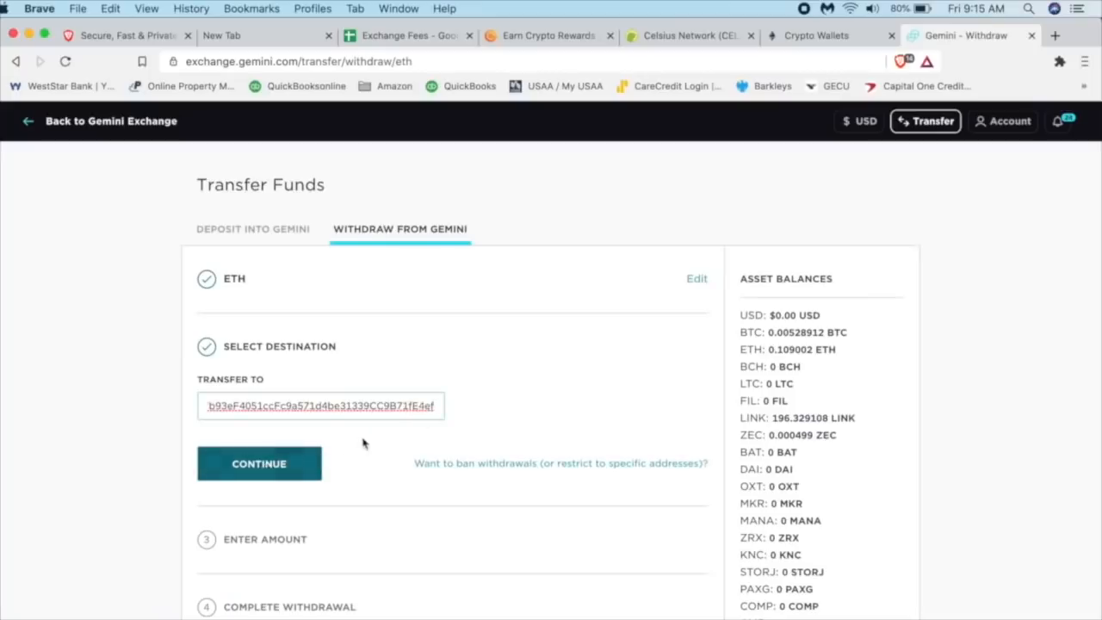
{"action": "left_click", "coordinate": [259, 464]}
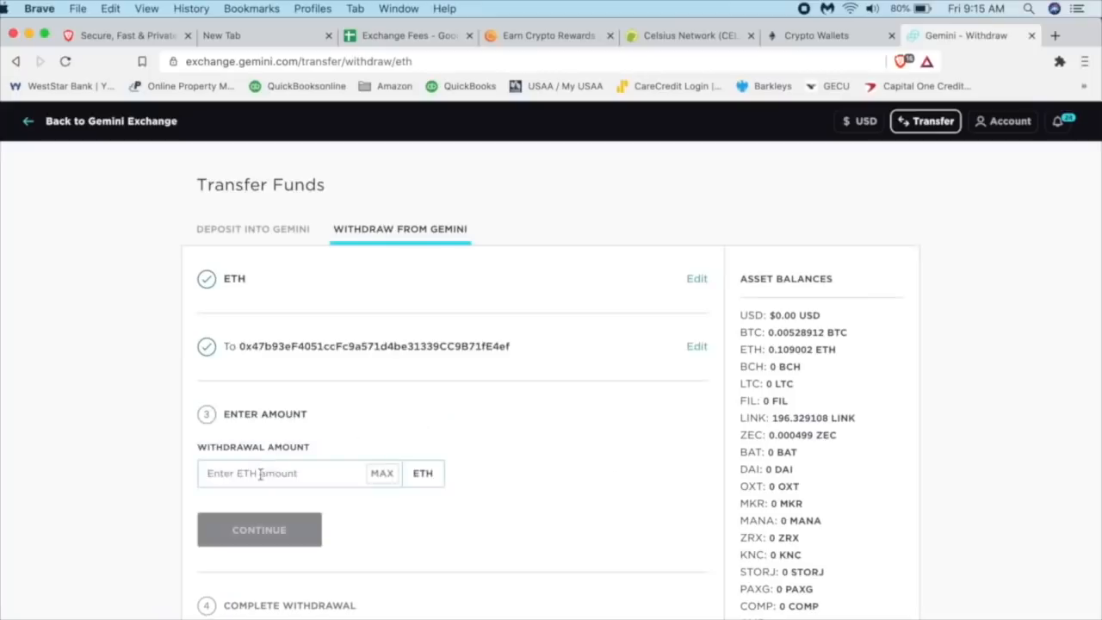
Step: Enter 0.04 ETH as the withdrawal amount and verify it equals about $17.57 on Google
{"action": "type", "text": "0"}
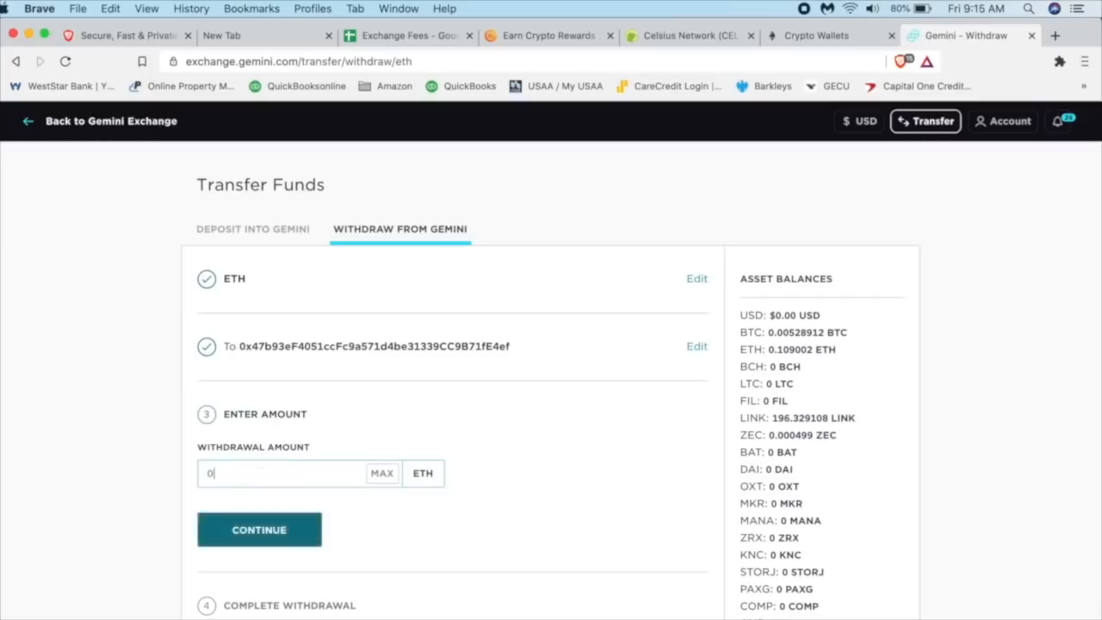
{"action": "type", "text": ".04"}
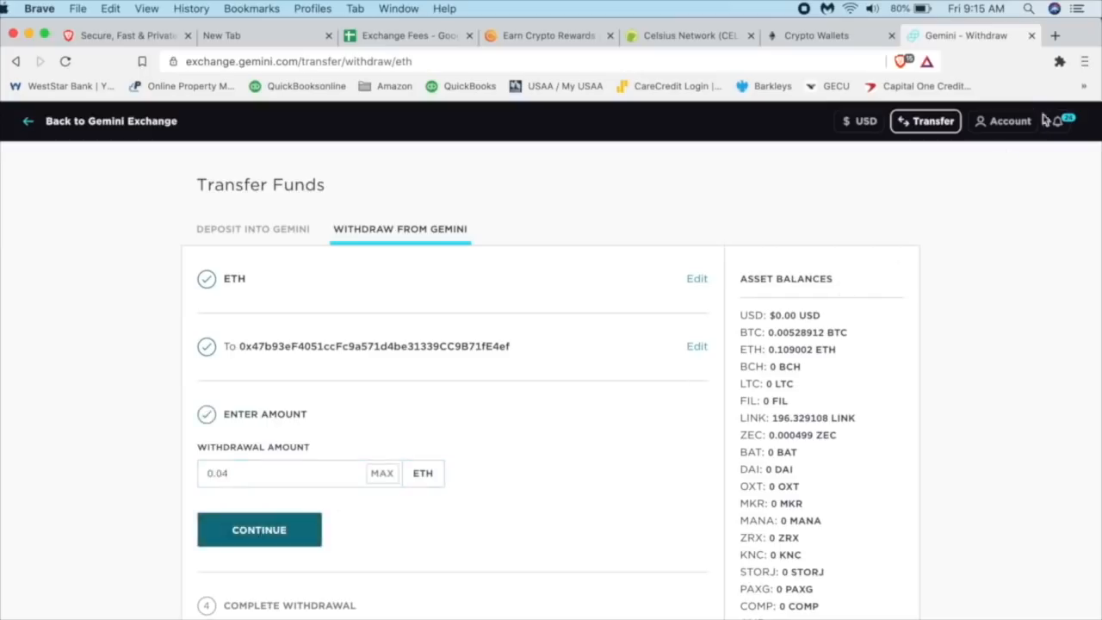
{"action": "left_click", "coordinate": [1055, 36]}
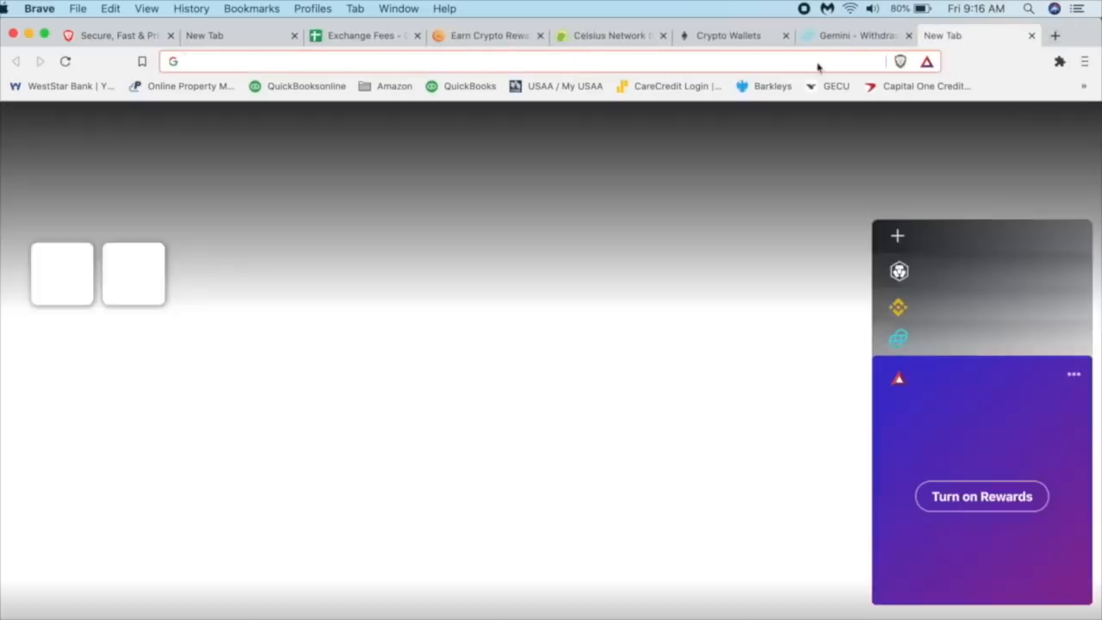
{"action": "type", "text": "ethereum to"}
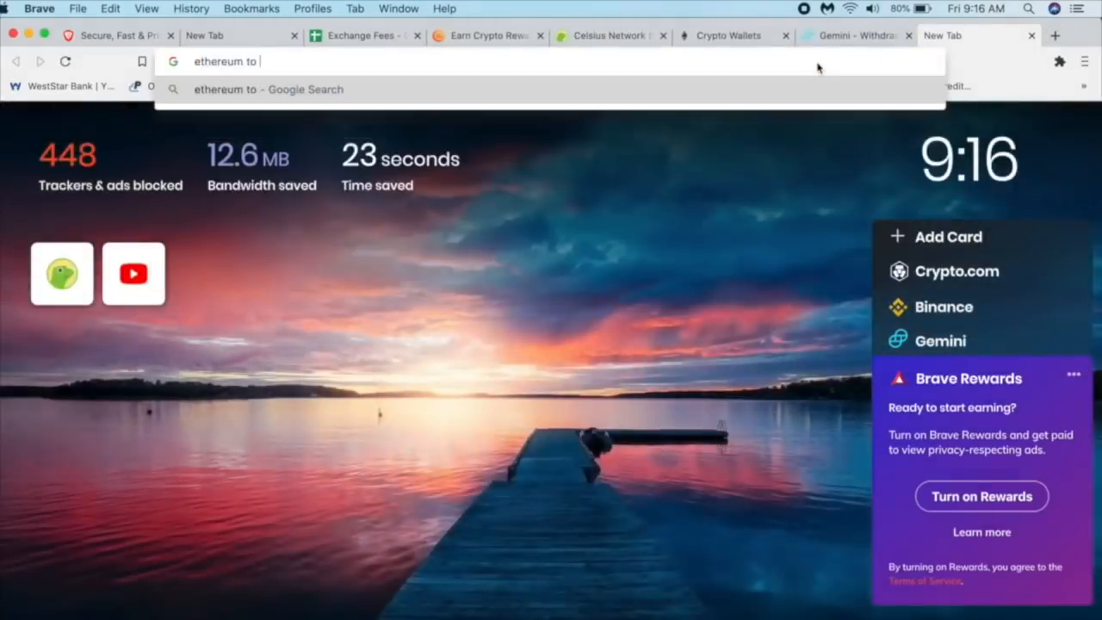
{"action": "type", "text": "dol"}
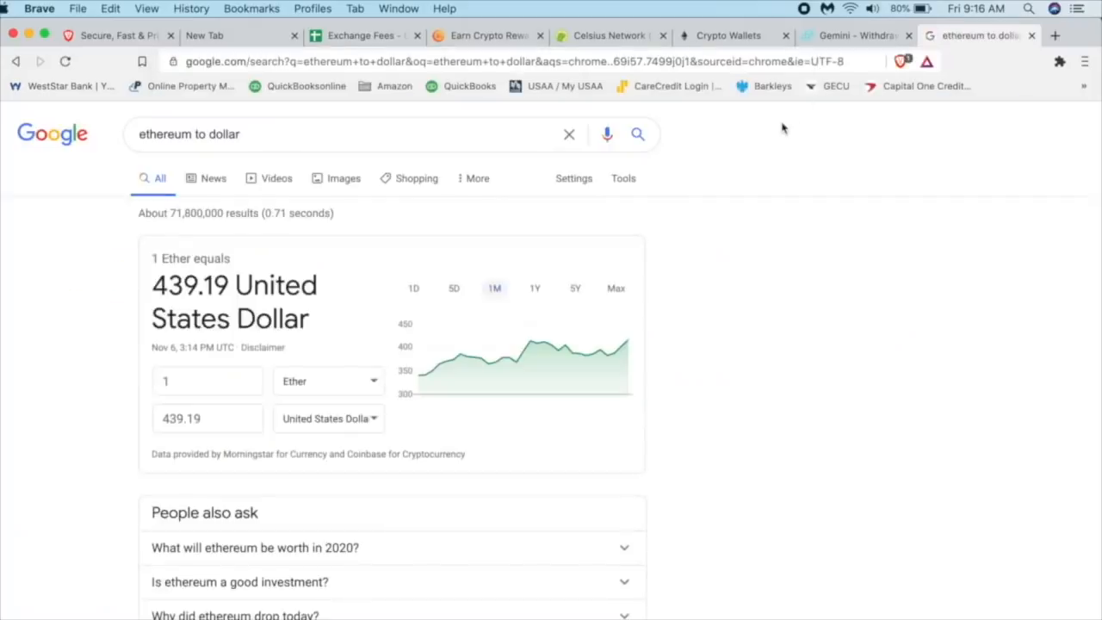
{"action": "mouse_move", "coordinate": [446, 360]}
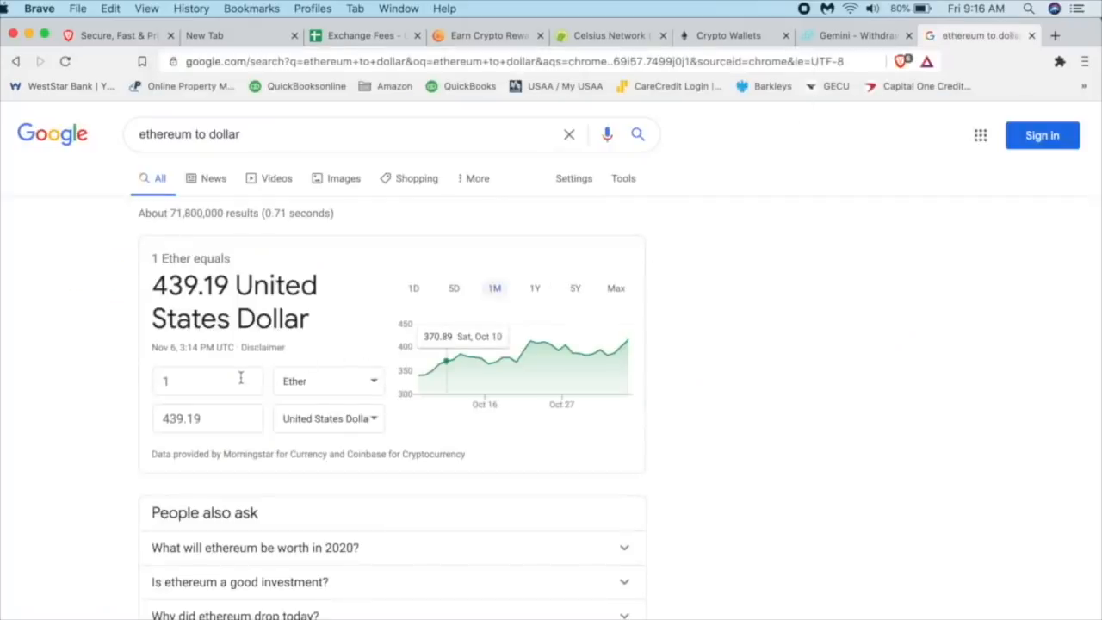
{"action": "left_click", "coordinate": [207, 381]}
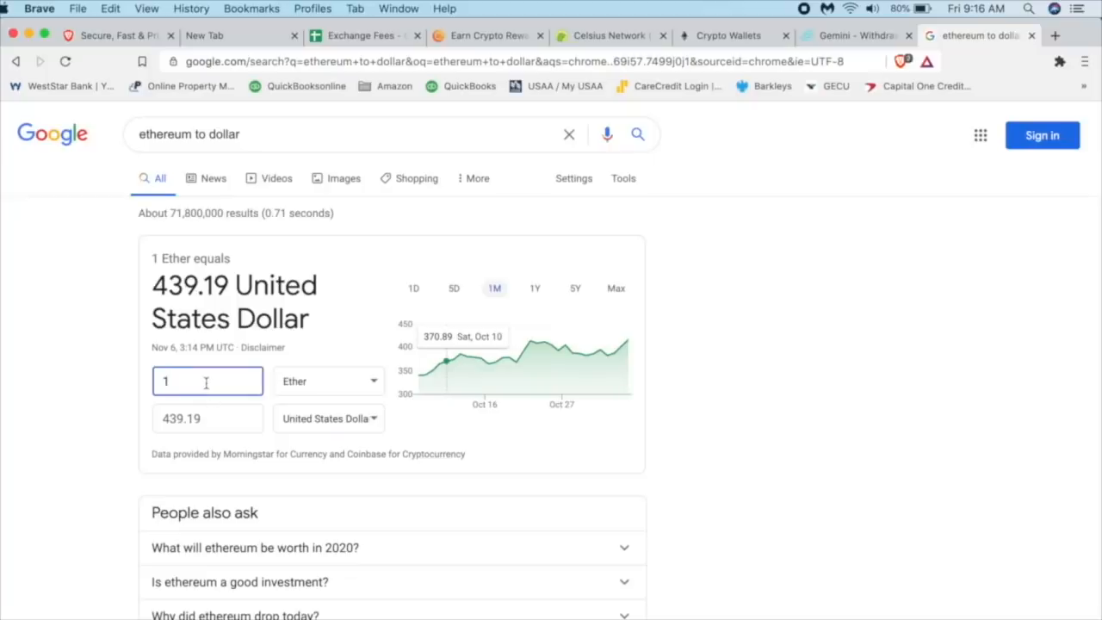
{"action": "type", "text": "0.04"}
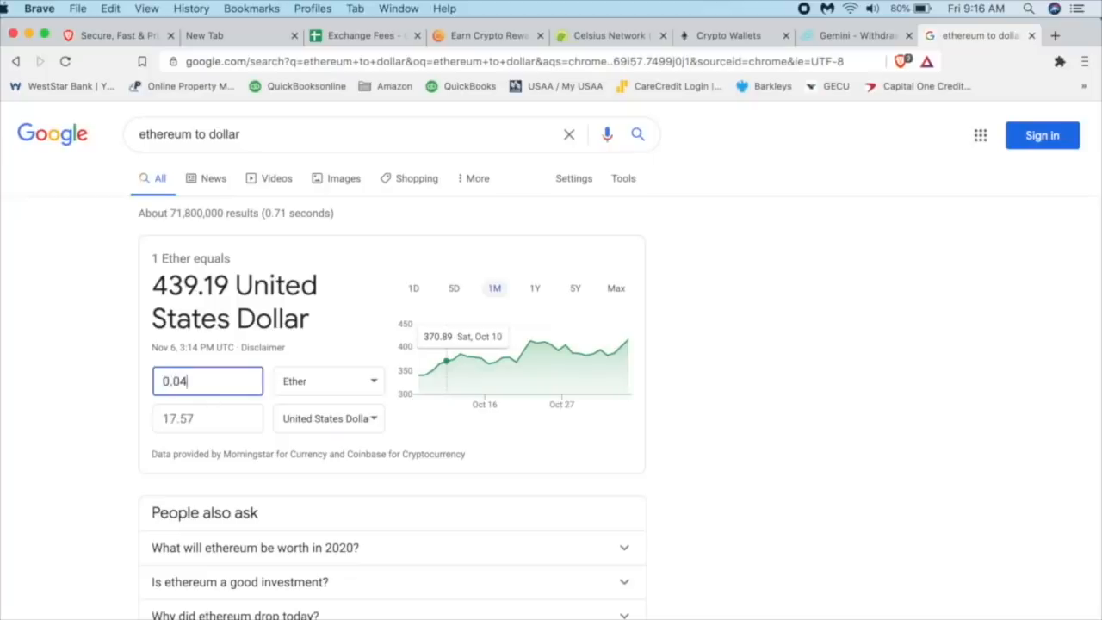
{"action": "mouse_move", "coordinate": [531, 229]}
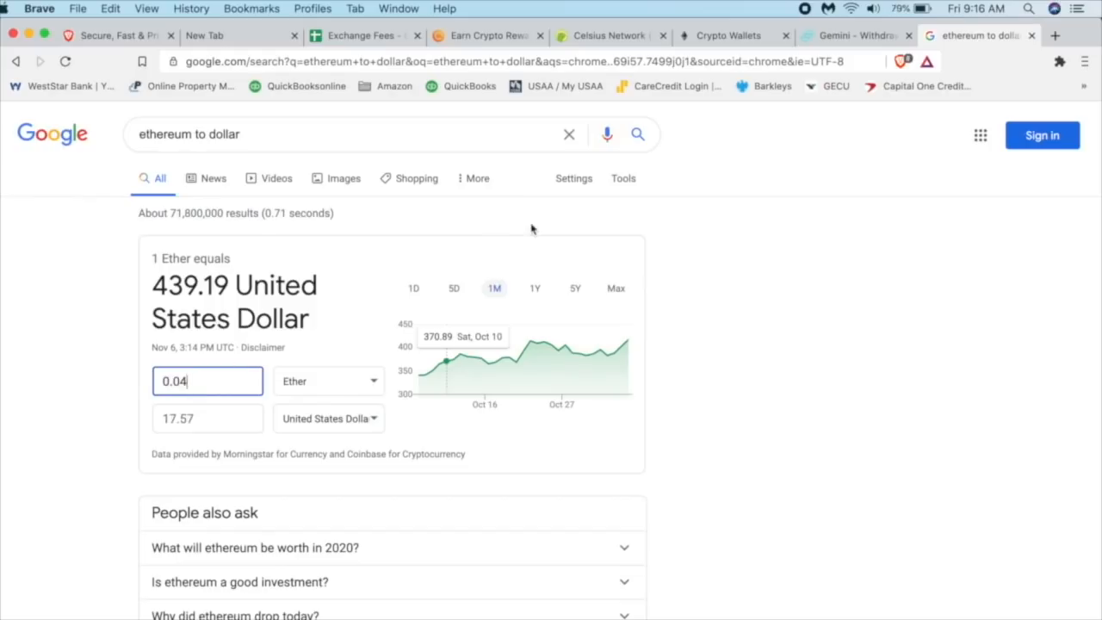
{"action": "left_click", "coordinate": [852, 35]}
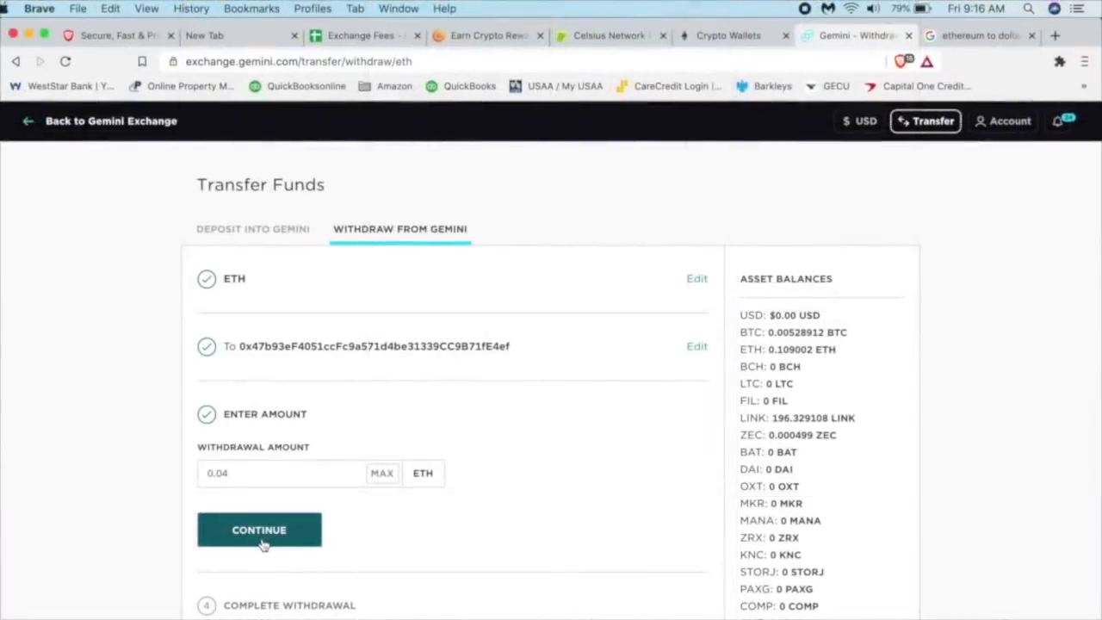
{"action": "left_click", "coordinate": [259, 530]}
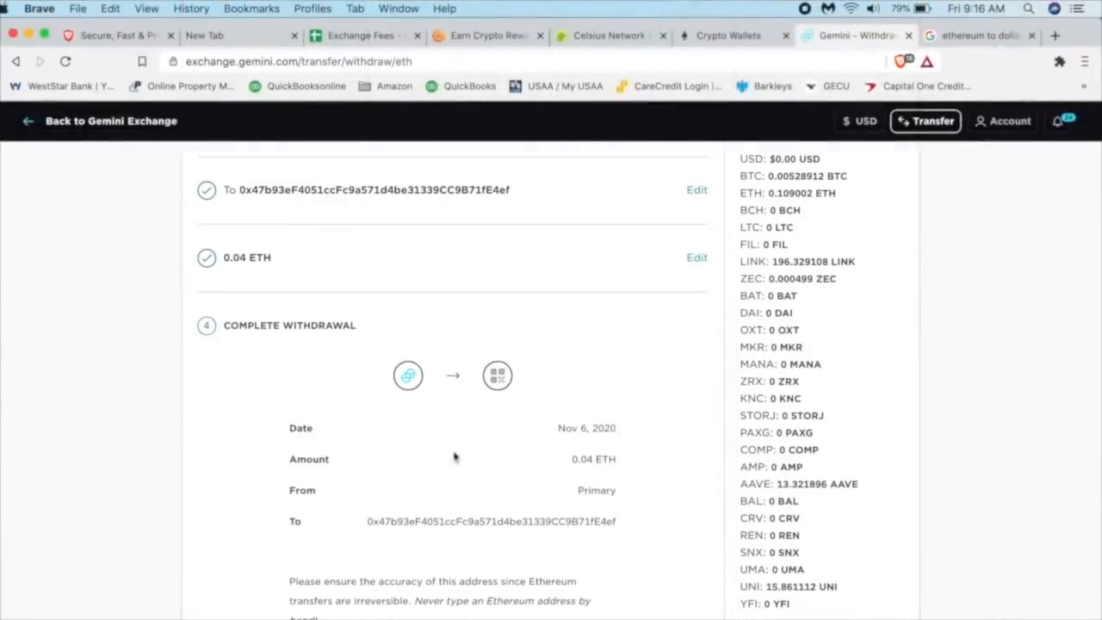
{"action": "scroll", "scroll_direction": "down", "scroll_amount": 3}
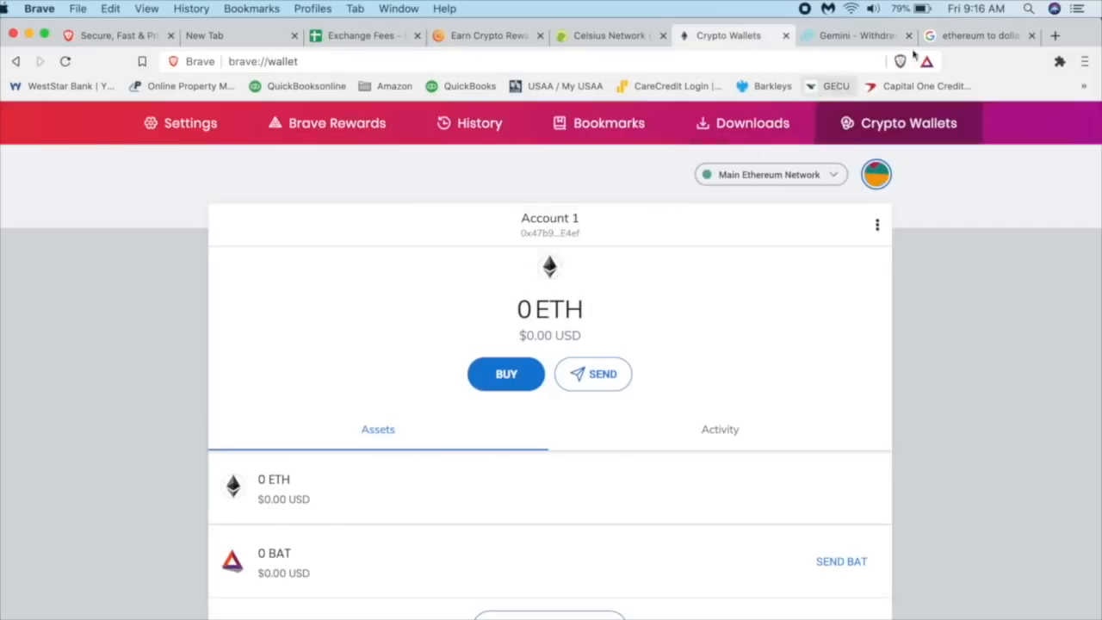
{"action": "left_click", "coordinate": [853, 36]}
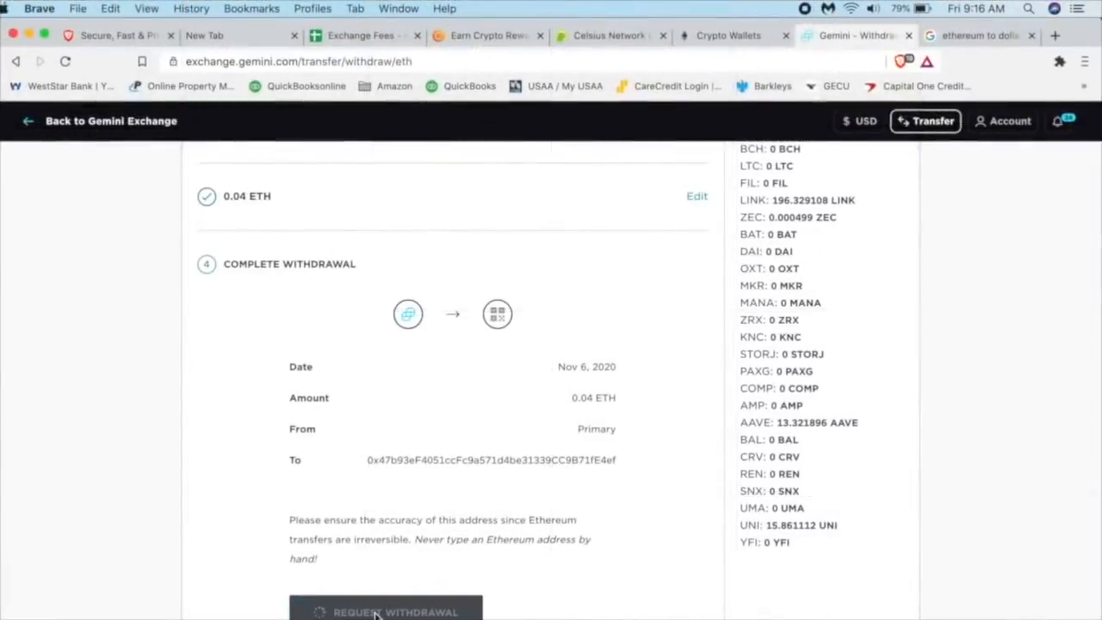
{"action": "left_click", "coordinate": [386, 611]}
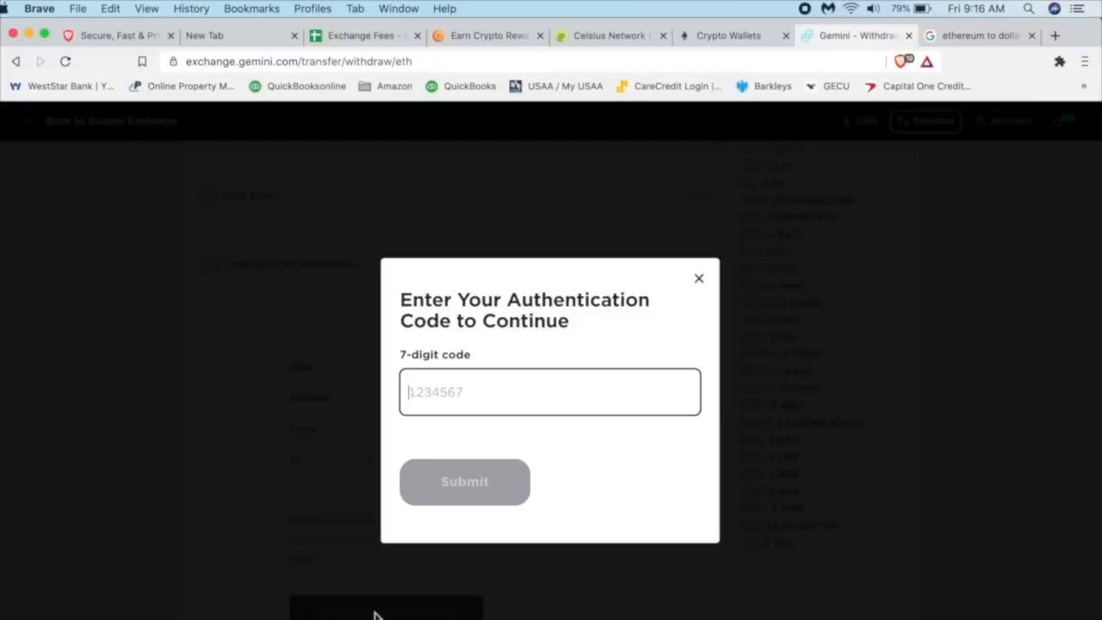
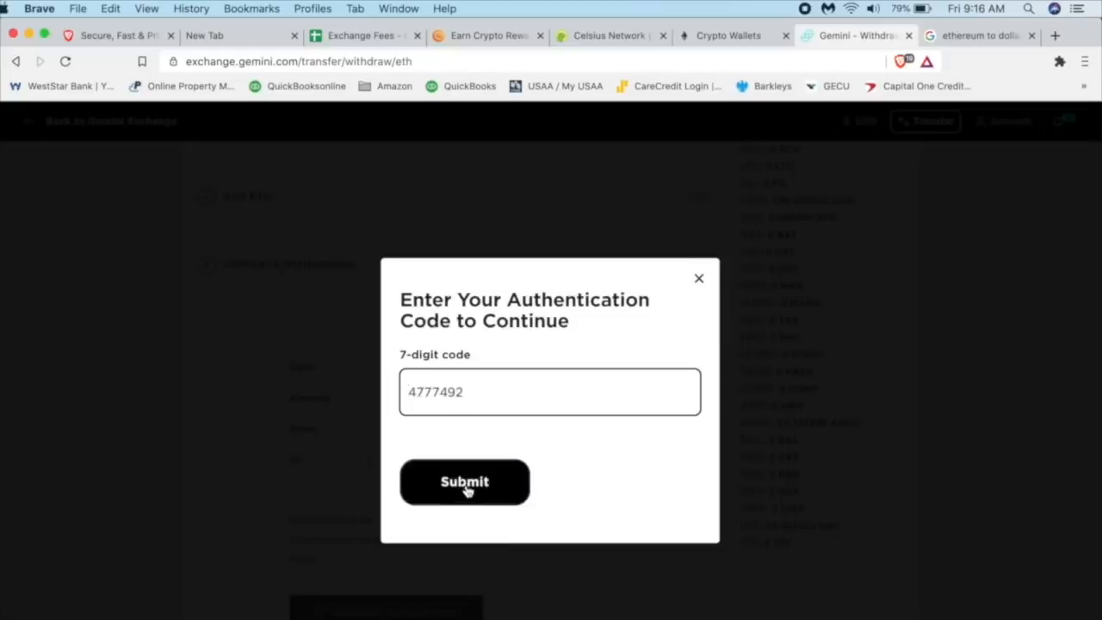
{"action": "left_click", "coordinate": [464, 482]}
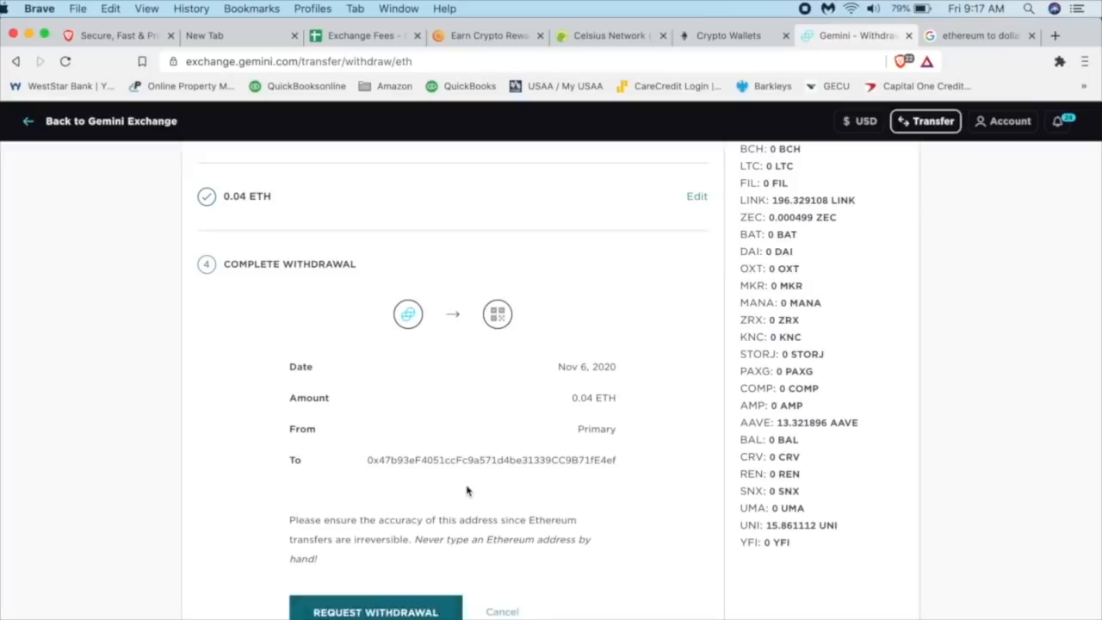
{"action": "left_click", "coordinate": [374, 611]}
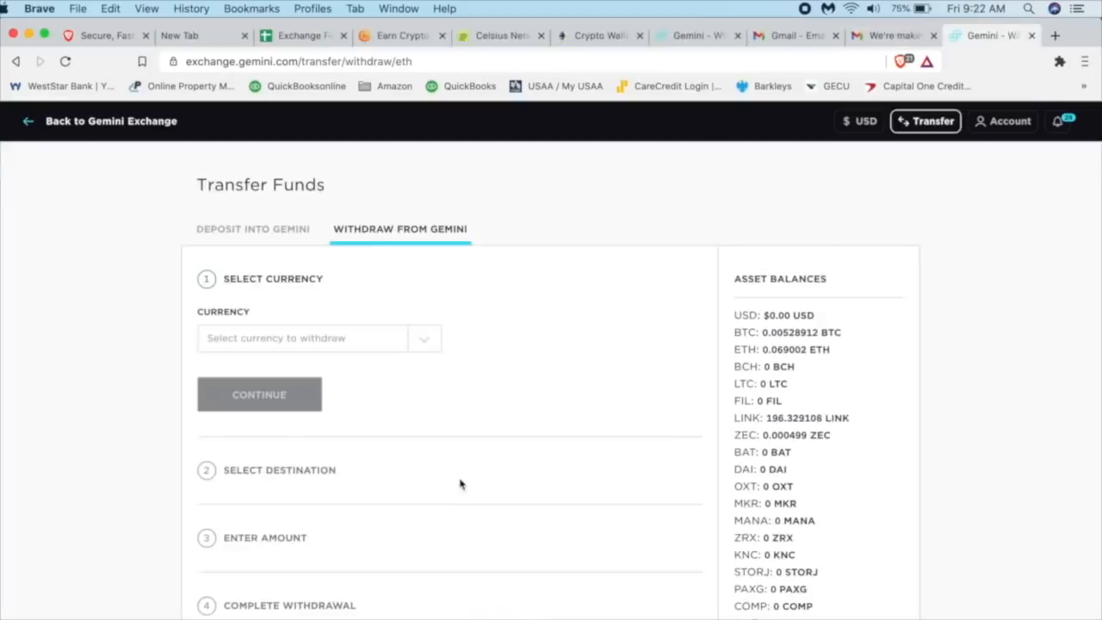
{"action": "mouse_move", "coordinate": [829, 112]}
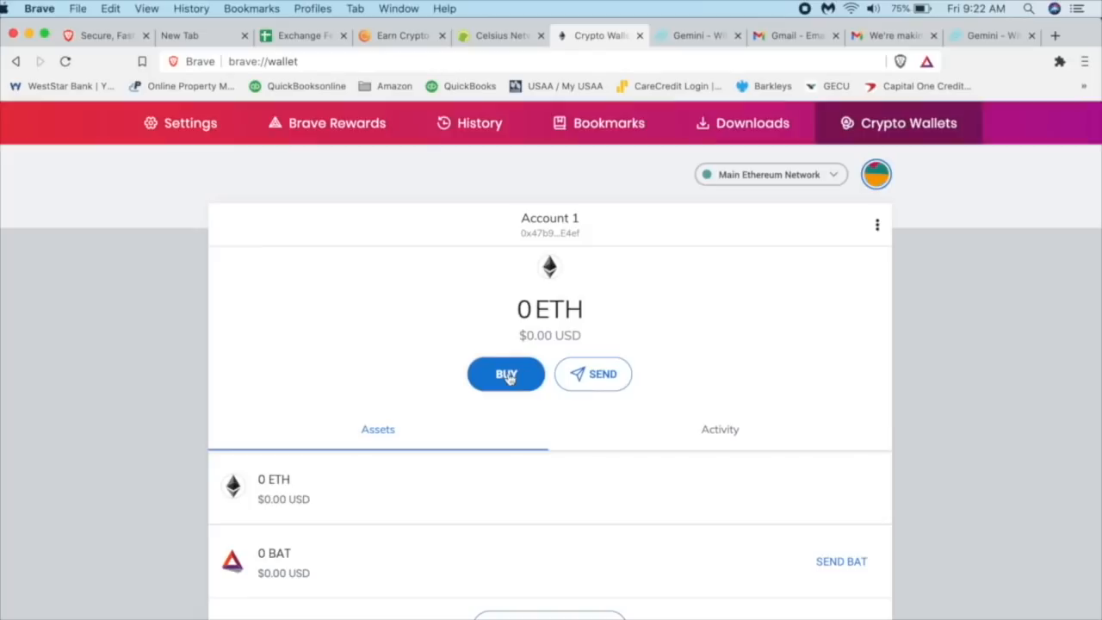
Step: Open the Buy dialog on brave://wallet to show Account 1's QR code and address
{"action": "left_click", "coordinate": [876, 174]}
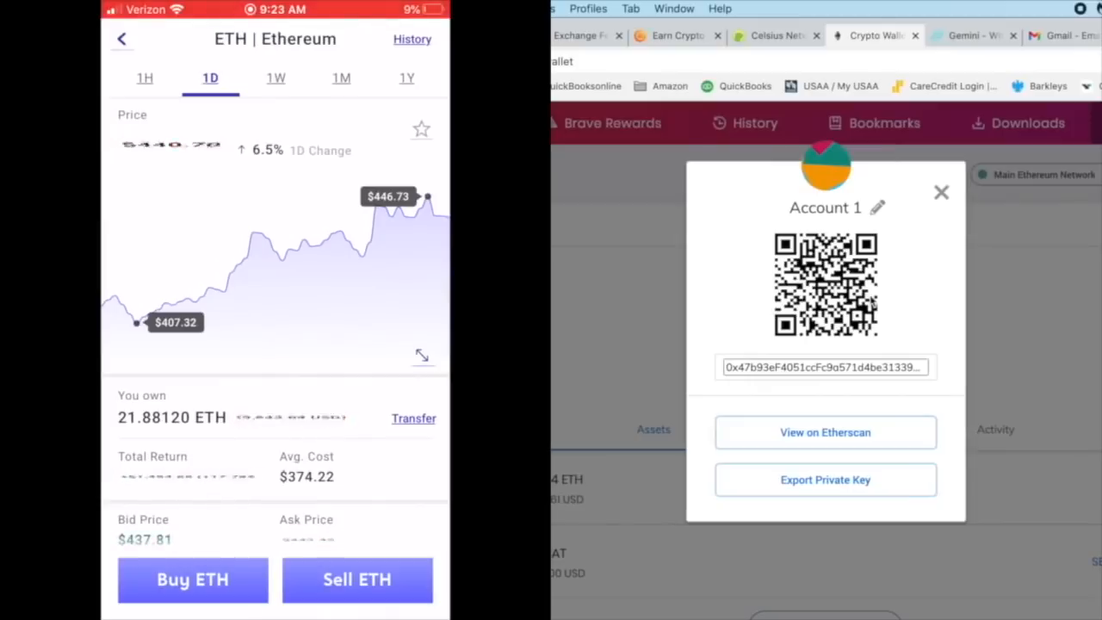
Step: Withdraw 0.04 ETH from Voyager to the Brave wallet, then close the address dialog
{"action": "left_click", "coordinate": [414, 418]}
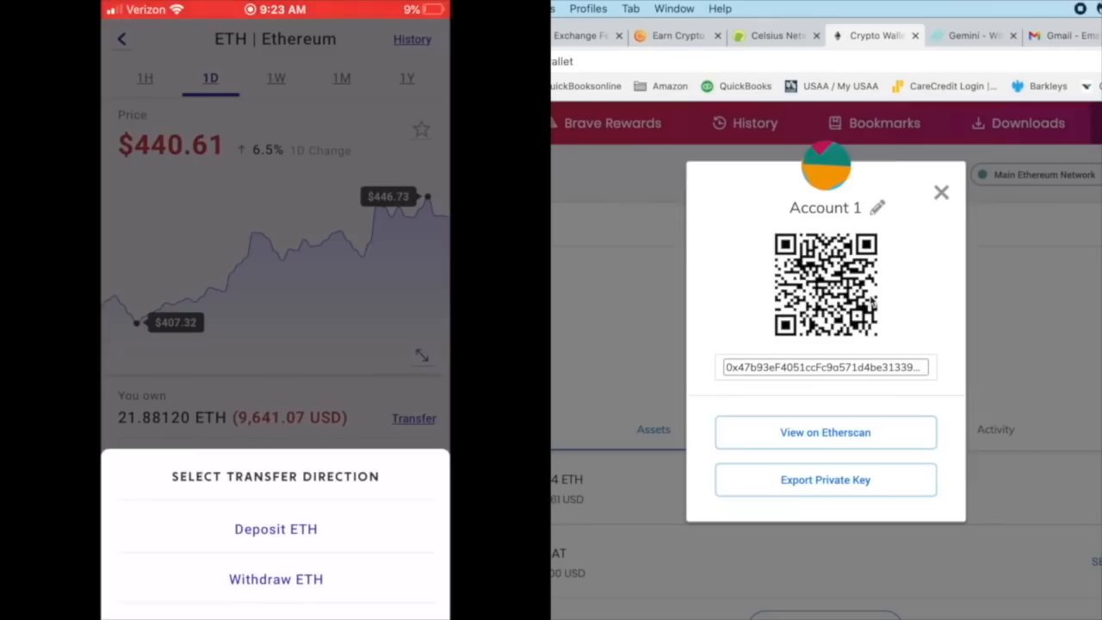
{"action": "left_click", "coordinate": [276, 579]}
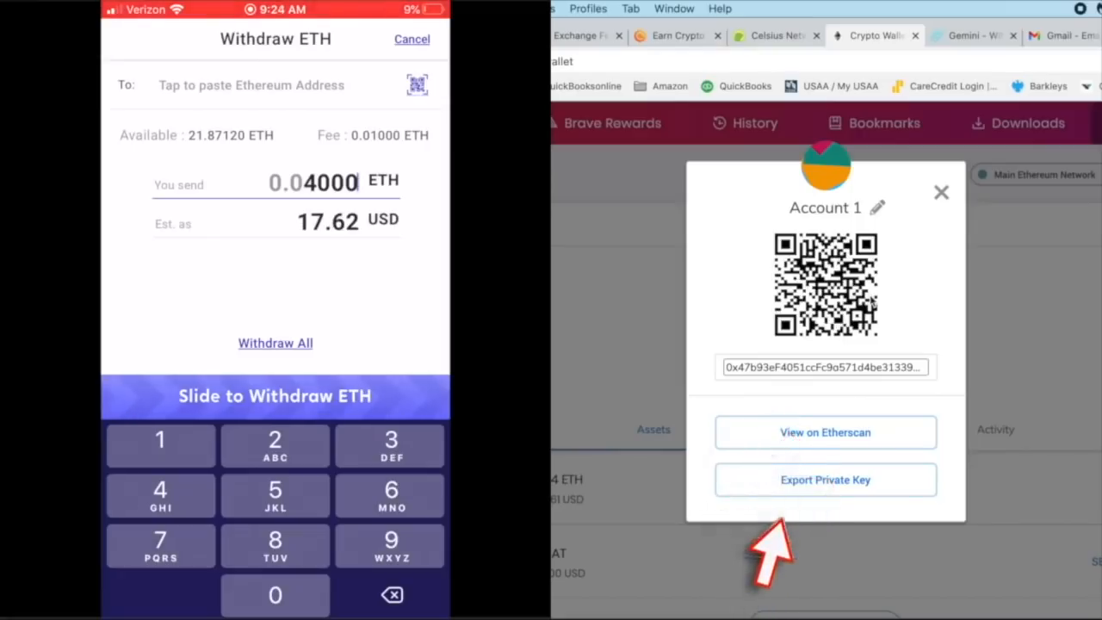
{"action": "left_click", "coordinate": [417, 84]}
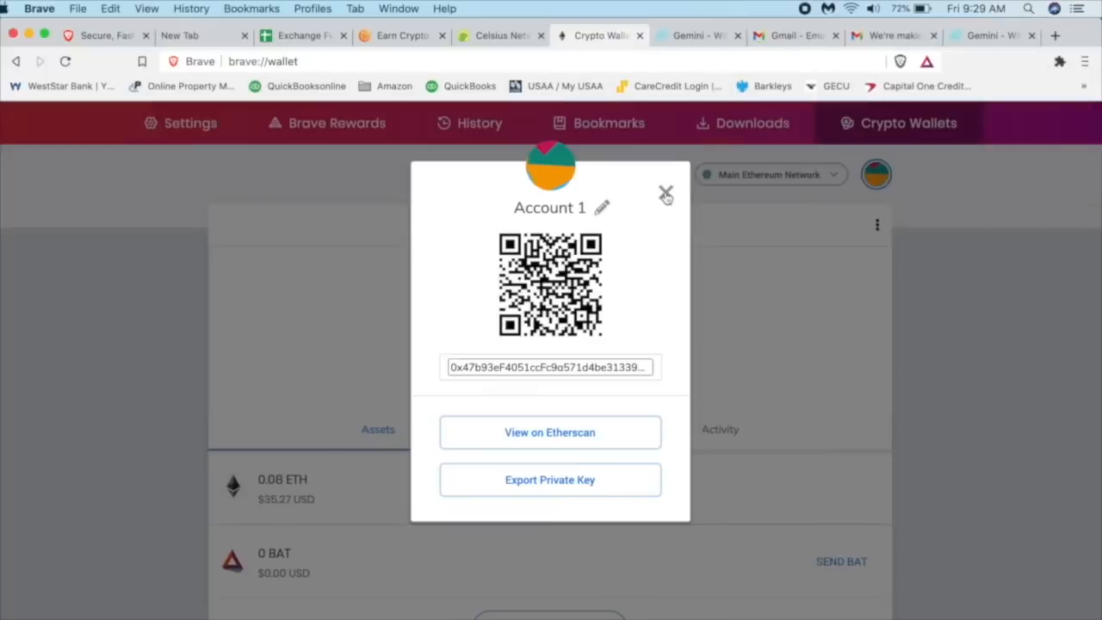
{"action": "left_click", "coordinate": [664, 194]}
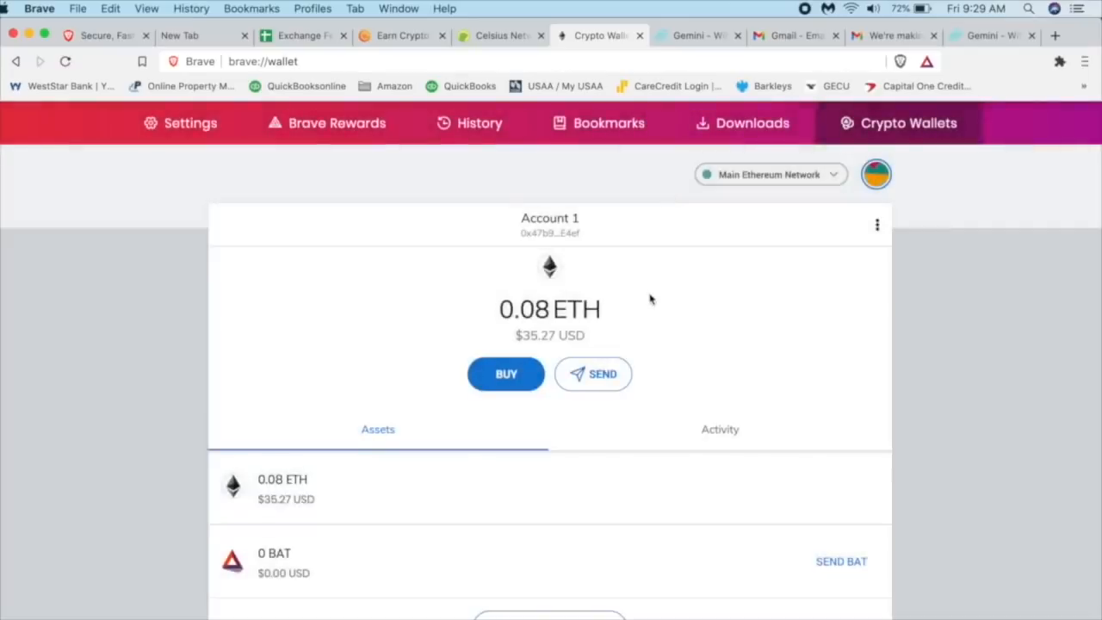
{"action": "mouse_move", "coordinate": [313, 387]}
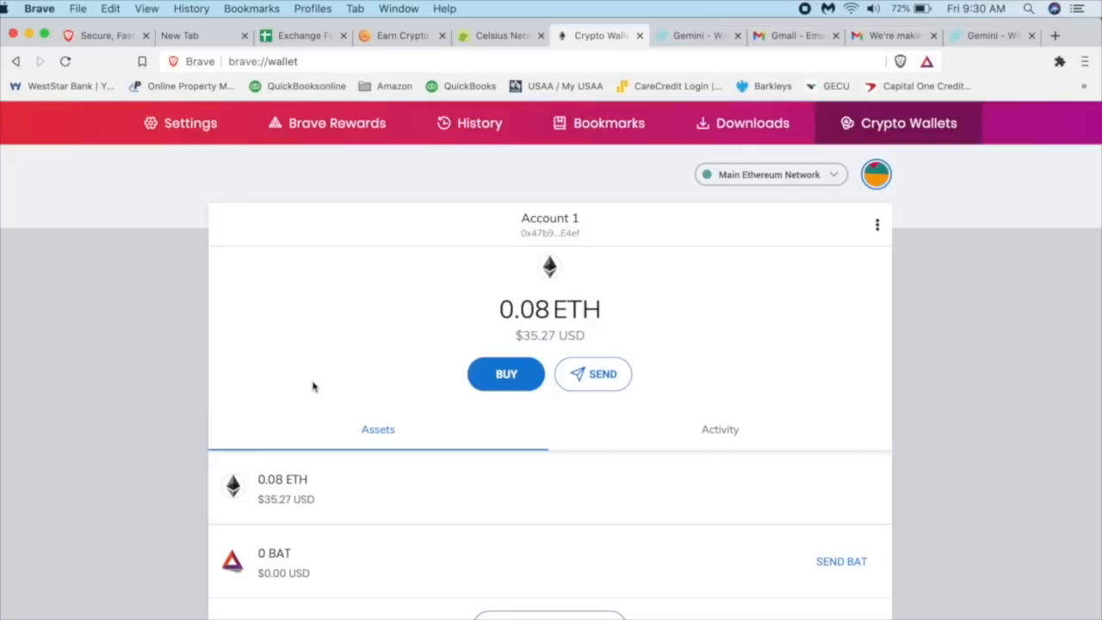
{"action": "mouse_move", "coordinate": [325, 156]}
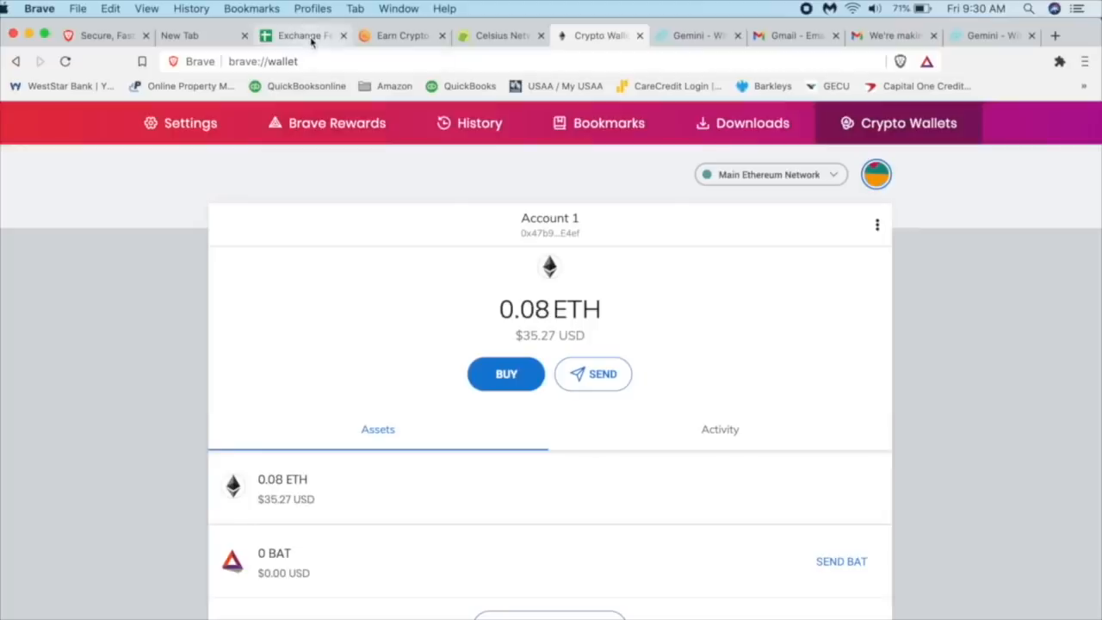
{"action": "mouse_move", "coordinate": [302, 36]}
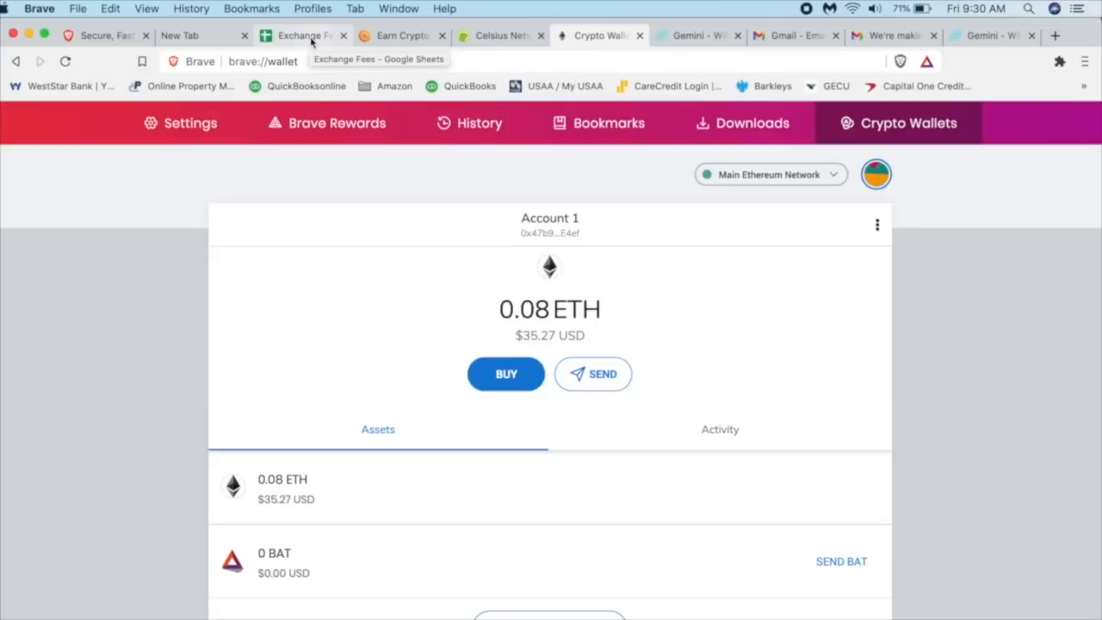
Step: Switch to the Exchange Fees Google Sheets tab
{"action": "left_click", "coordinate": [302, 35]}
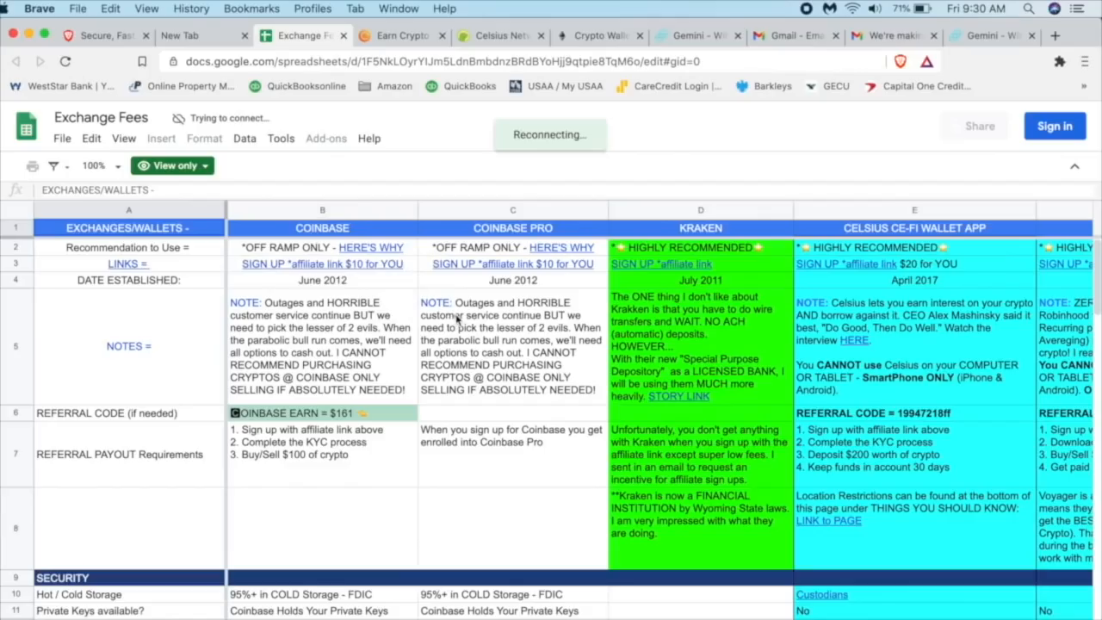
Step: Scroll to the UNISWAP column and follow cell M3's app.uniswap.org link
{"action": "scroll", "scroll_direction": "right", "scroll_amount": 3}
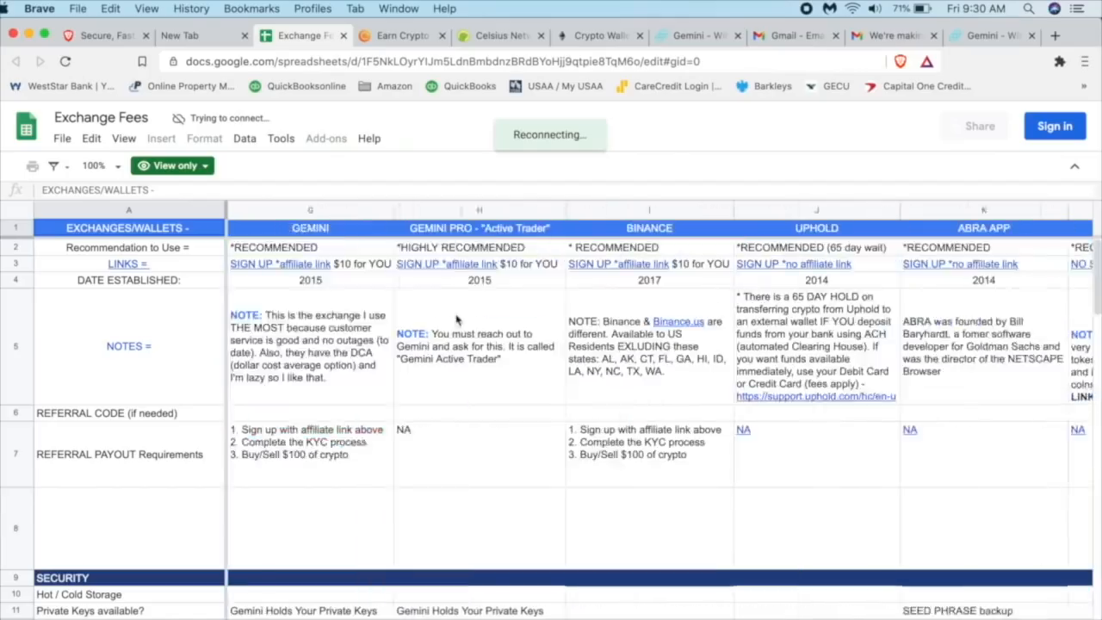
{"action": "scroll", "scroll_direction": "right", "scroll_amount": 3}
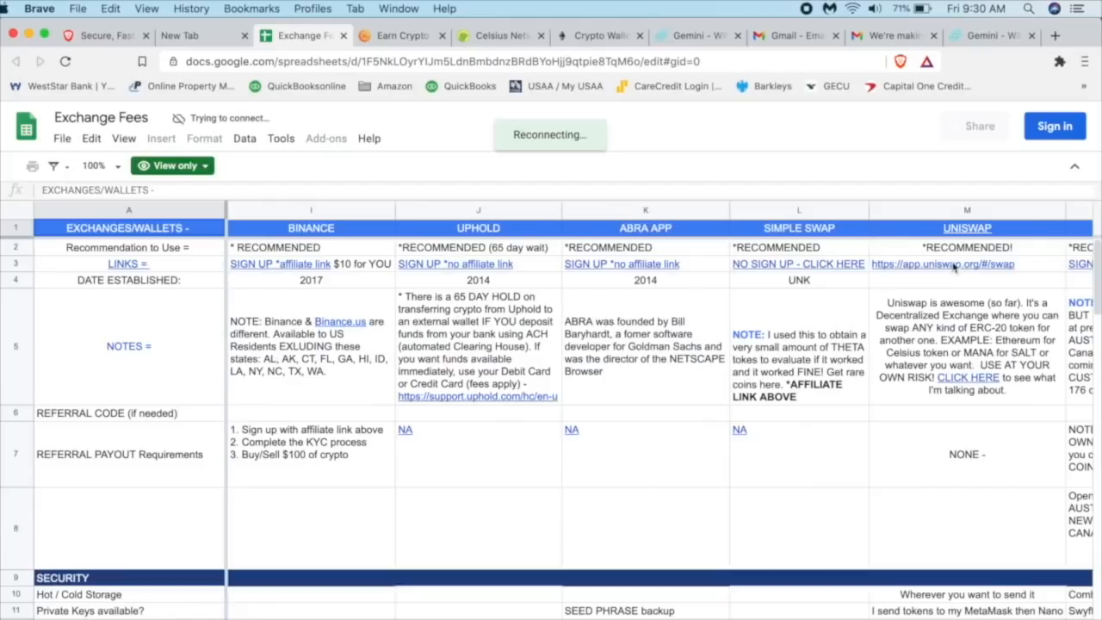
{"action": "mouse_move", "coordinate": [943, 265]}
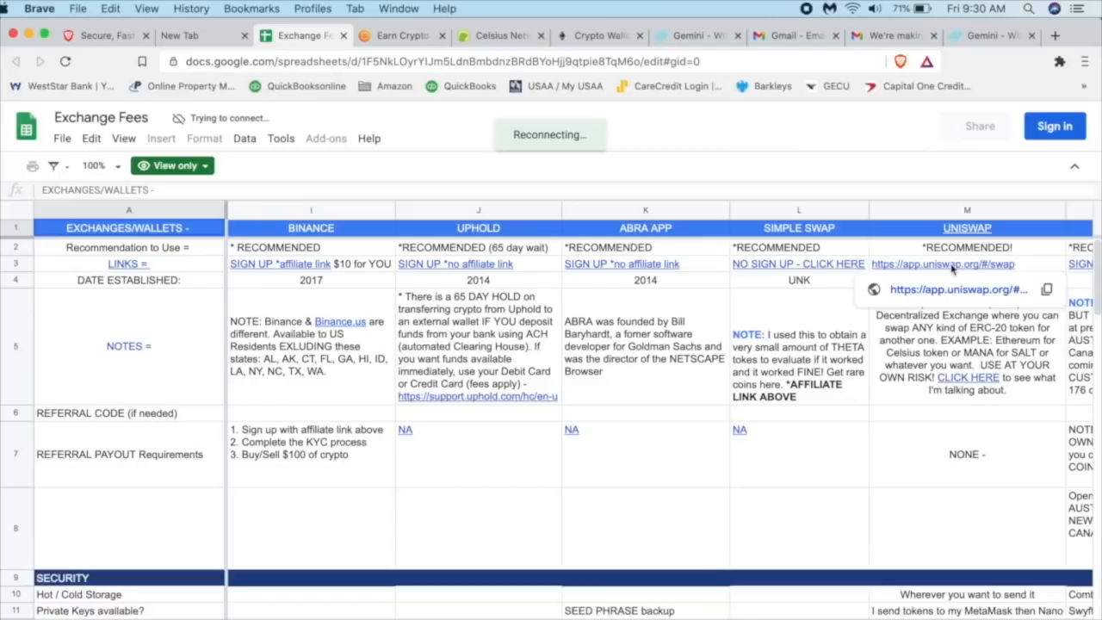
{"action": "left_click", "coordinate": [943, 264]}
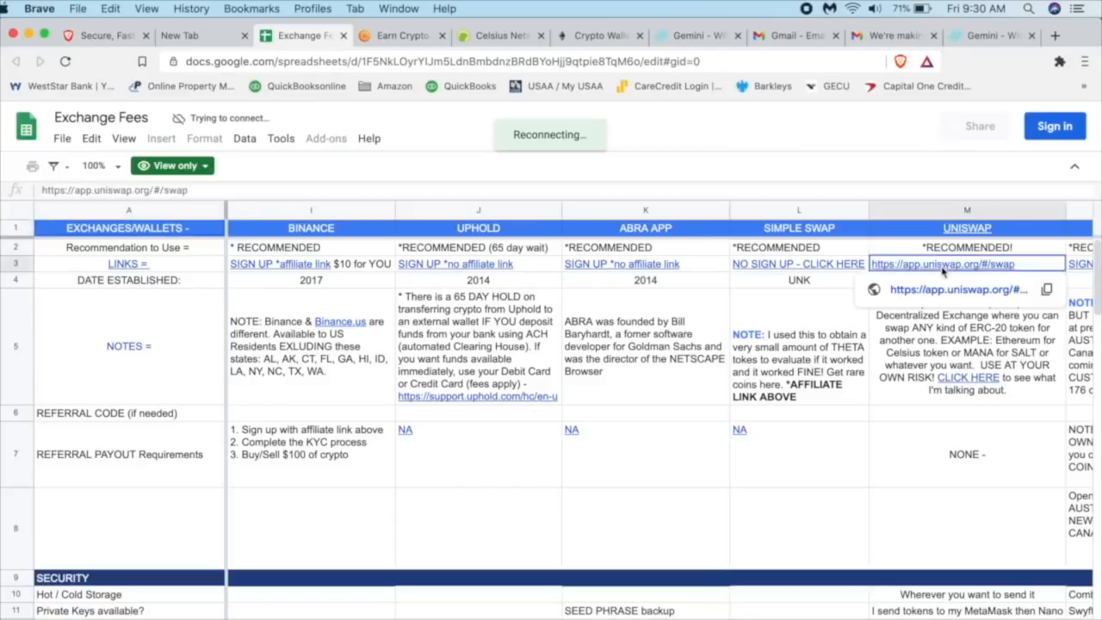
{"action": "left_click", "coordinate": [949, 289]}
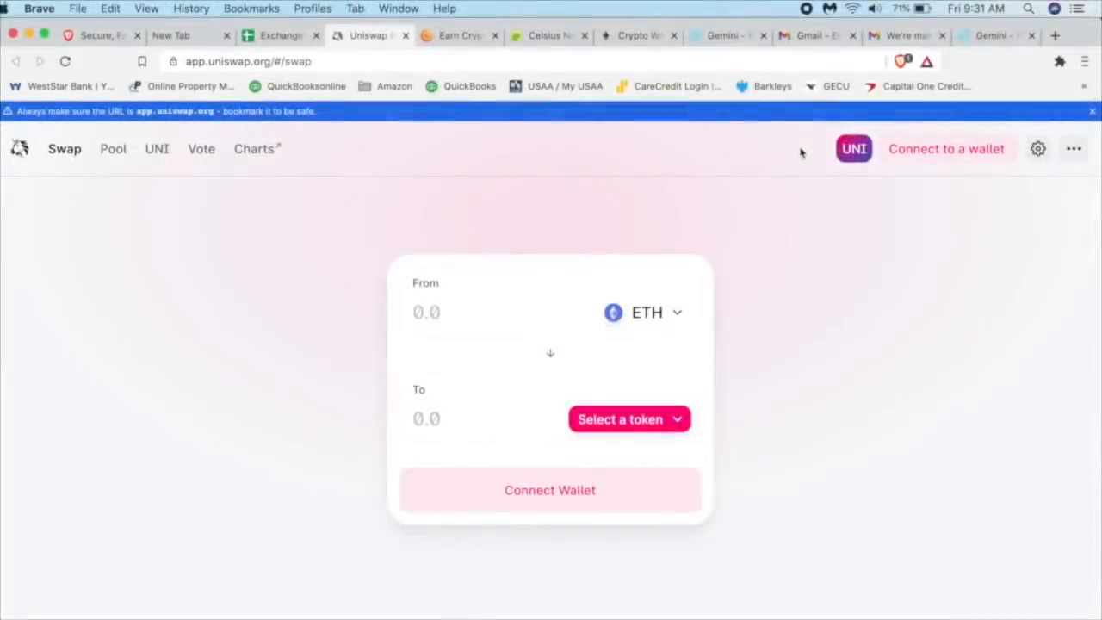
{"action": "mouse_move", "coordinate": [939, 160]}
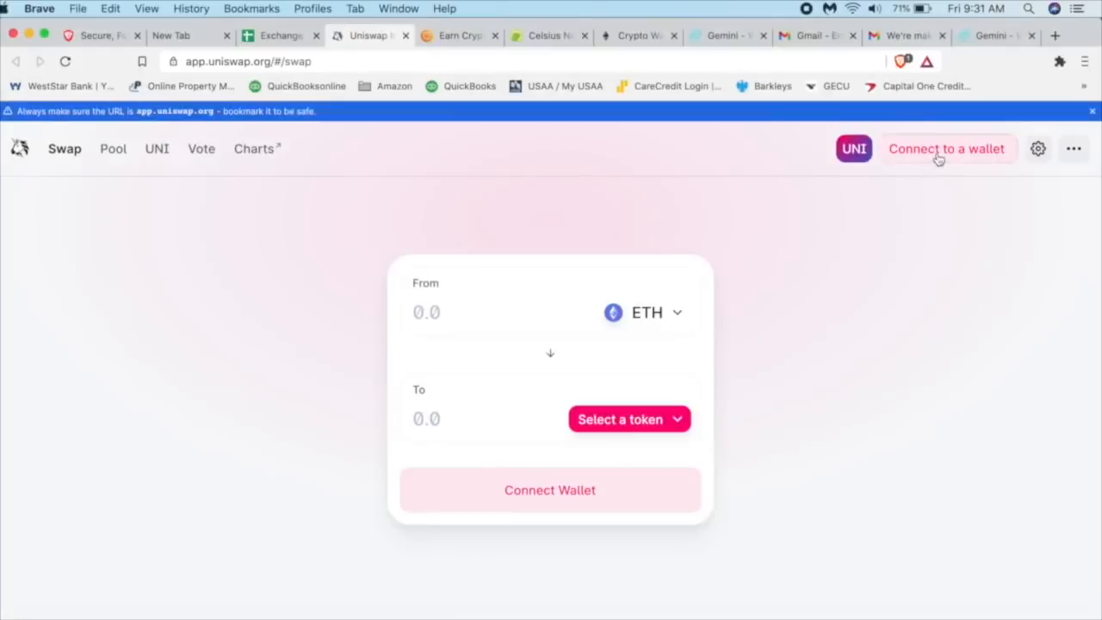
Step: Connect Account 1 to Uniswap via the MetaMask option, approving in Brave's notification
{"action": "left_click", "coordinate": [946, 148]}
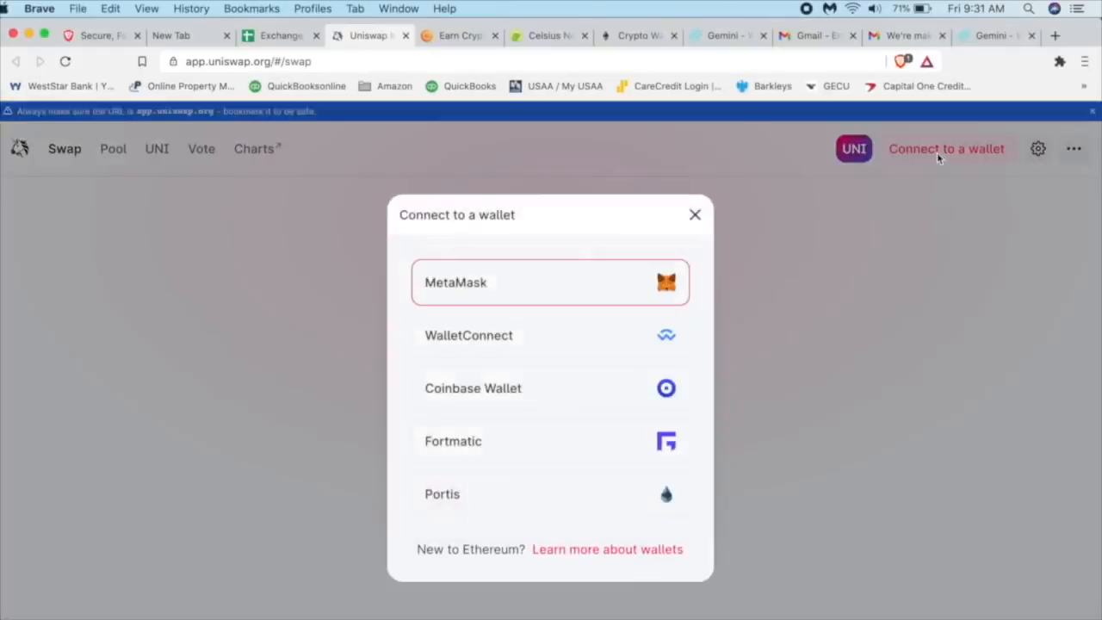
{"action": "mouse_move", "coordinate": [486, 283]}
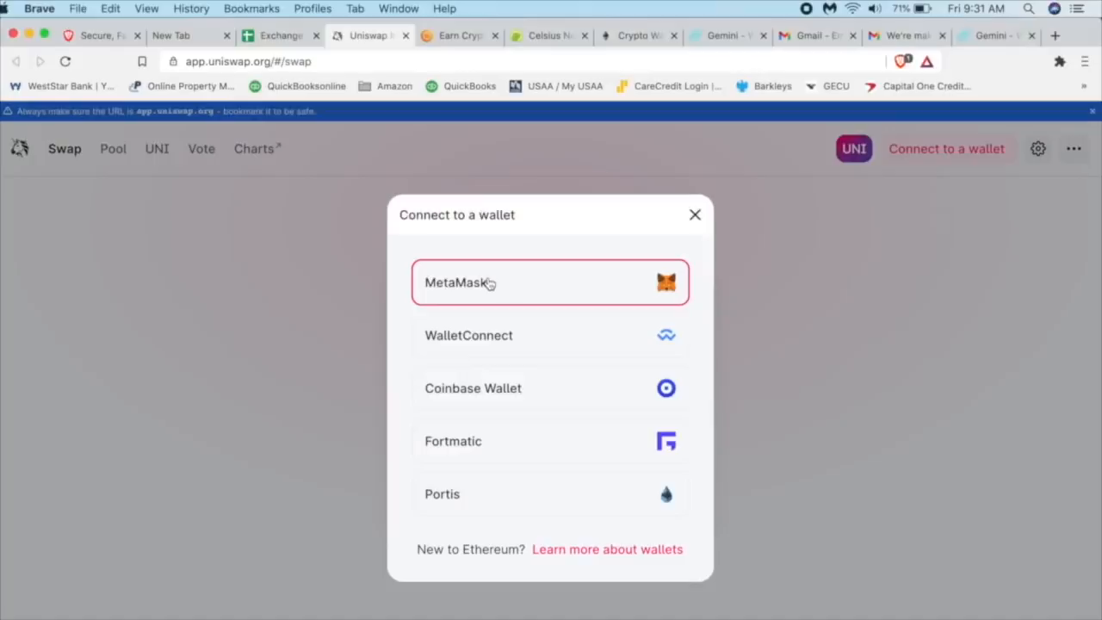
{"action": "left_click", "coordinate": [550, 283]}
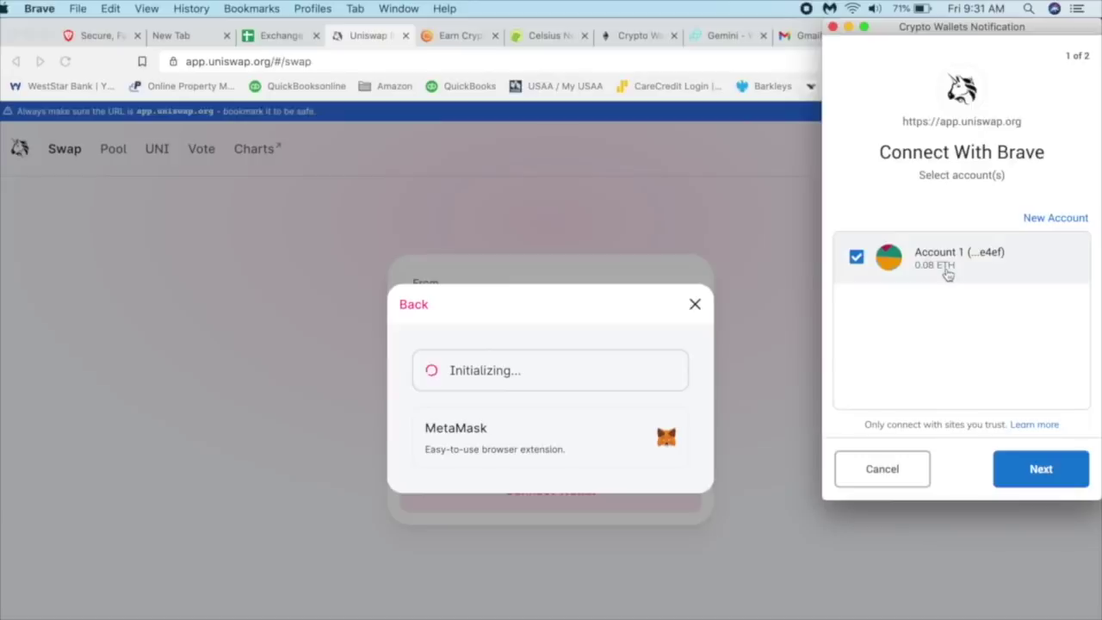
{"action": "mouse_move", "coordinate": [891, 411]}
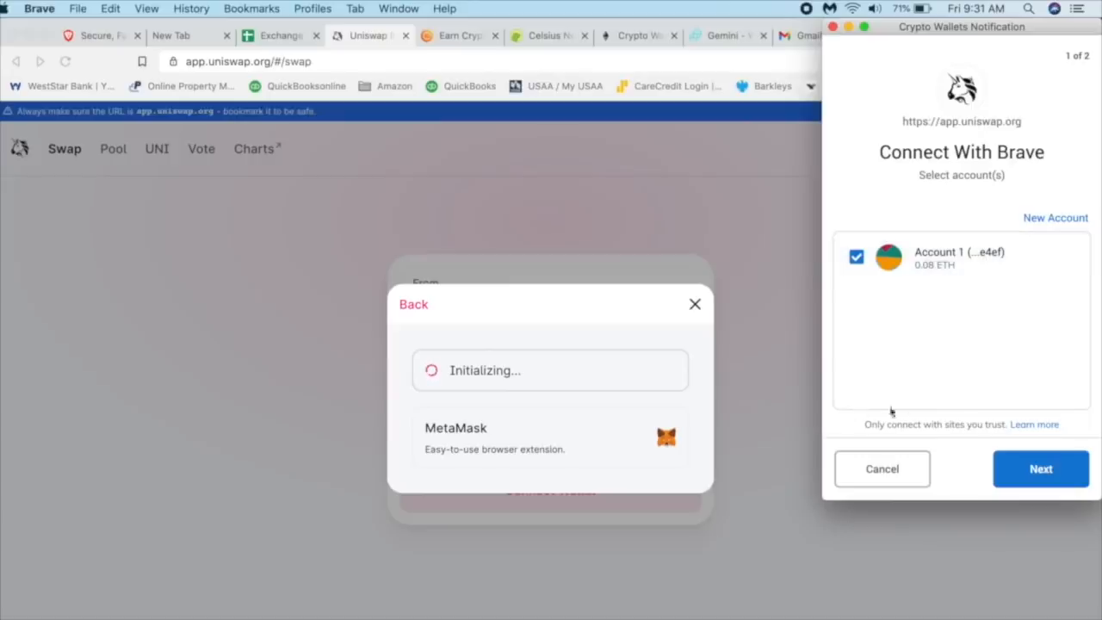
{"action": "left_click", "coordinate": [1040, 468]}
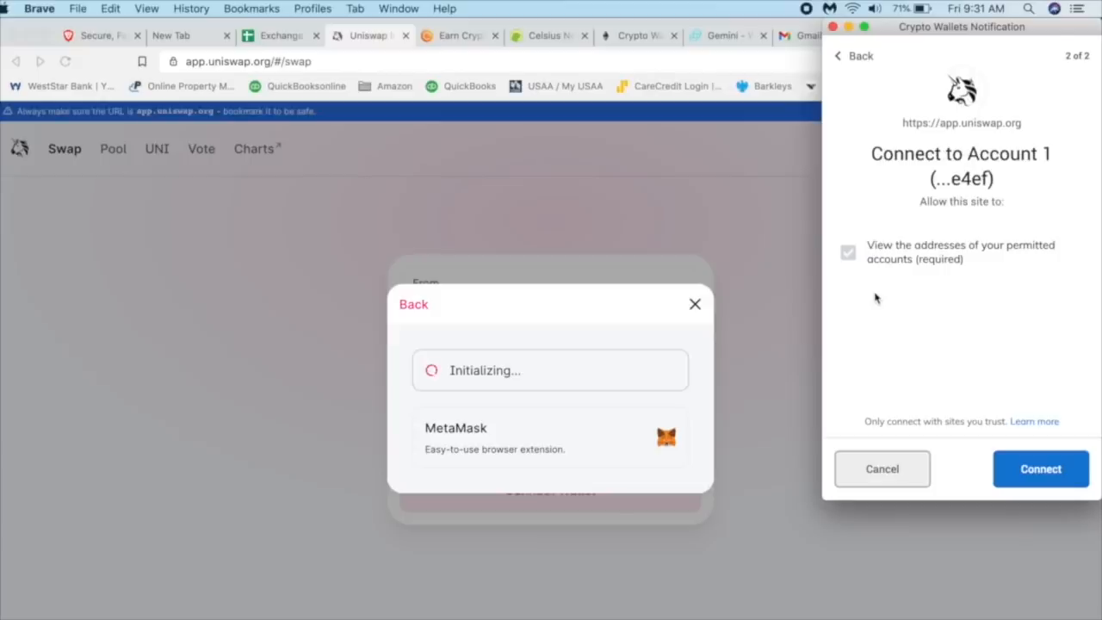
{"action": "left_click", "coordinate": [1040, 469]}
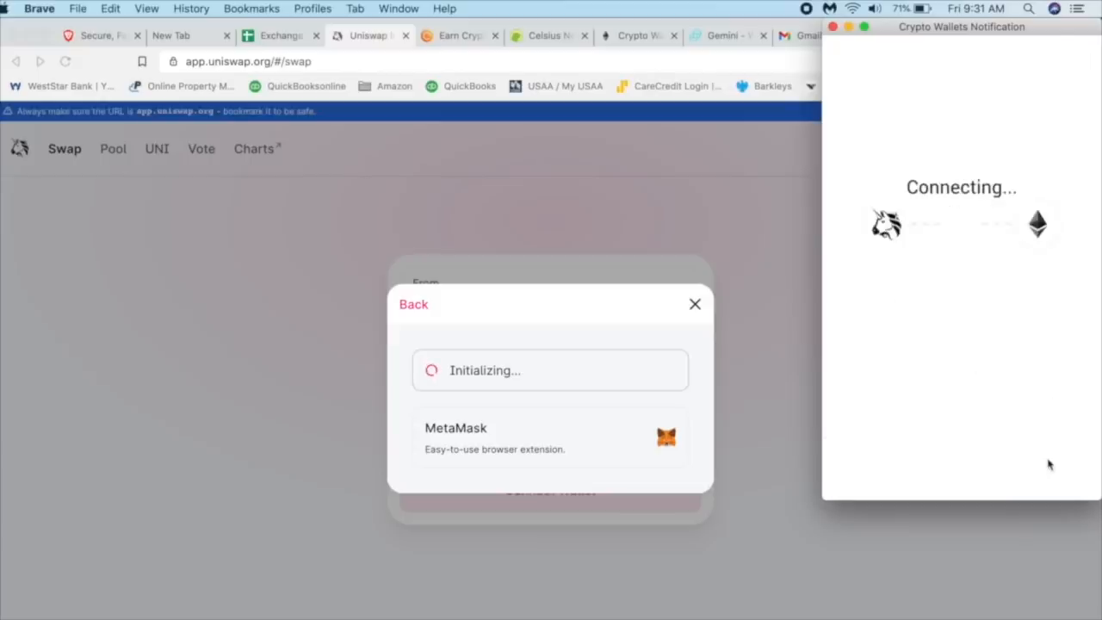
{"action": "left_click", "coordinate": [551, 437]}
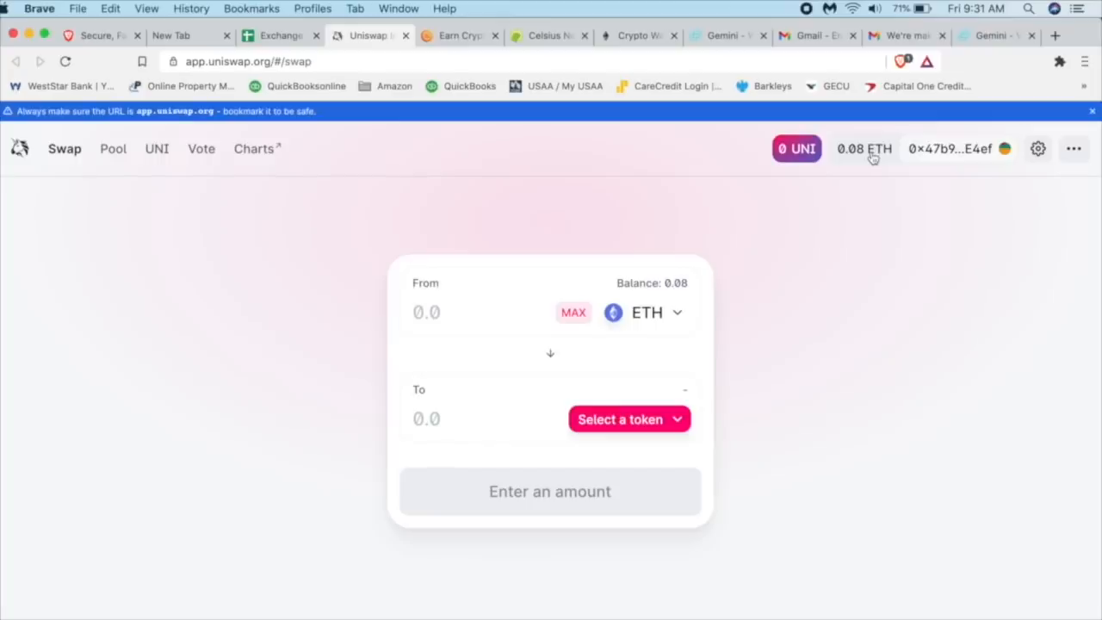
{"action": "mouse_move", "coordinate": [840, 172]}
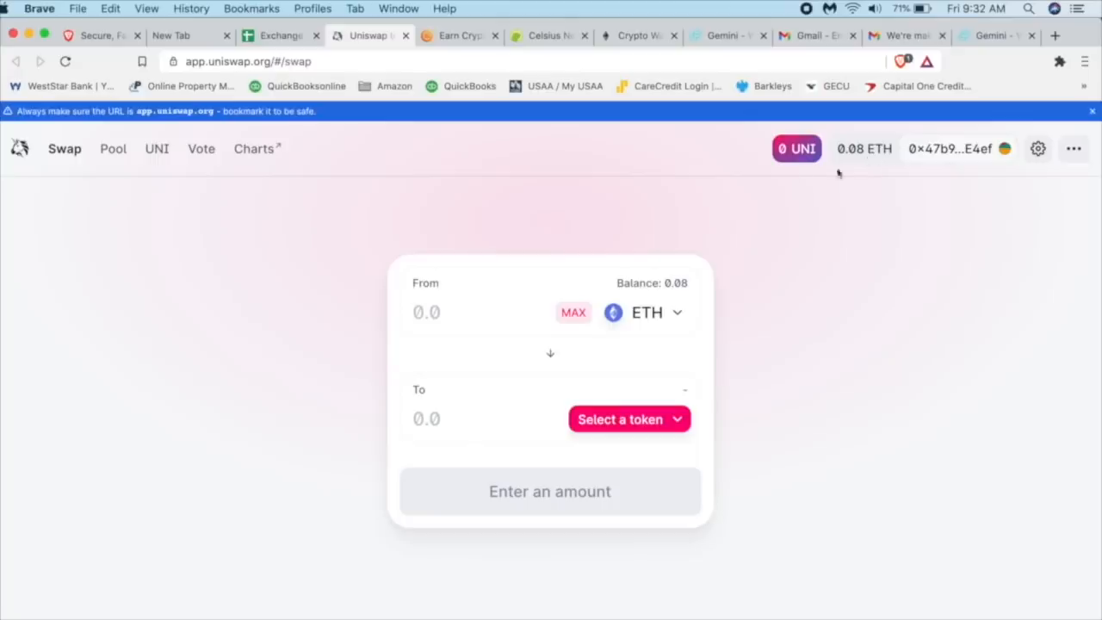
{"action": "mouse_move", "coordinate": [726, 158]}
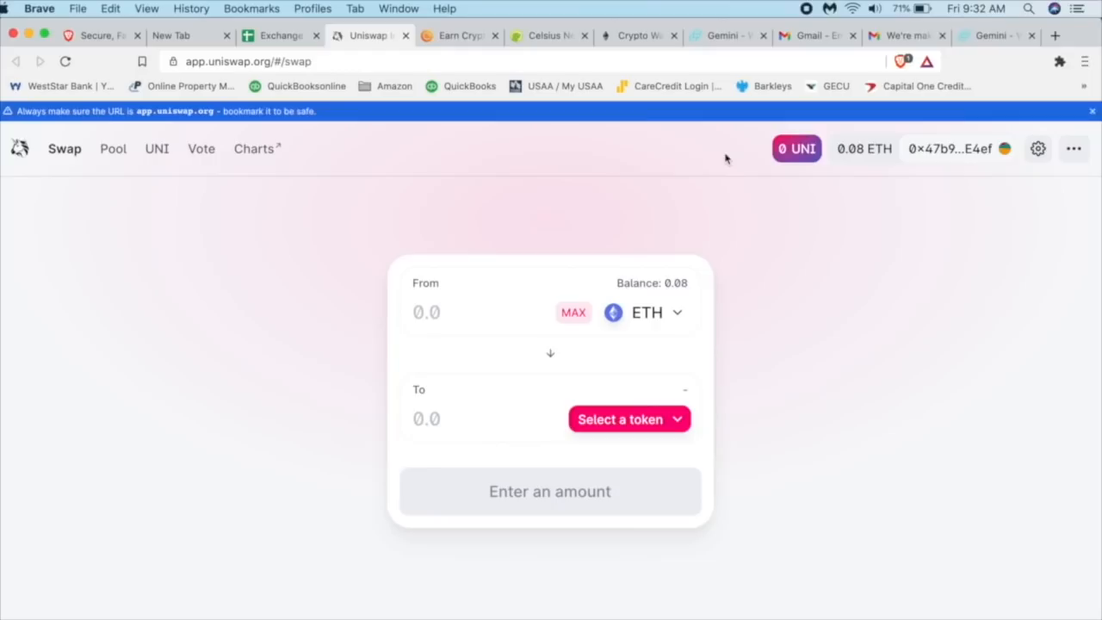
{"action": "left_click", "coordinate": [279, 35]}
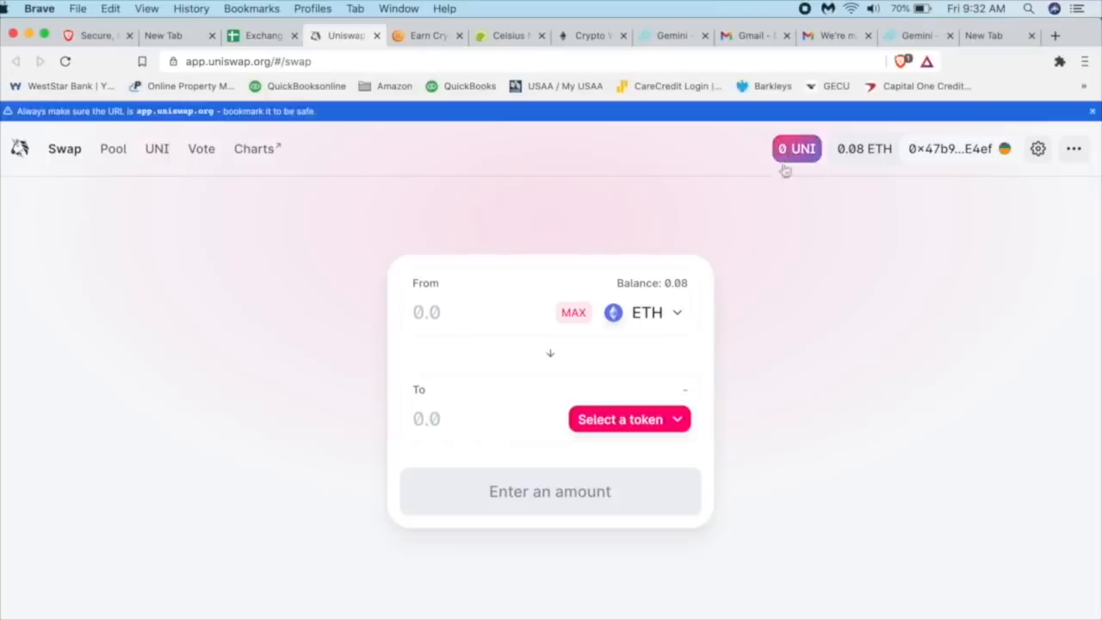
{"action": "mouse_move", "coordinate": [783, 180]}
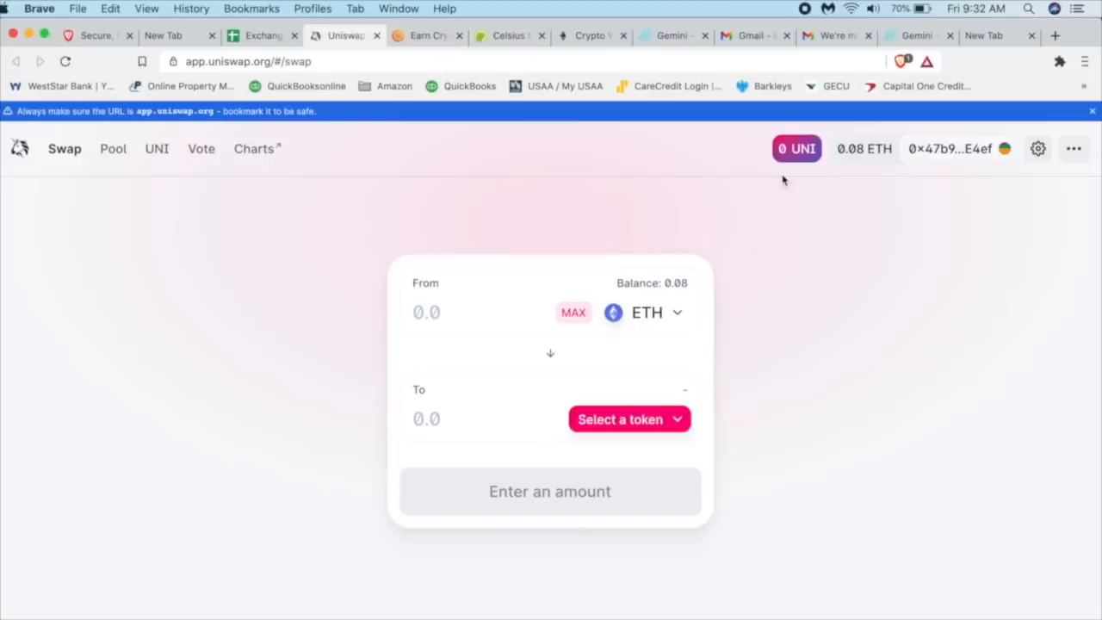
{"action": "mouse_move", "coordinate": [872, 192]}
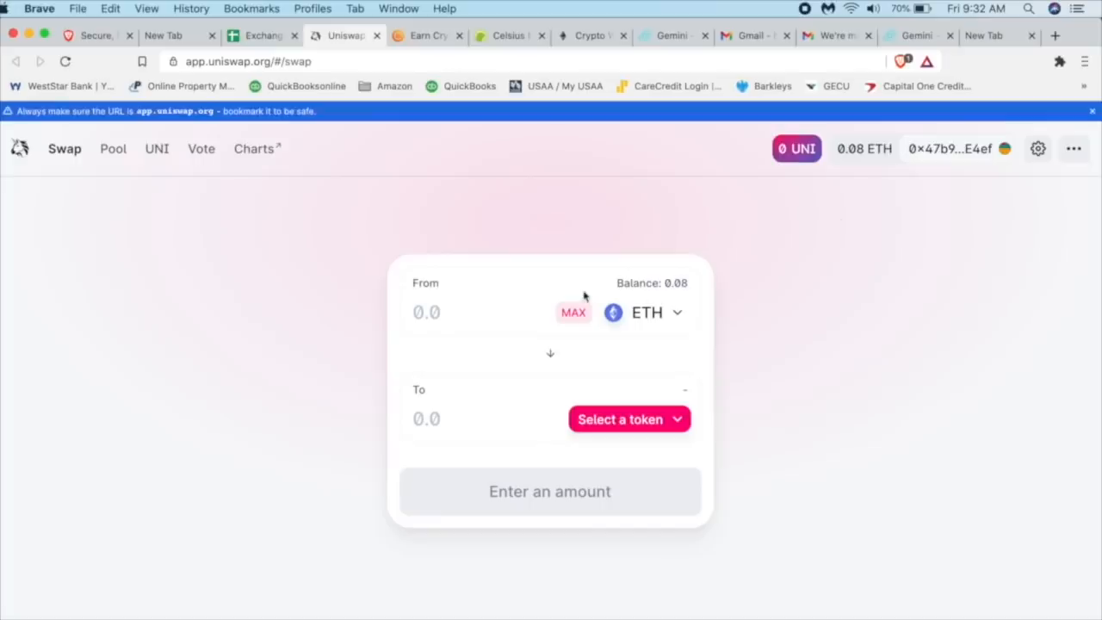
{"action": "mouse_move", "coordinate": [508, 330]}
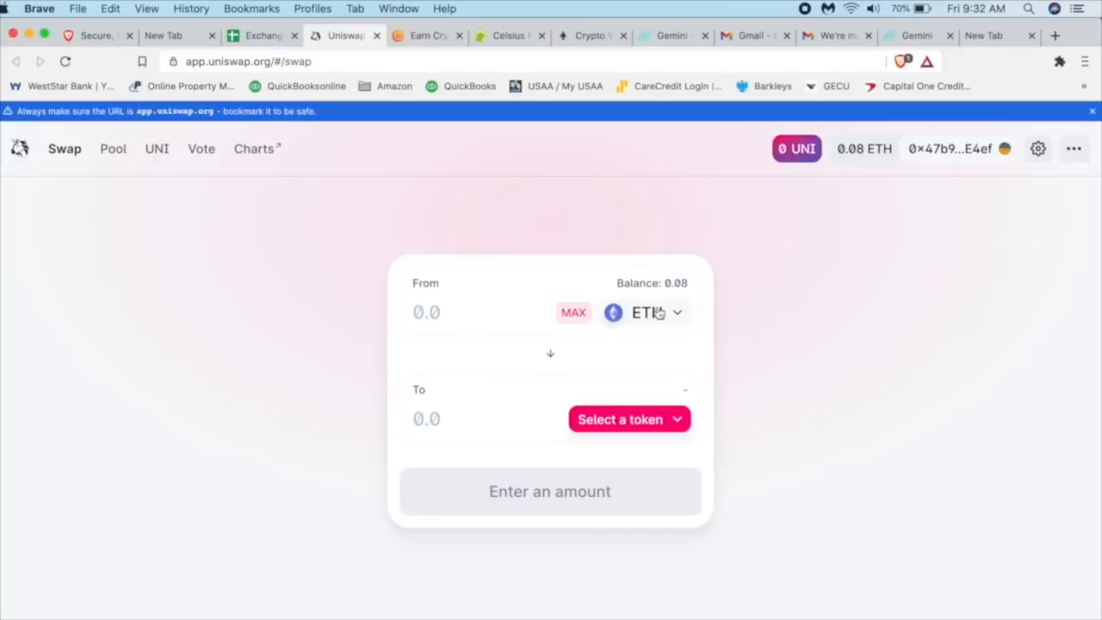
Step: Choose CEL as the token to receive in the Uniswap swap
{"action": "left_click", "coordinate": [629, 418]}
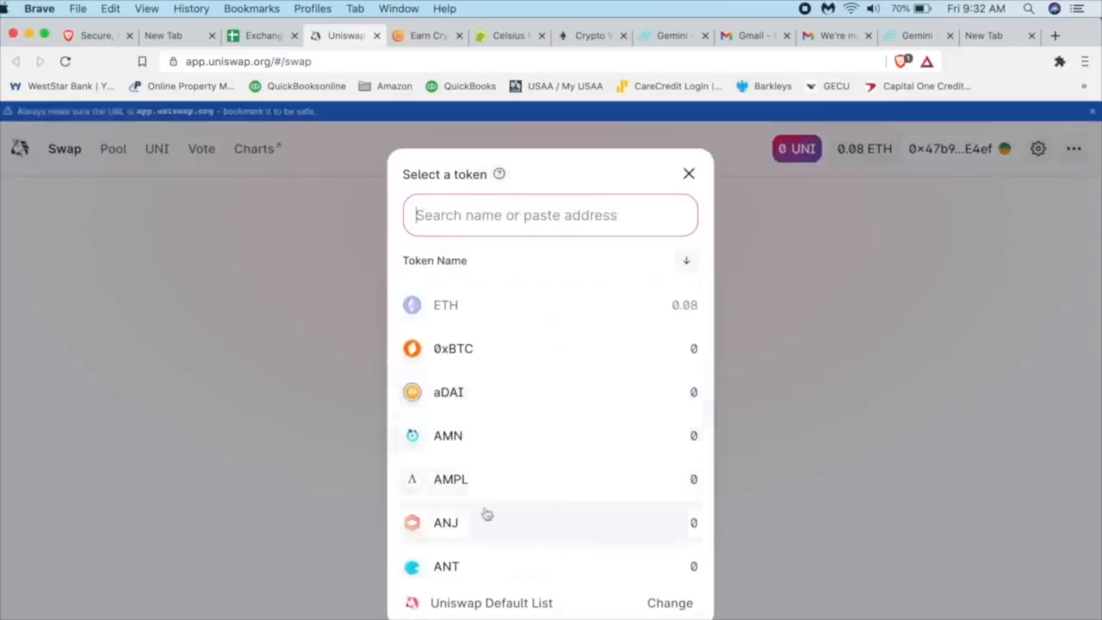
{"action": "type", "text": "cel"}
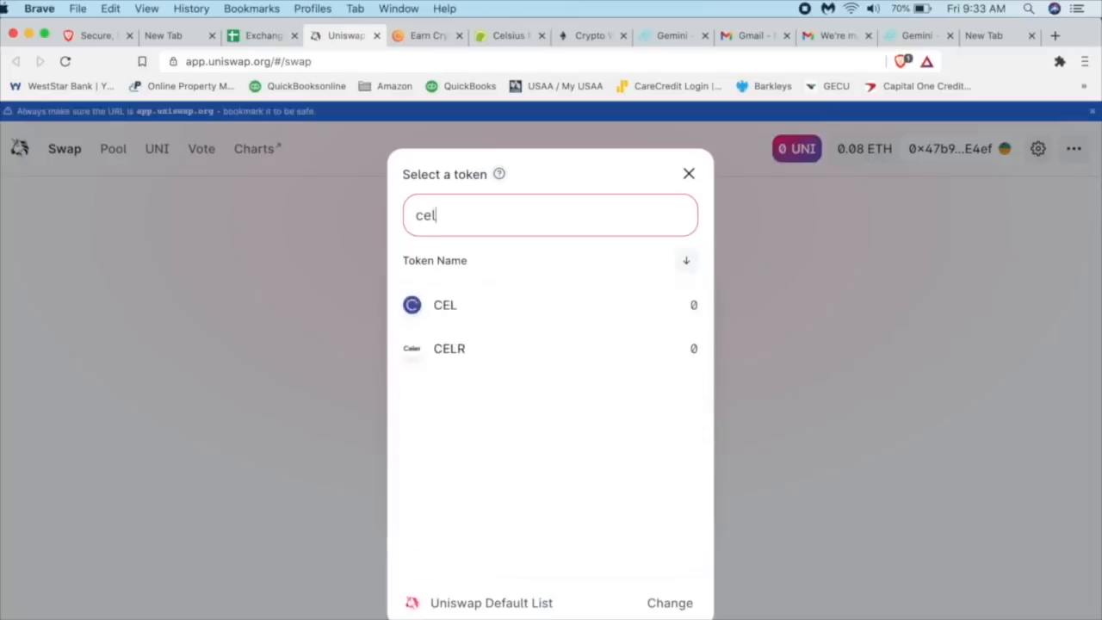
{"action": "left_click", "coordinate": [445, 304]}
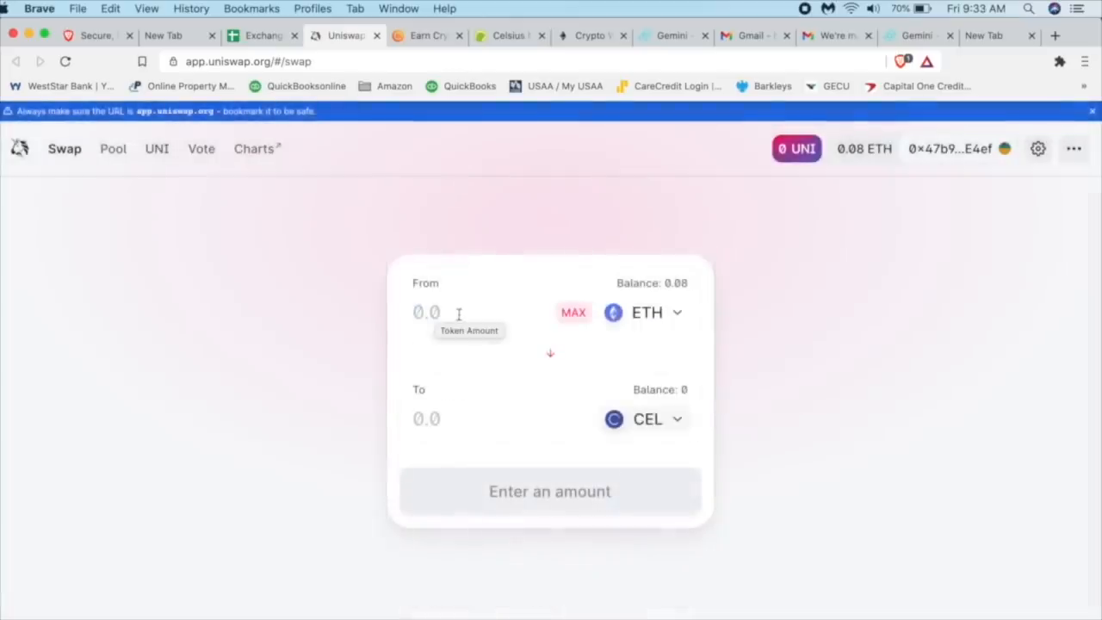
Step: Enter 0.06 ETH to swap for about 15.032 CEL and confirm the swap
{"action": "type", "text": ".0"}
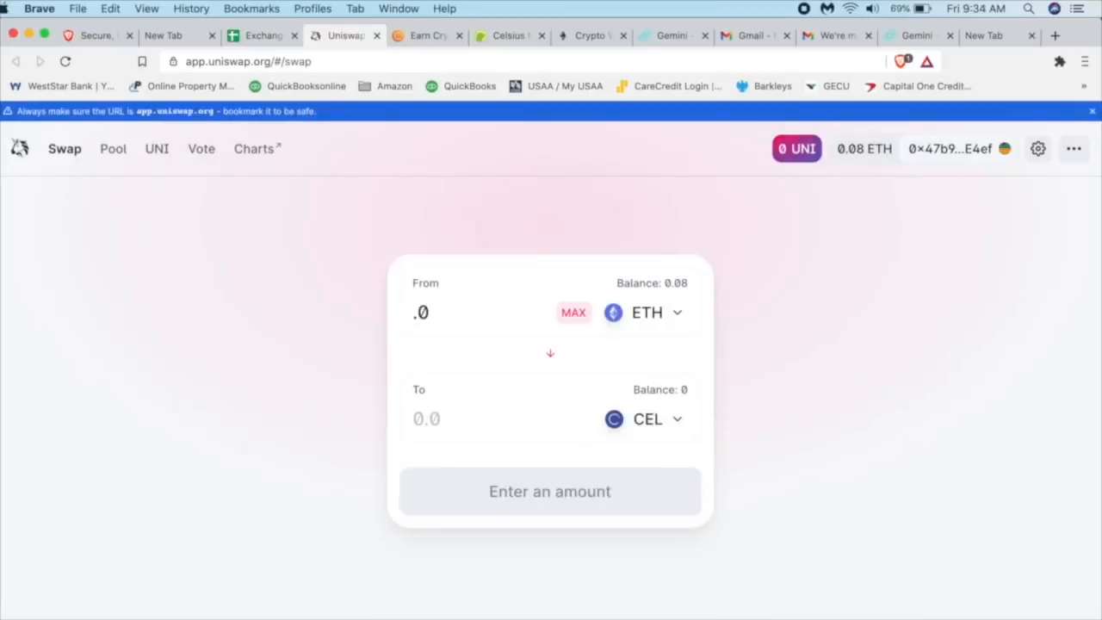
{"action": "type", "text": "06"}
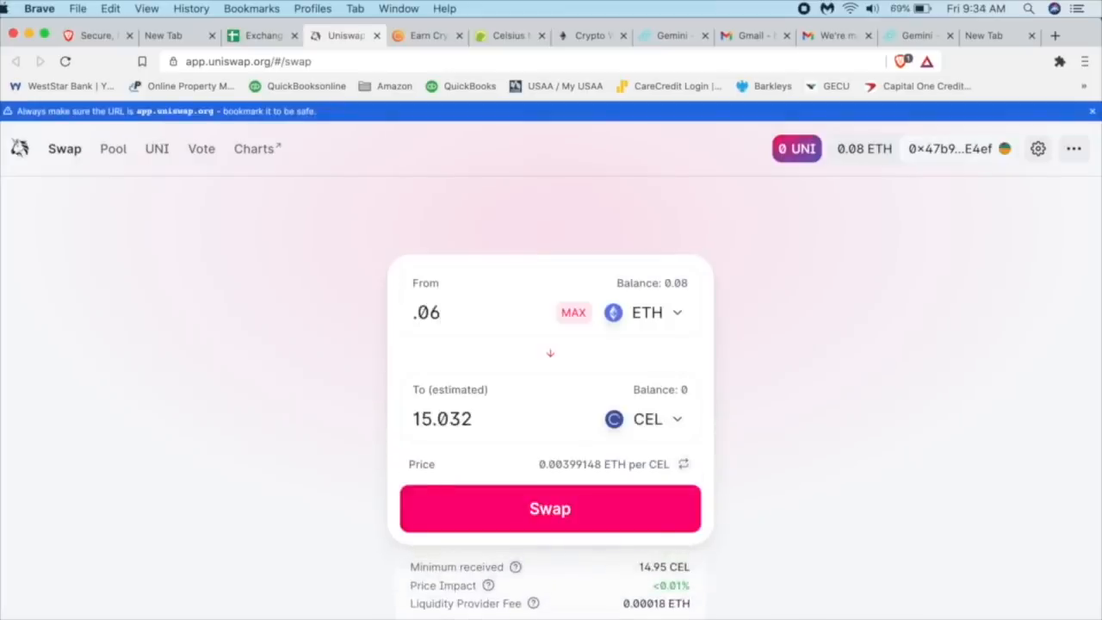
{"action": "left_click", "coordinate": [550, 508]}
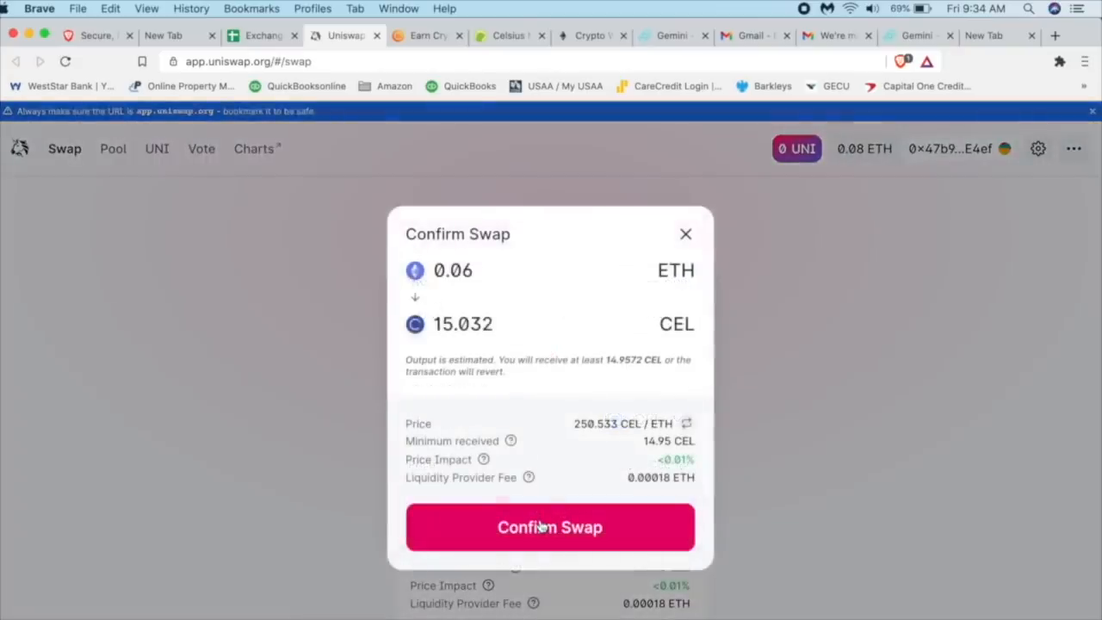
{"action": "mouse_move", "coordinate": [580, 443]}
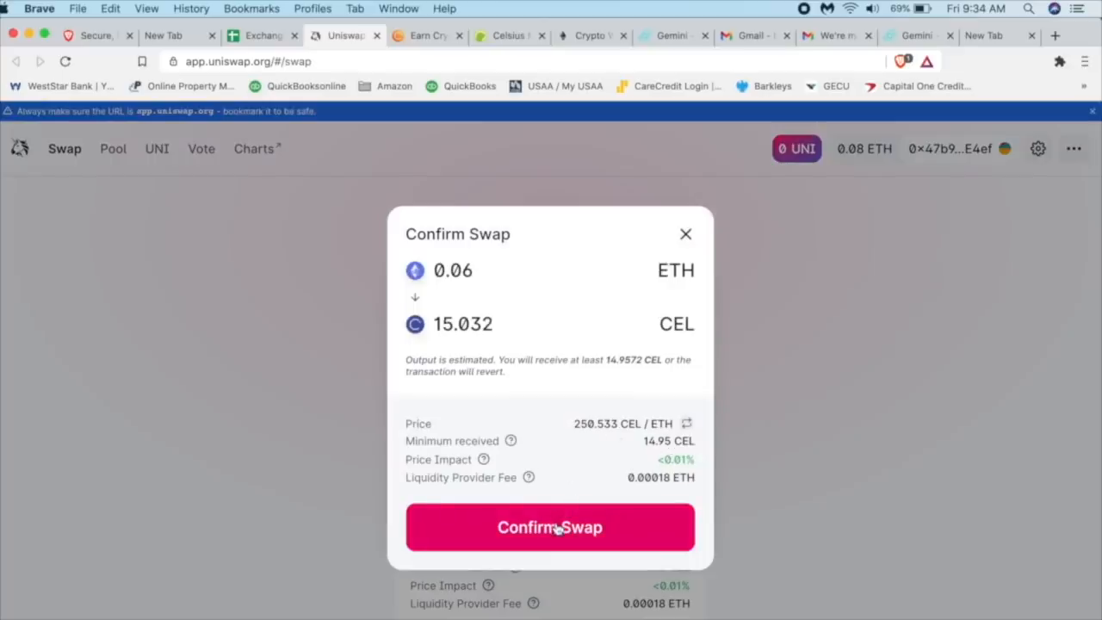
{"action": "left_click", "coordinate": [550, 527]}
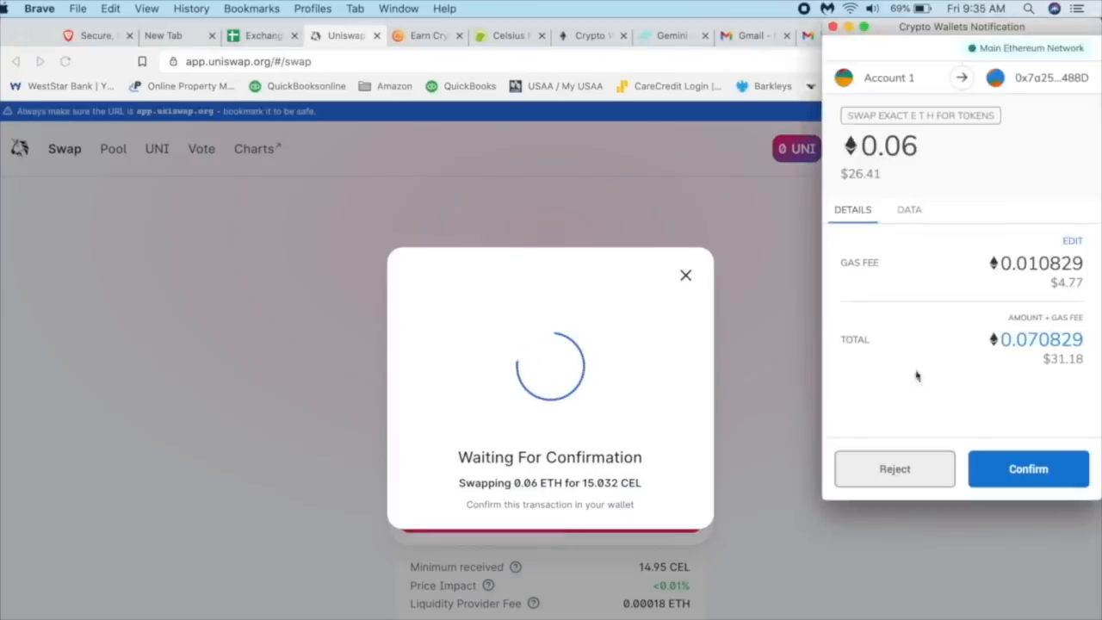
{"action": "mouse_move", "coordinate": [969, 370]}
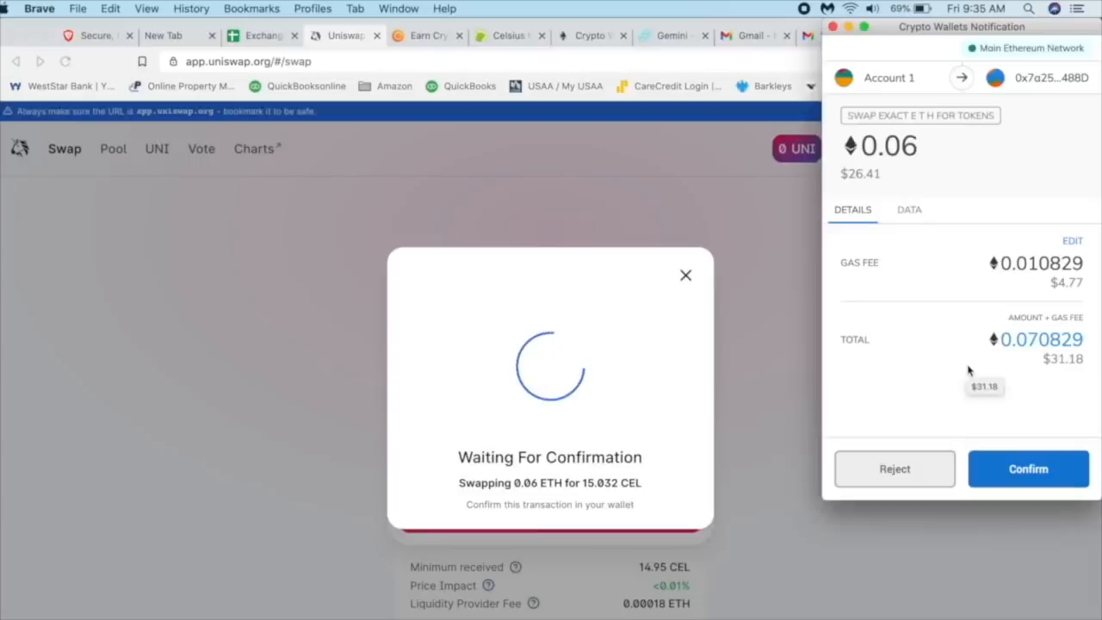
{"action": "mouse_move", "coordinate": [1075, 297]}
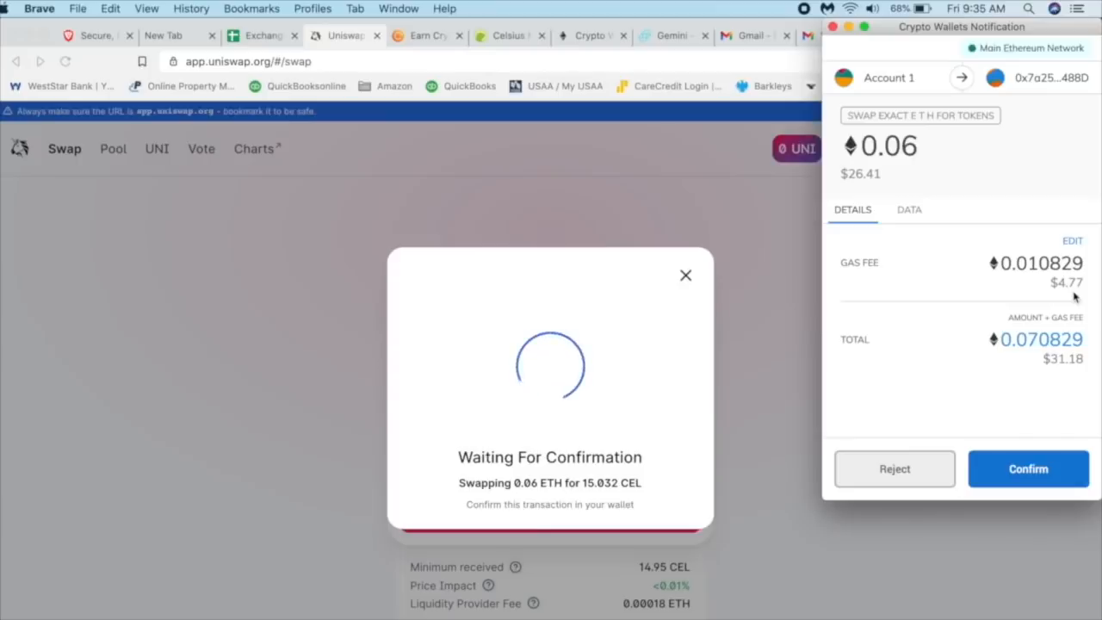
Step: Approve the swap in the wallet and view the submitted transaction on Etherscan
{"action": "left_click", "coordinate": [1028, 468]}
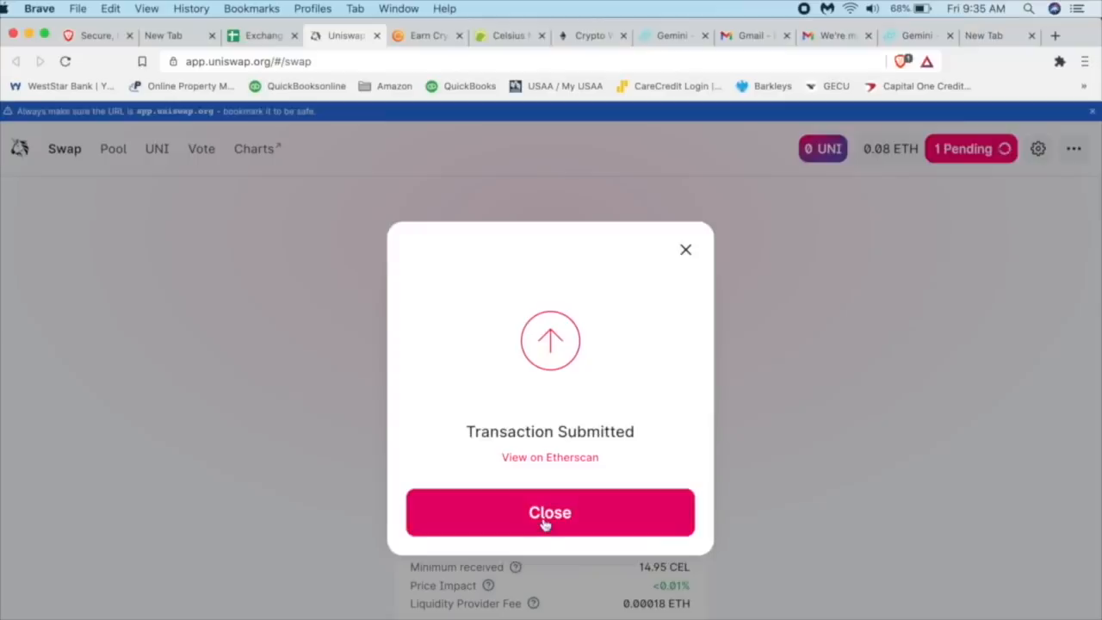
{"action": "mouse_move", "coordinate": [549, 457]}
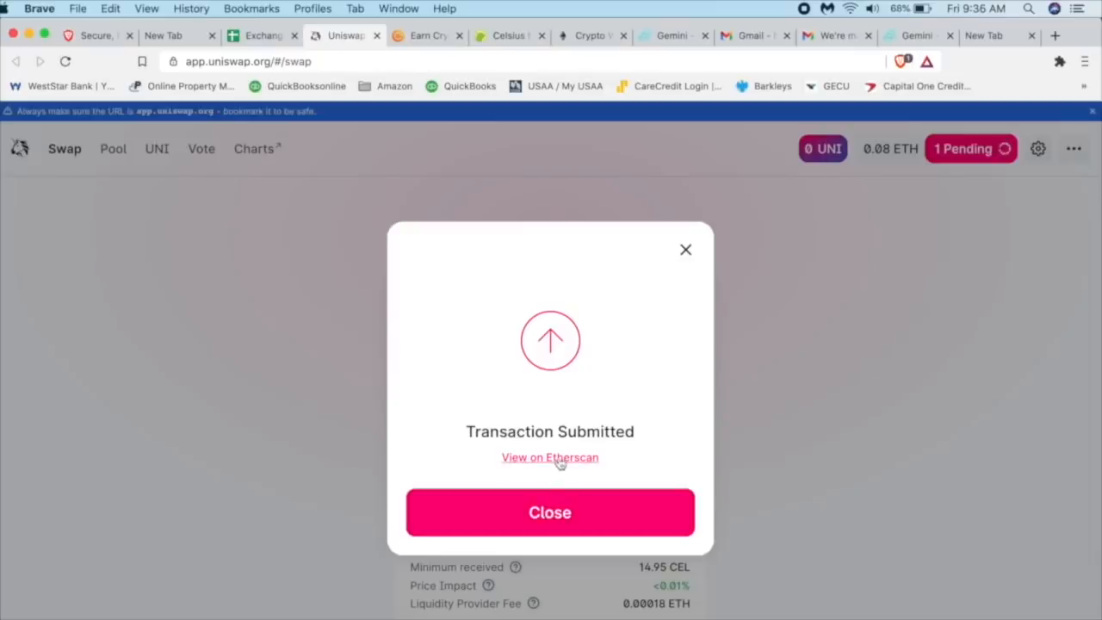
{"action": "left_click", "coordinate": [549, 457]}
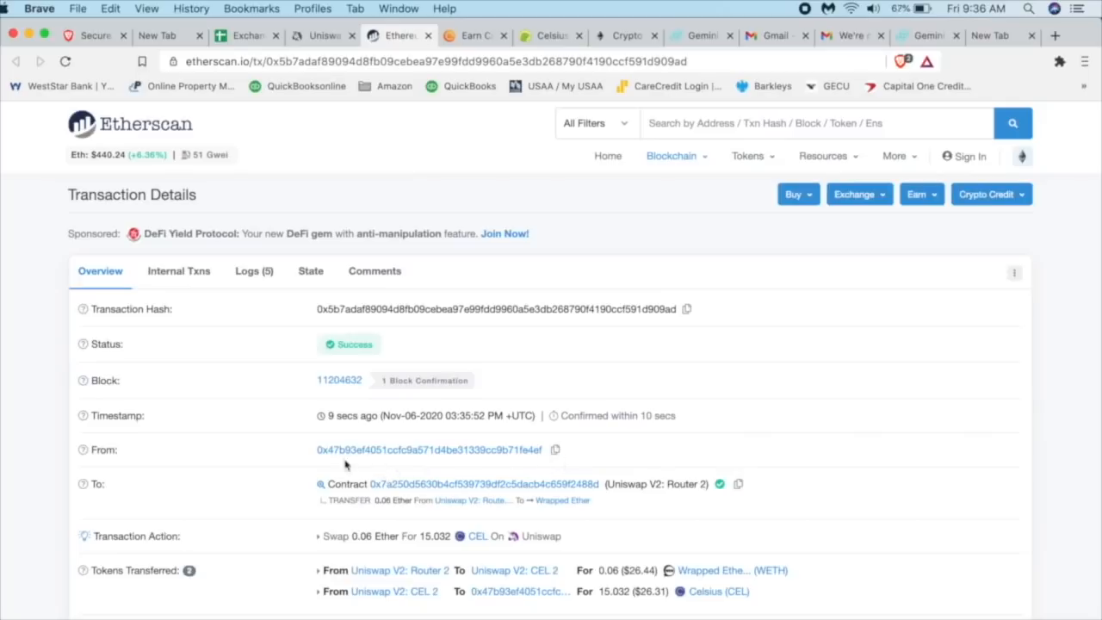
{"action": "mouse_move", "coordinate": [594, 477]}
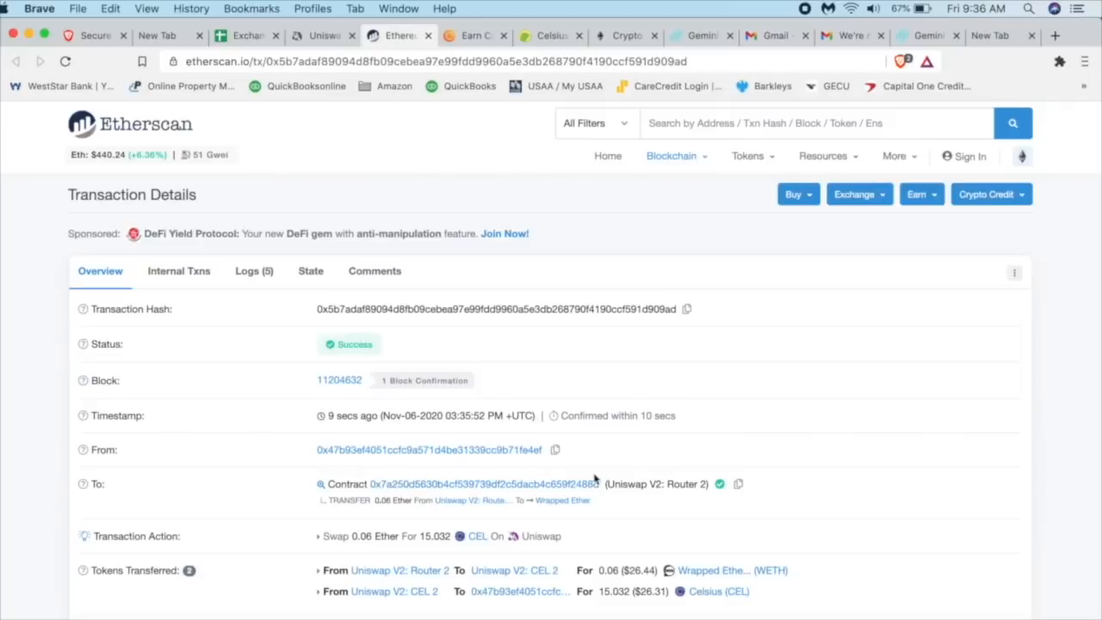
{"action": "mouse_move", "coordinate": [493, 333]}
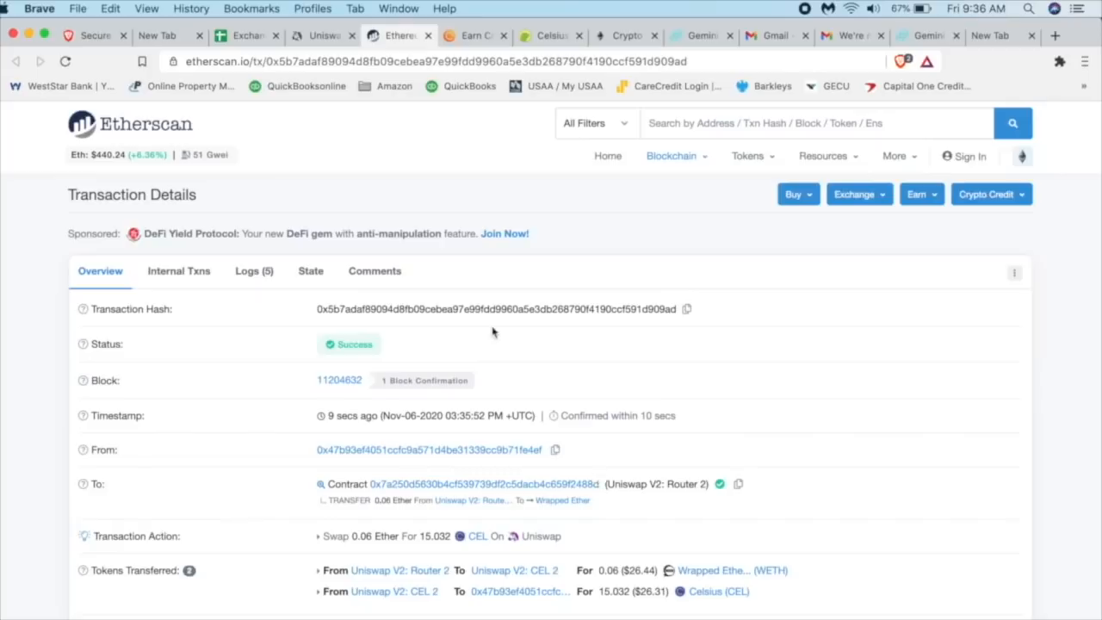
{"action": "mouse_move", "coordinate": [388, 358]}
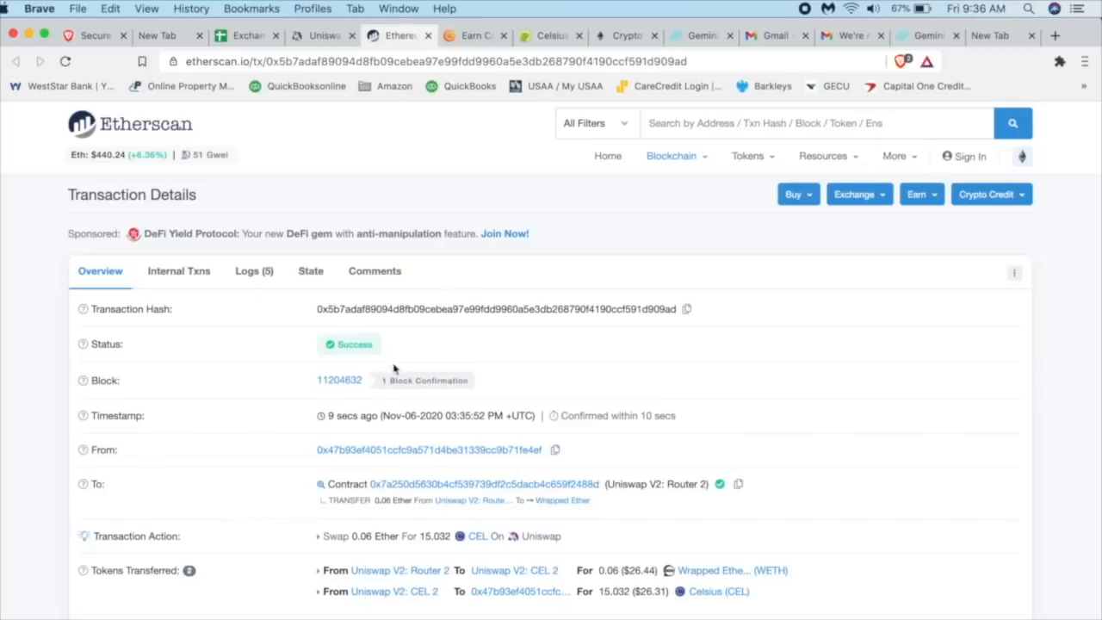
{"action": "mouse_move", "coordinate": [388, 454]}
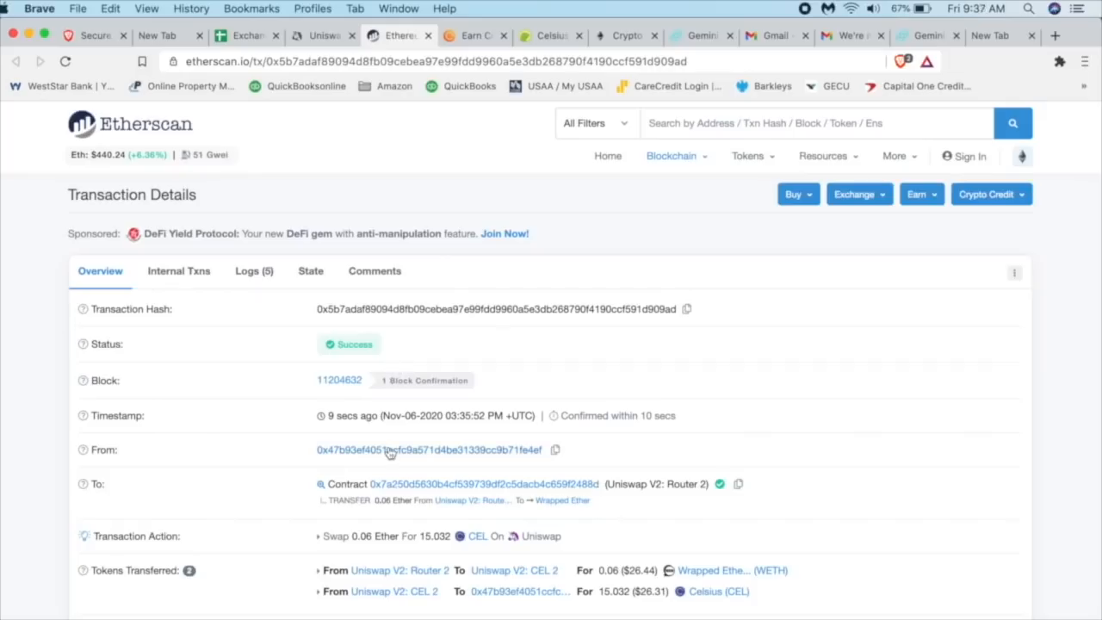
Step: Check the wallet's 15.032 CEL balance and review the successful Etherscan transaction details
{"action": "left_click", "coordinate": [626, 35]}
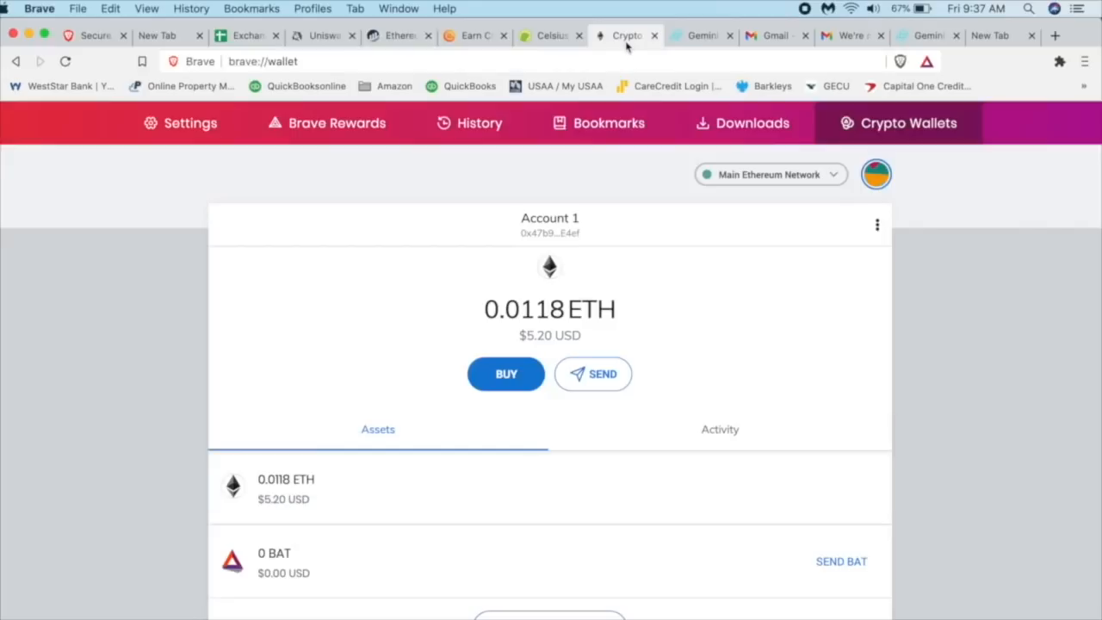
{"action": "left_click", "coordinate": [399, 35]}
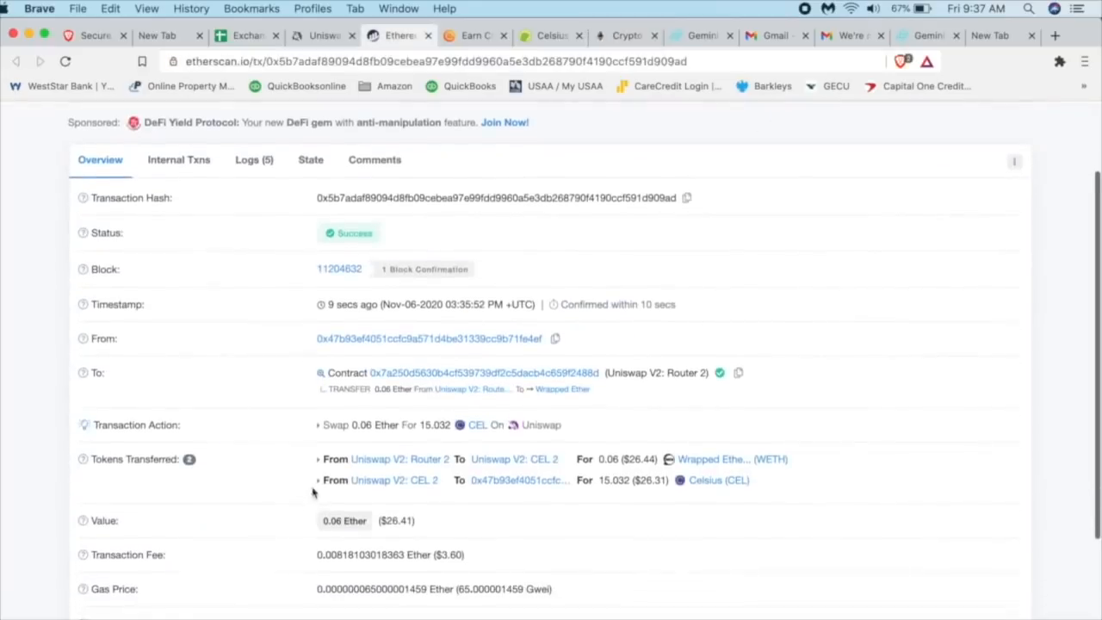
{"action": "scroll", "scroll_direction": "down", "scroll_amount": 3}
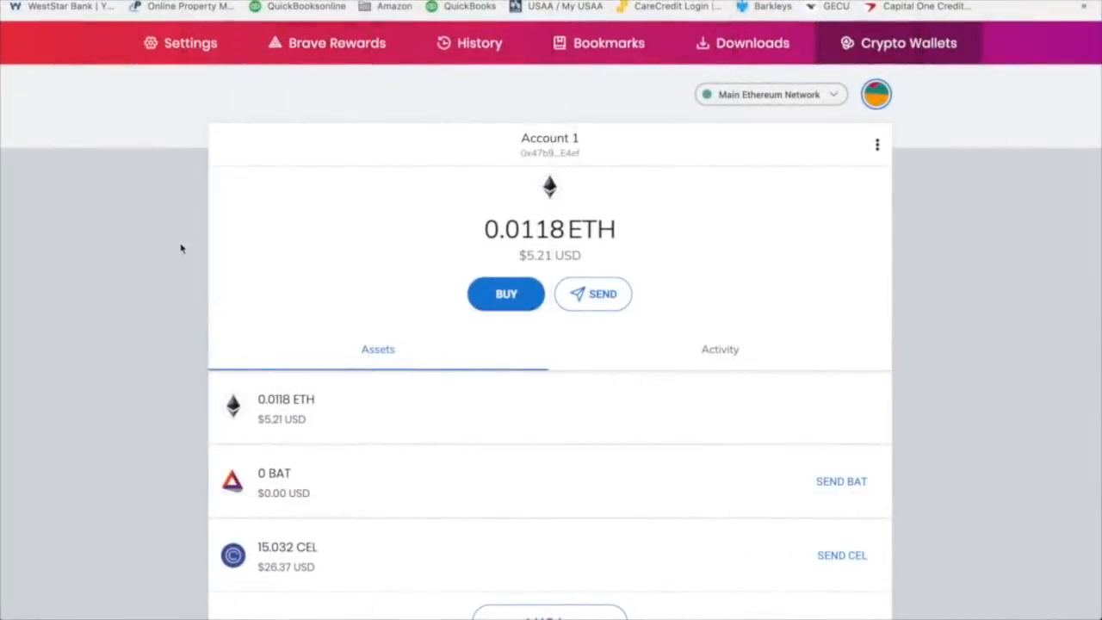
Step: Scroll the Celsius 'Earn more with your crypto' homepage
{"action": "scroll", "scroll_direction": "down", "scroll_amount": 3}
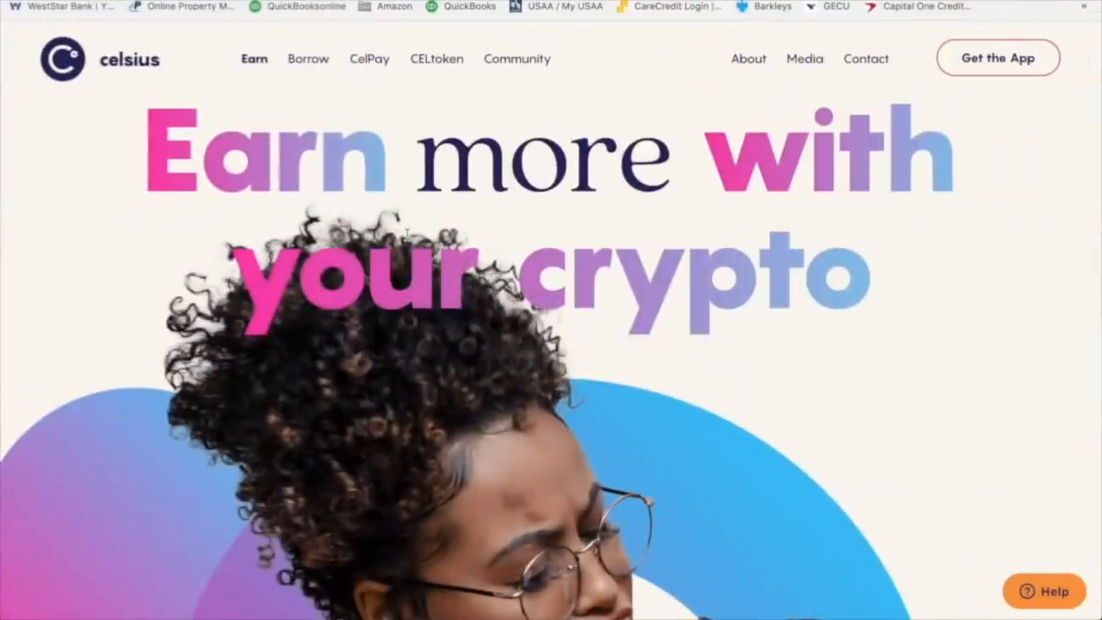
Step: Scroll through the Celsius Coin Name / CEL Reward rate (APY) table
{"action": "scroll", "scroll_direction": "down", "scroll_amount": 3}
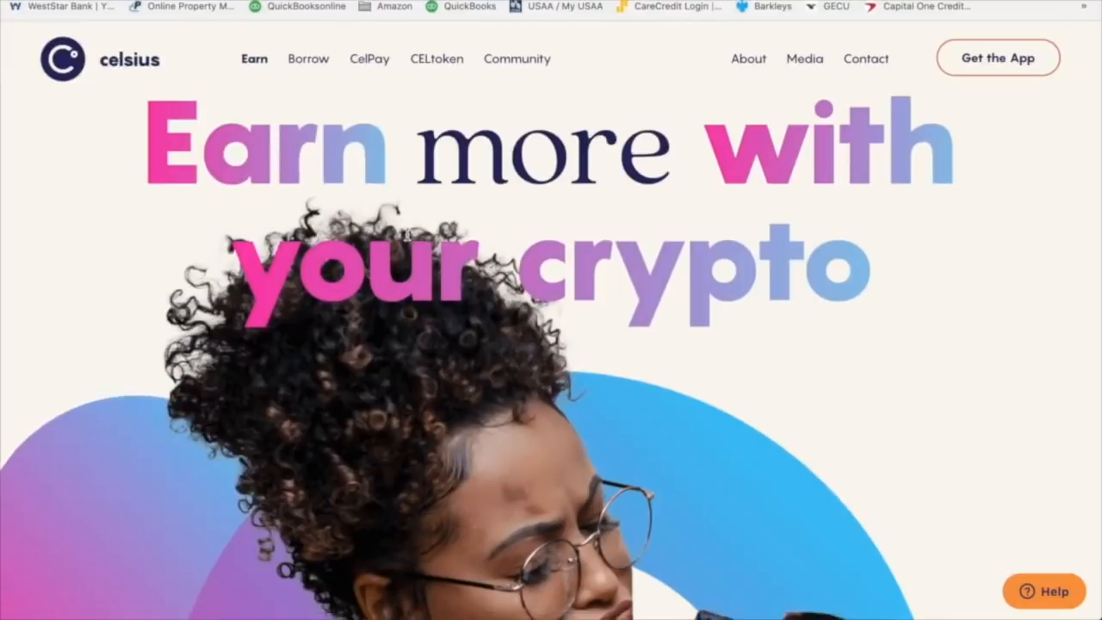
{"action": "scroll", "scroll_direction": "down", "scroll_amount": 3}
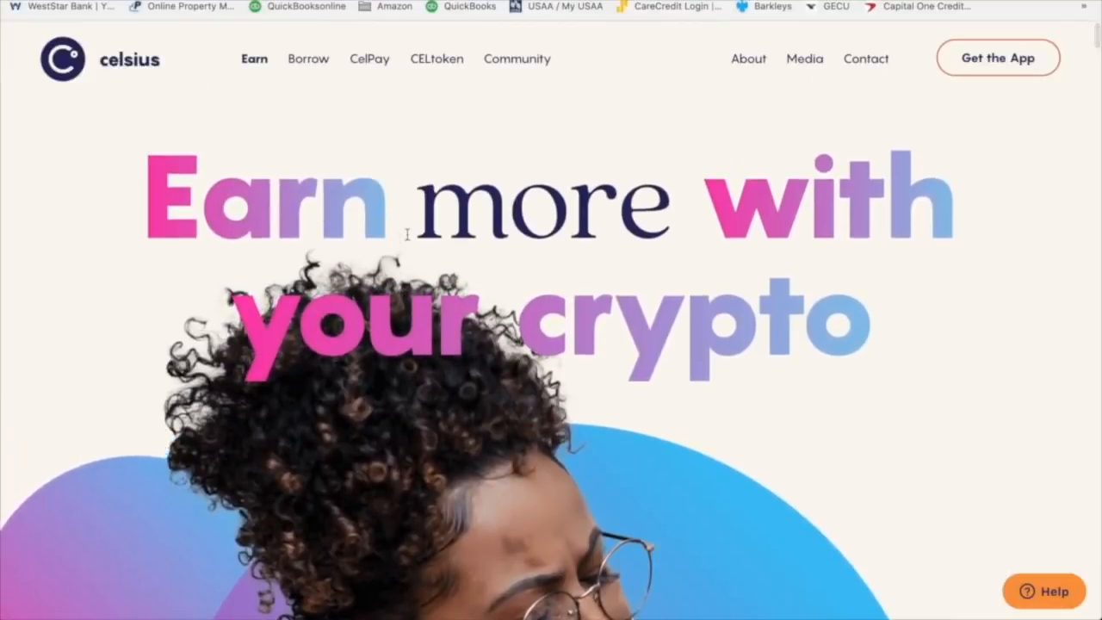
{"action": "scroll", "scroll_direction": "down", "scroll_amount": 3}
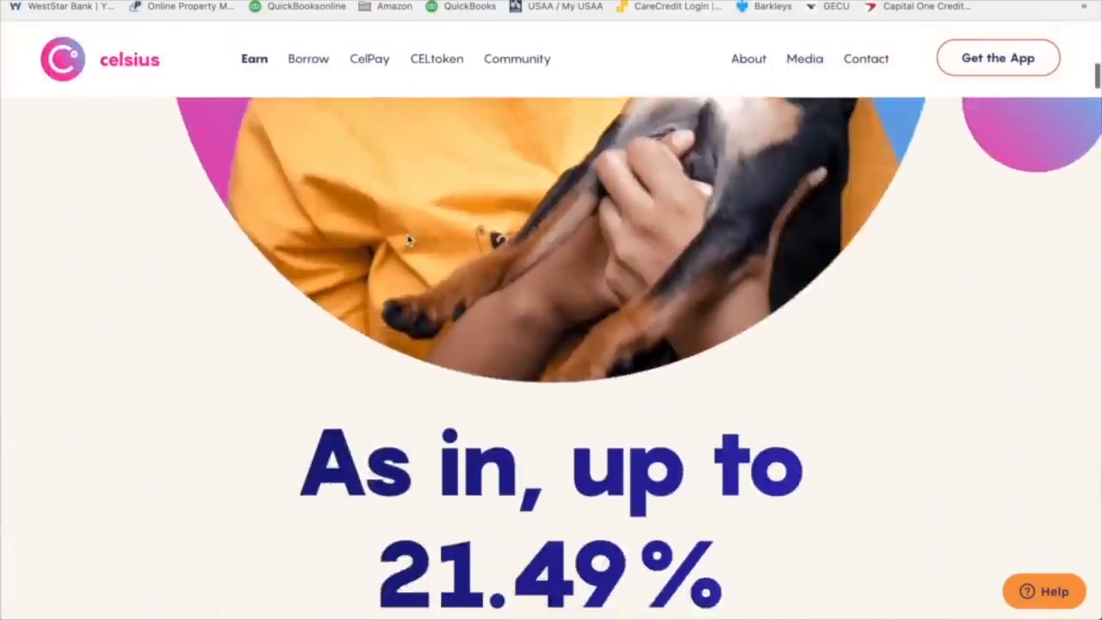
{"action": "scroll", "scroll_direction": "down", "scroll_amount": 3}
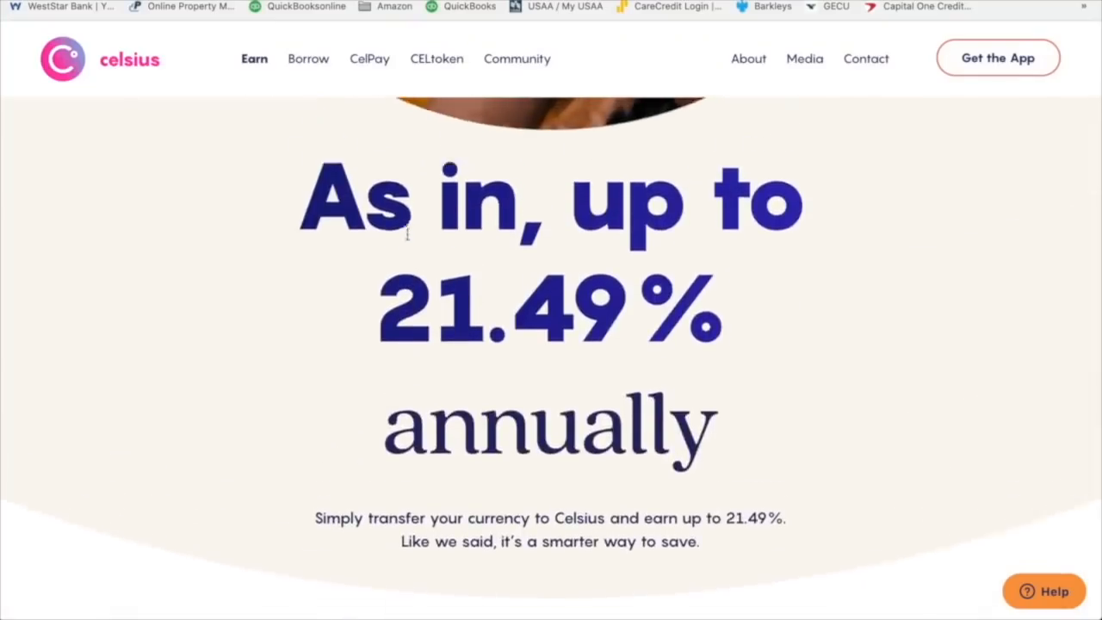
{"action": "scroll", "scroll_direction": "down", "scroll_amount": 3}
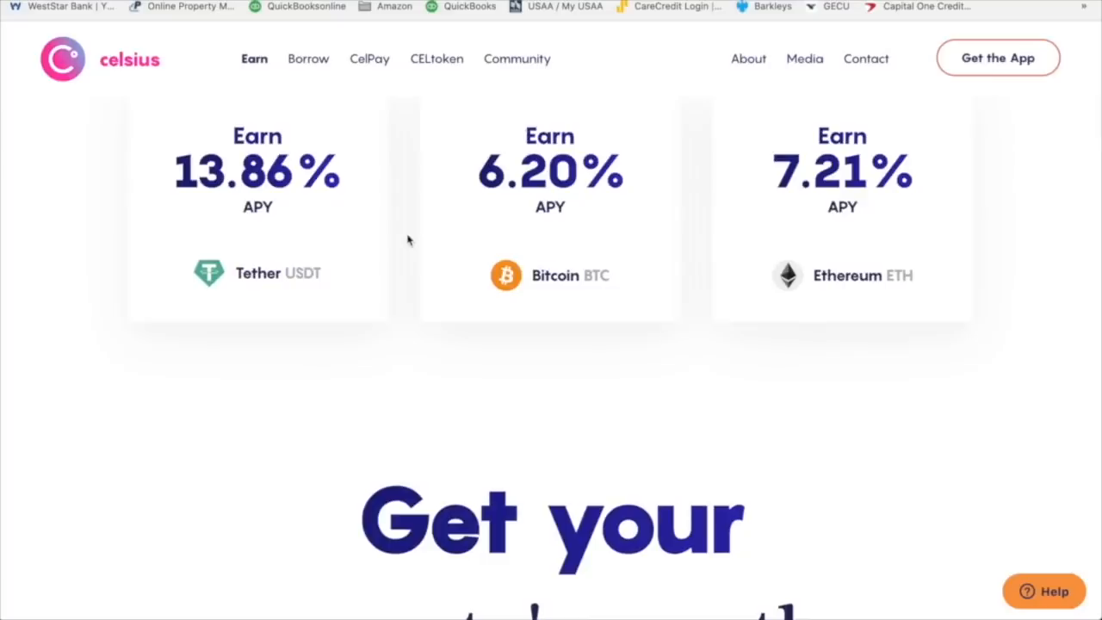
{"action": "scroll", "scroll_direction": "down", "scroll_amount": 3}
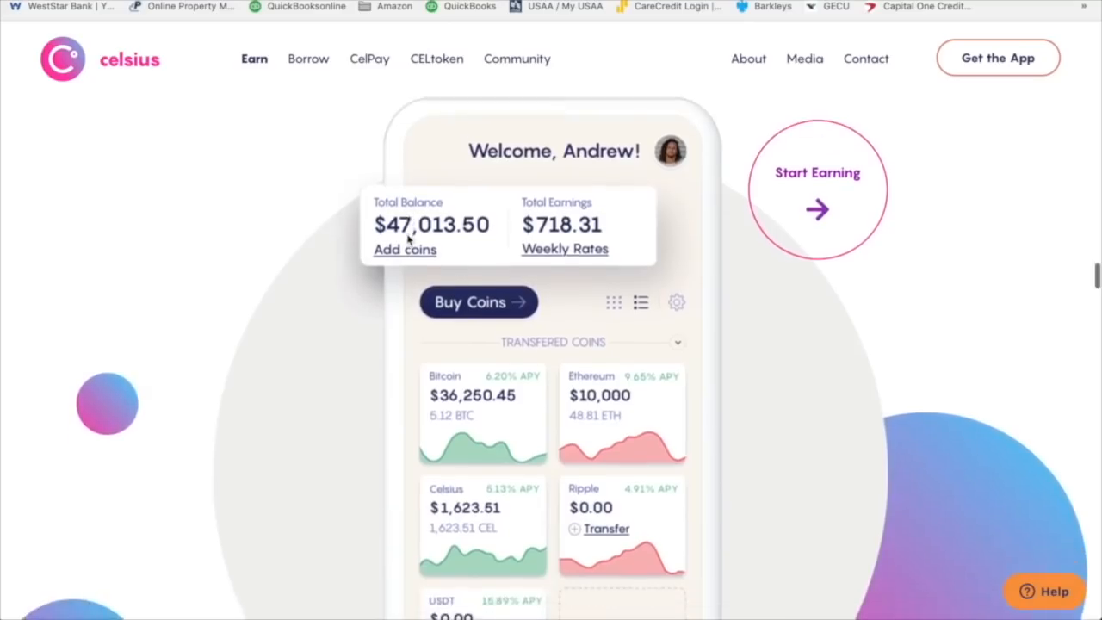
{"action": "scroll", "scroll_direction": "down", "scroll_amount": 3}
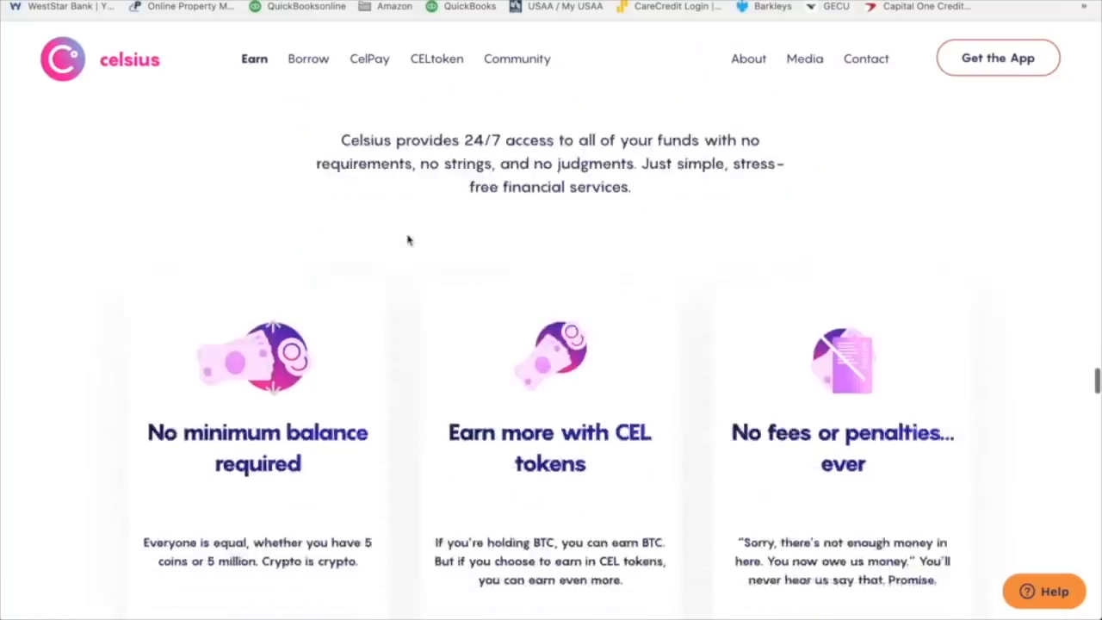
{"action": "scroll", "scroll_direction": "down", "scroll_amount": 3}
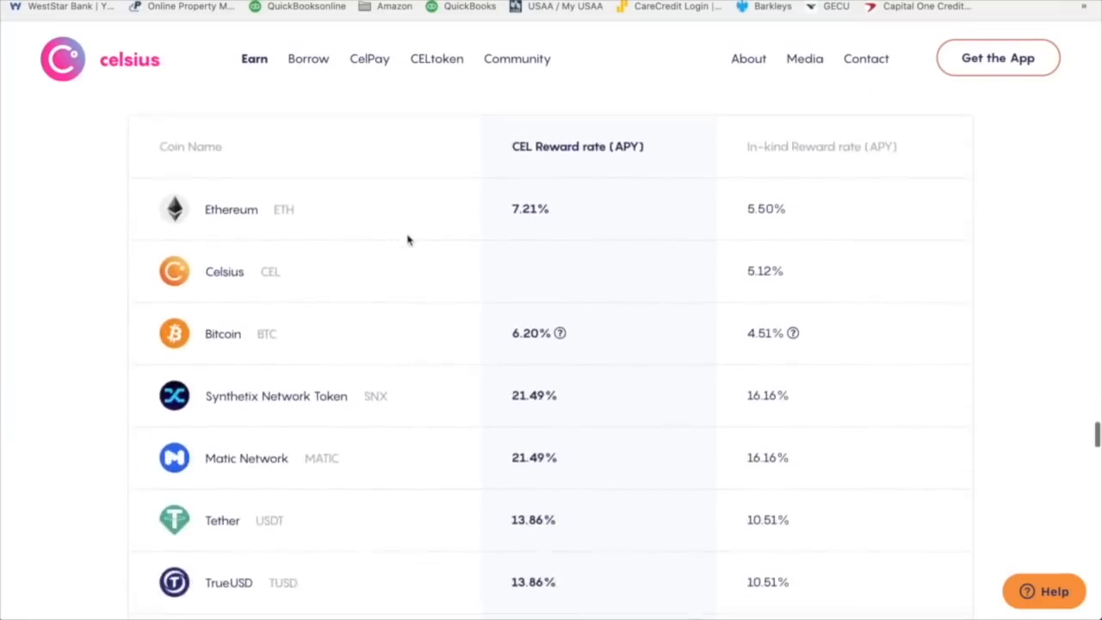
{"action": "mouse_move", "coordinate": [559, 232]}
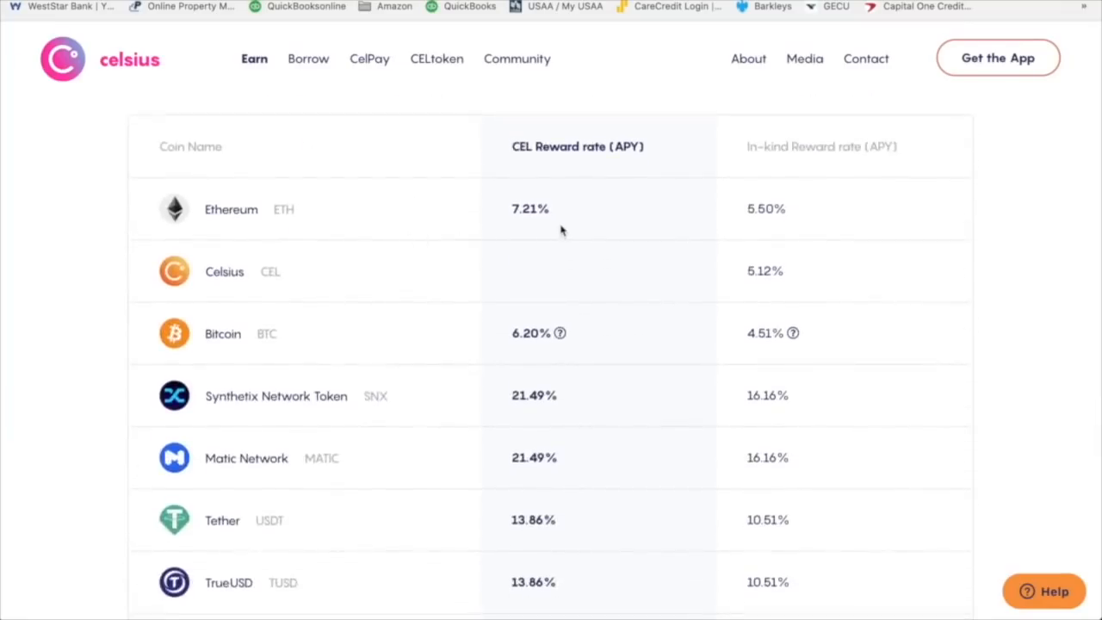
{"action": "scroll", "scroll_direction": "down", "scroll_amount": 3}
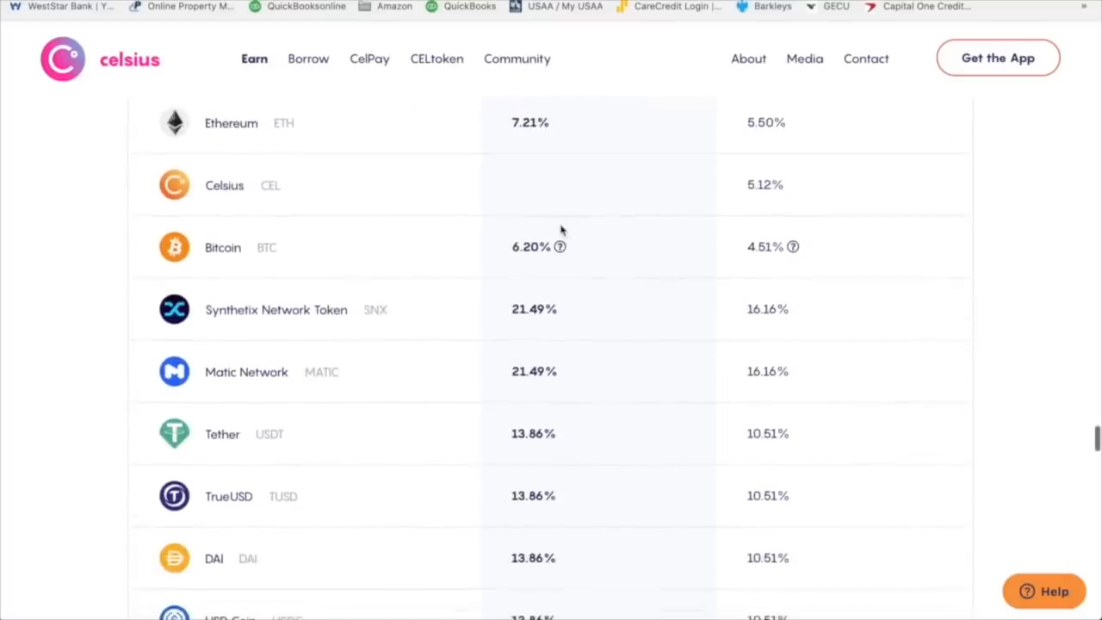
{"action": "scroll", "scroll_direction": "down", "scroll_amount": 3}
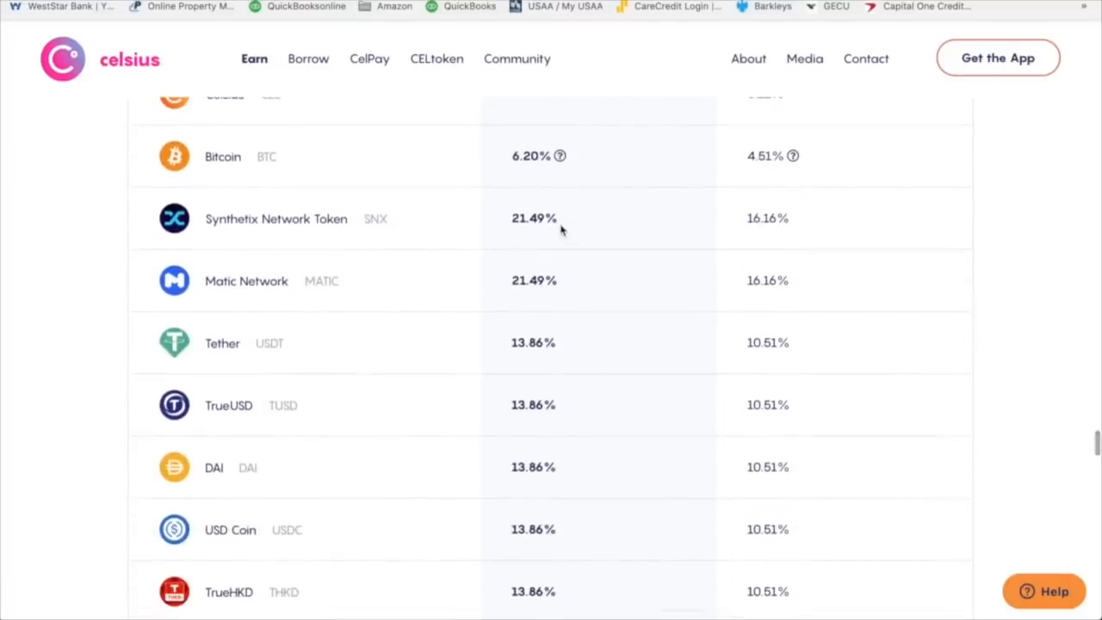
{"action": "scroll", "scroll_direction": "down", "scroll_amount": 3}
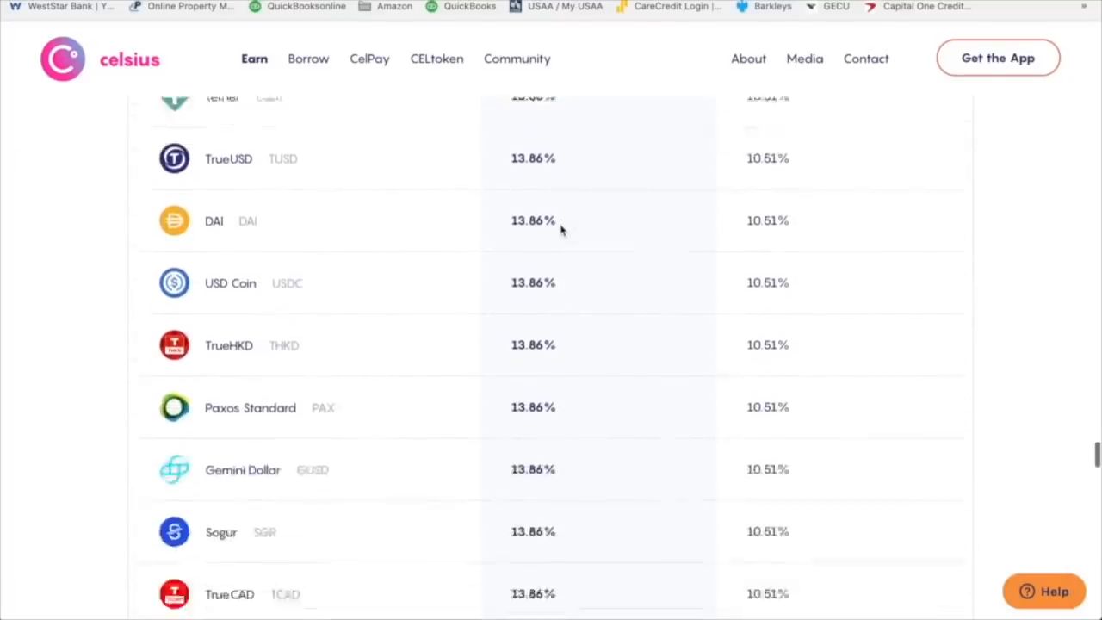
{"action": "scroll", "scroll_direction": "down", "scroll_amount": 3}
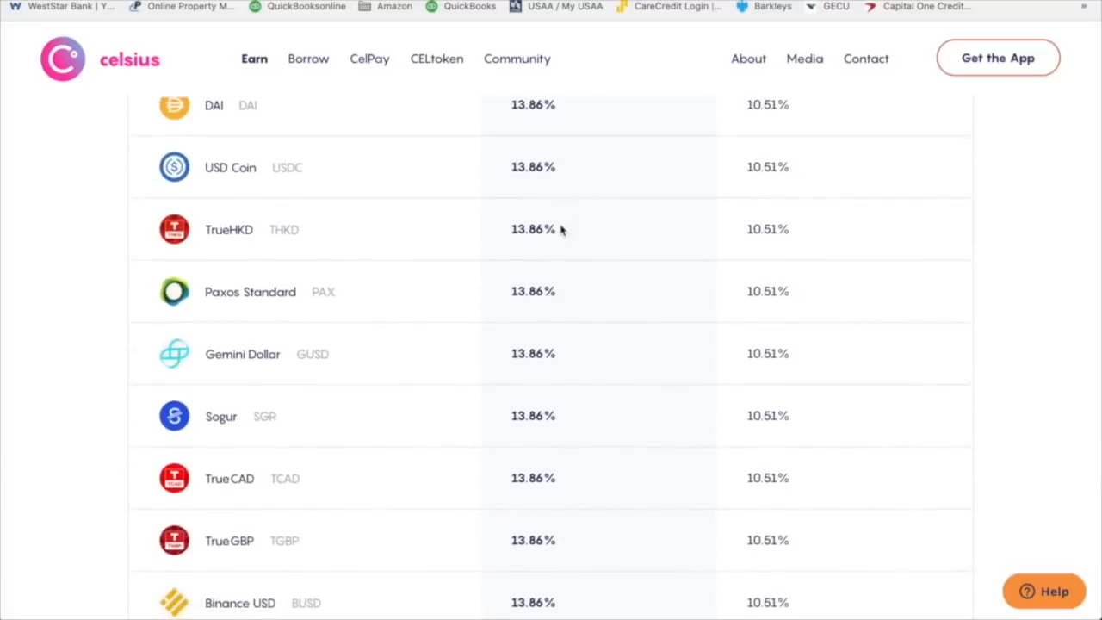
{"action": "scroll", "scroll_direction": "down", "scroll_amount": 3}
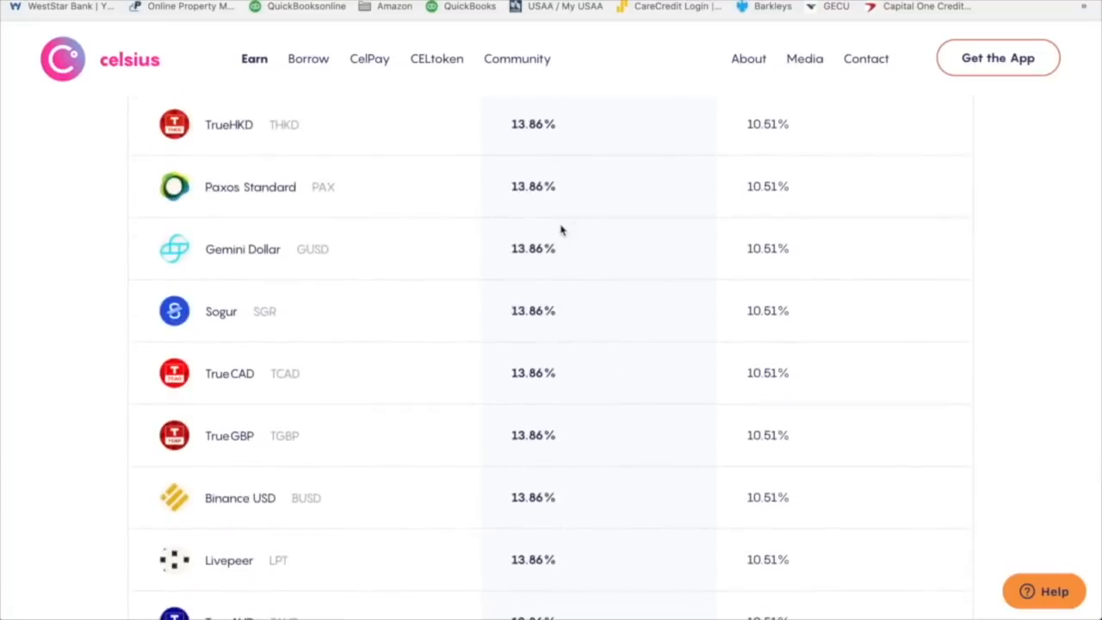
{"action": "scroll", "scroll_direction": "down", "scroll_amount": 3}
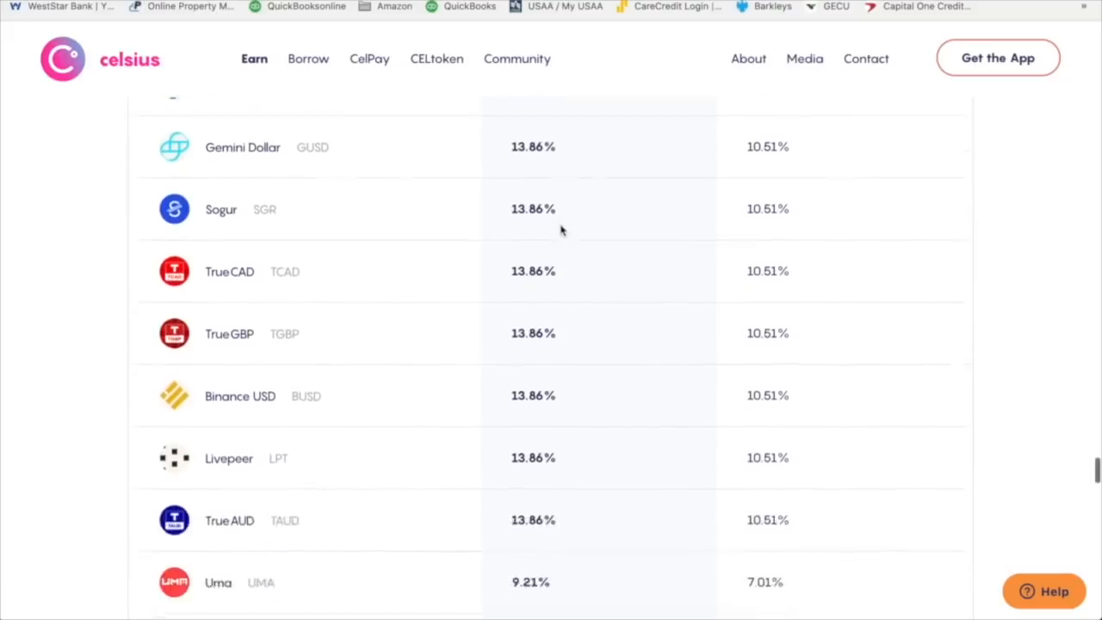
{"action": "scroll", "scroll_direction": "up", "scroll_amount": 3}
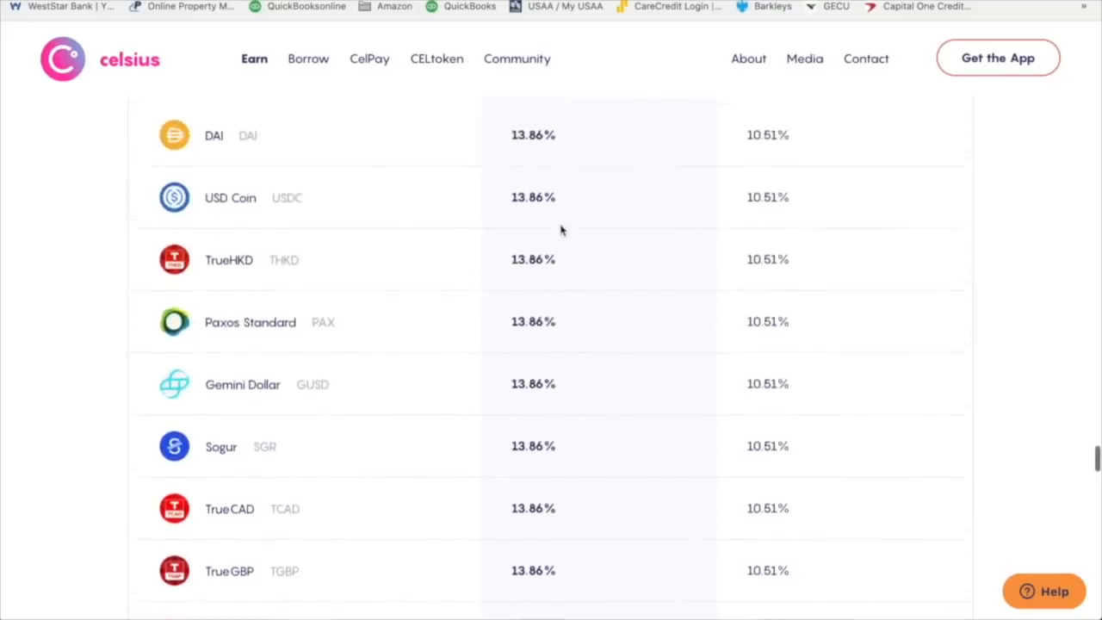
{"action": "scroll", "scroll_direction": "up", "scroll_amount": 3}
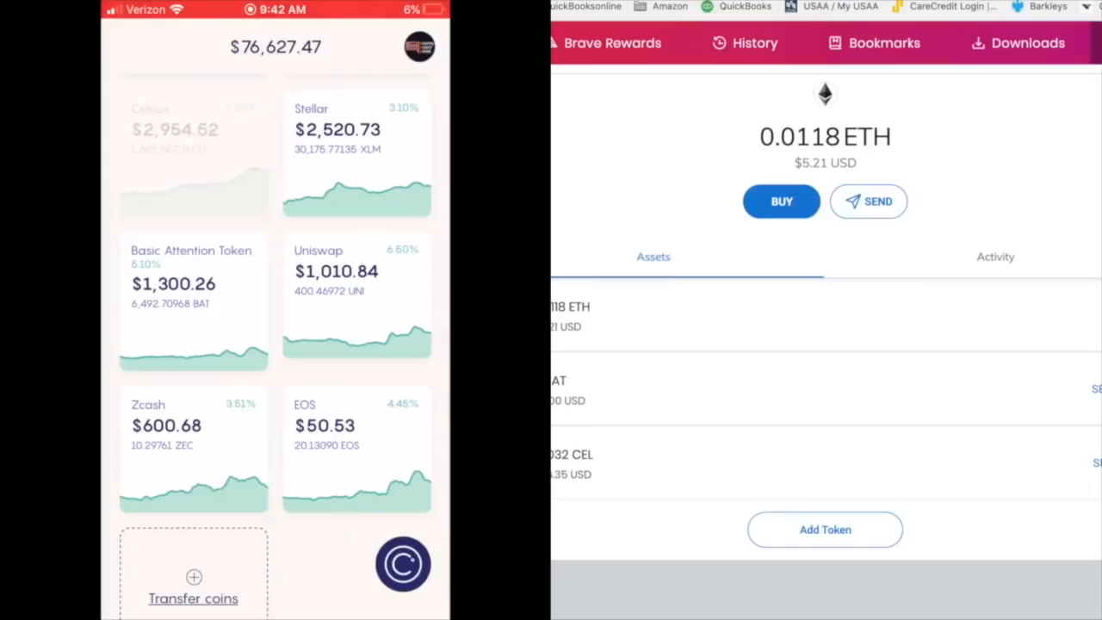
Step: From the CEL coin page, choose Transfer and accept both transfer warnings
{"action": "left_click", "coordinate": [174, 129]}
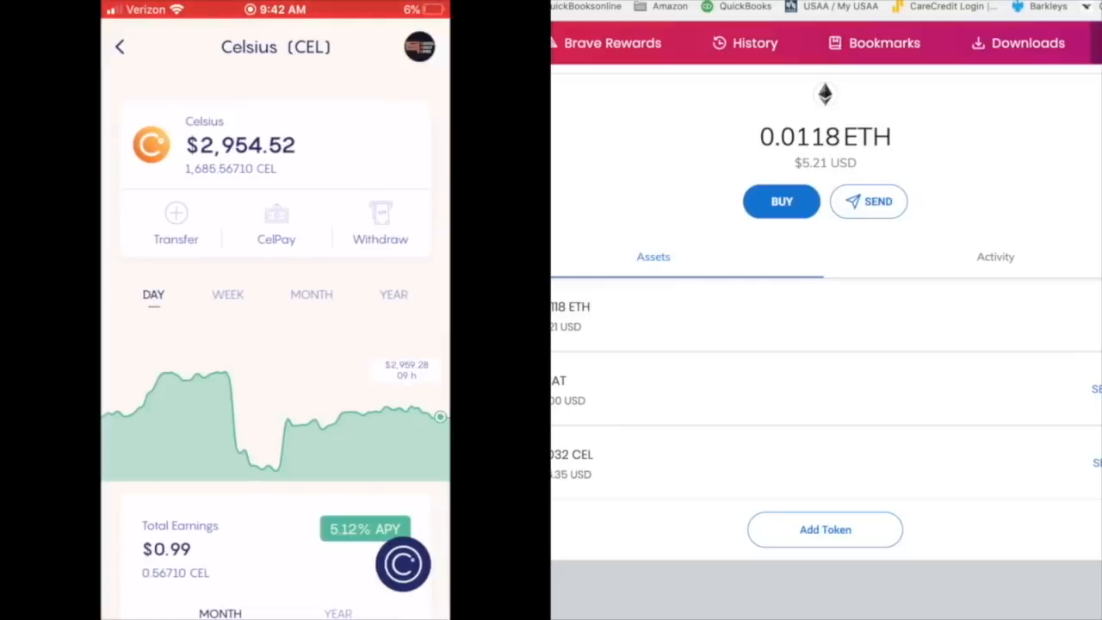
{"action": "left_click", "coordinate": [402, 564]}
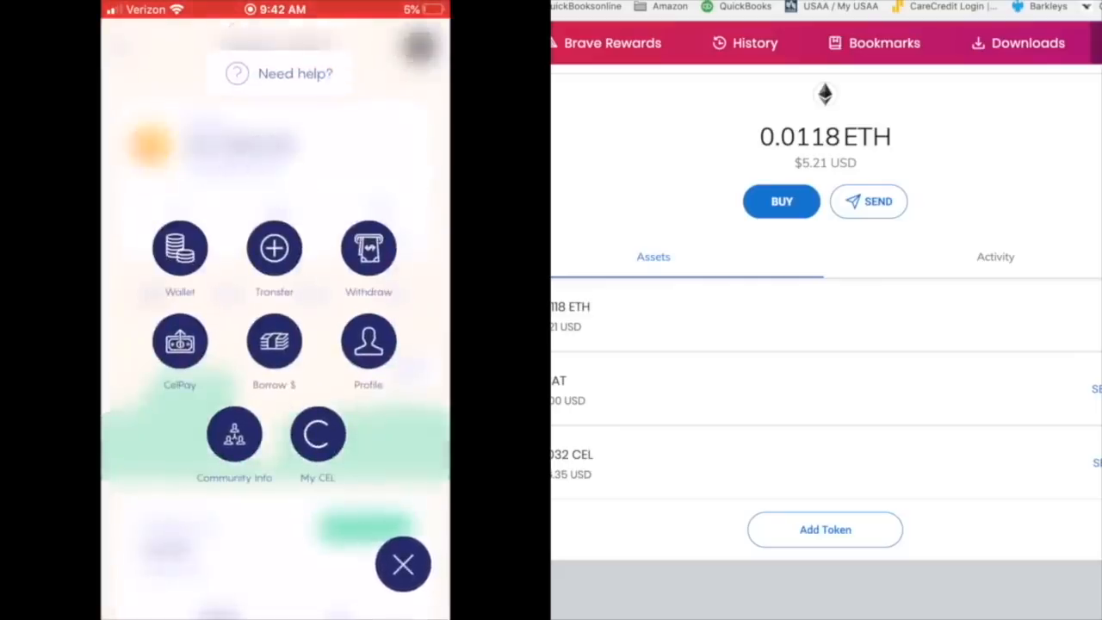
{"action": "left_click", "coordinate": [274, 248]}
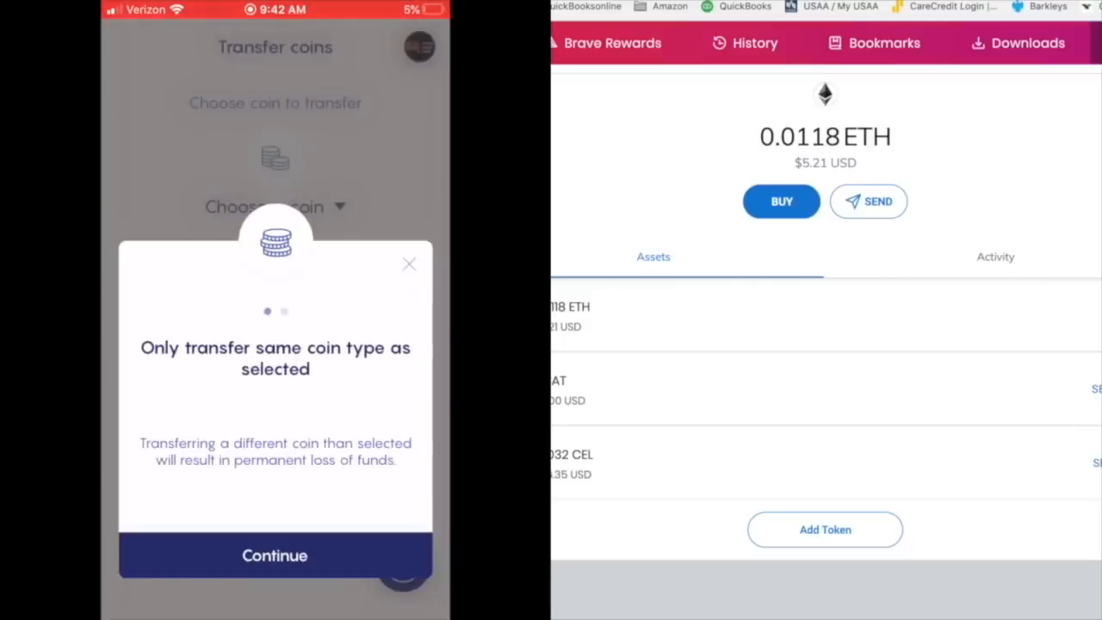
{"action": "left_click", "coordinate": [275, 556]}
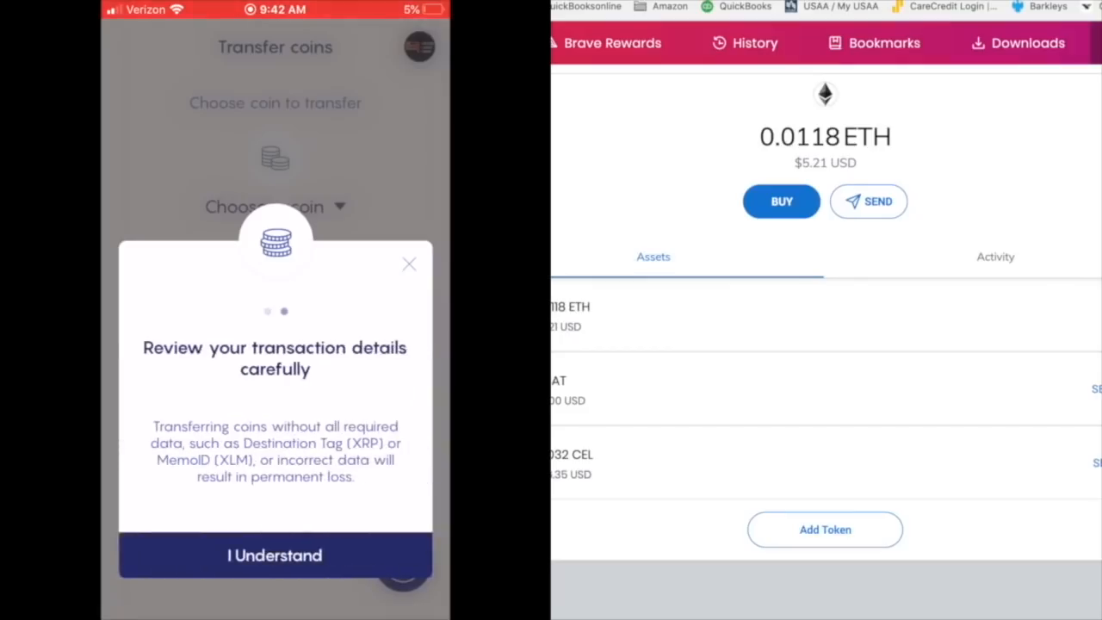
{"action": "left_click", "coordinate": [275, 555]}
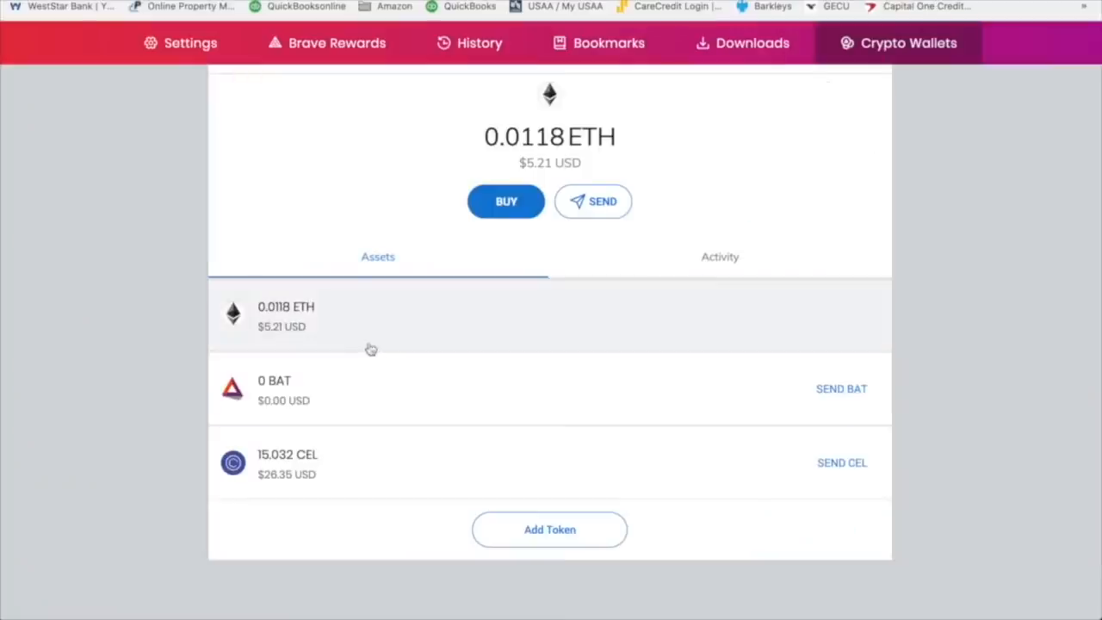
Step: Start sending CEL and paste the copied Celsius CEL deposit address as recipient
{"action": "left_click", "coordinate": [592, 201]}
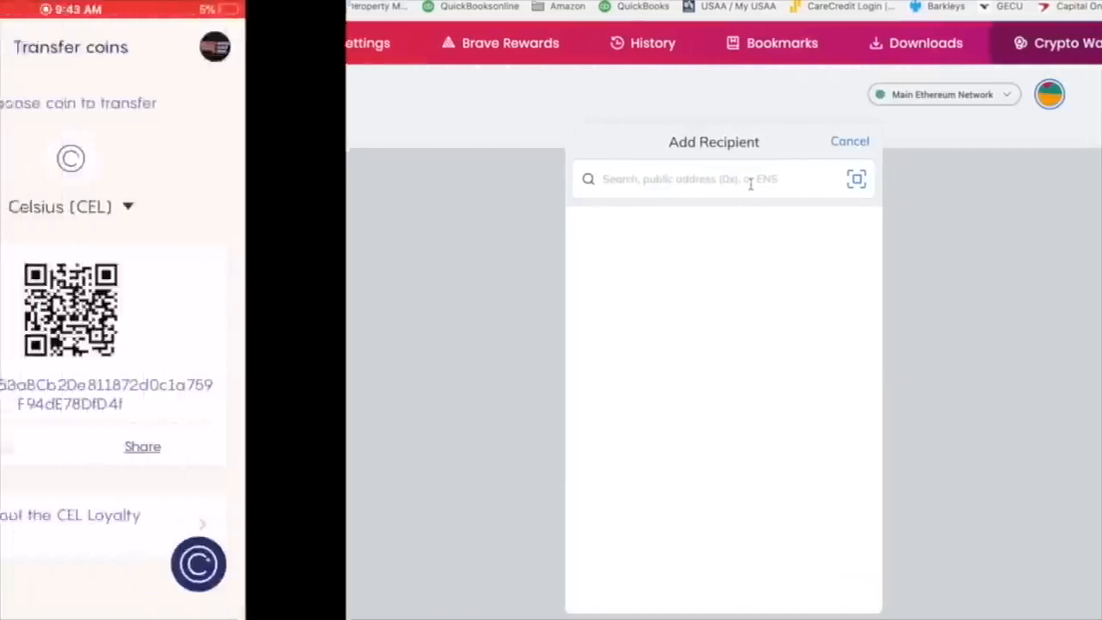
{"action": "left_click", "coordinate": [202, 446]}
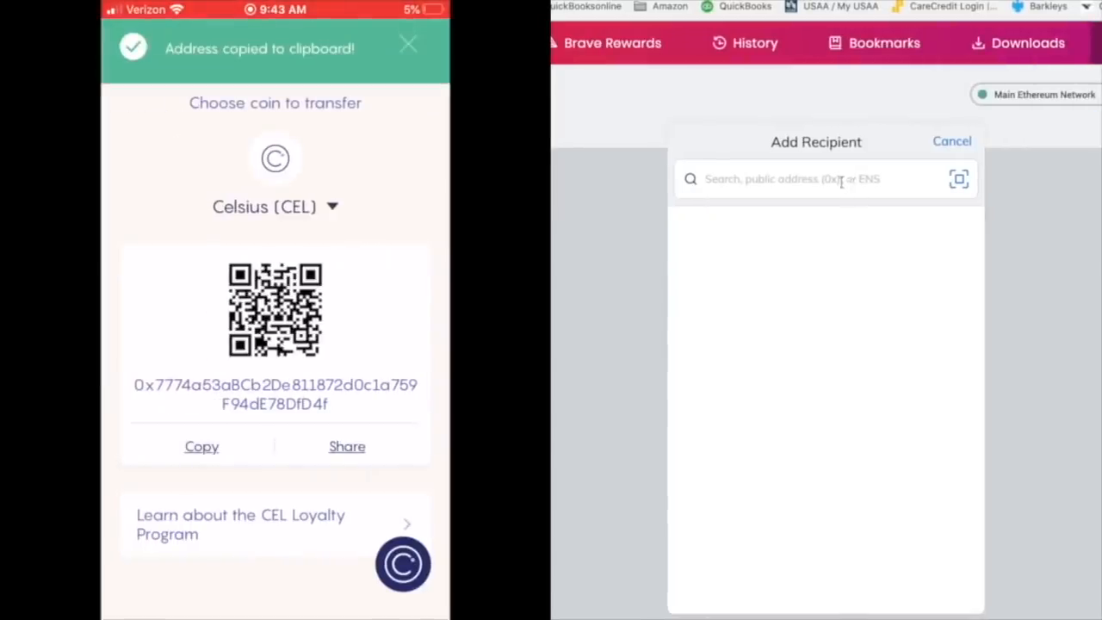
{"action": "left_click", "coordinate": [824, 179]}
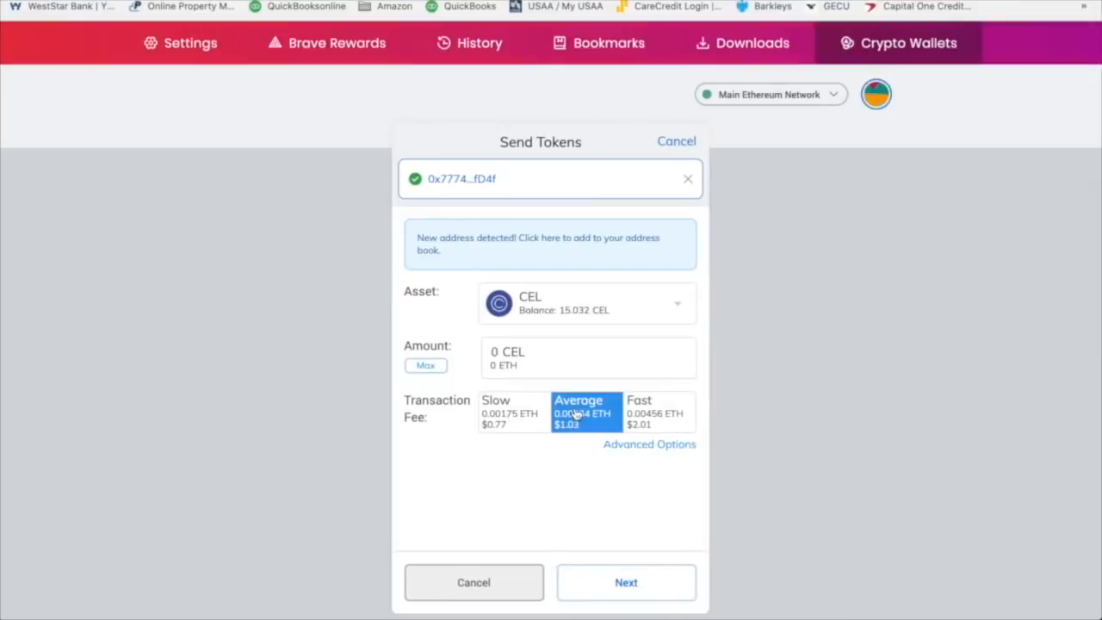
{"action": "mouse_move", "coordinate": [565, 501]}
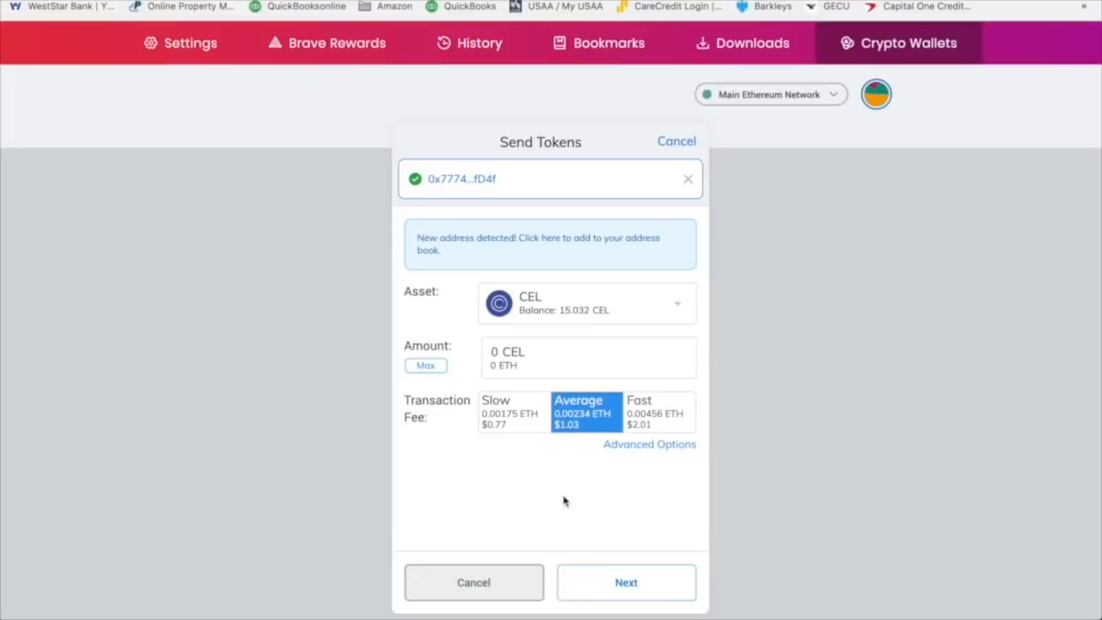
Step: Enter an amount of 10 CEL, review the transfer, and confirm it
{"action": "type", "text": "1"}
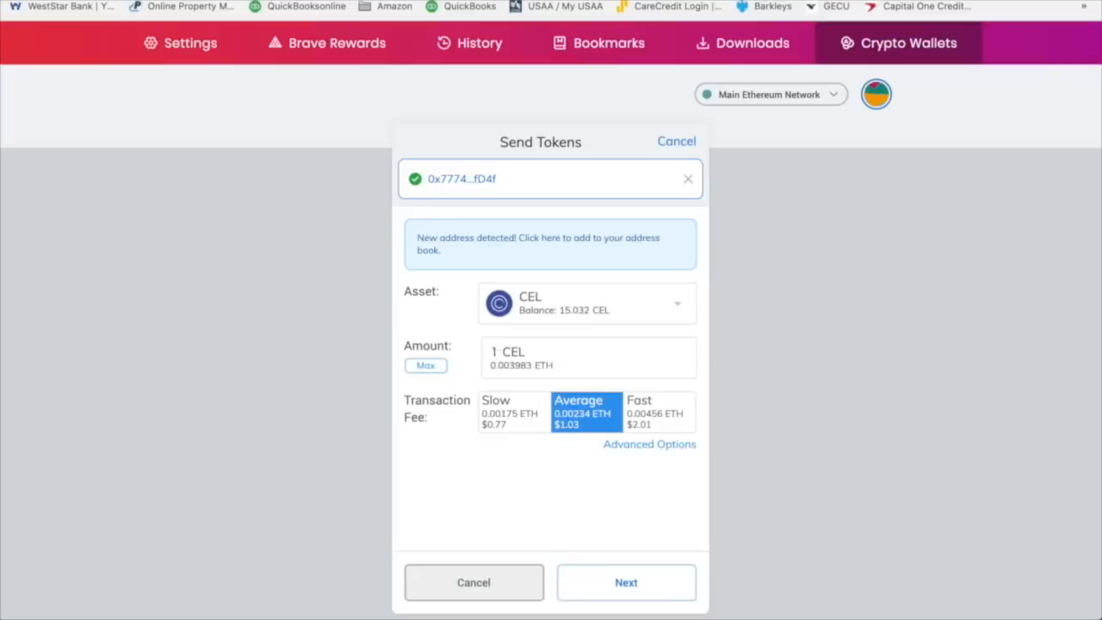
{"action": "type", "text": "0"}
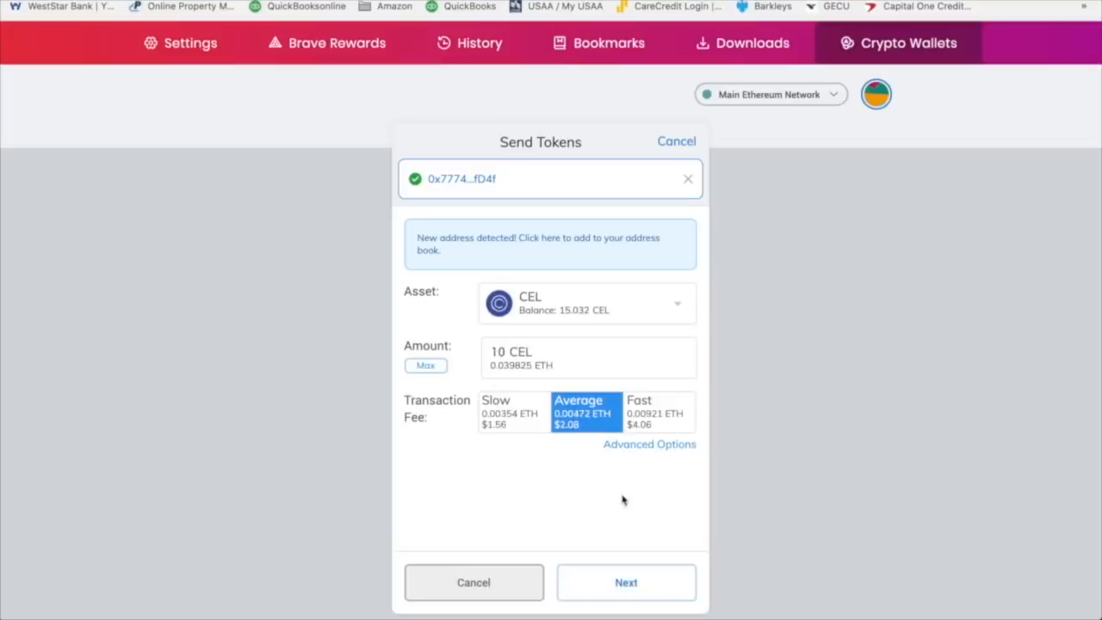
{"action": "left_click", "coordinate": [626, 582]}
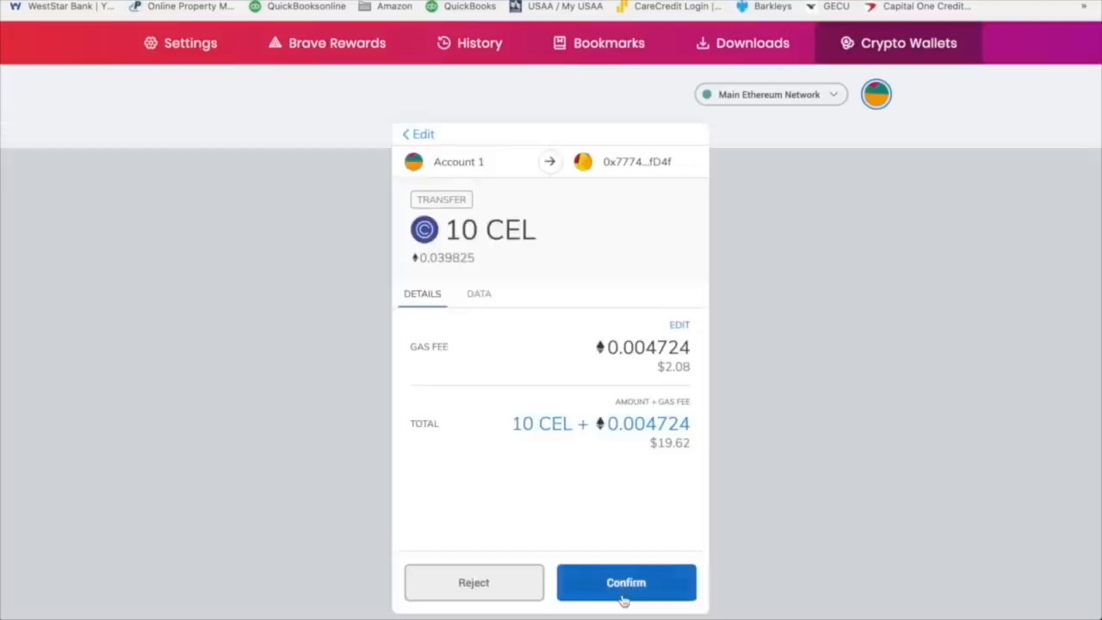
{"action": "left_click", "coordinate": [626, 582]}
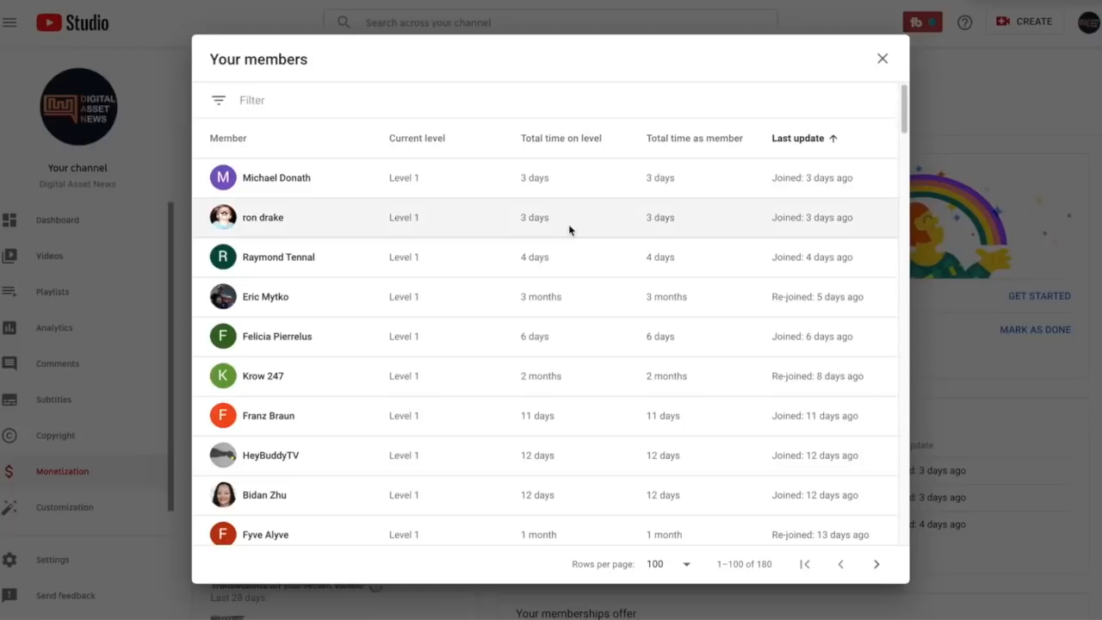
{"action": "scroll", "scroll_direction": "down", "scroll_amount": 3}
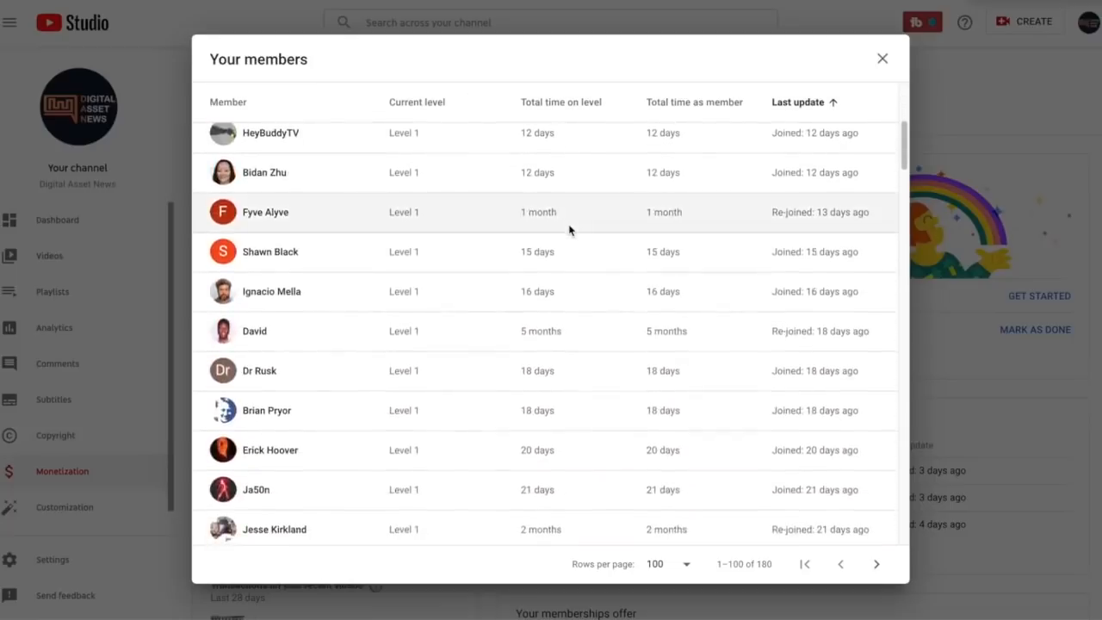
{"action": "scroll", "scroll_direction": "down", "scroll_amount": 3}
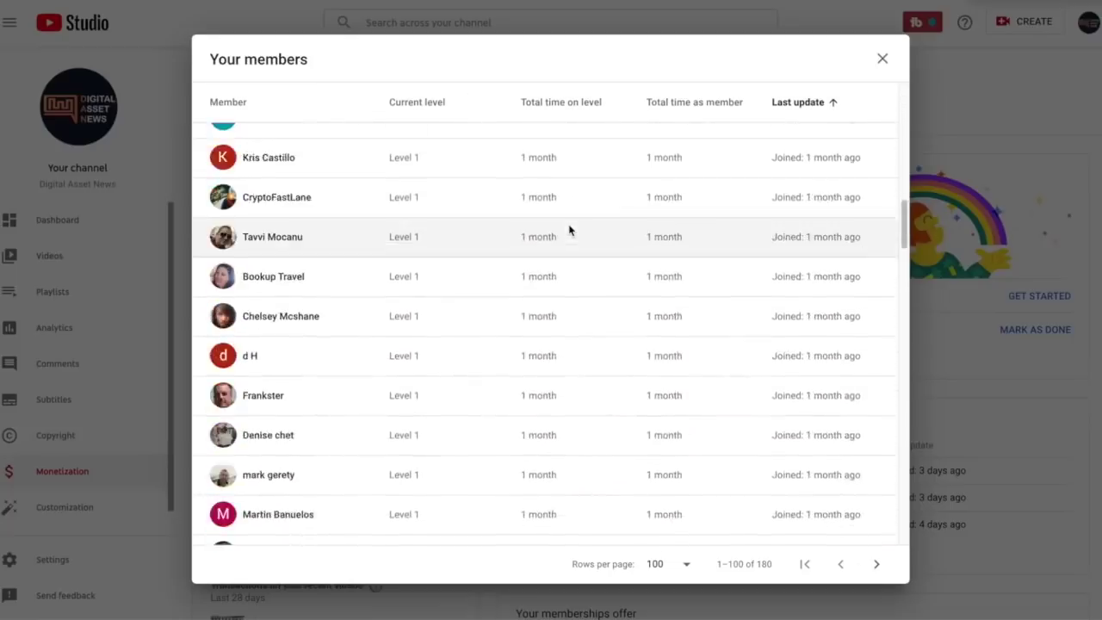